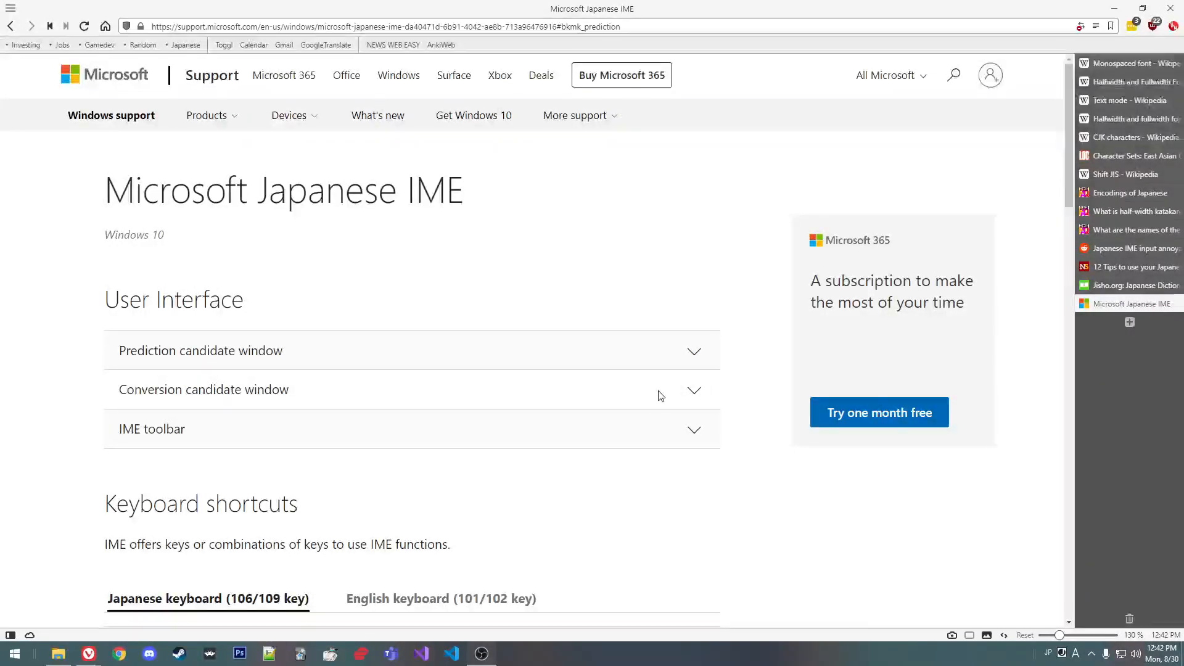
pyautogui.moveTo(324, 223)
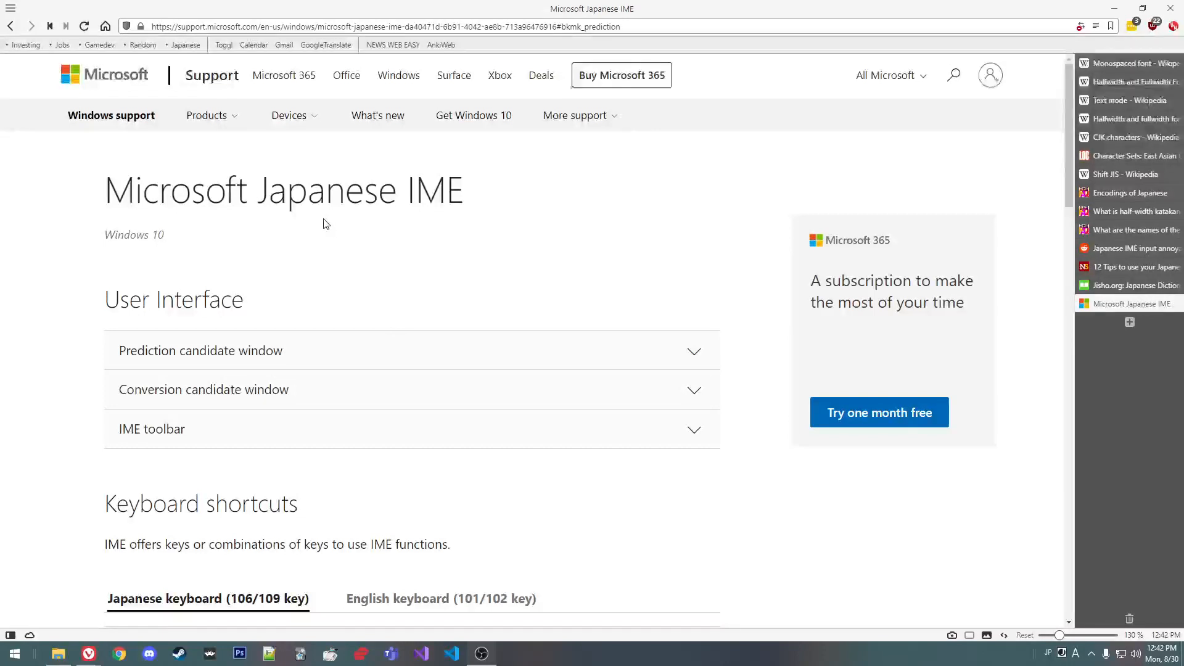
pyautogui.moveTo(344, 198)
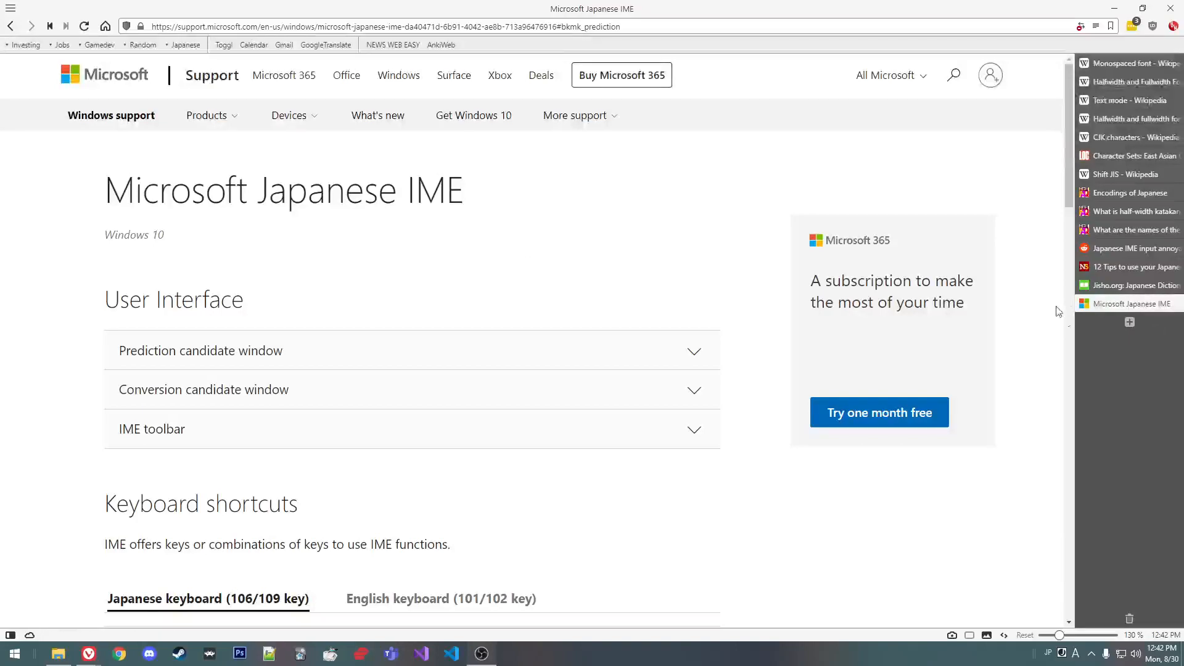
# Step: Skim the Japanese IME Reddit thread and tips article, then return to Microsoft's support page
pyautogui.click(1137, 248)
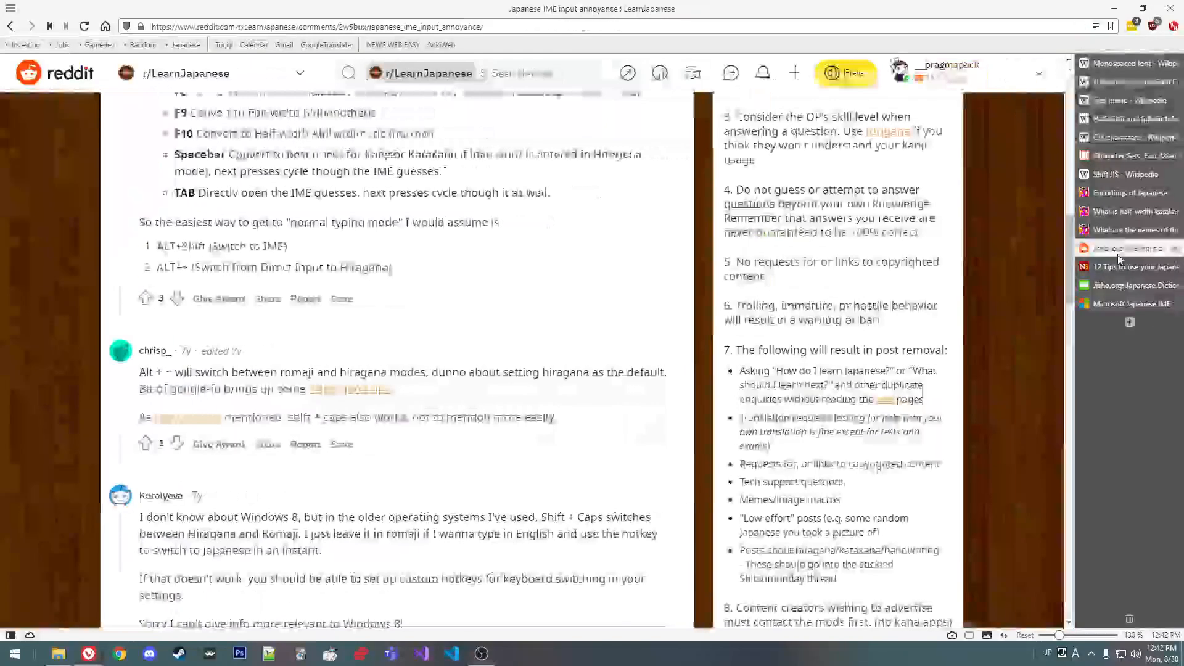
pyautogui.click(1131, 266)
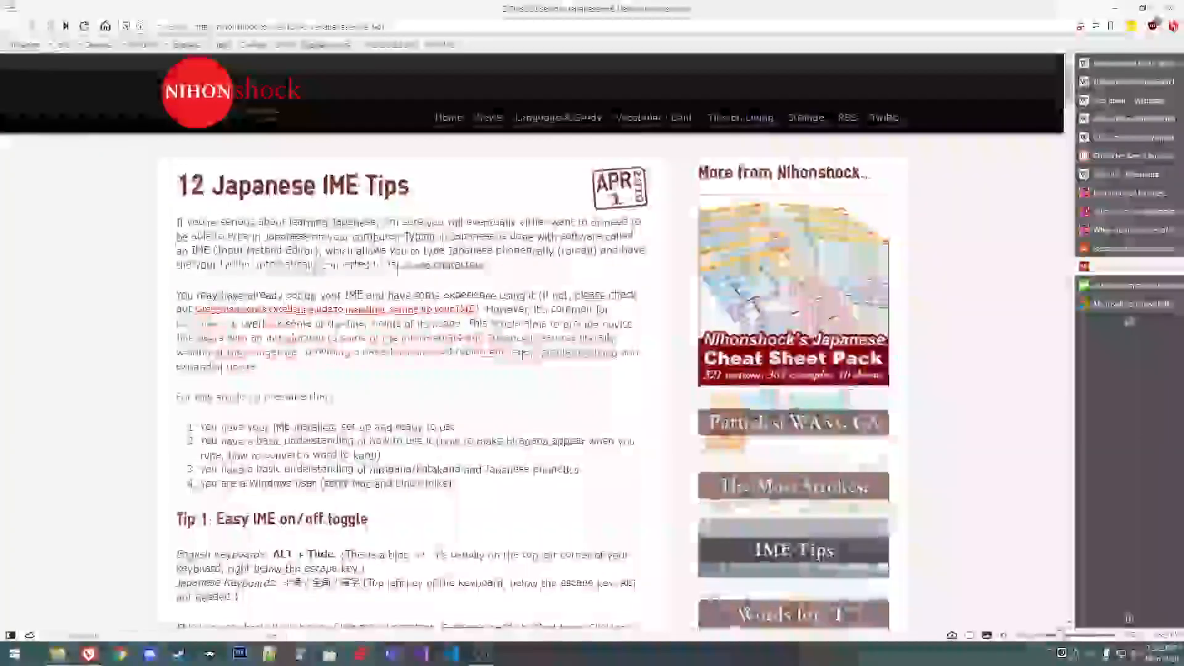
pyautogui.scroll(-3)
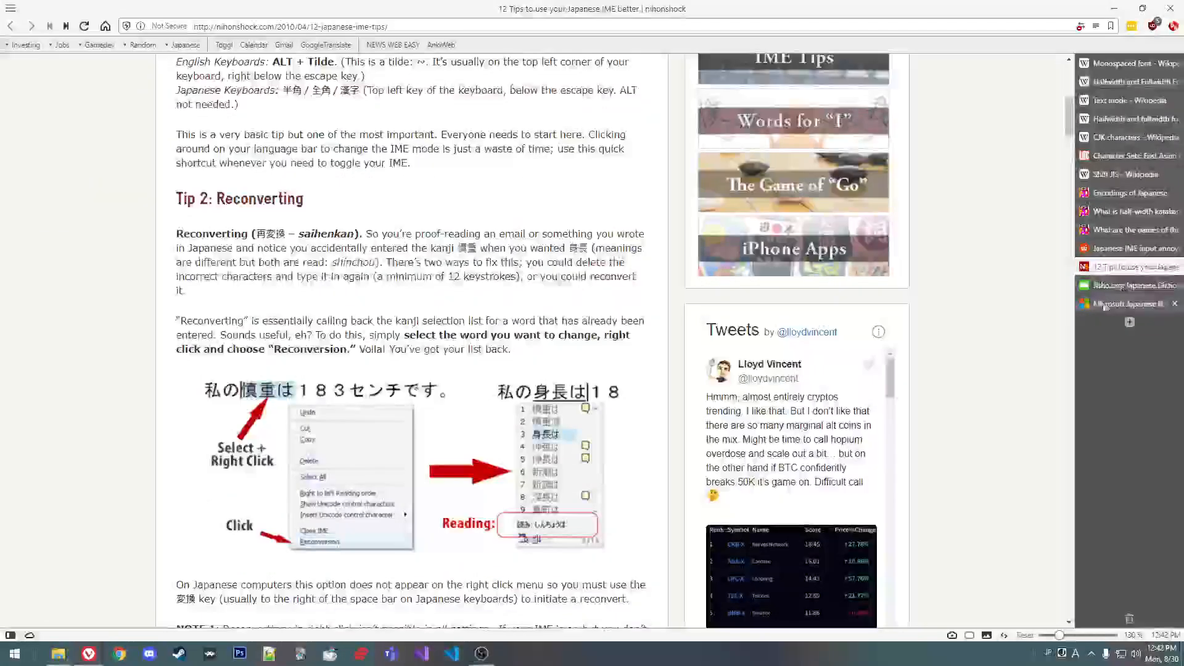
pyautogui.click(1126, 304)
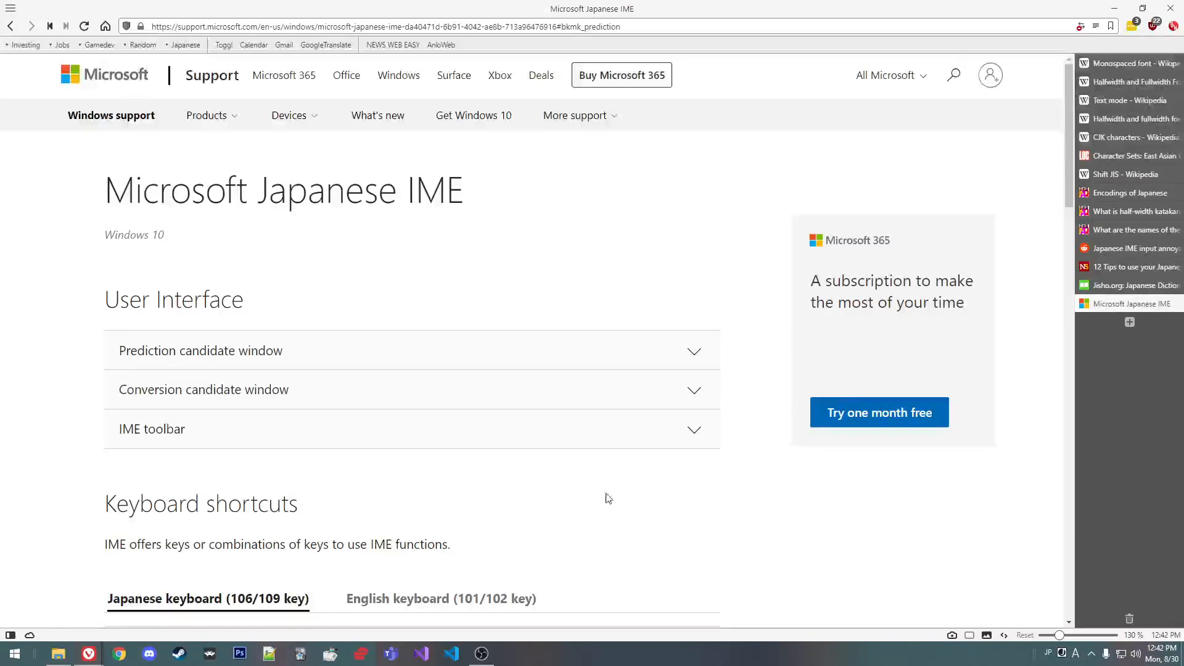
pyautogui.moveTo(604, 537)
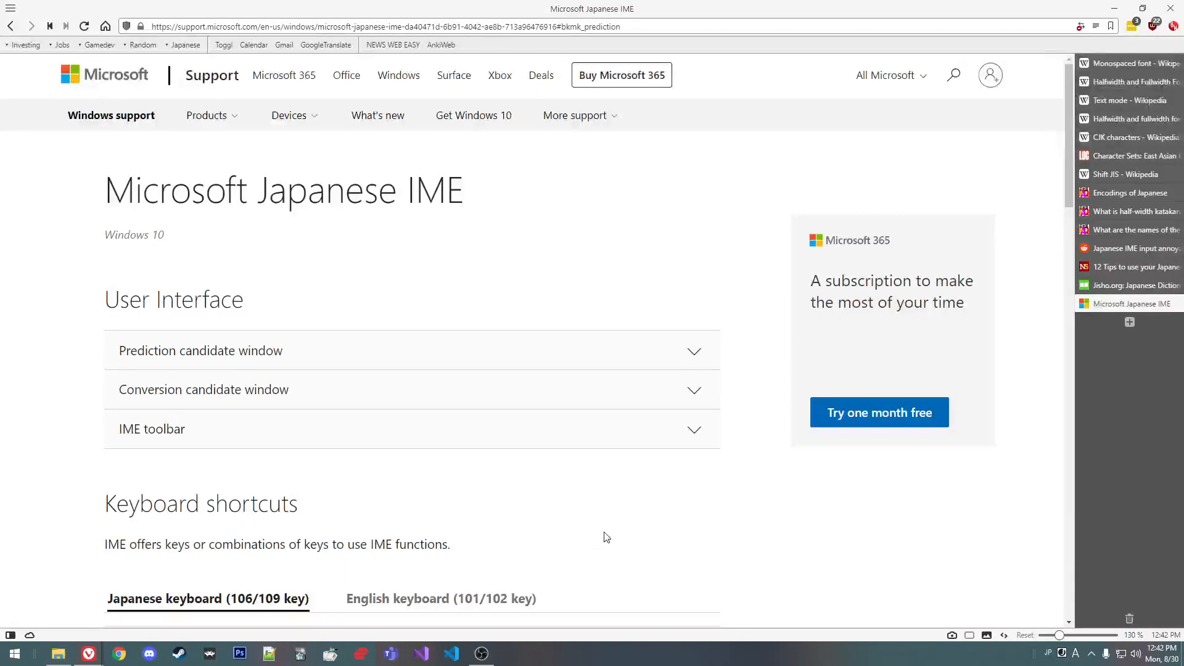
pyautogui.moveTo(558, 579)
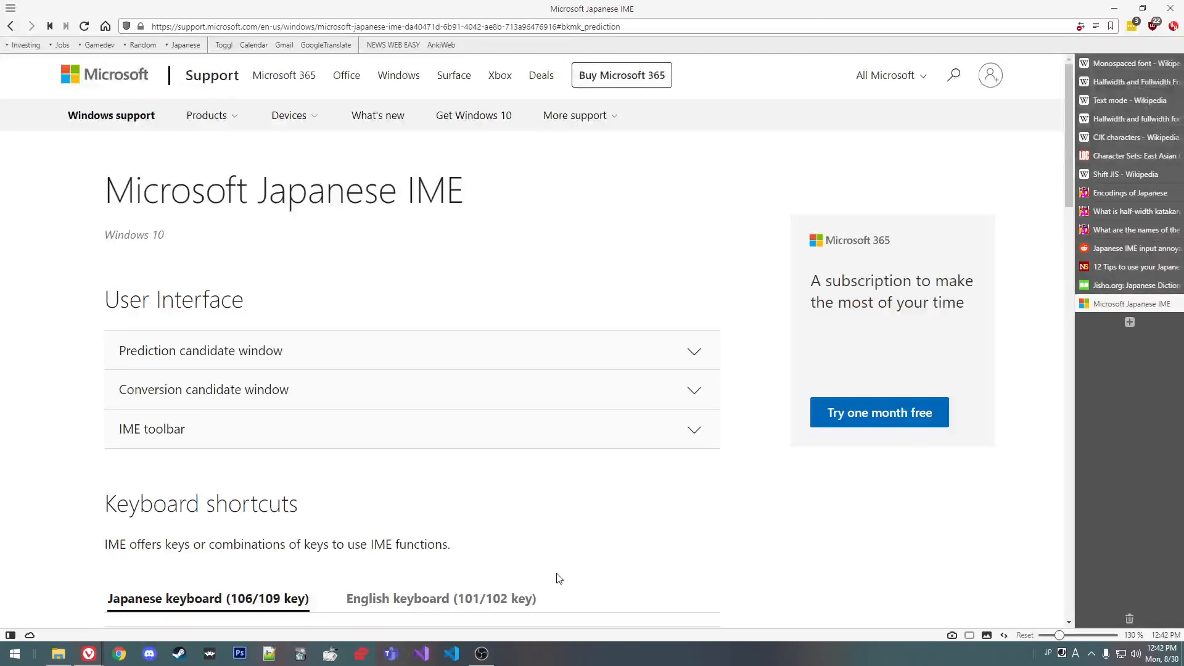
# Step: Search 'keyboard' from Start and reach the Keyboard input method settings page
pyautogui.write('keyboards')
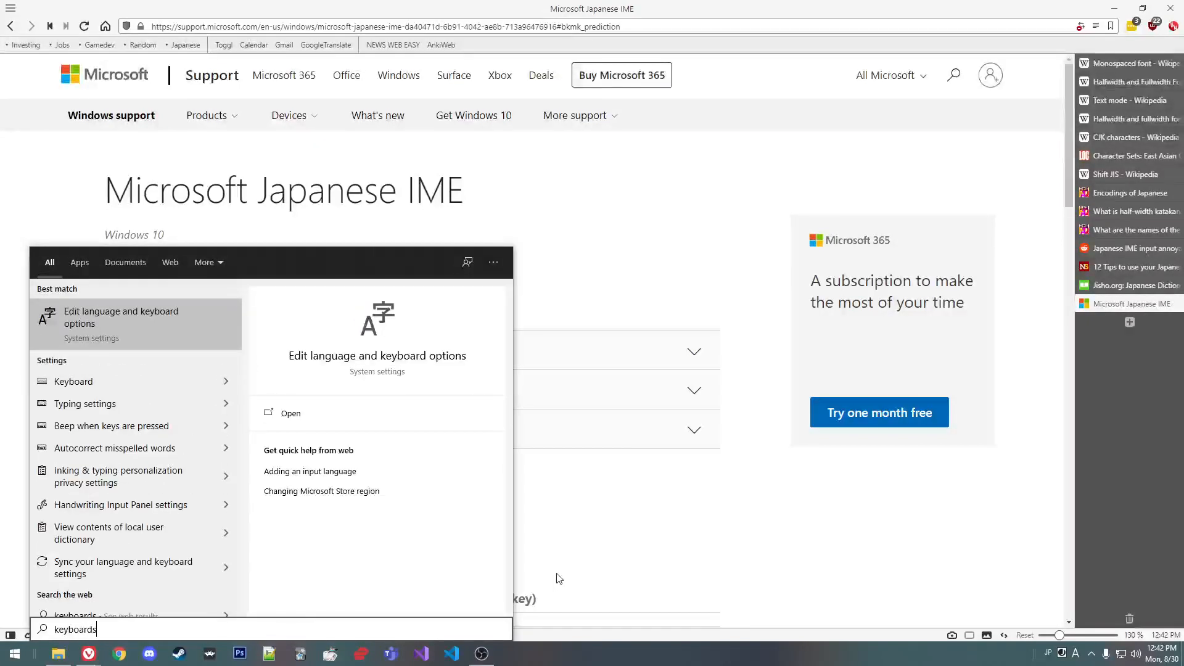
pyautogui.click(290, 413)
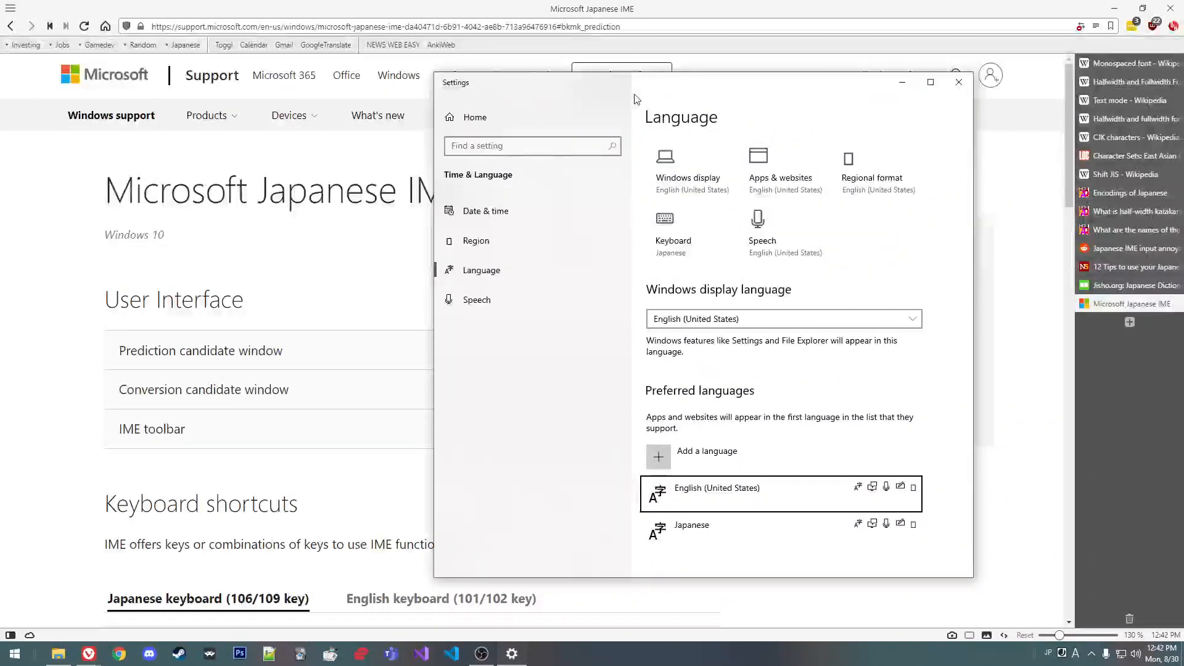
pyautogui.click(665, 227)
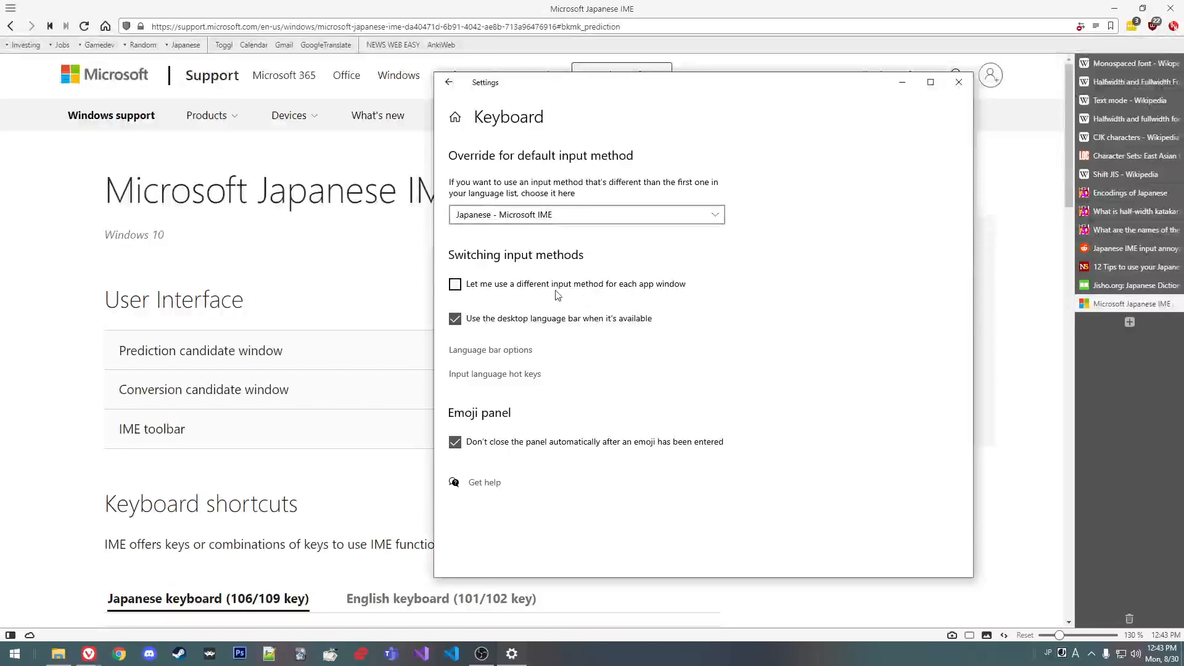
pyautogui.moveTo(507, 292)
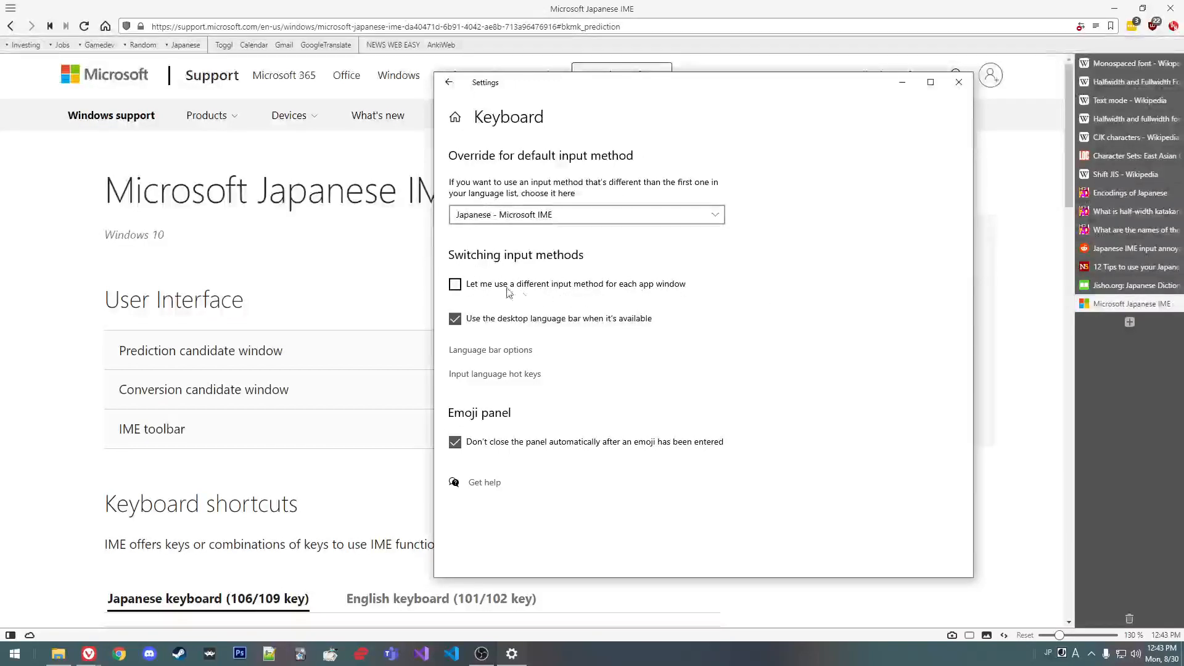
pyautogui.moveTo(477, 292)
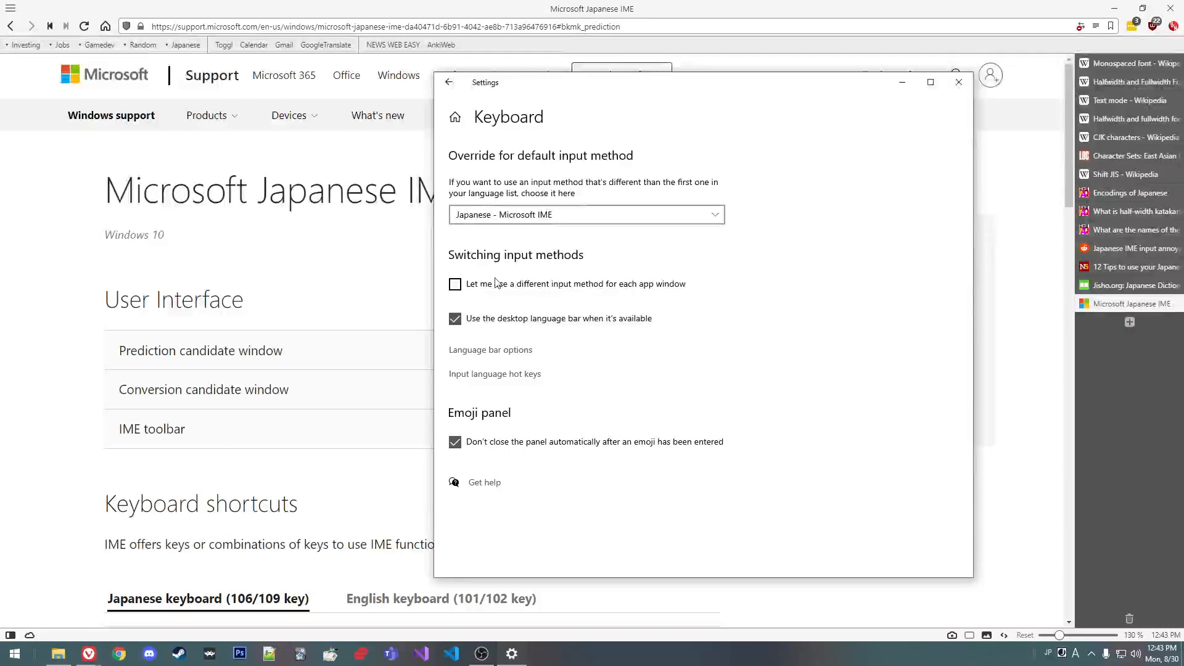
pyautogui.click(959, 82)
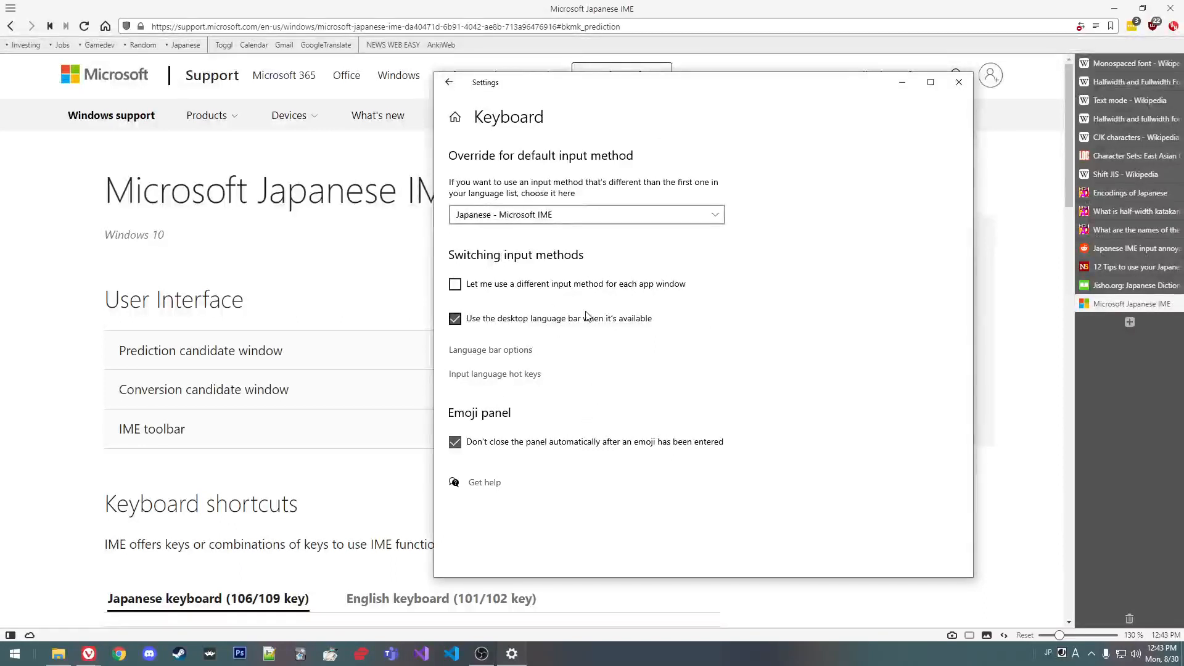
pyautogui.moveTo(699, 491)
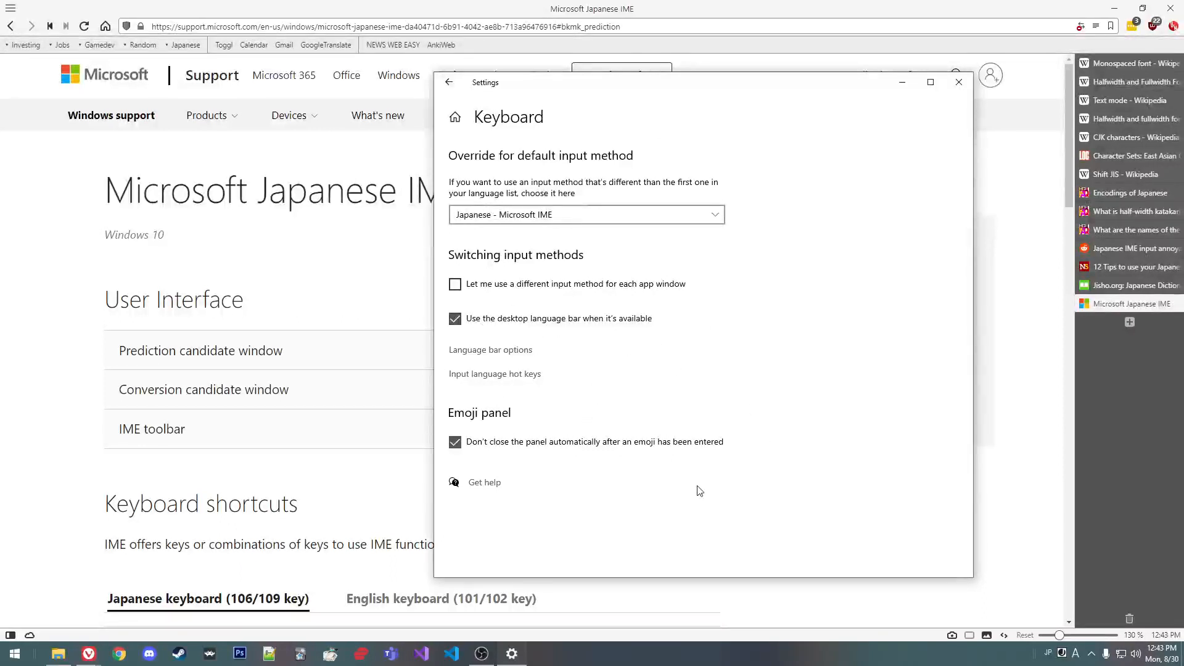
pyautogui.moveTo(551, 197)
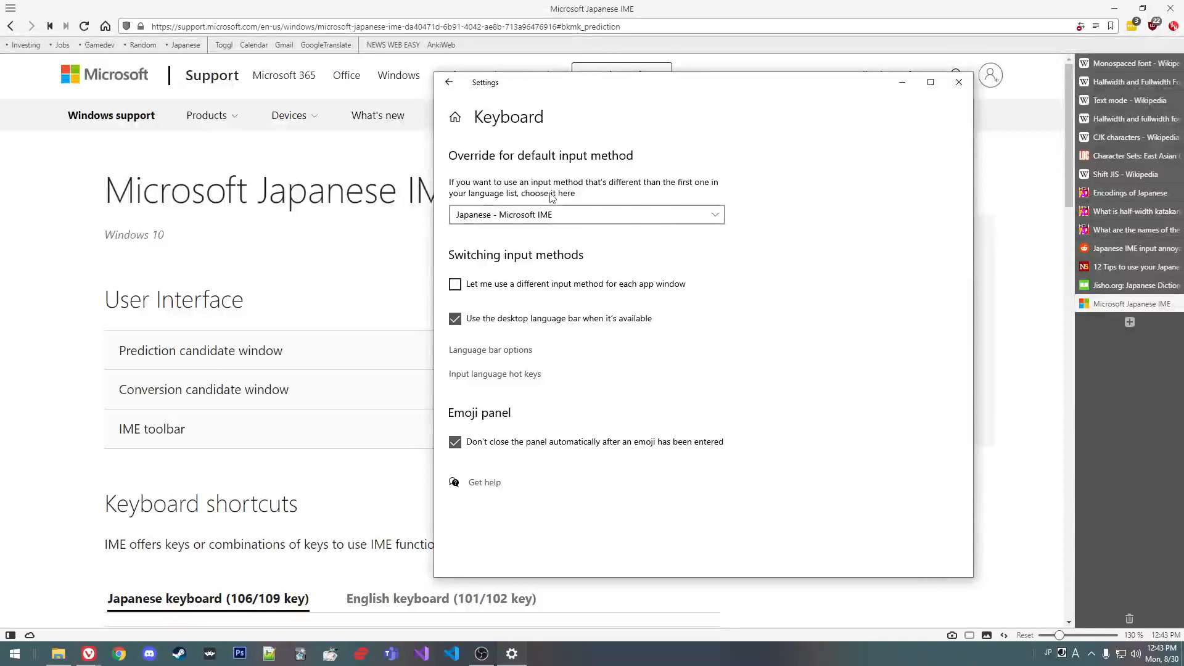
# Step: Check and close Language bar options, then view the Advanced Key Settings hot keys
pyautogui.click(491, 350)
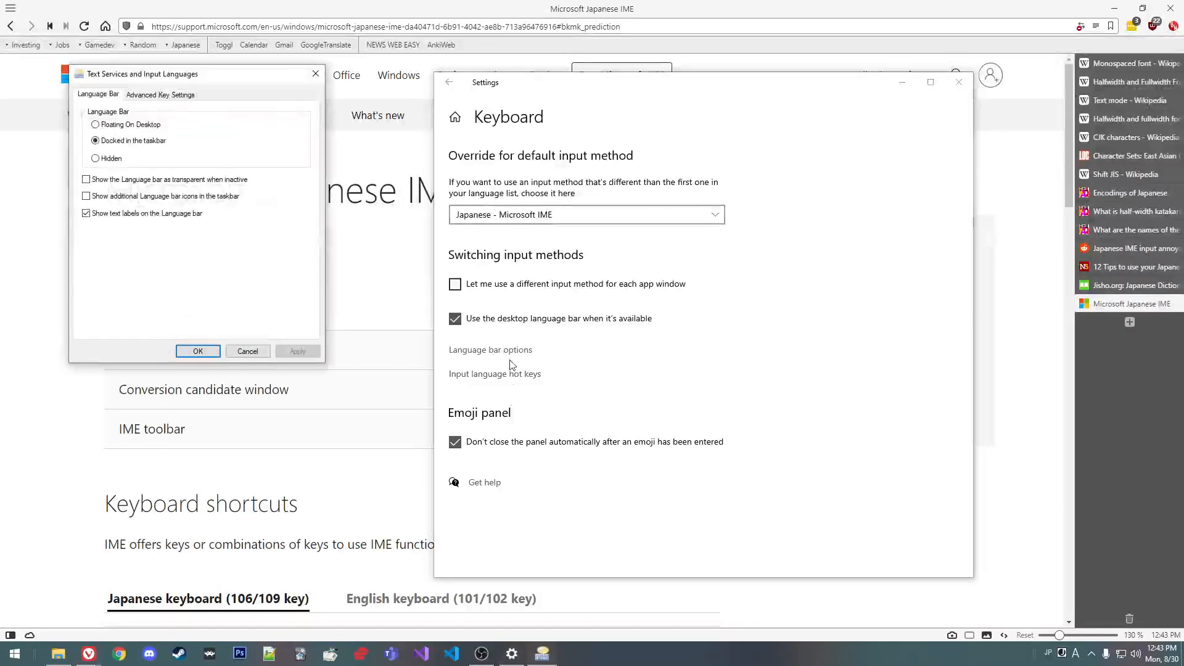
pyautogui.moveTo(310, 80)
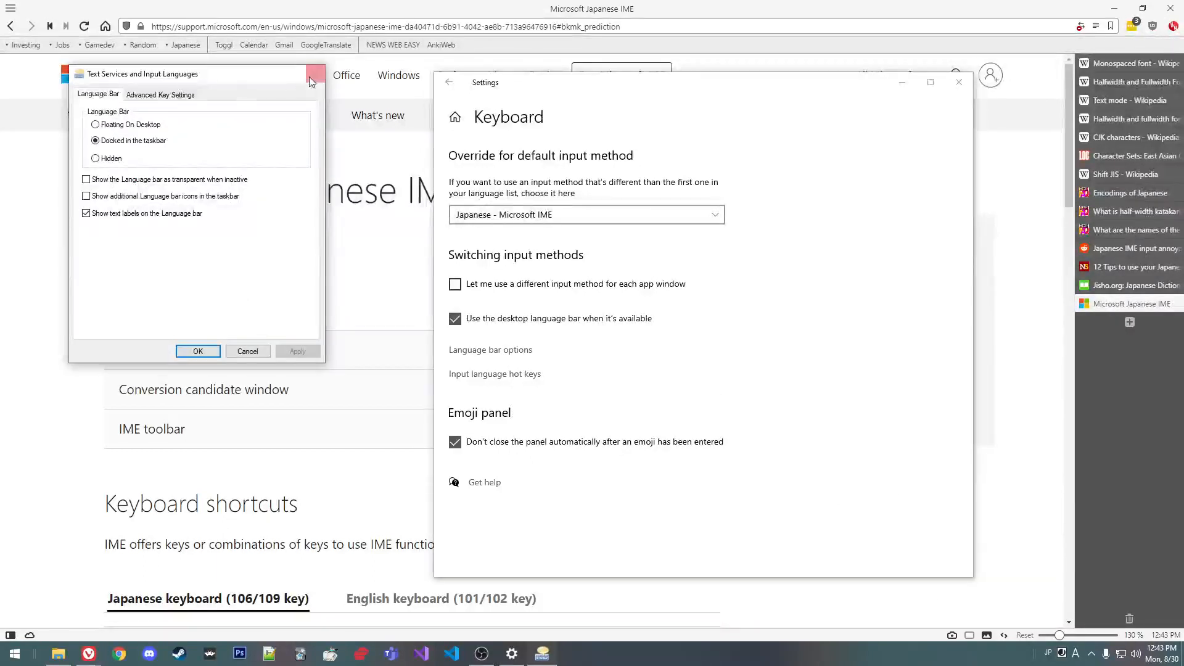
pyautogui.click(312, 75)
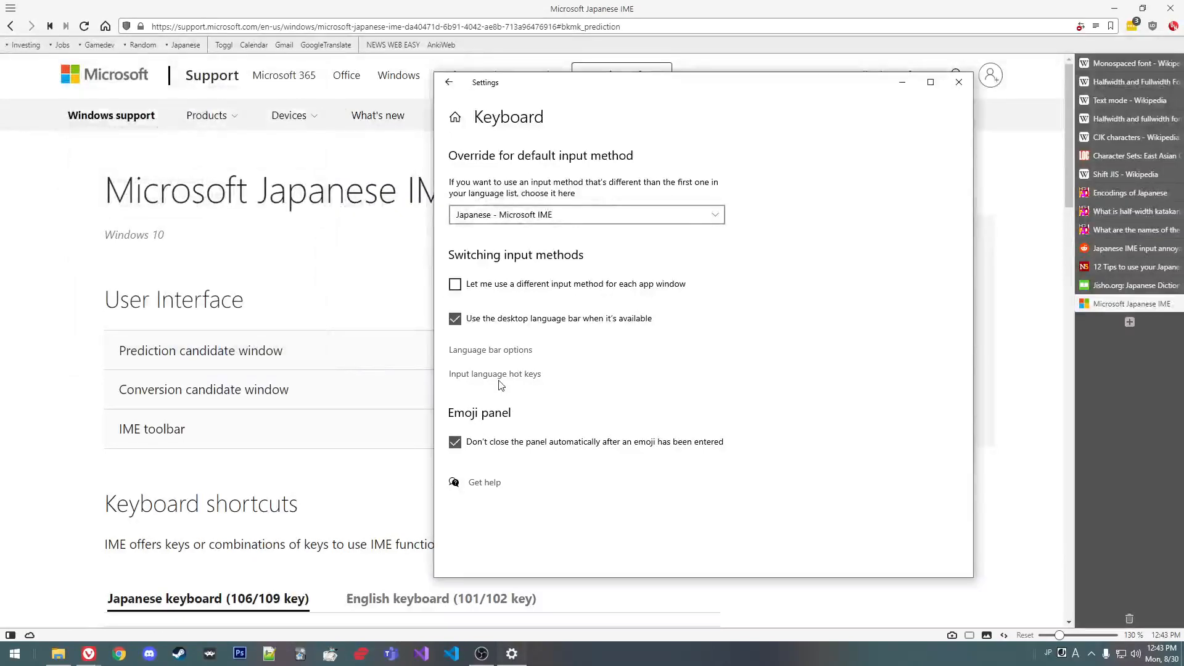
pyautogui.click(494, 374)
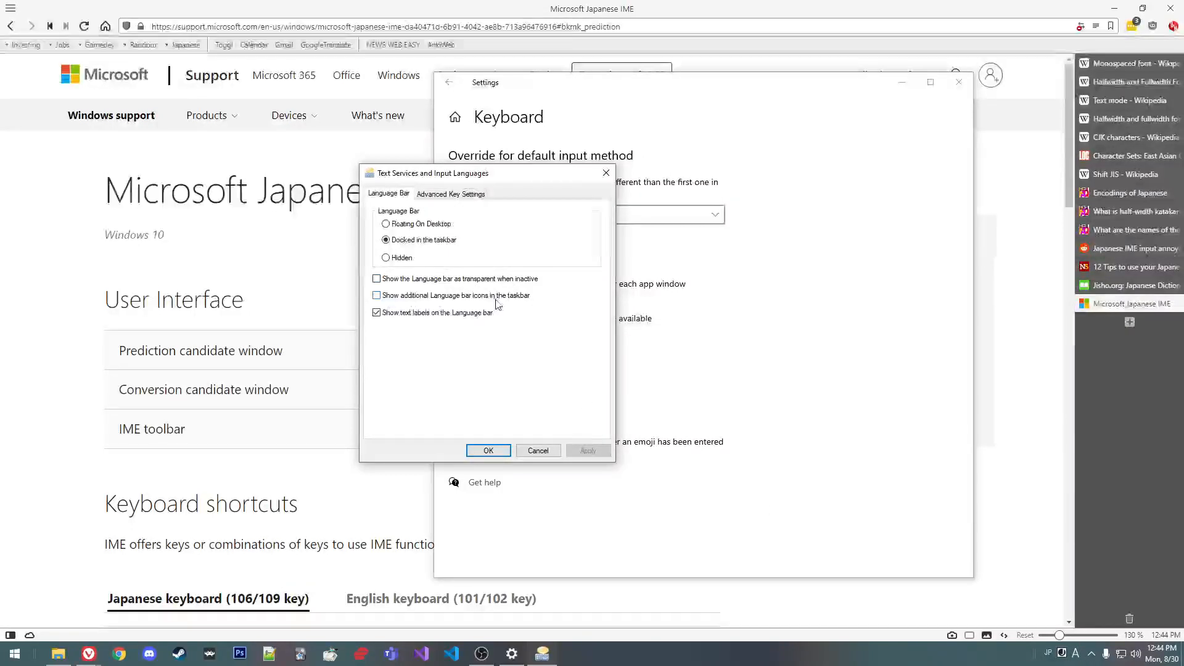
pyautogui.moveTo(462, 335)
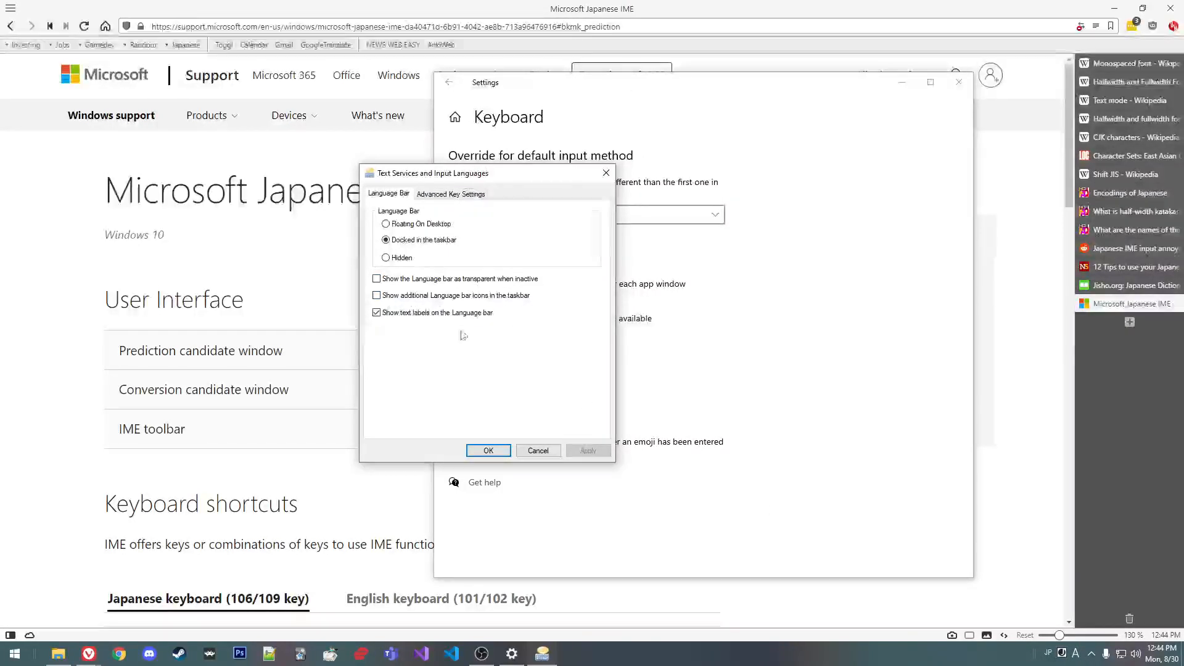
pyautogui.click(450, 193)
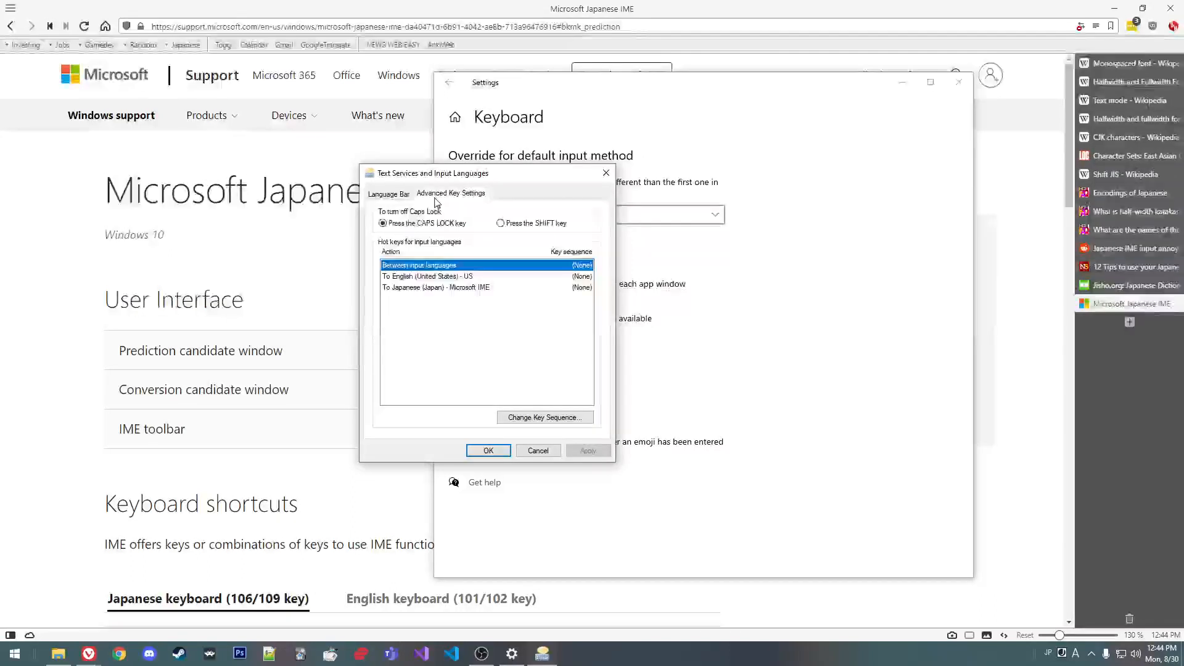
pyautogui.click(387, 193)
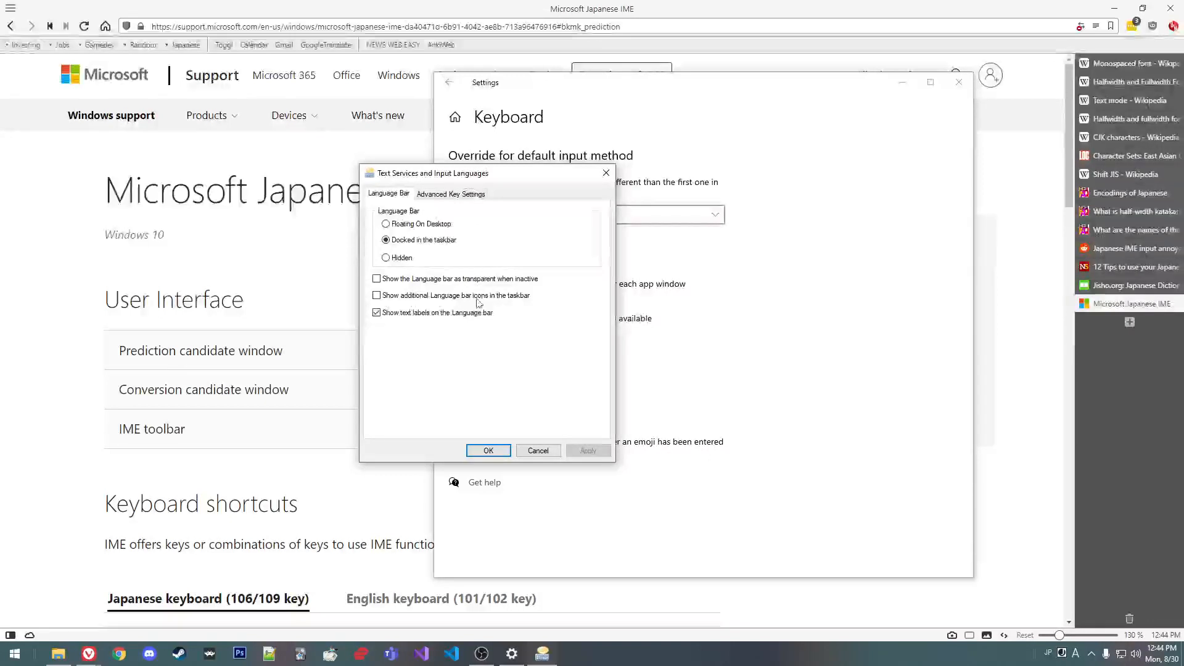
pyautogui.click(450, 193)
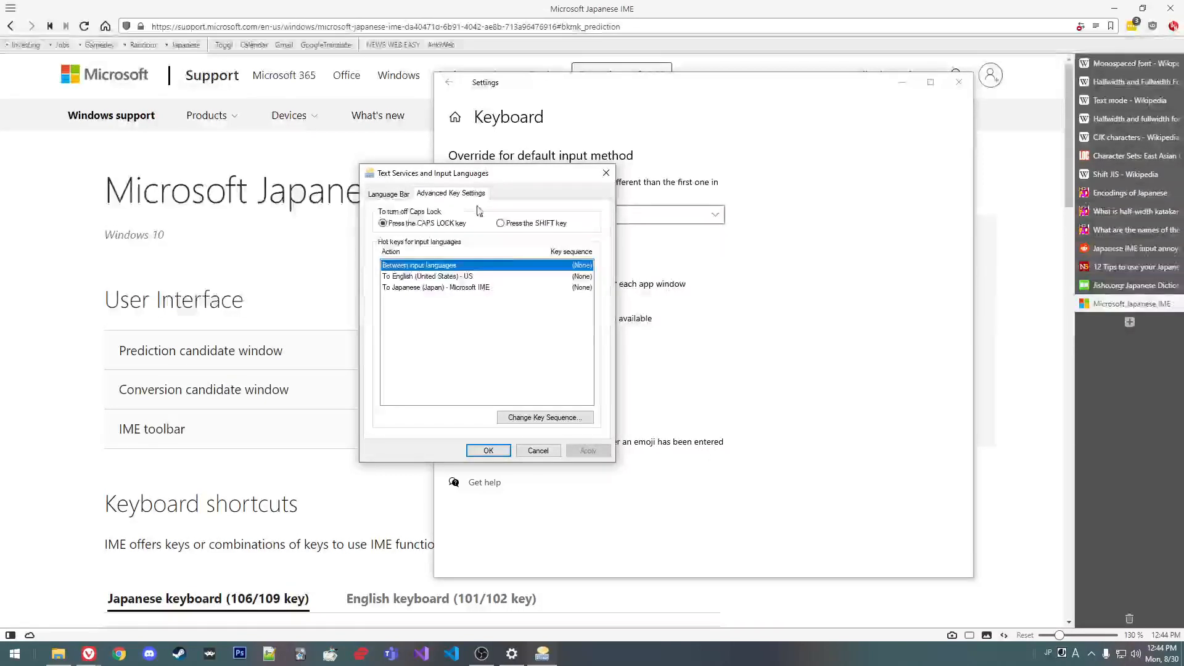
pyautogui.moveTo(472, 306)
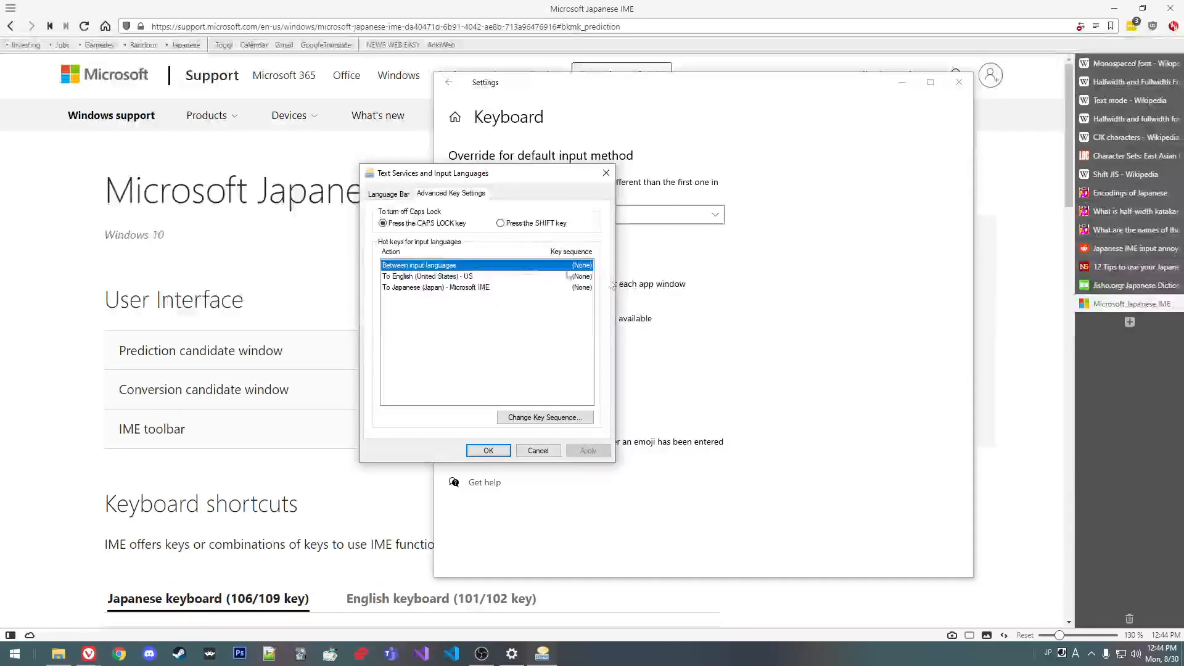
pyautogui.moveTo(702, 348)
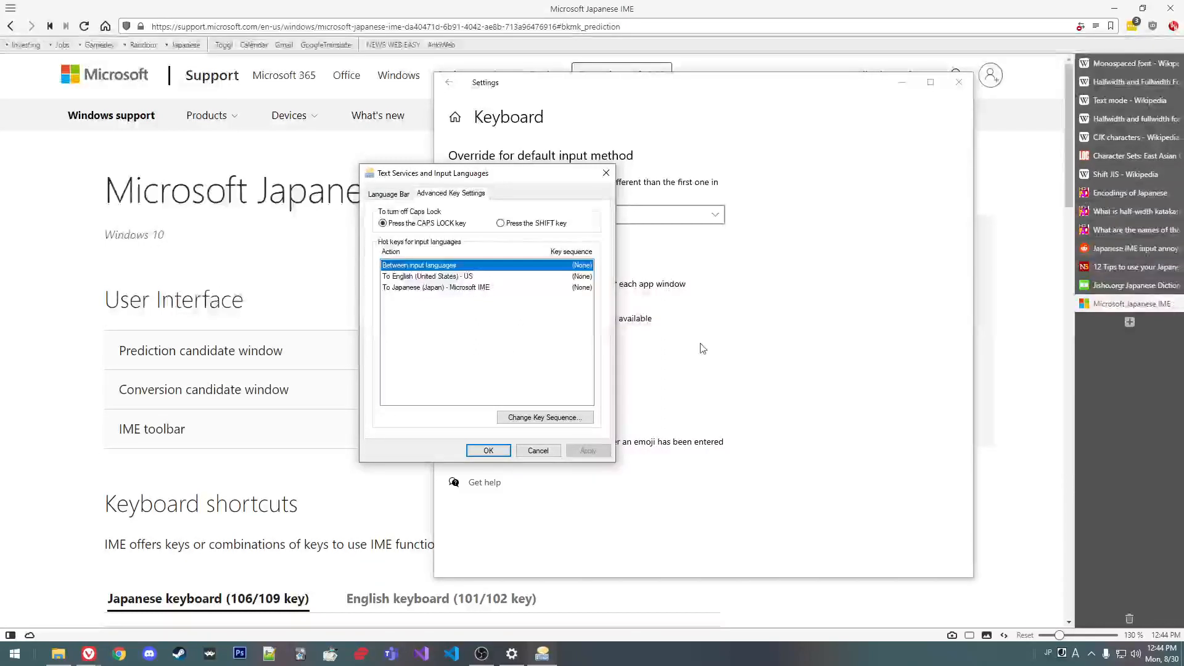
pyautogui.click(1050, 653)
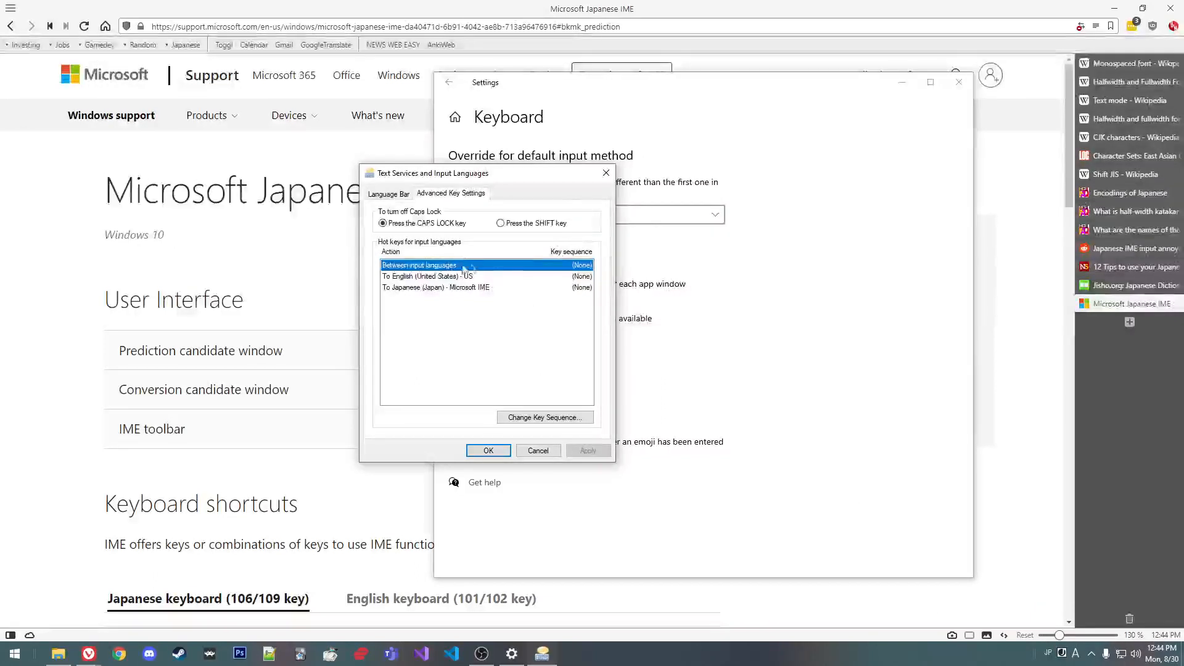
pyautogui.moveTo(605, 173)
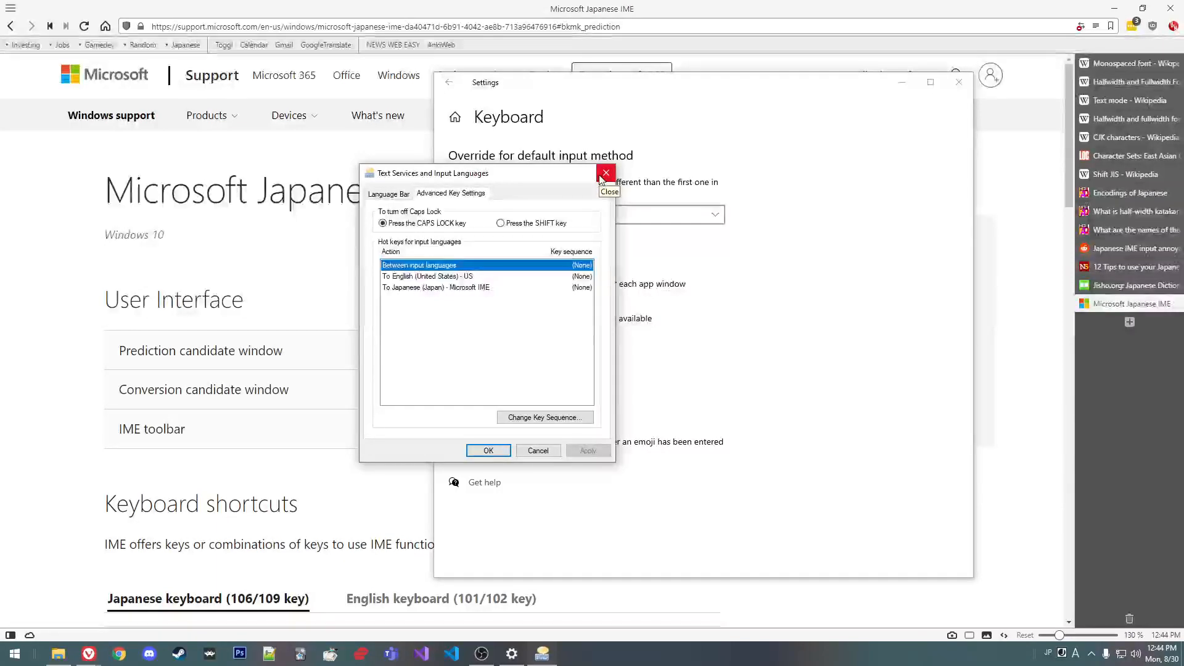
# Step: Close the hot keys dialog, open Japanese language options and select the Microsoft IME keyboard
pyautogui.click(605, 173)
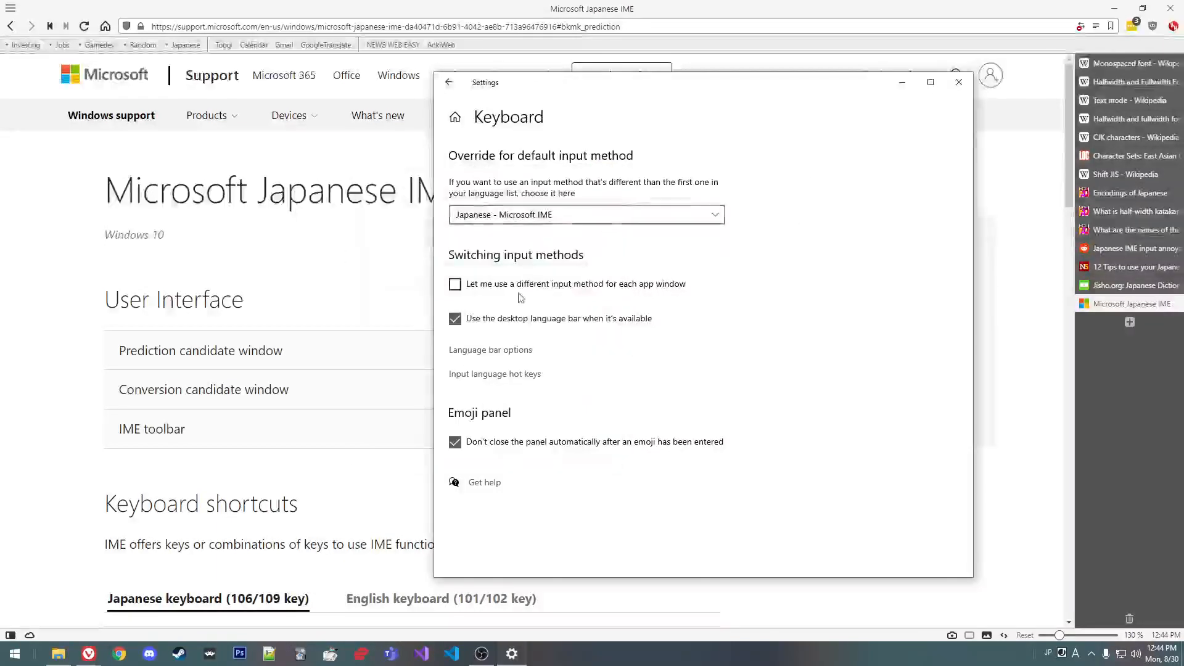
pyautogui.moveTo(563, 436)
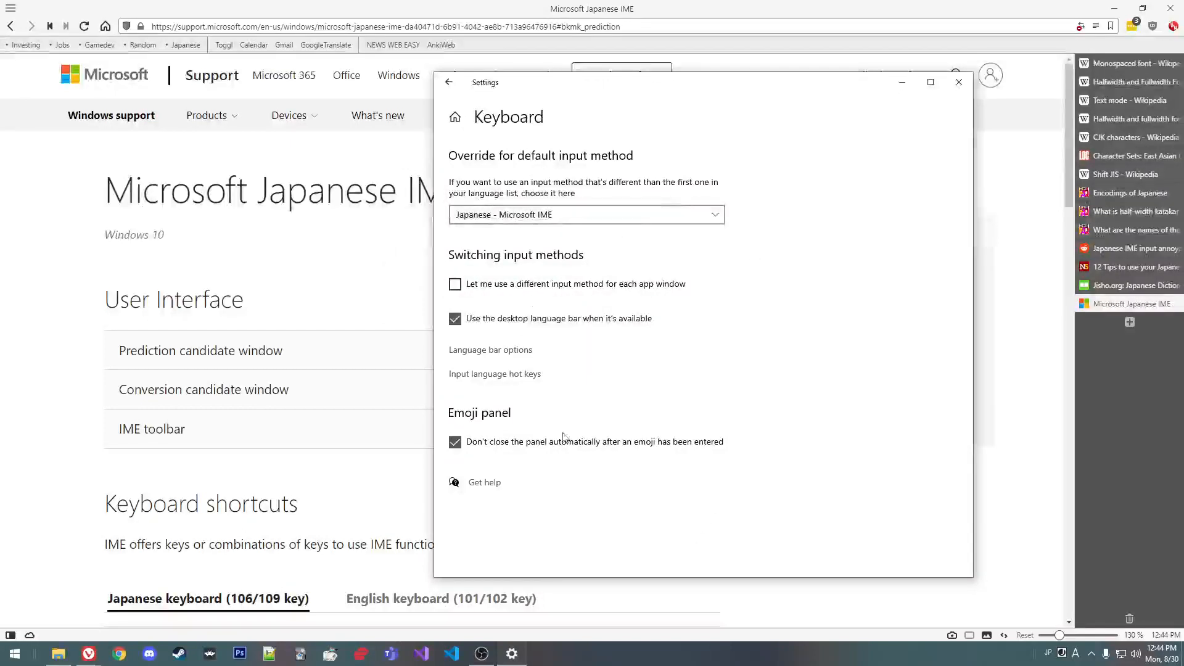
pyautogui.moveTo(450, 85)
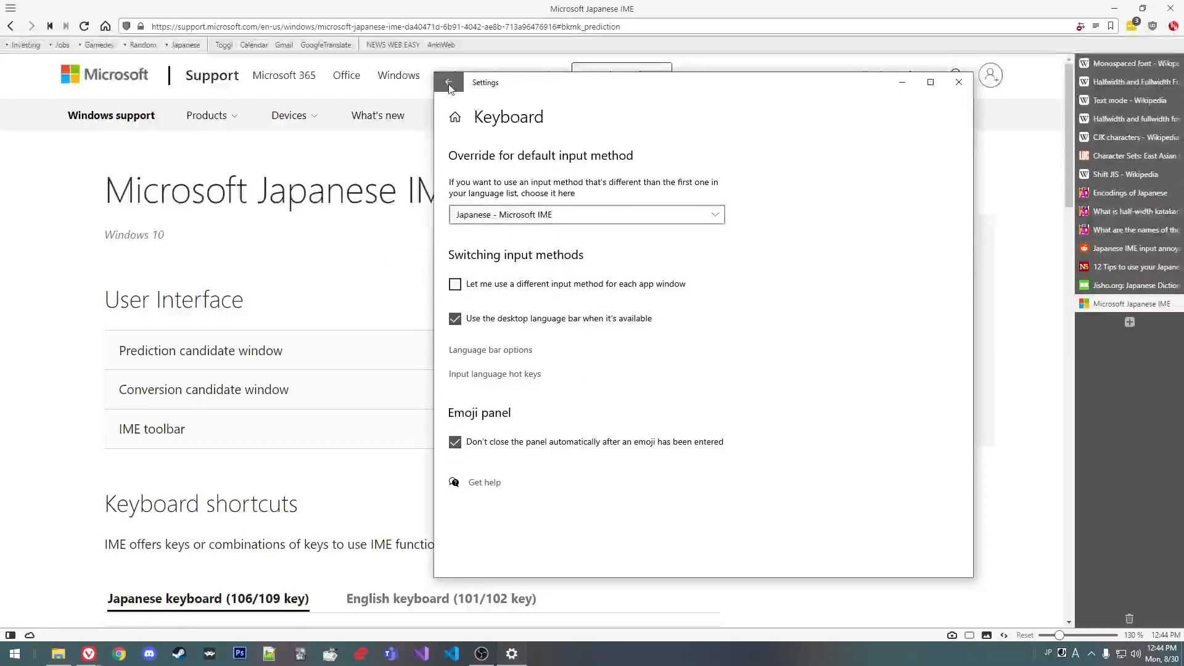
pyautogui.click(450, 82)
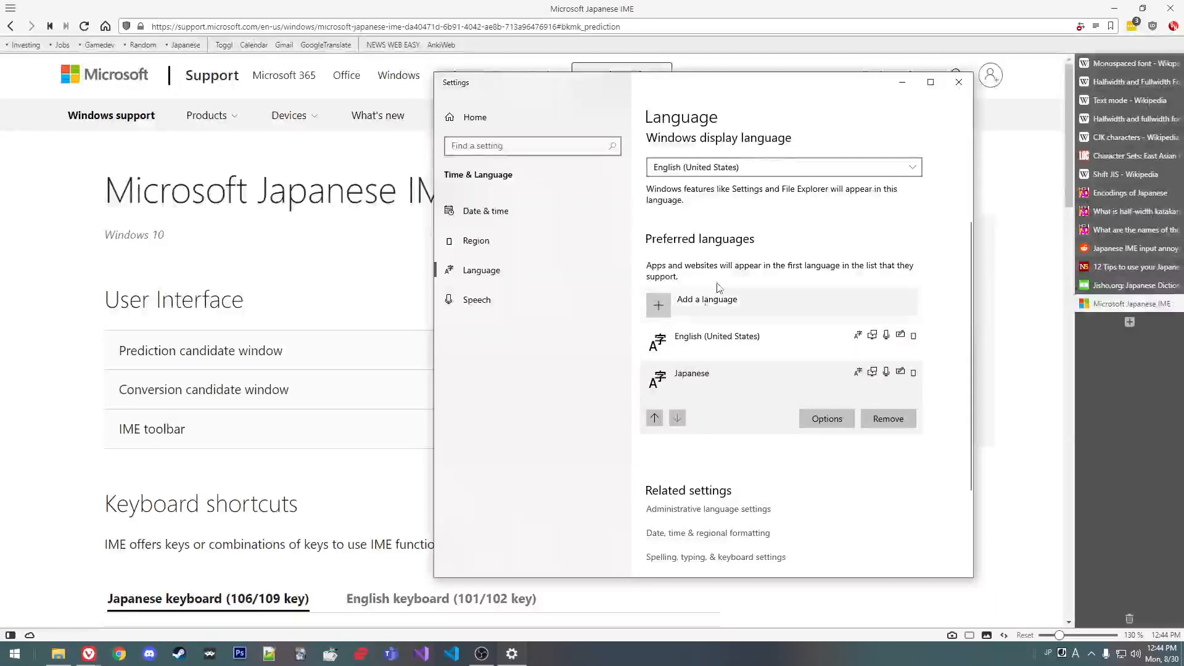
pyautogui.click(825, 420)
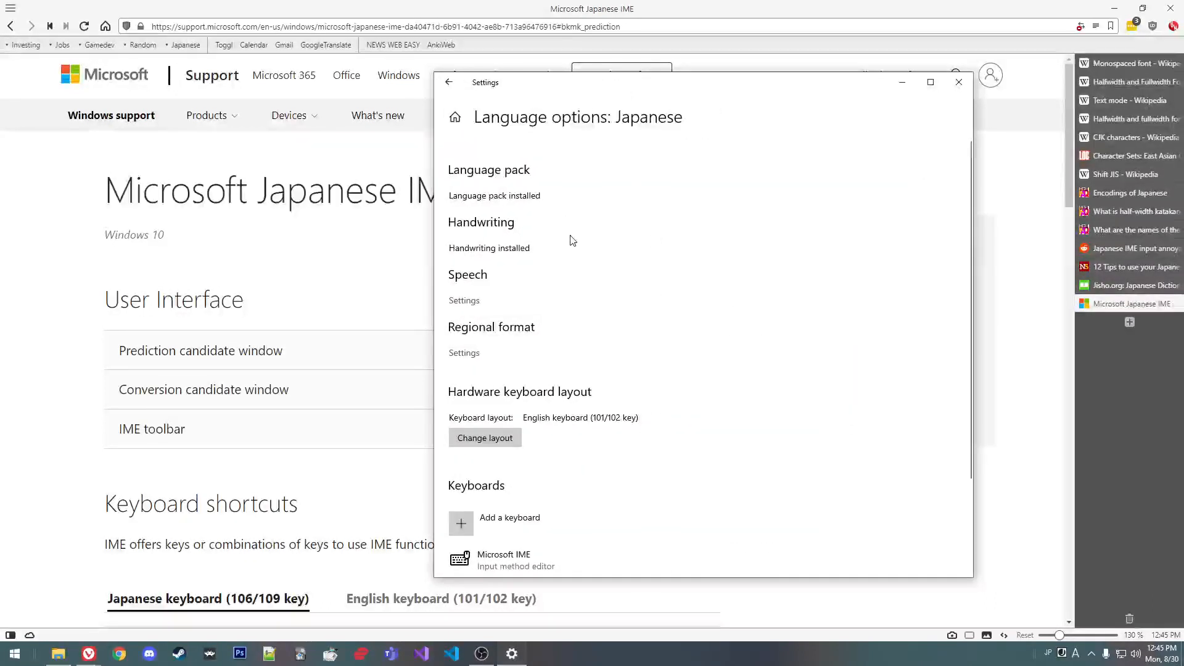
pyautogui.scroll(-3)
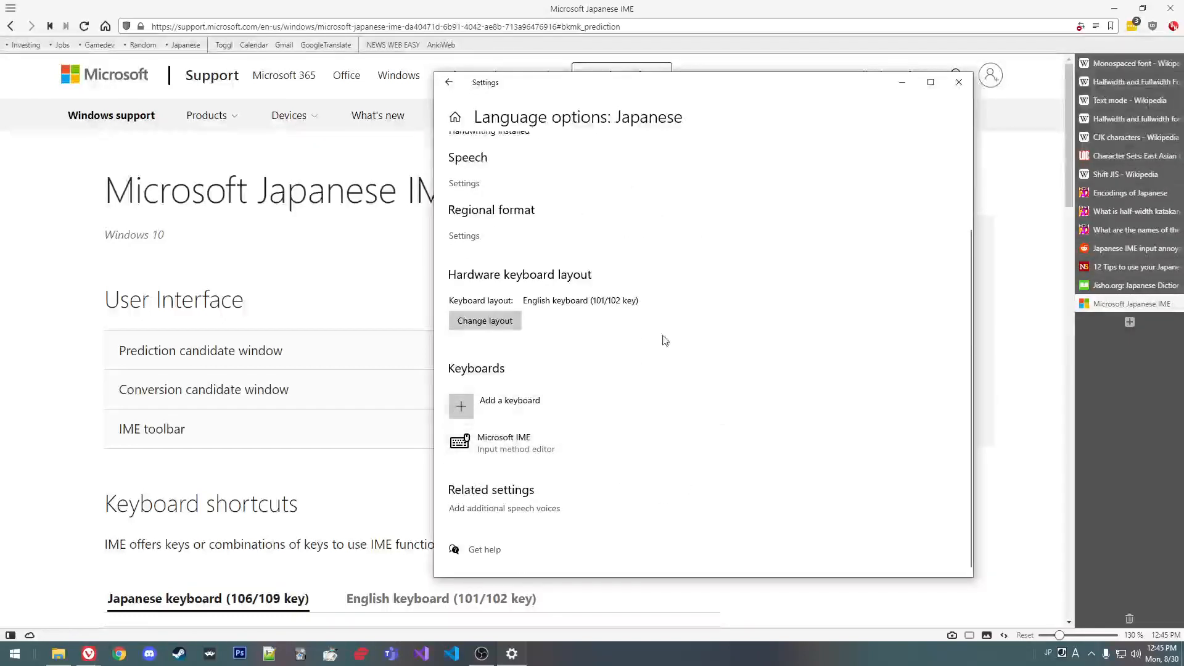
pyautogui.click(504, 443)
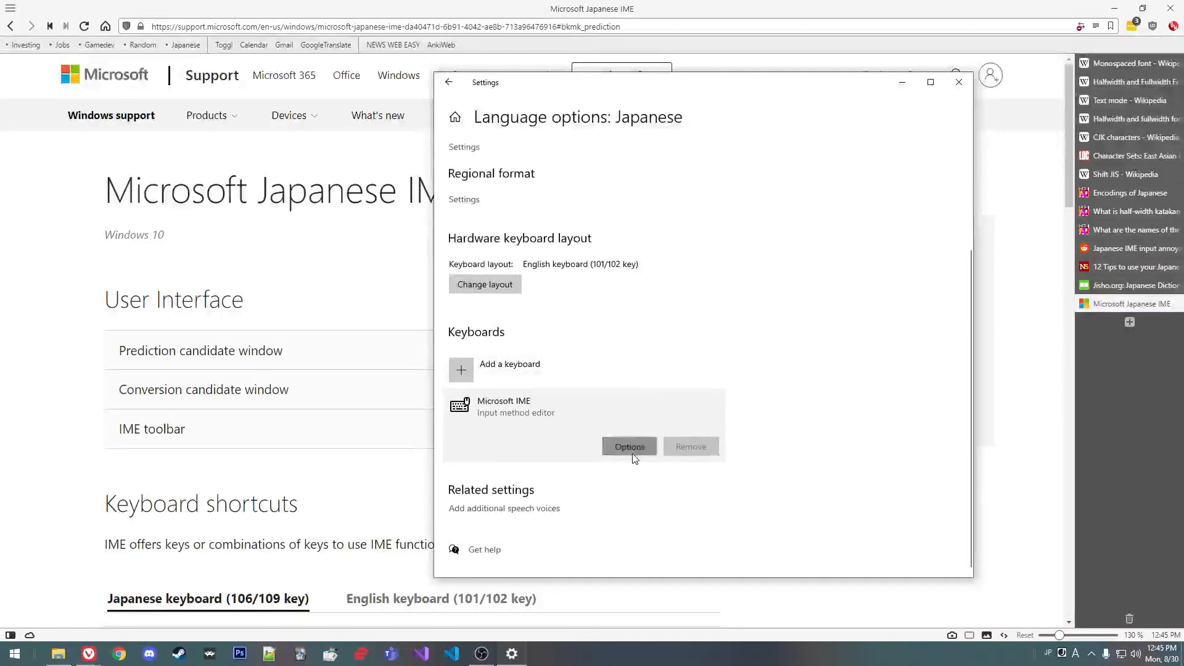
pyautogui.scroll(3)
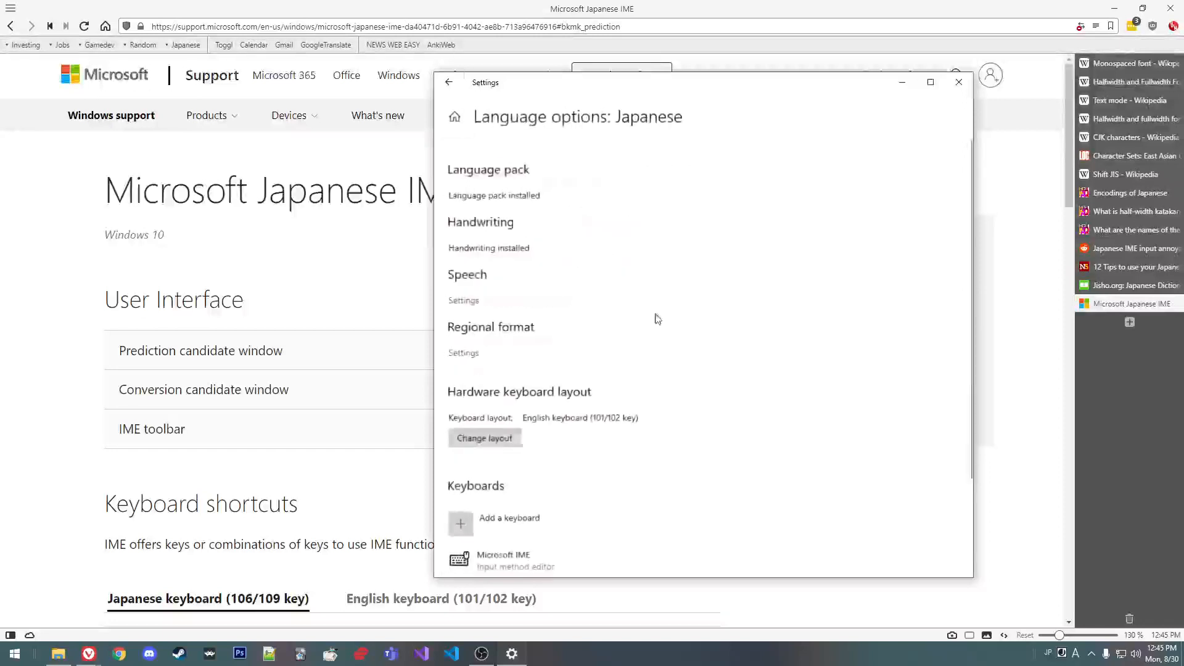
pyautogui.scroll(-3)
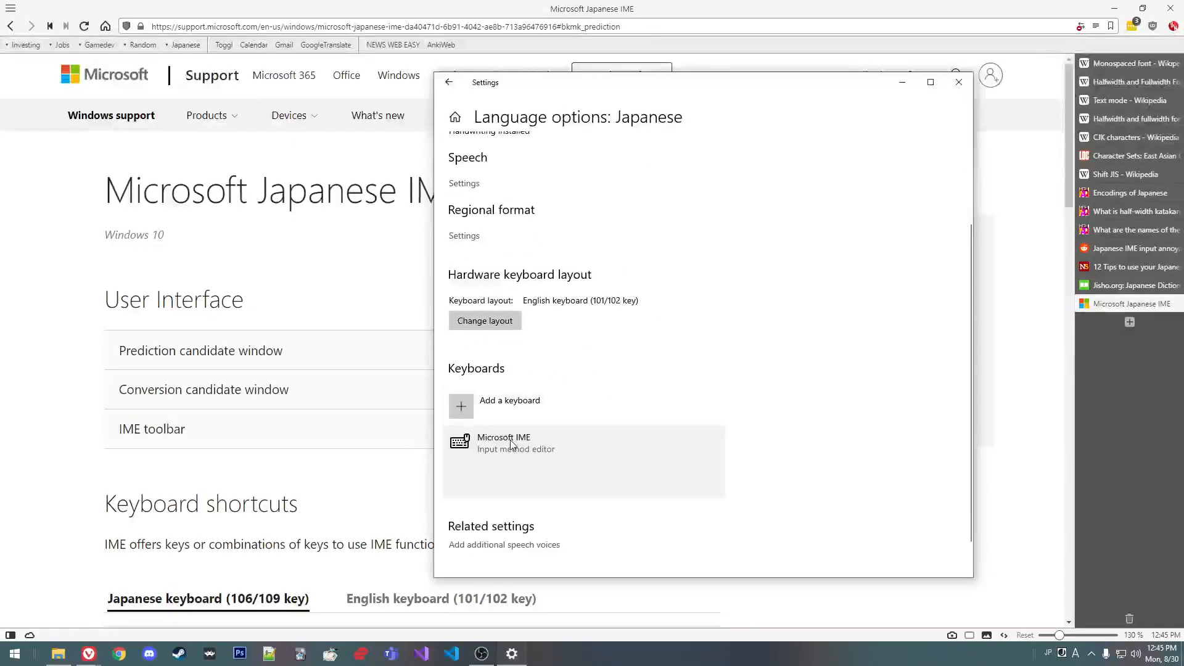
# Step: Open Microsoft IME settings and scroll General to the Compatibility and Advanced sections
pyautogui.click(504, 443)
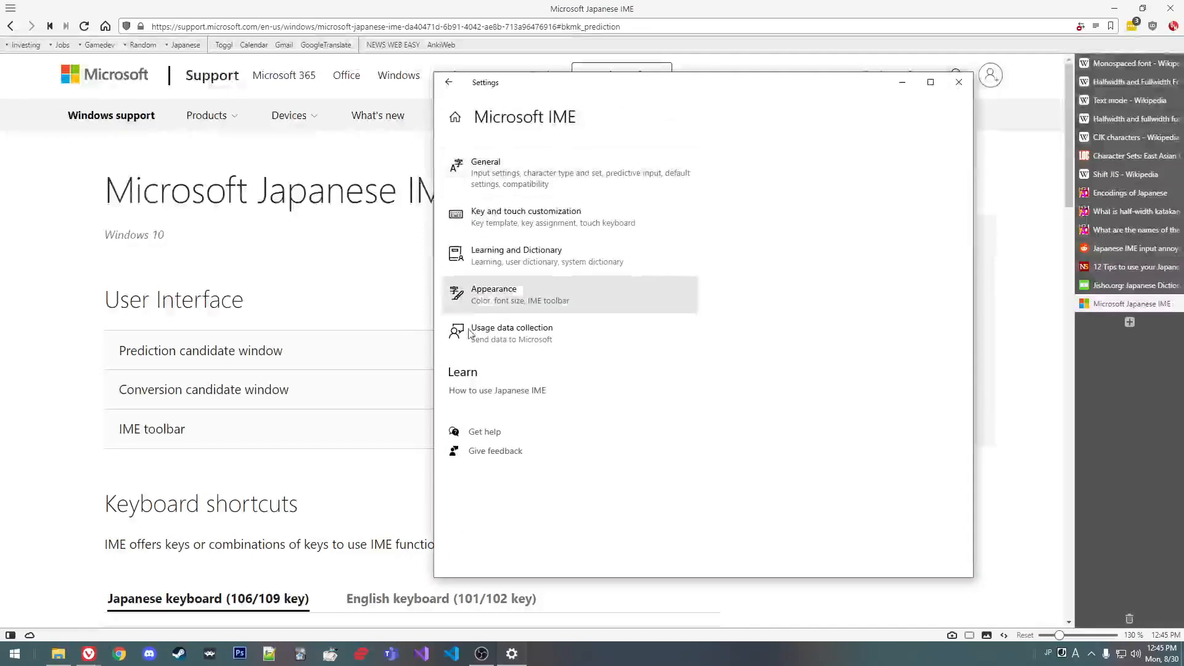
pyautogui.moveTo(656, 296)
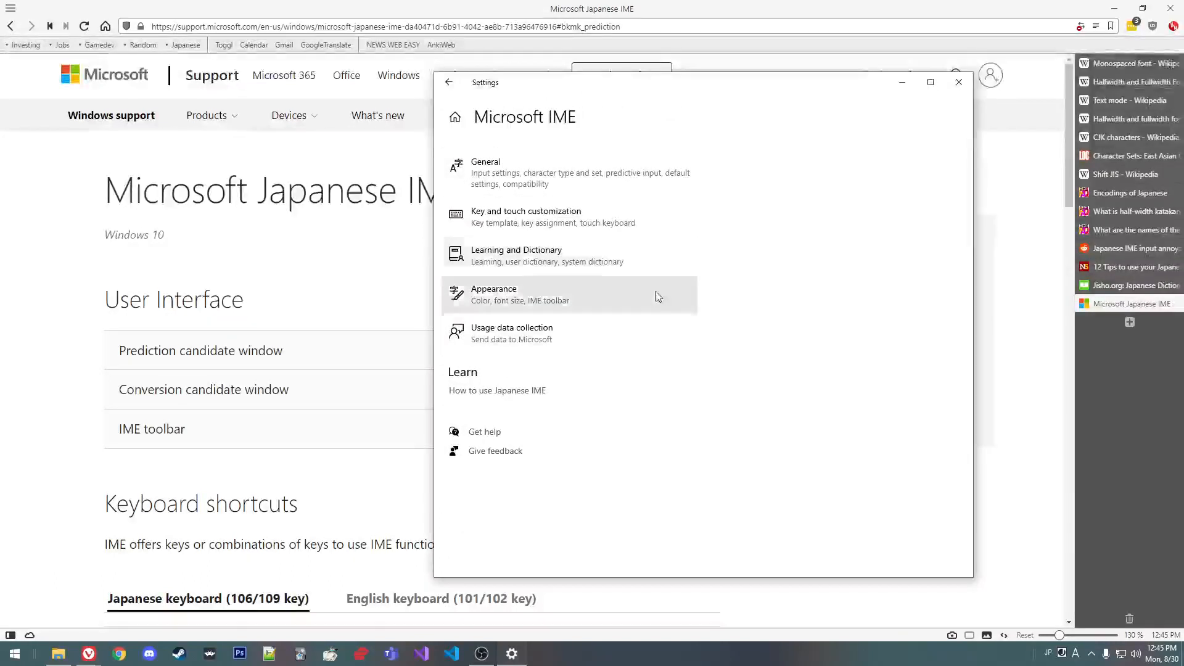
pyautogui.moveTo(597, 217)
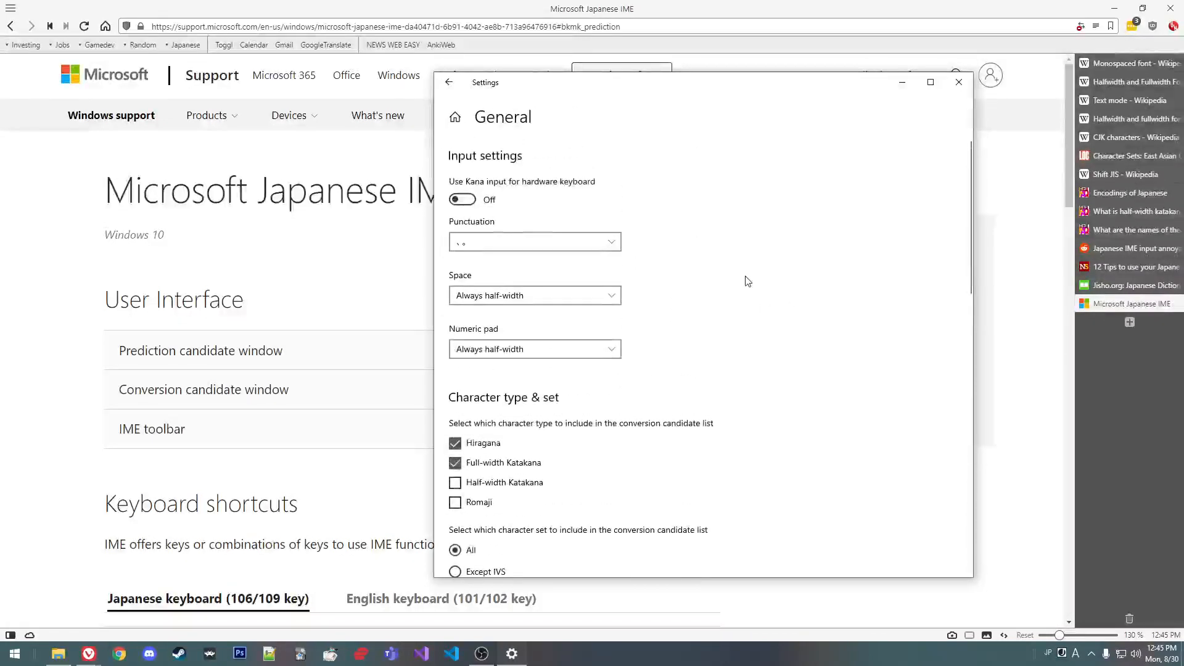
pyautogui.scroll(-3)
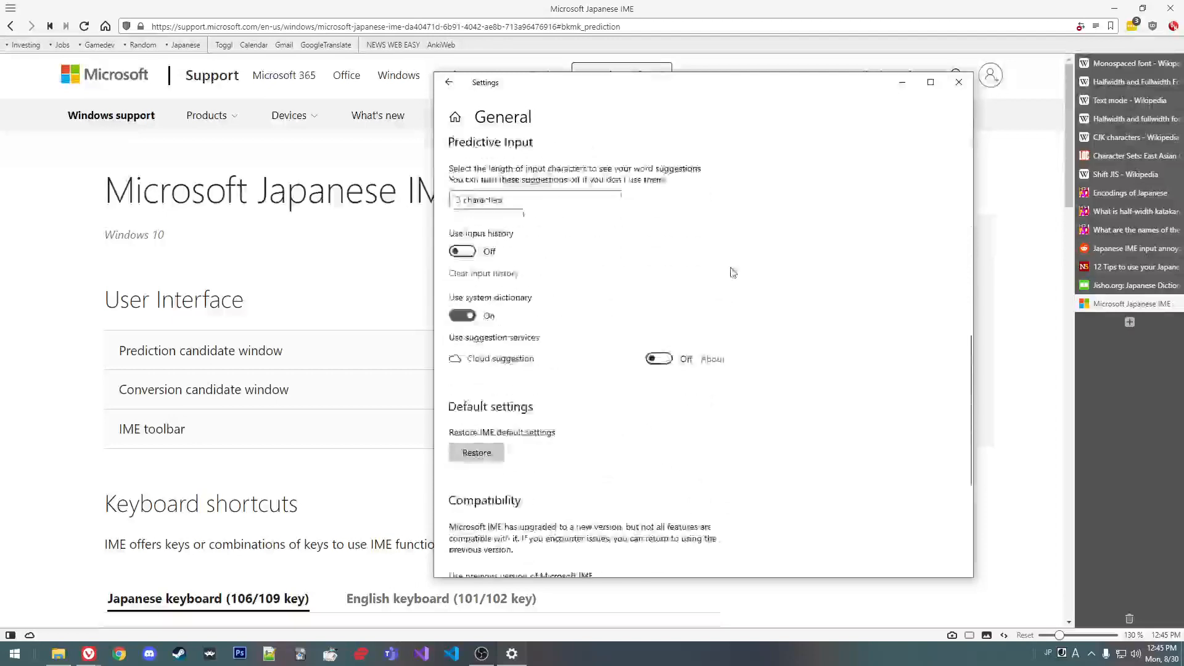
pyautogui.scroll(3)
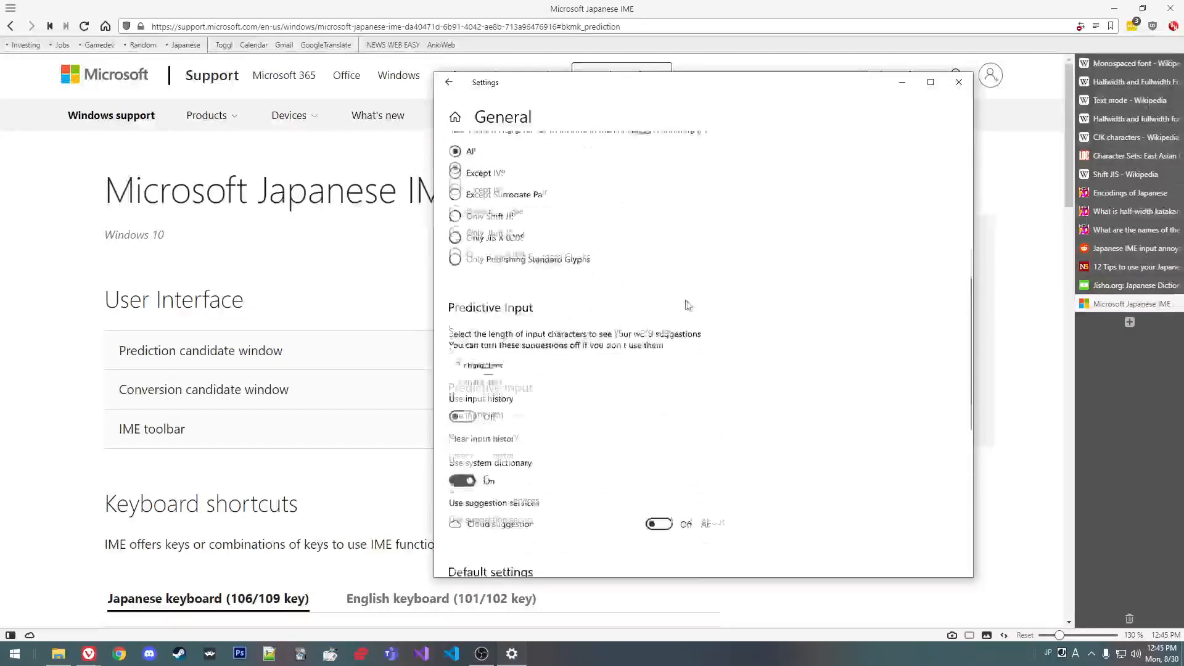
pyautogui.scroll(3)
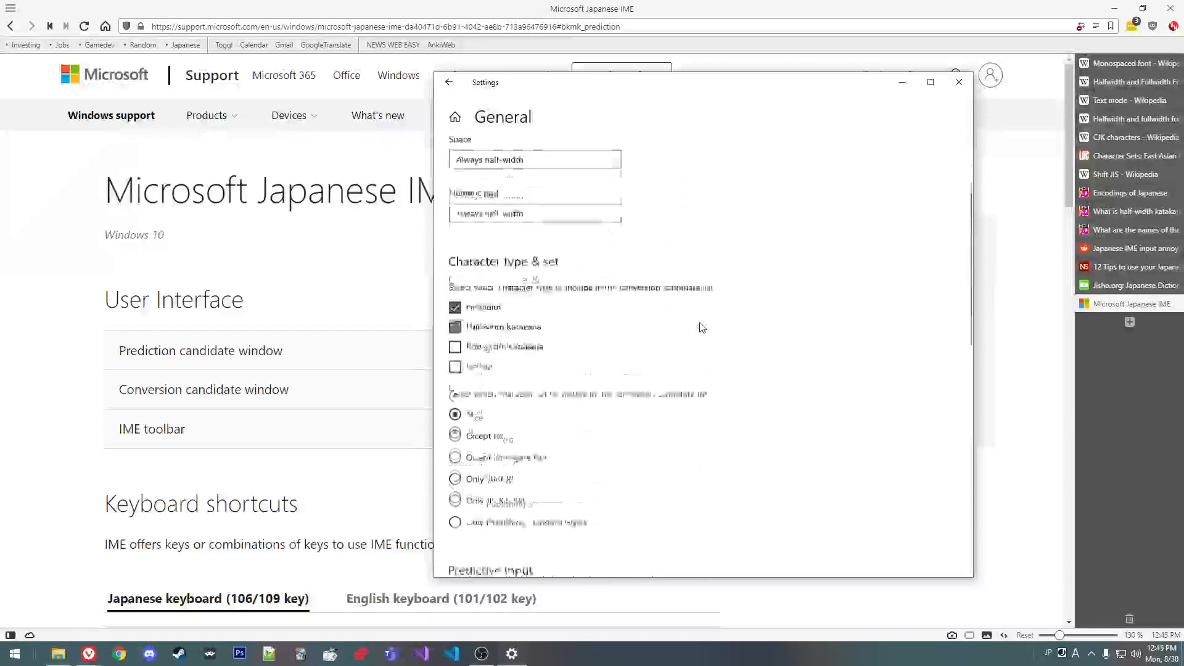
pyautogui.scroll(-3)
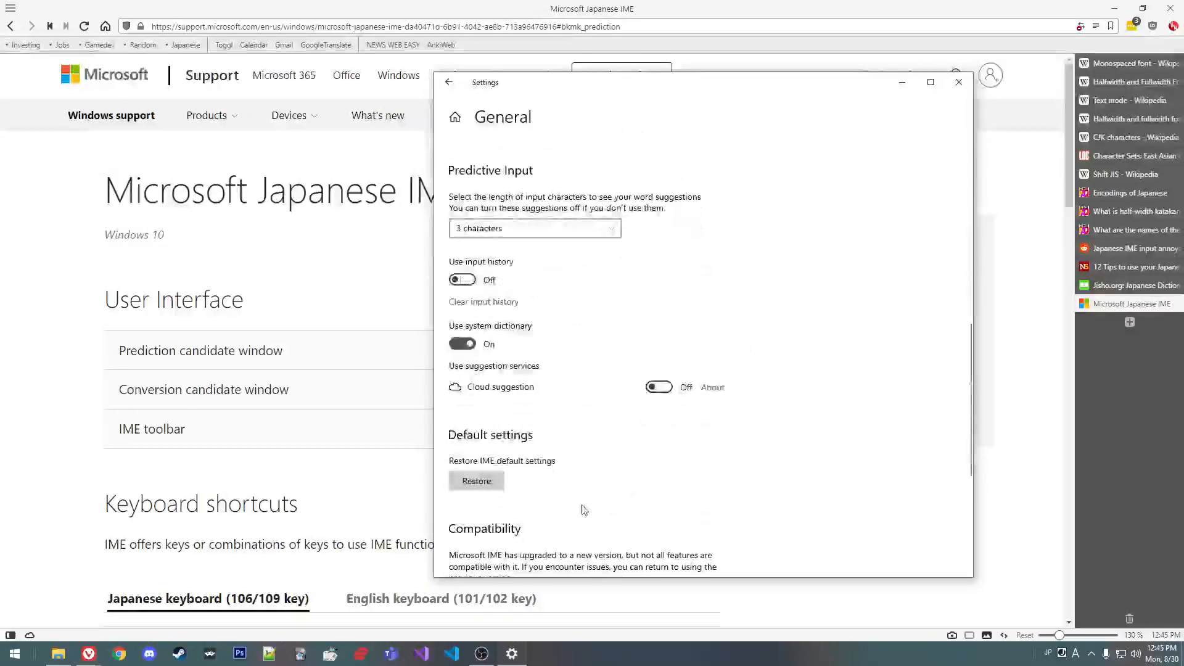
pyautogui.scroll(-3)
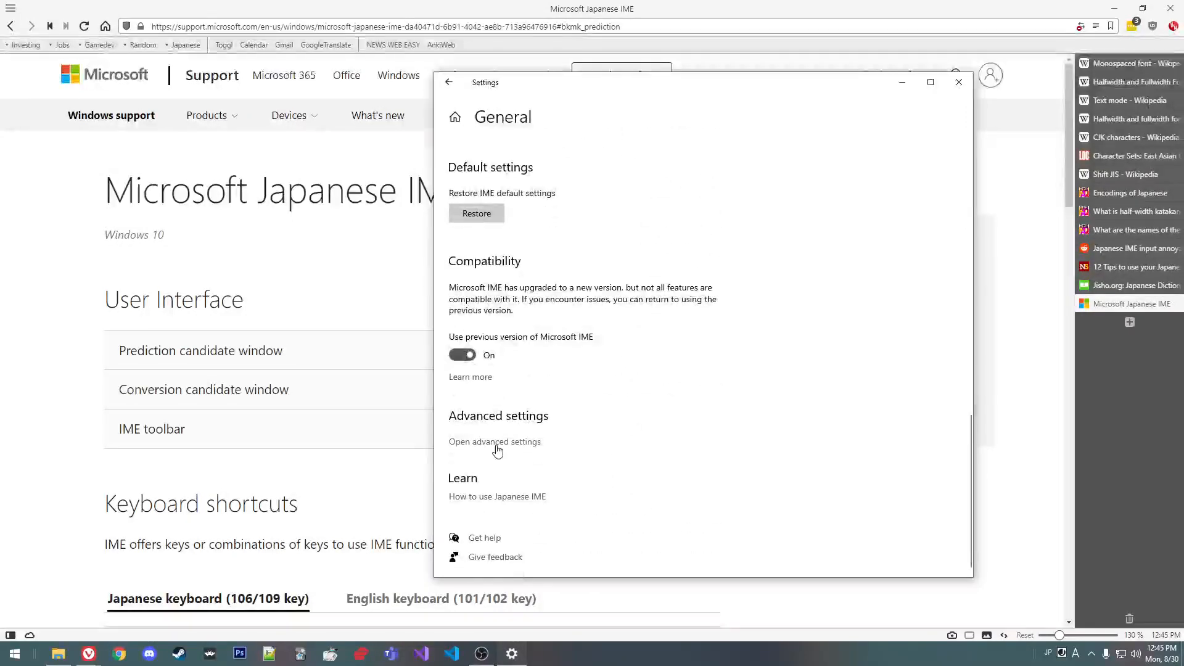
# Step: Open advanced IME settings and review the Punctuation and Brackets dropdowns, keeping current styles
pyautogui.click(495, 441)
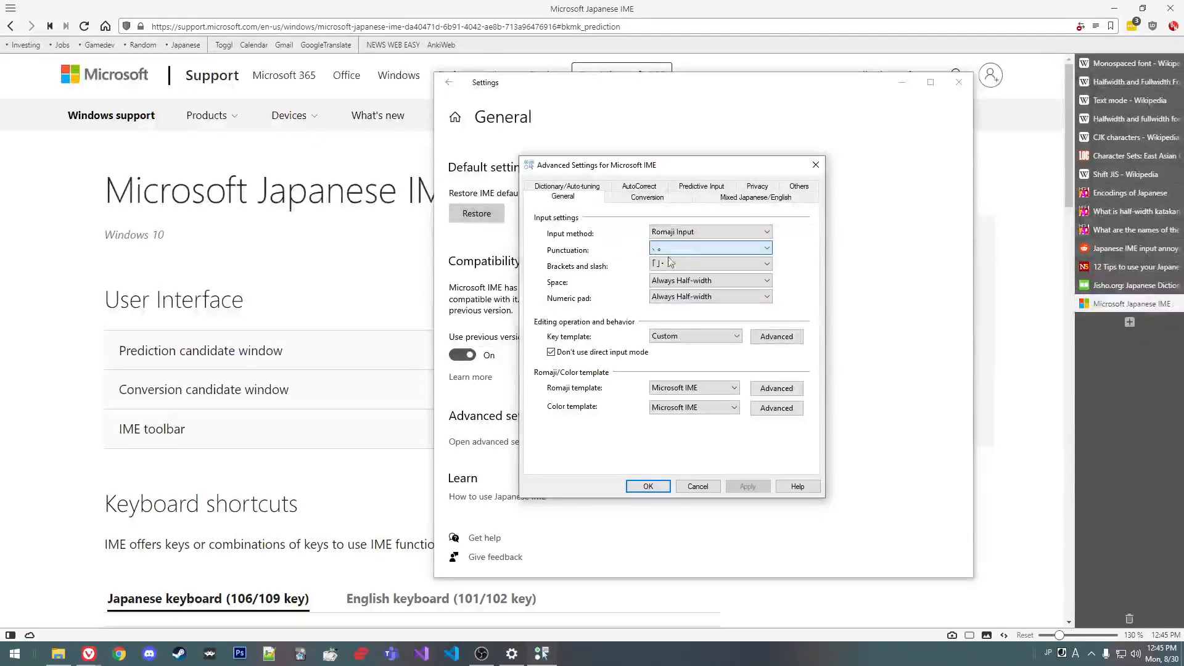
pyautogui.click(709, 263)
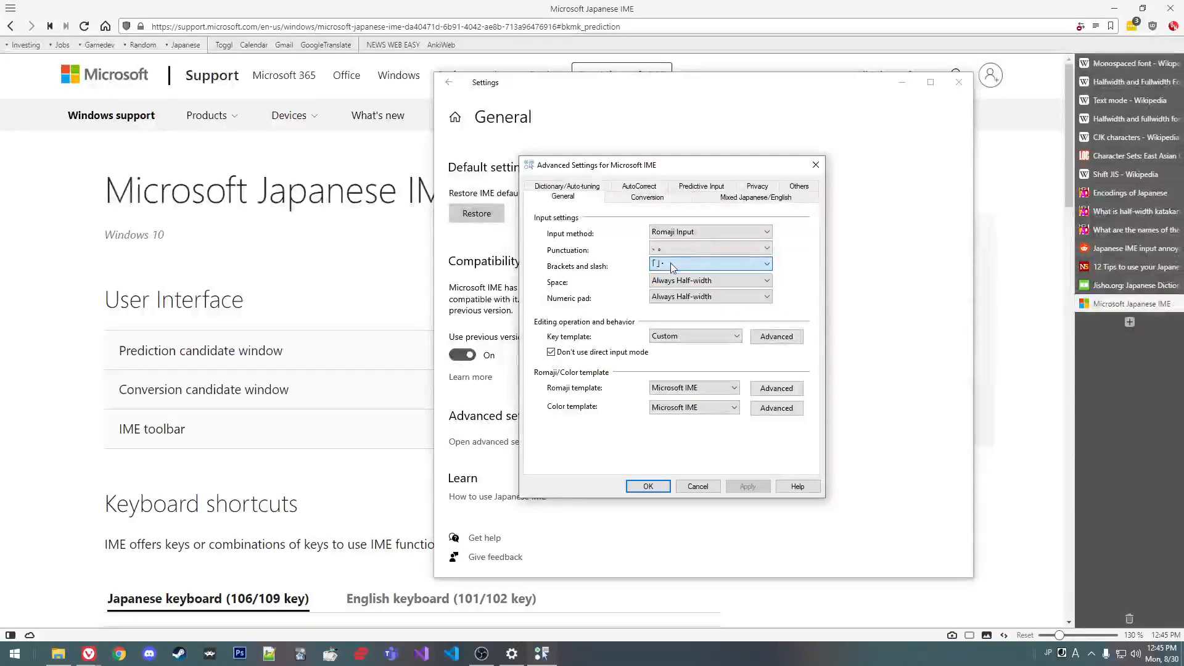
pyautogui.click(767, 250)
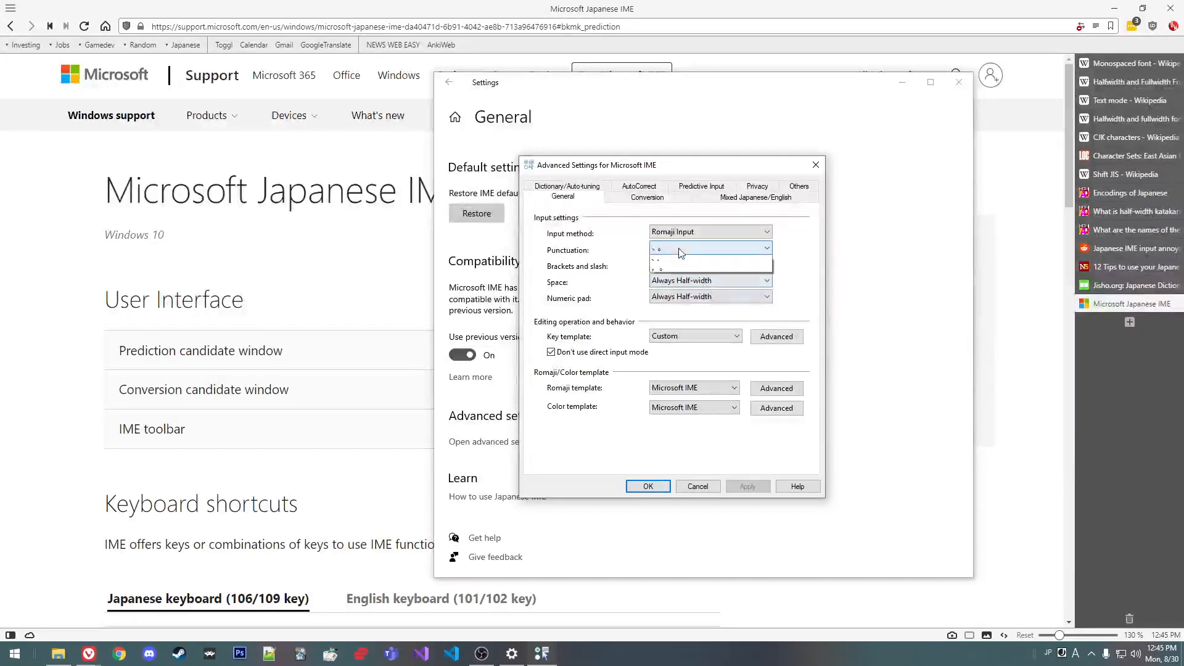
pyautogui.click(709, 249)
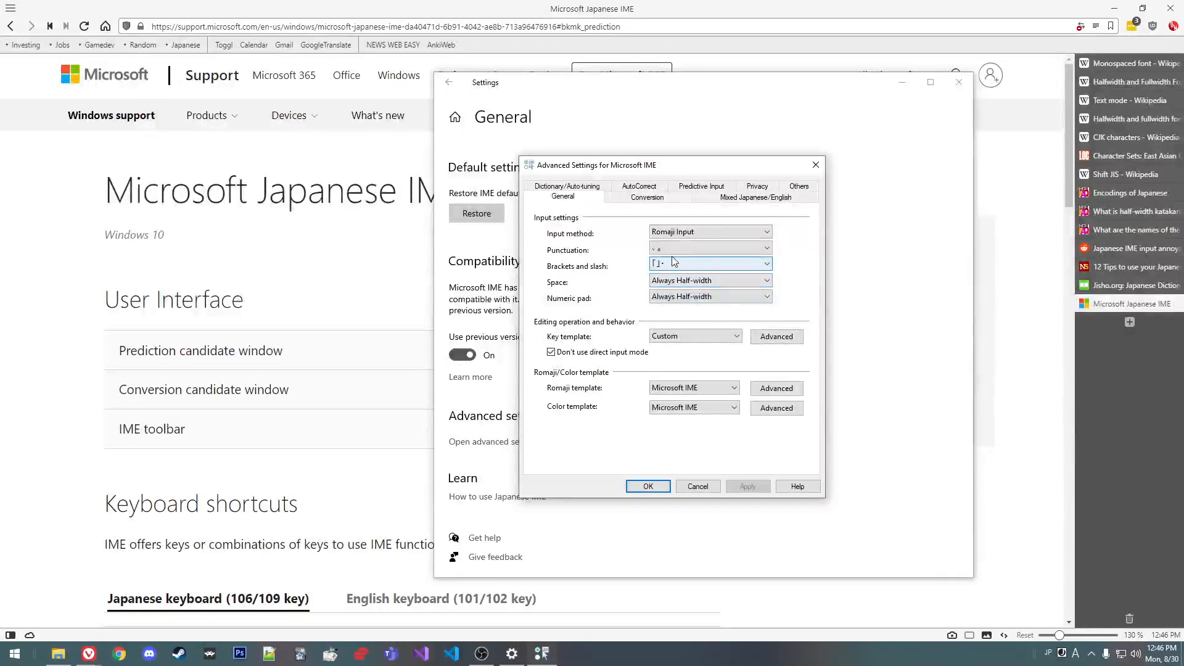
pyautogui.click(765, 250)
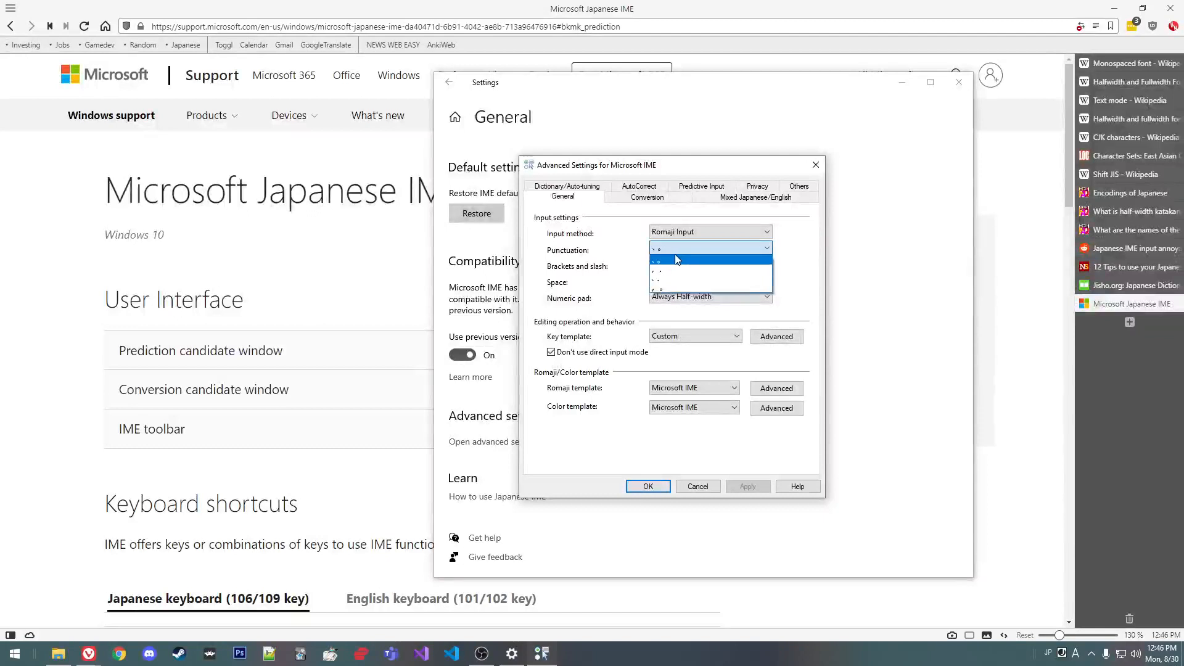
pyautogui.click(709, 261)
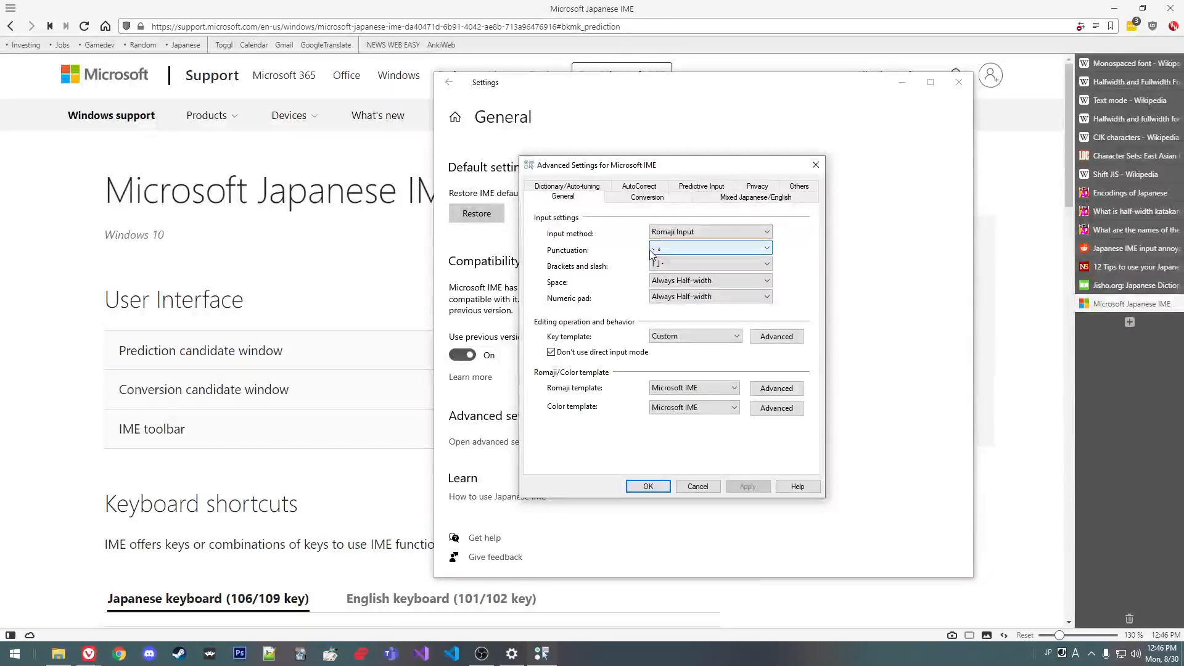
pyautogui.click(765, 250)
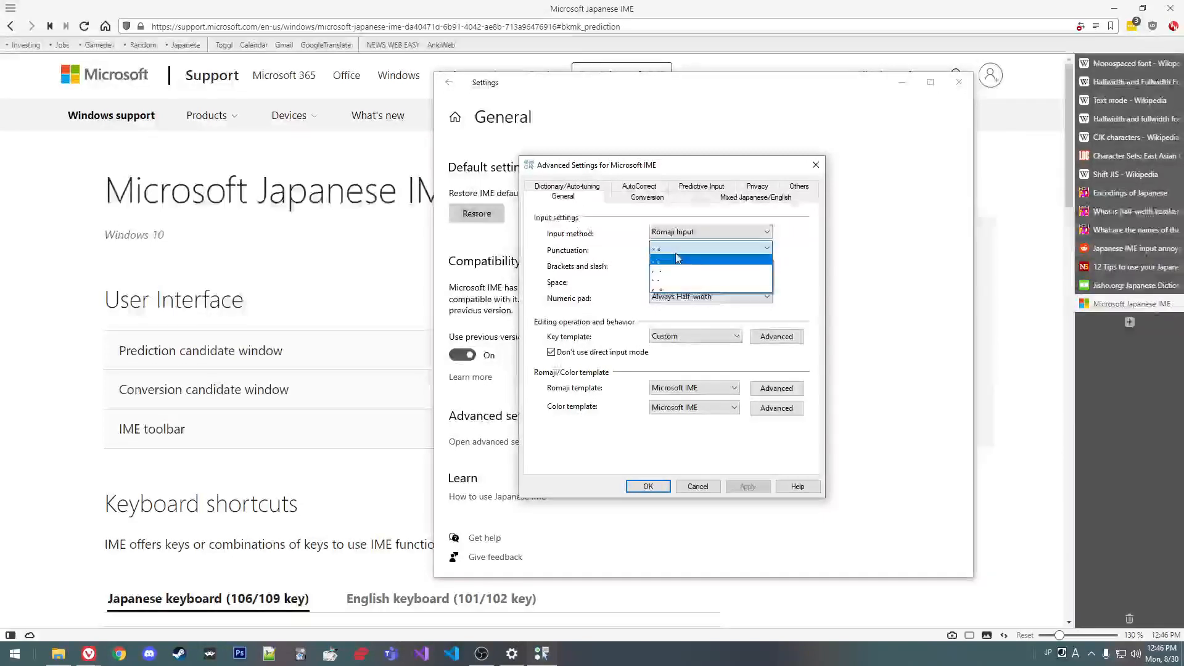
pyautogui.click(710, 263)
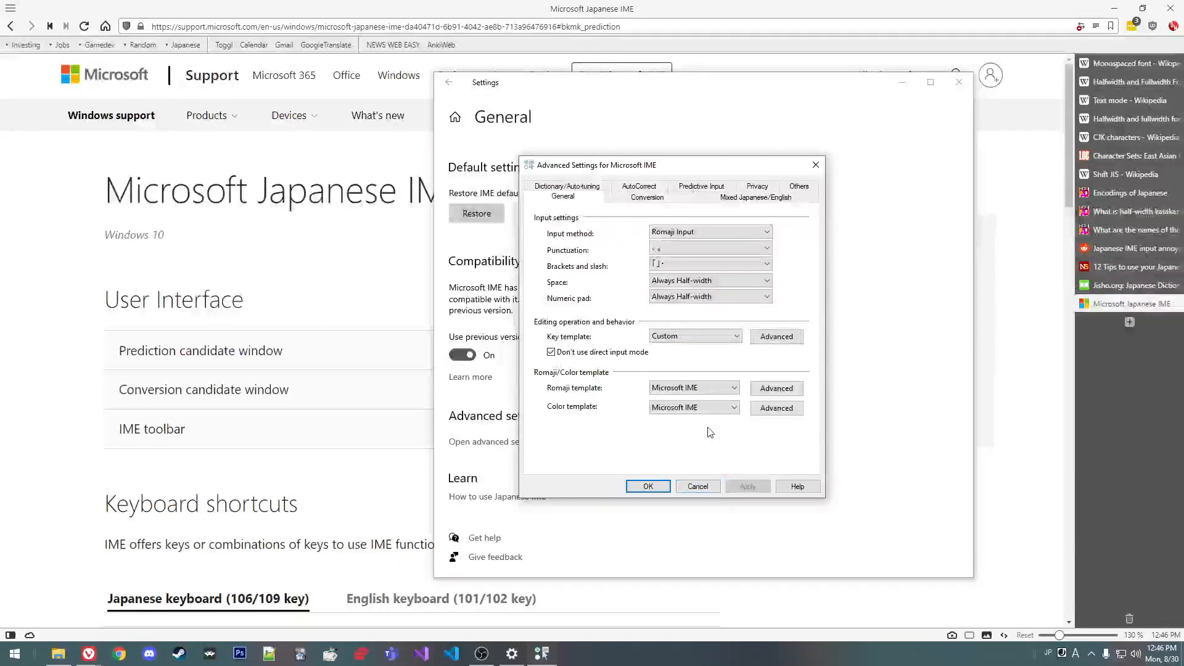
pyautogui.moveTo(703, 446)
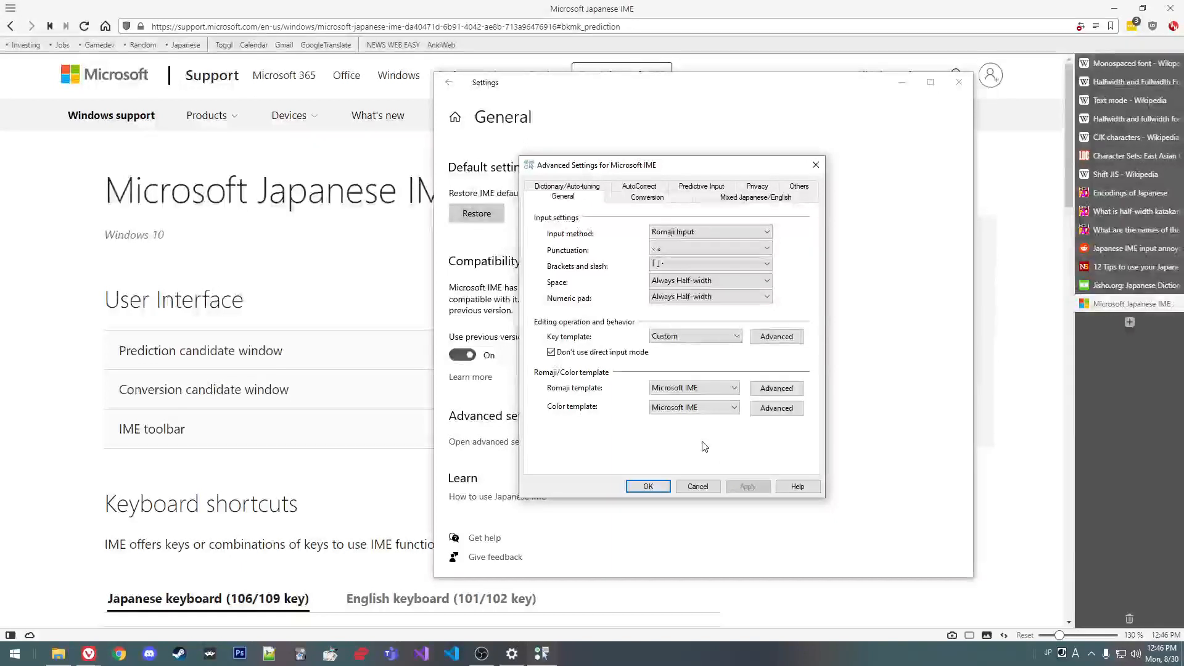
pyautogui.moveTo(701, 441)
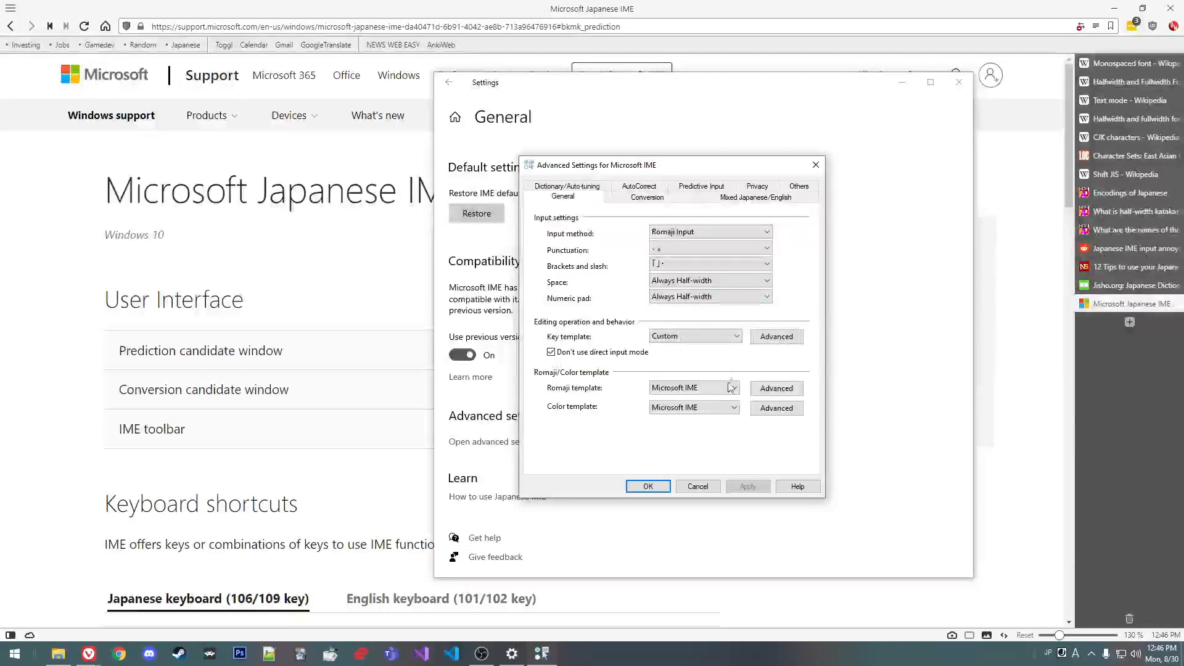
pyautogui.moveTo(785, 356)
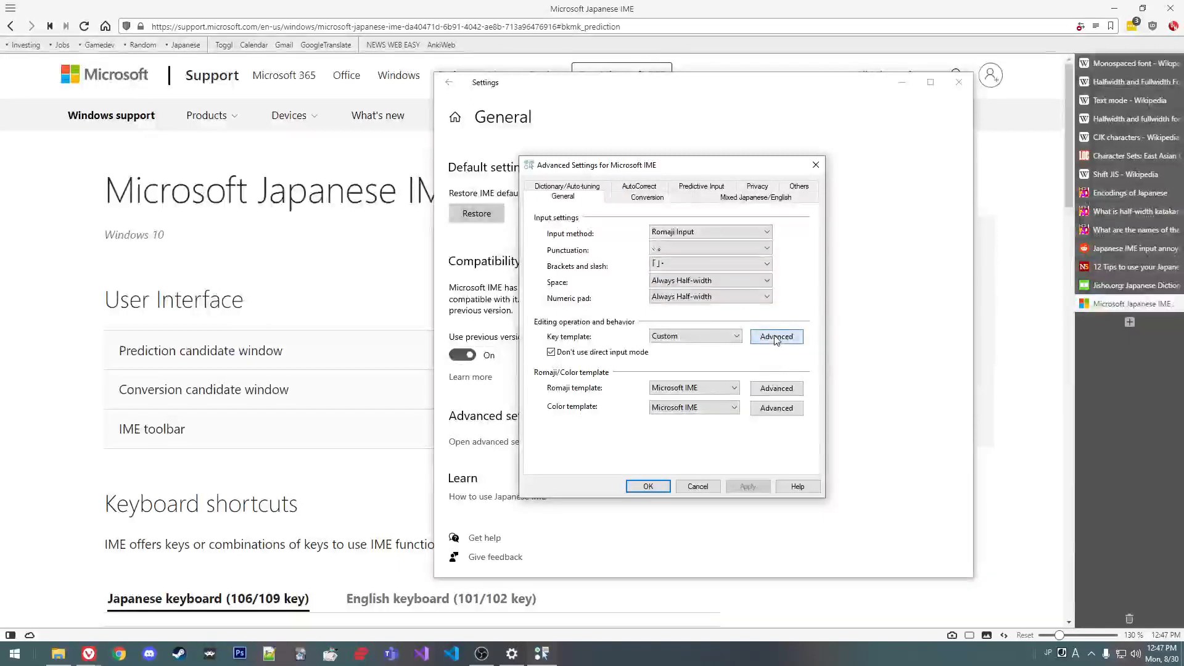
# Step: Open custom key assignments and inspect the SPACE and Ctrl+SPACE no-input behaviours
pyautogui.click(777, 336)
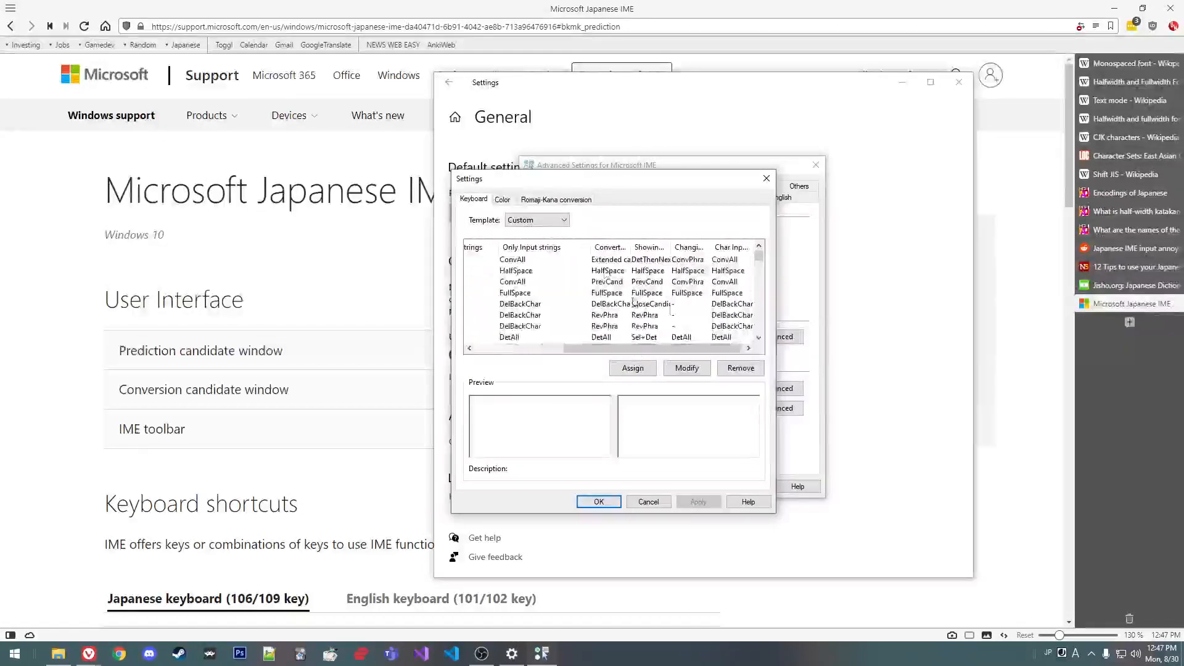
pyautogui.hscroll(3)
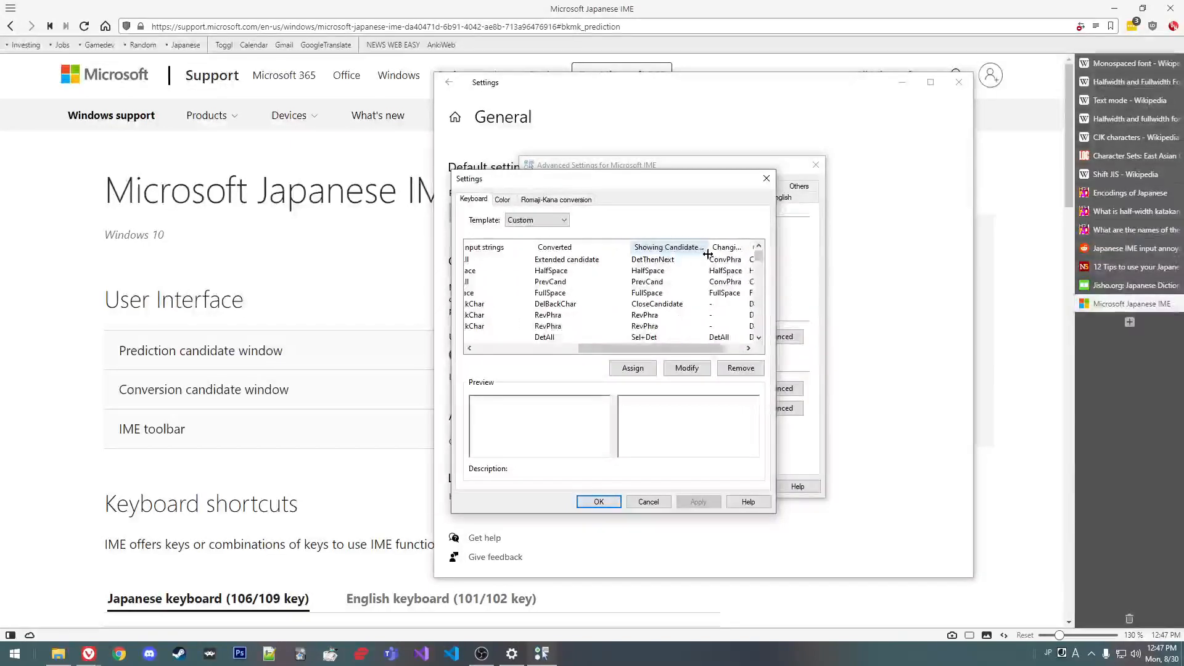
pyautogui.hscroll(3)
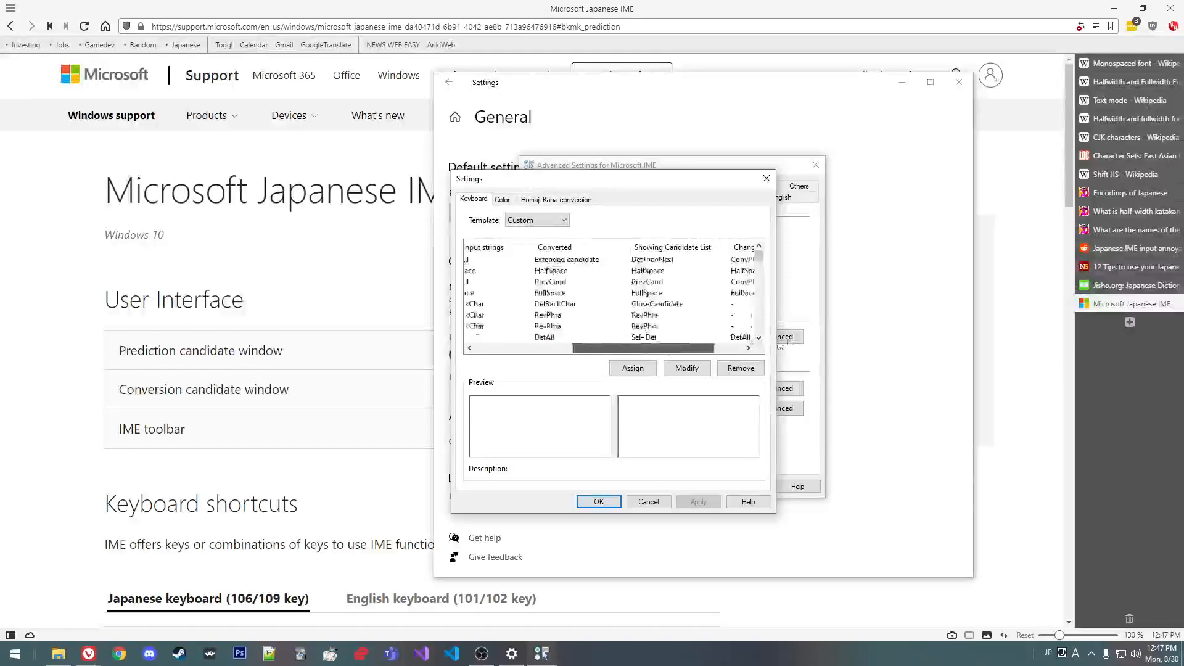
pyautogui.hscroll(3)
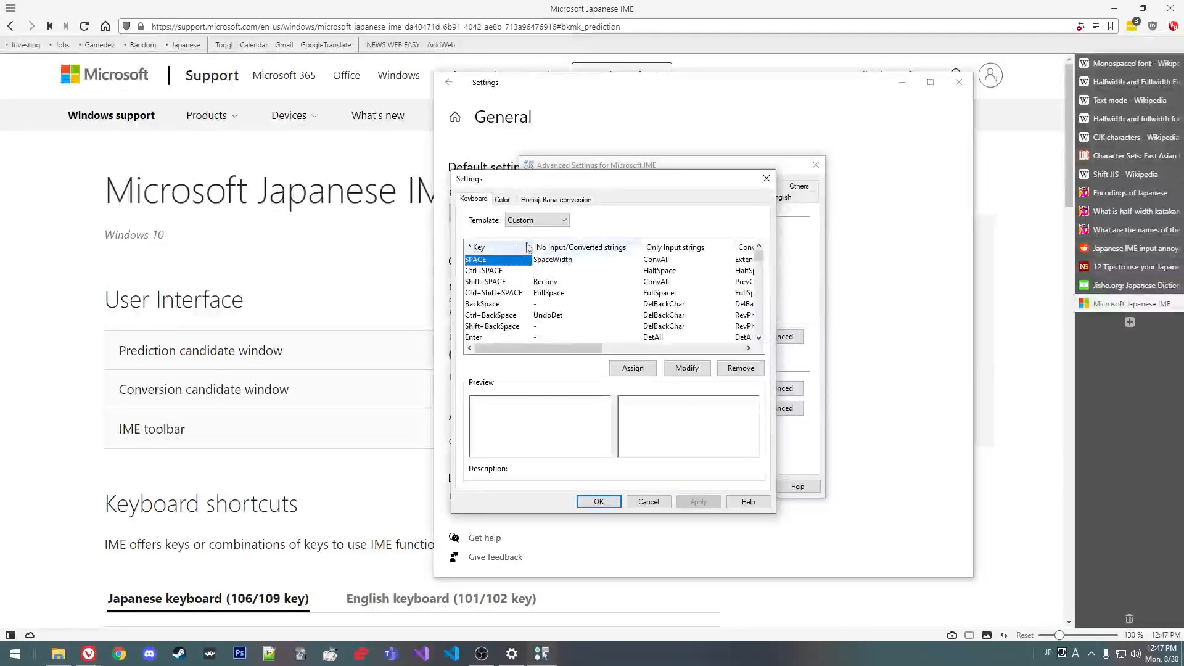
pyautogui.click(585, 259)
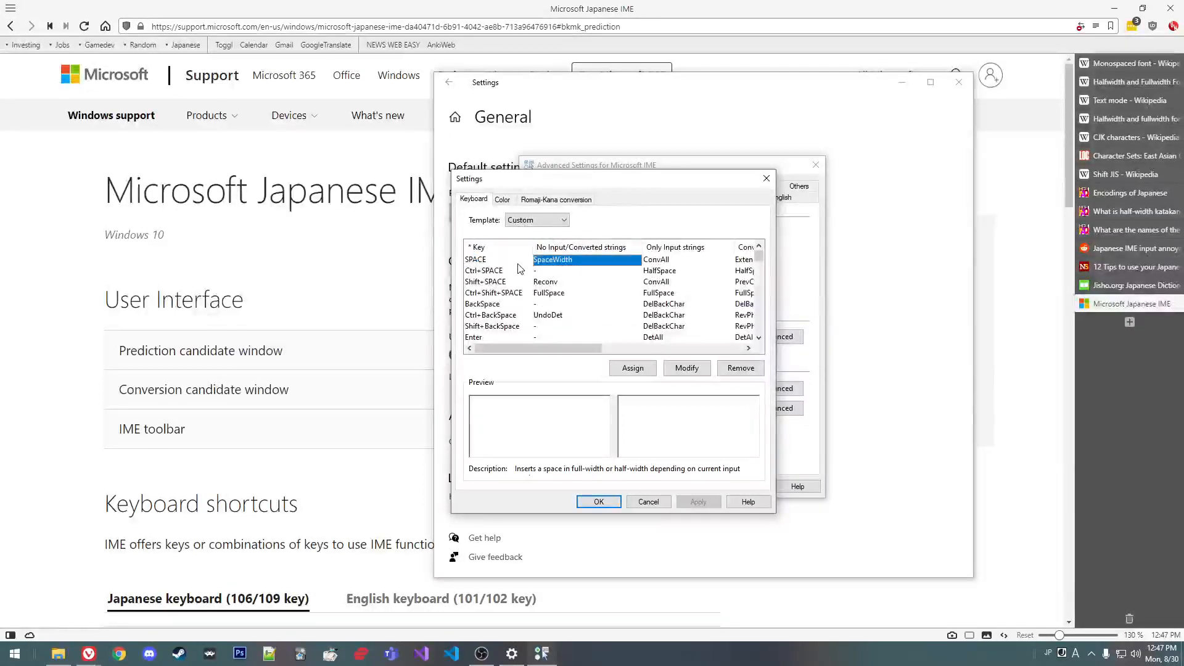
pyautogui.click(475, 260)
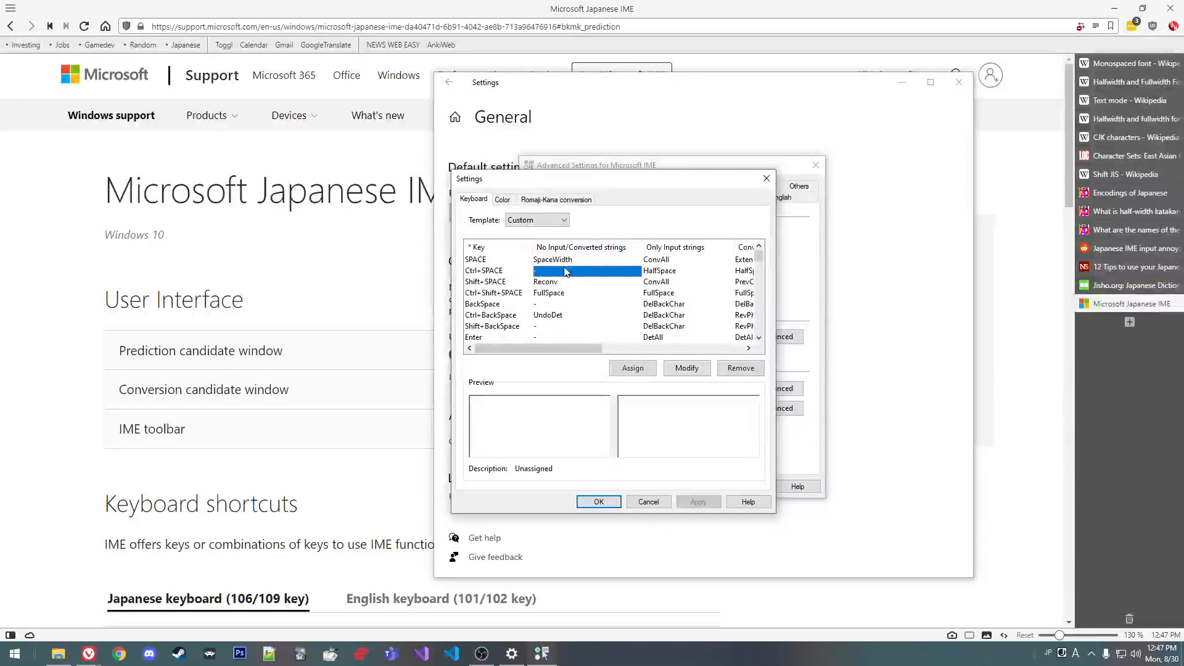
pyautogui.click(582, 259)
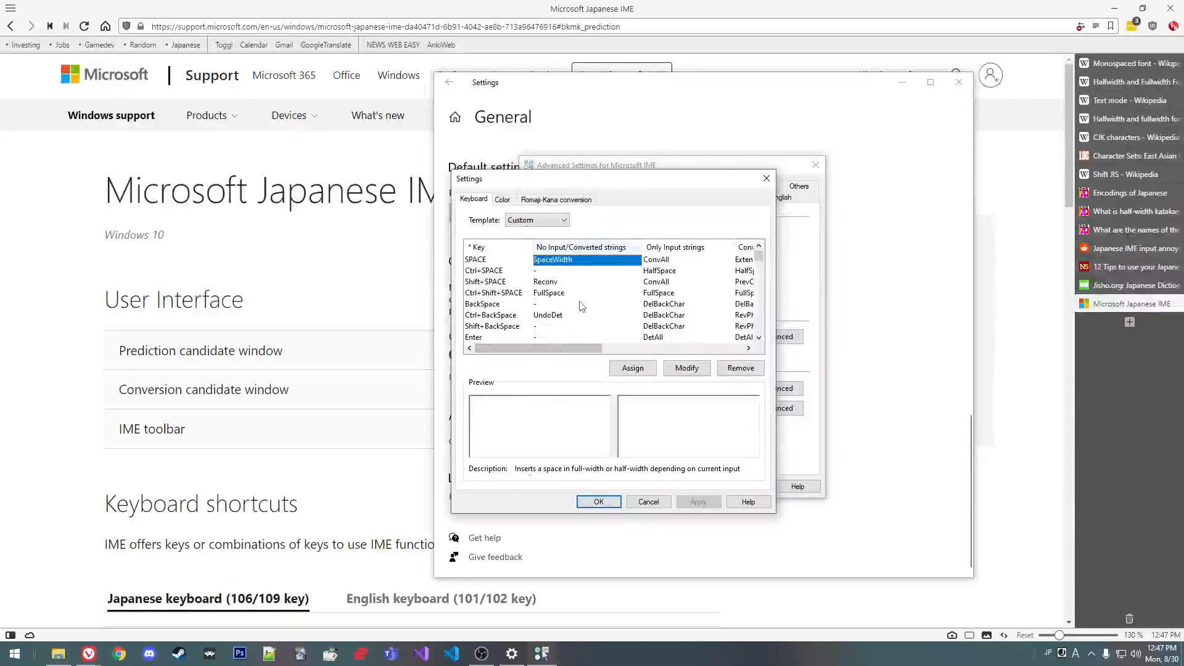
# Step: Preview the ConvAll command, then bring the Jisho browser window forward
pyautogui.hscroll(3)
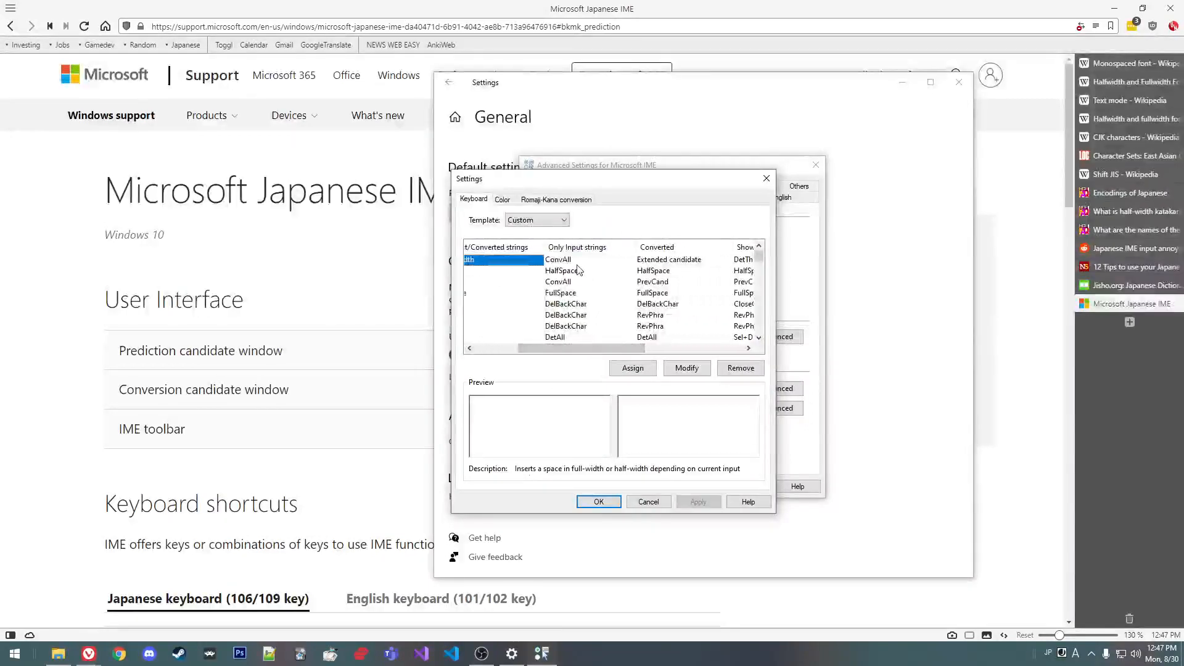
pyautogui.click(589, 260)
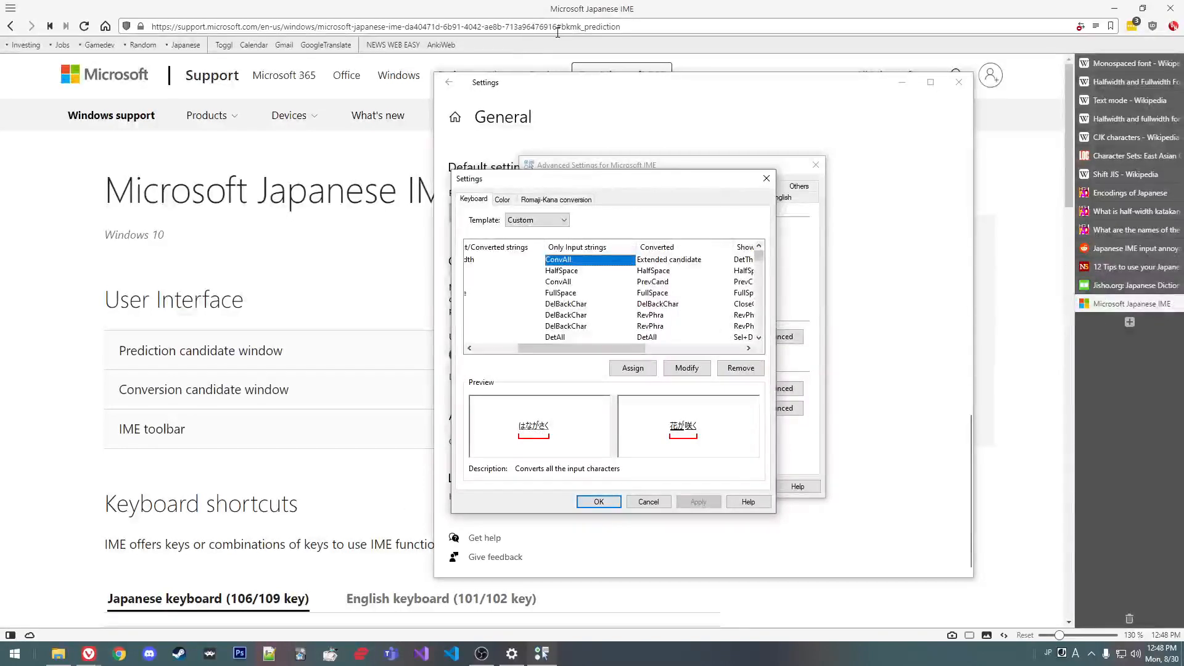
pyautogui.click(1133, 285)
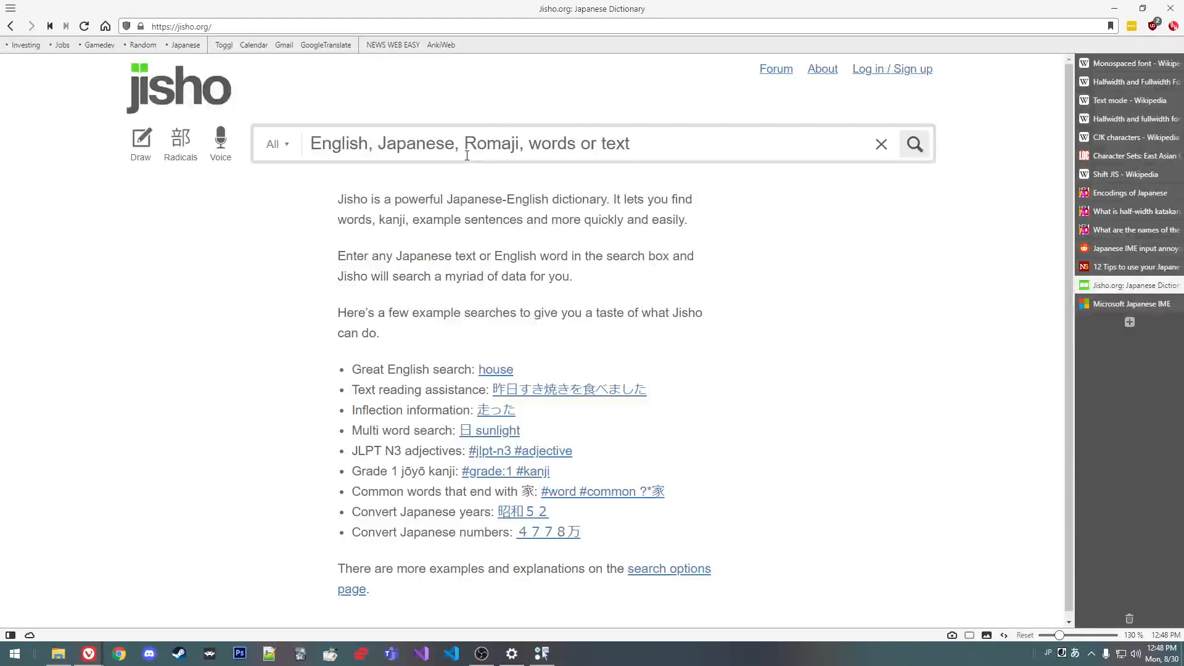
pyautogui.write('いえ')
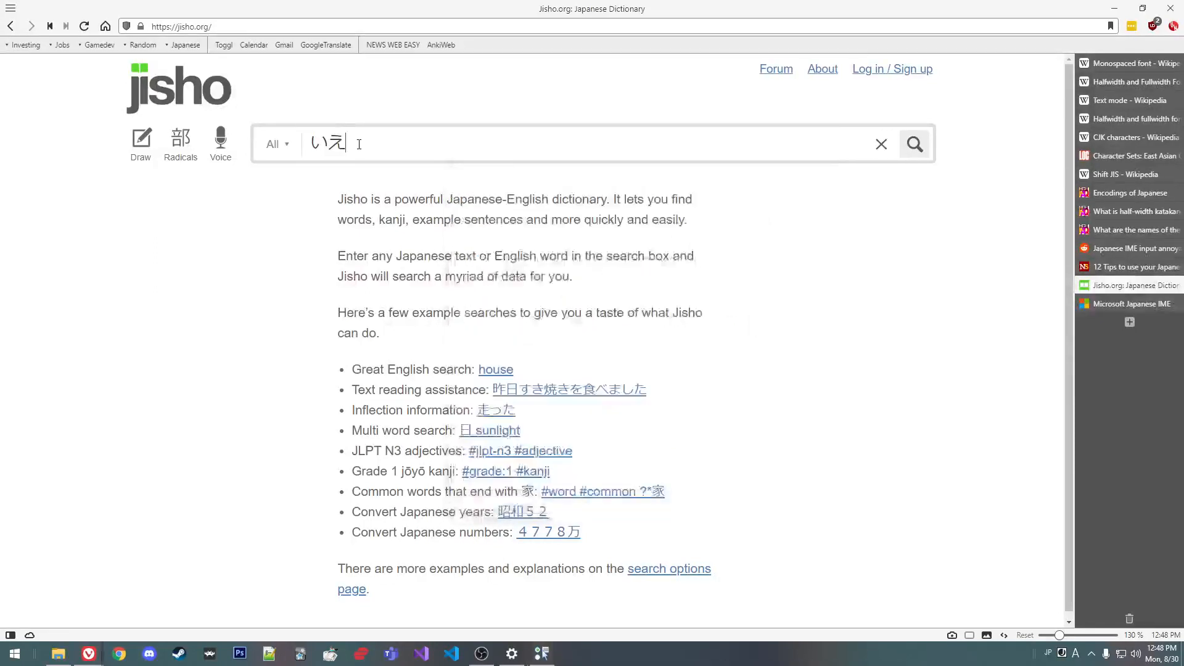
pyautogui.press('Backspace')
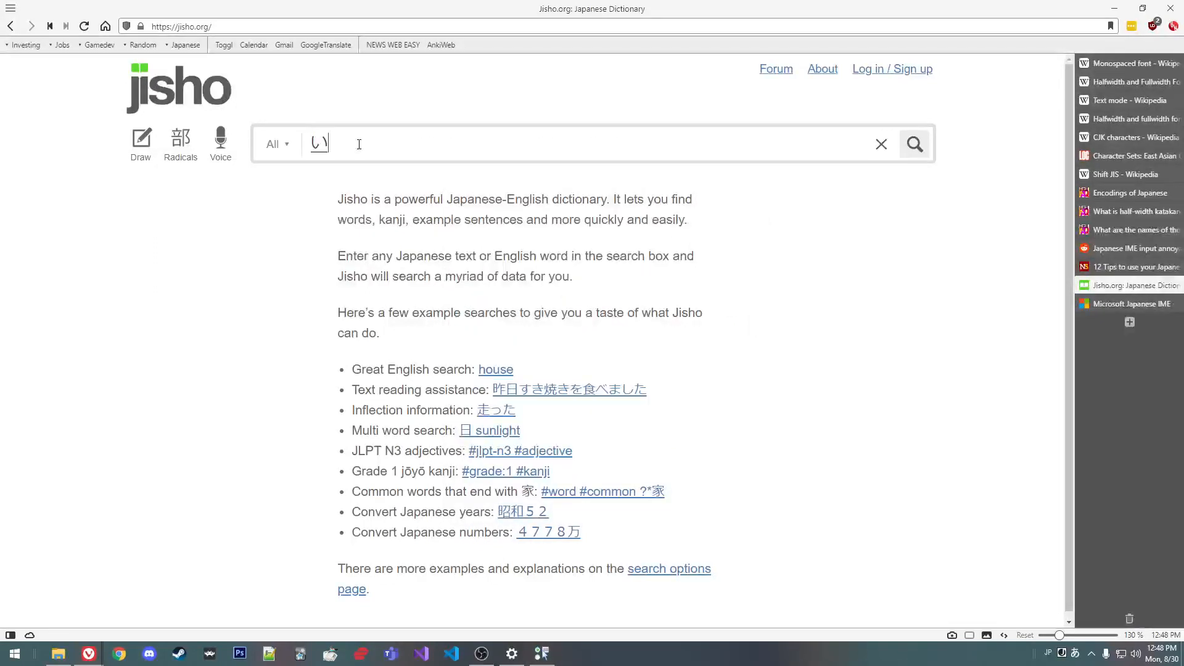
pyautogui.write('え')
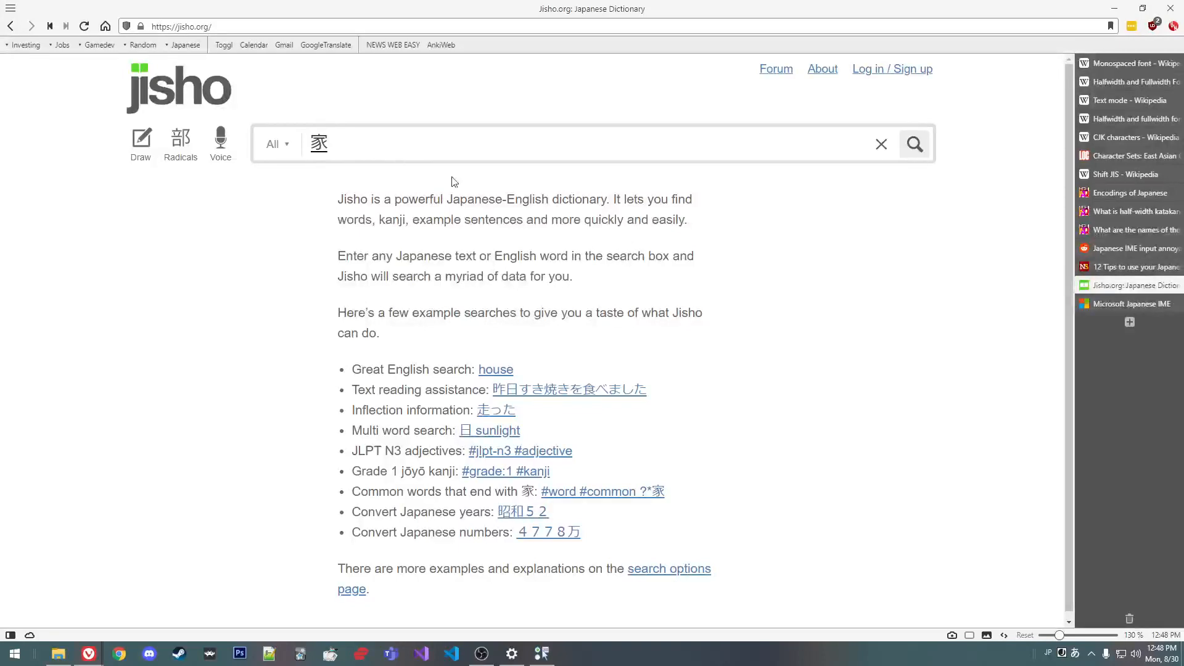
pyautogui.doubleClick(318, 144)
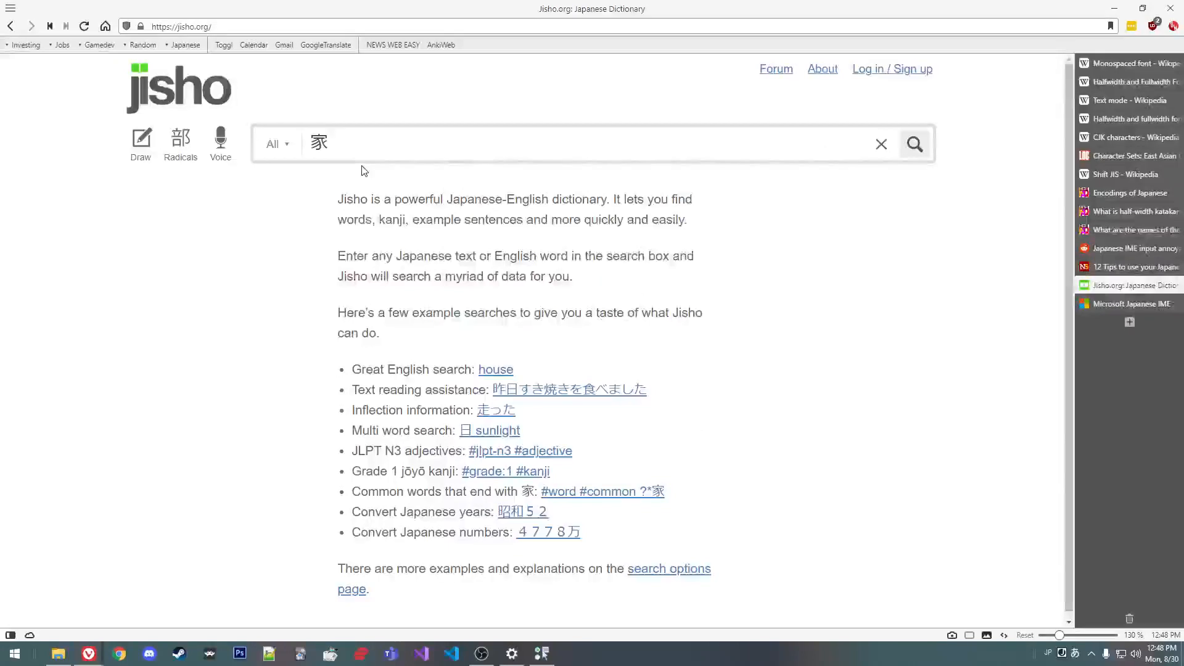
pyautogui.click(319, 143)
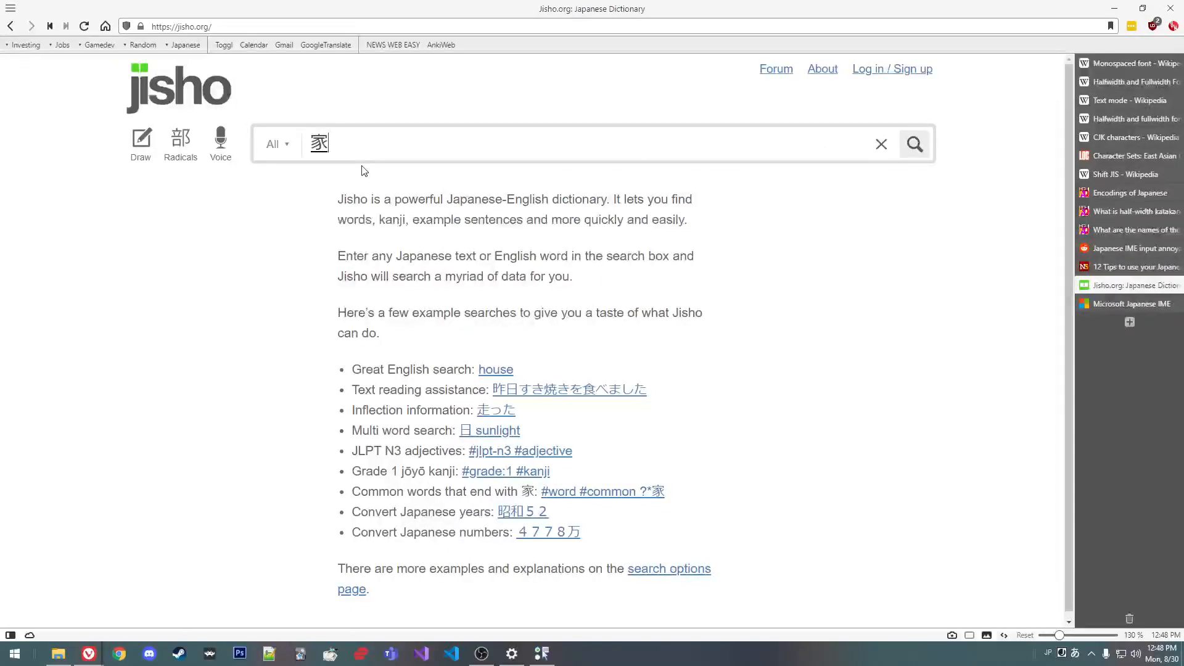
pyautogui.write('いえ')
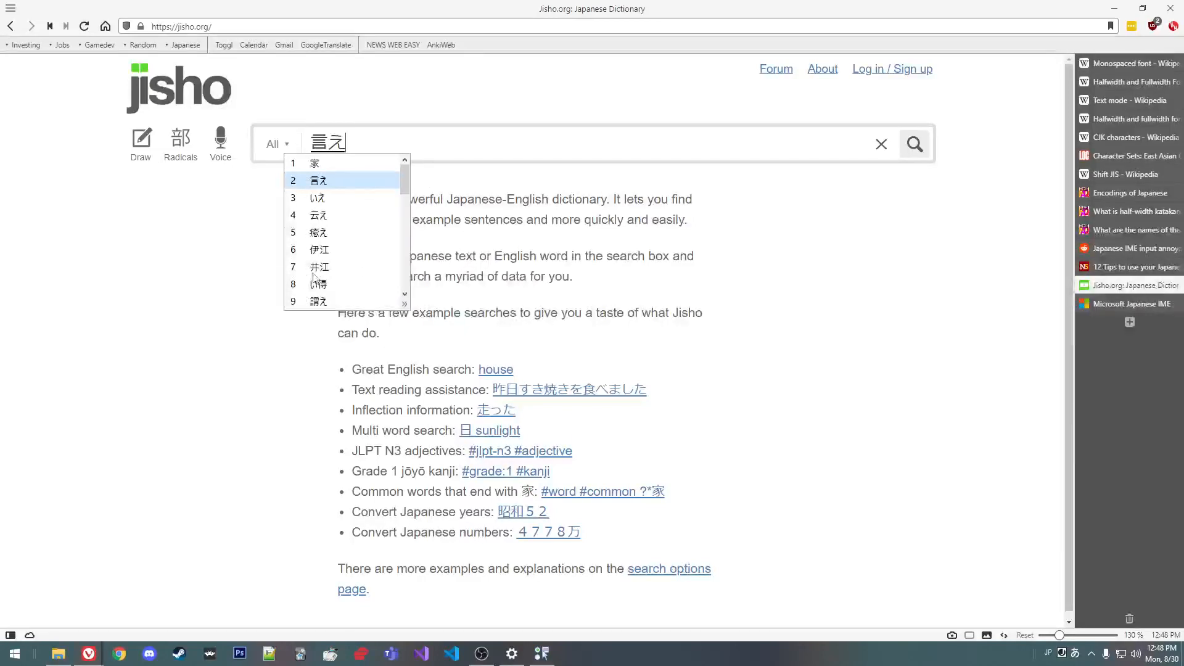
pyautogui.moveTo(347, 275)
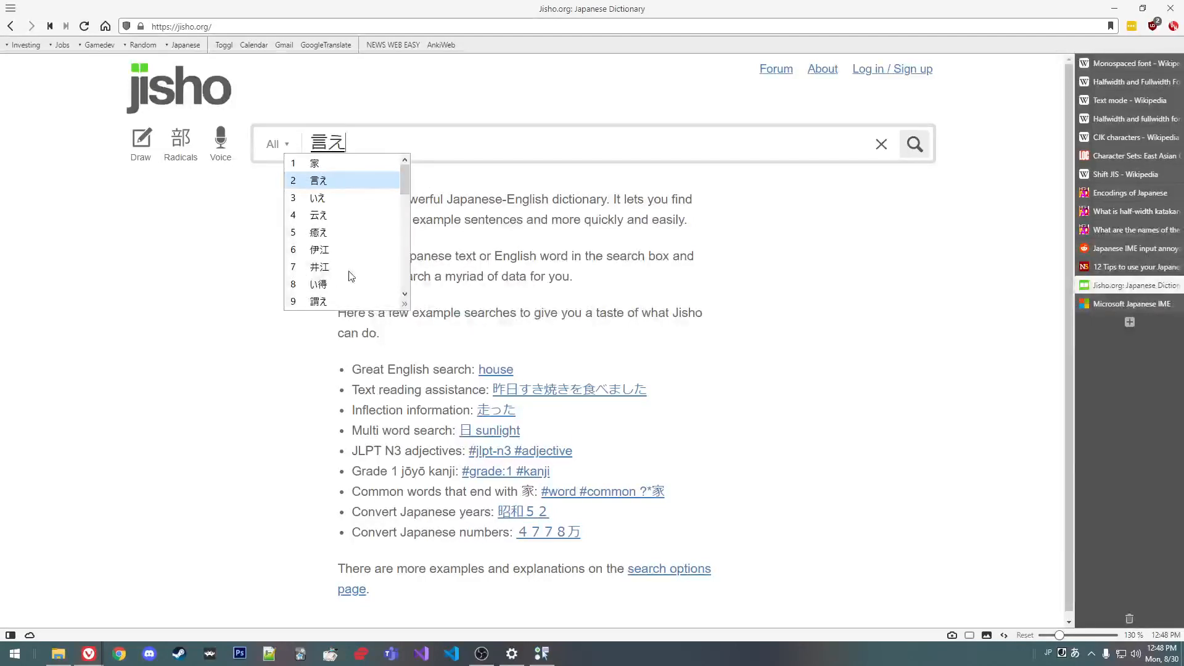
pyautogui.click(405, 304)
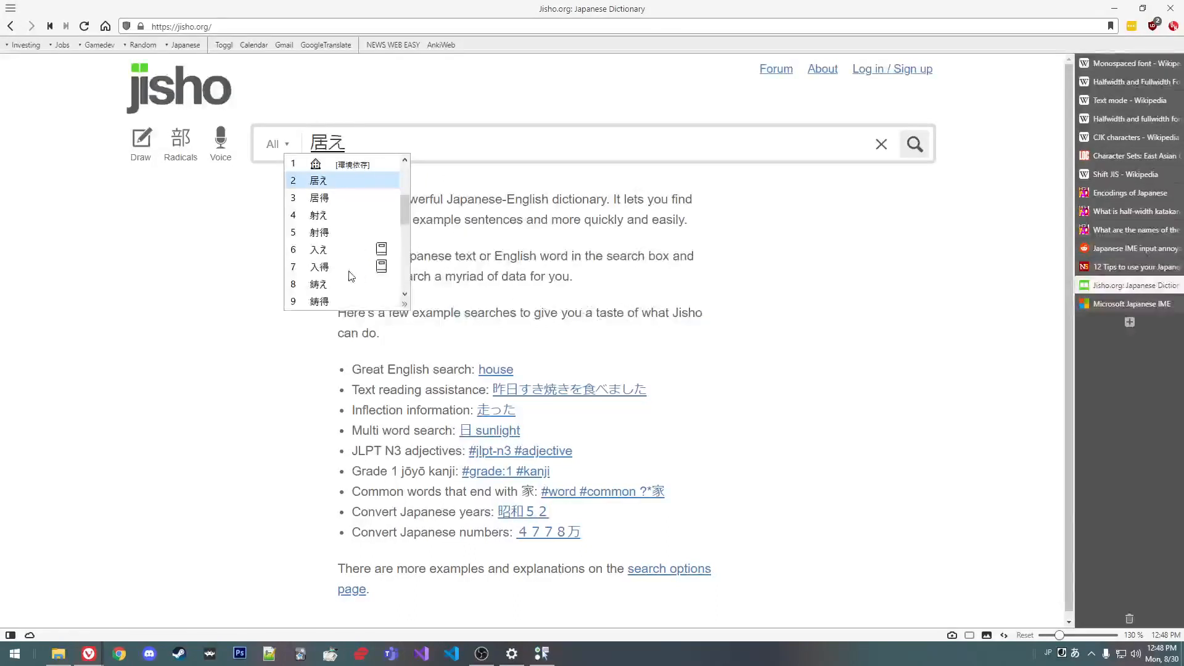
pyautogui.click(881, 145)
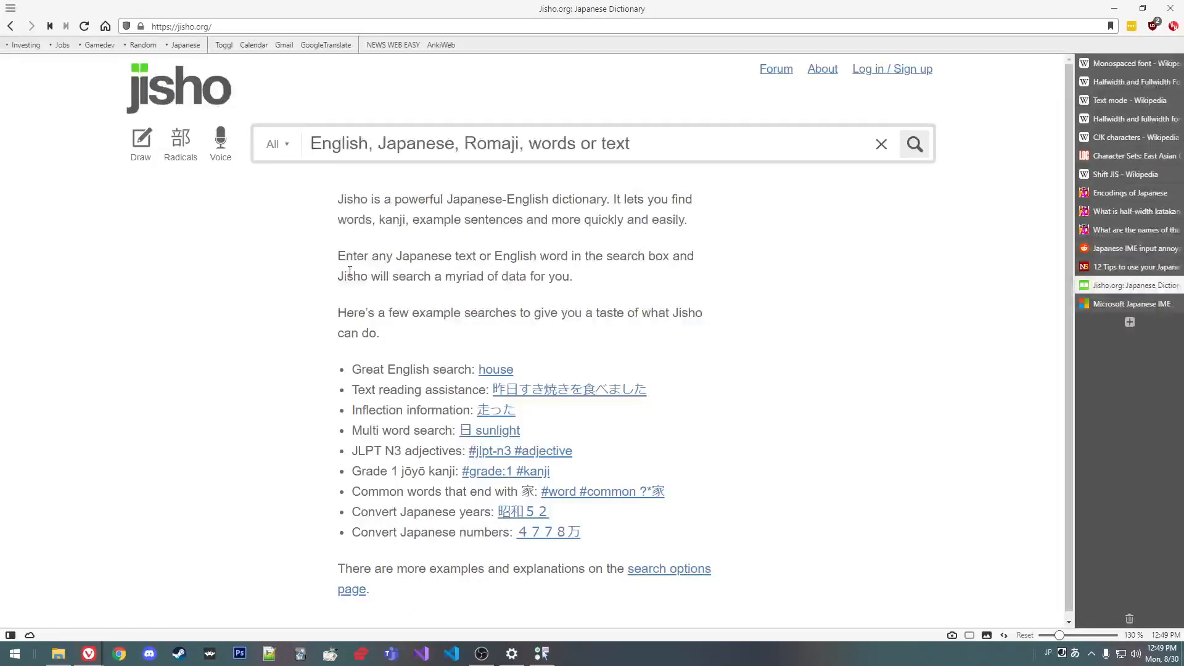
# Step: Type いえ in Jisho's search, pick a predictive suggestion, and return to IME settings
pyautogui.write('いえ')
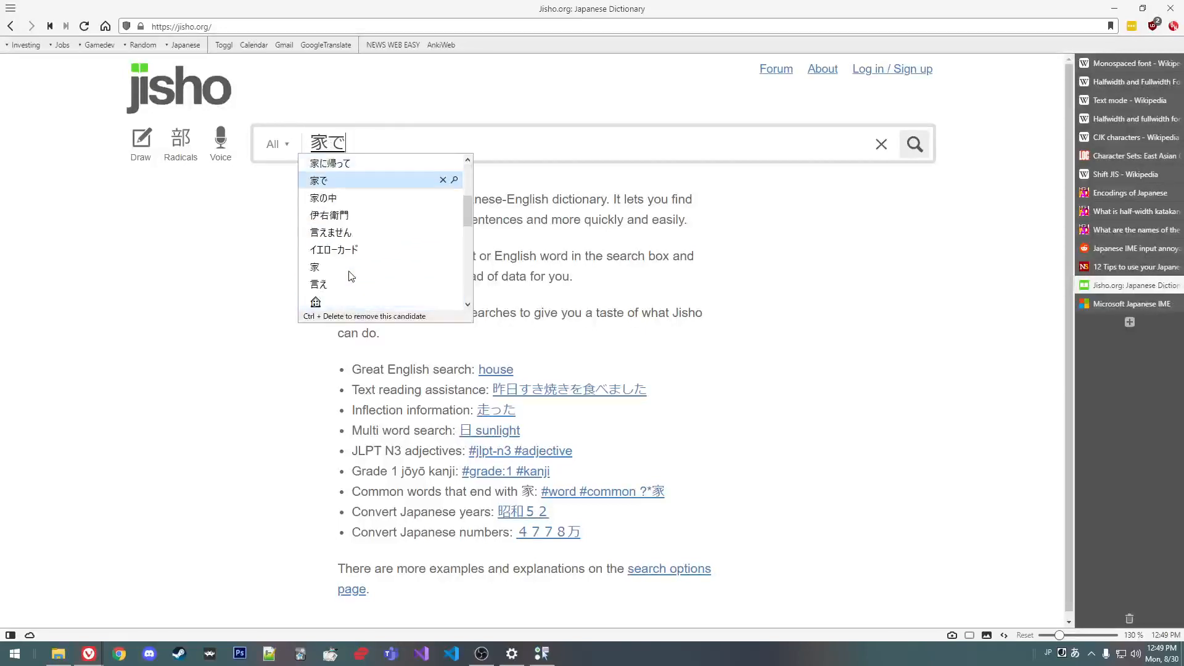
pyautogui.click(329, 215)
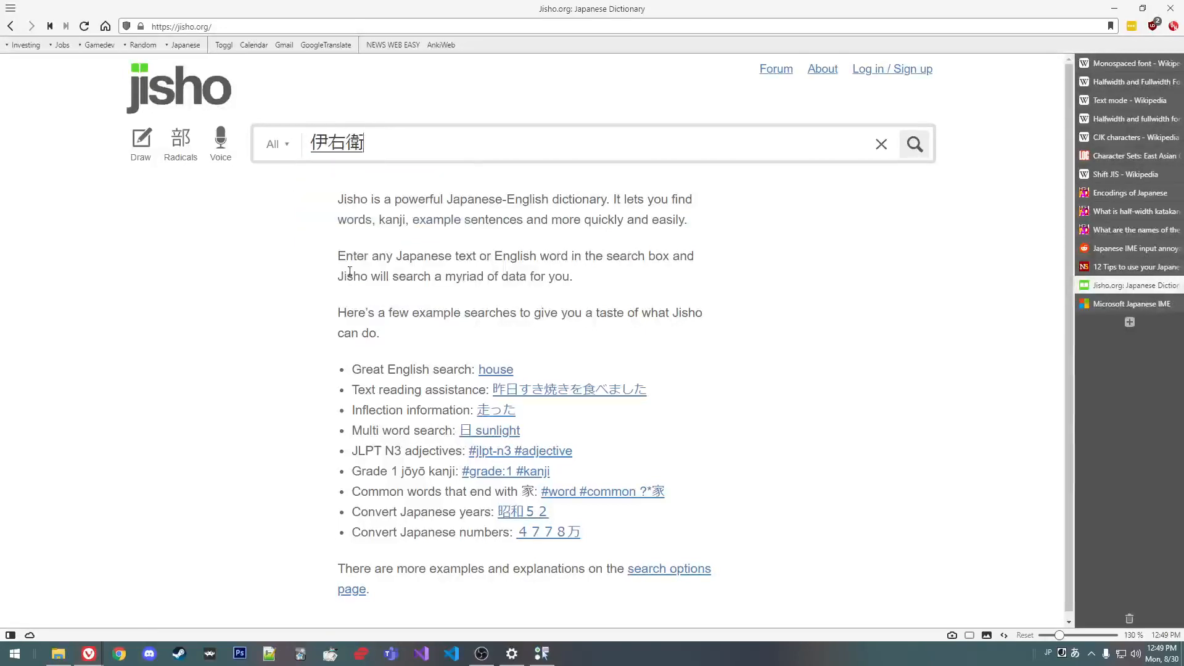
pyautogui.click(881, 144)
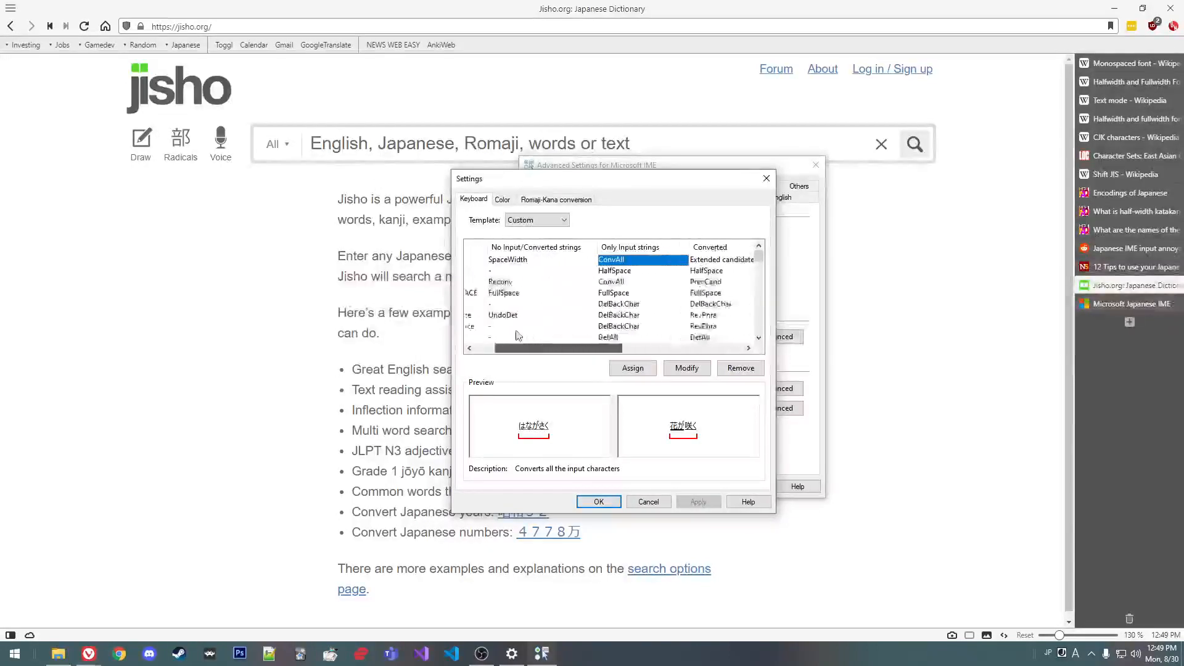
# Step: Toggle the template between Microsoft IME and Custom, then read Hiragana, Katakana and HalfAlphanumeric descriptions
pyautogui.hscroll(3)
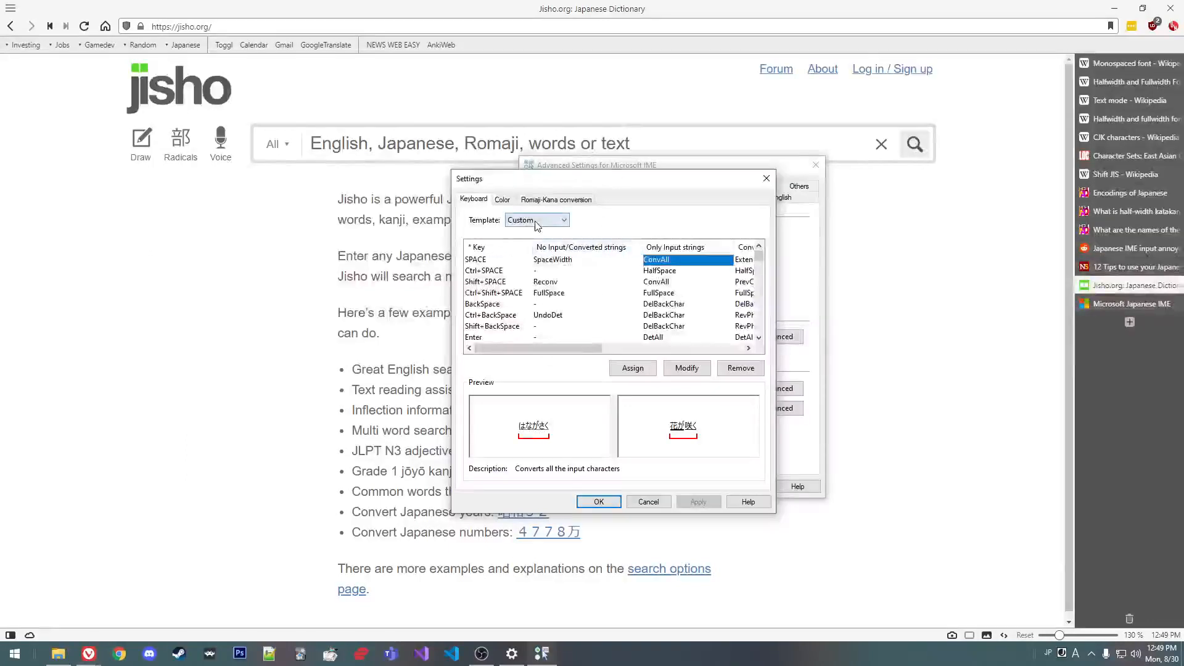
pyautogui.click(536, 219)
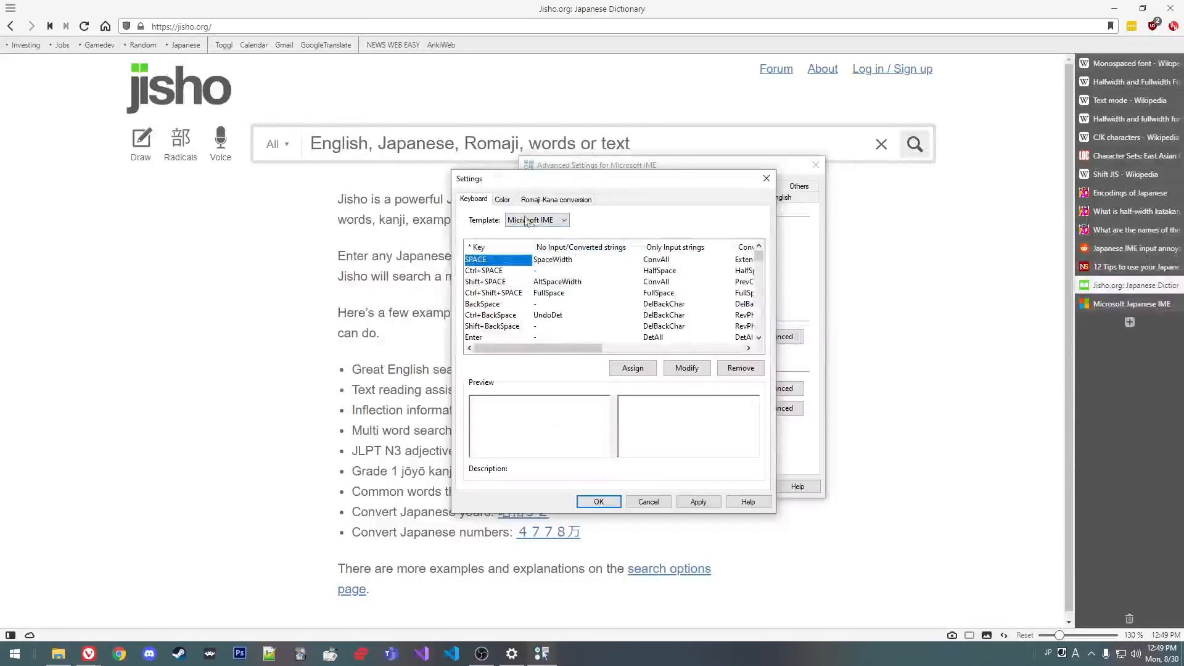
pyautogui.click(538, 219)
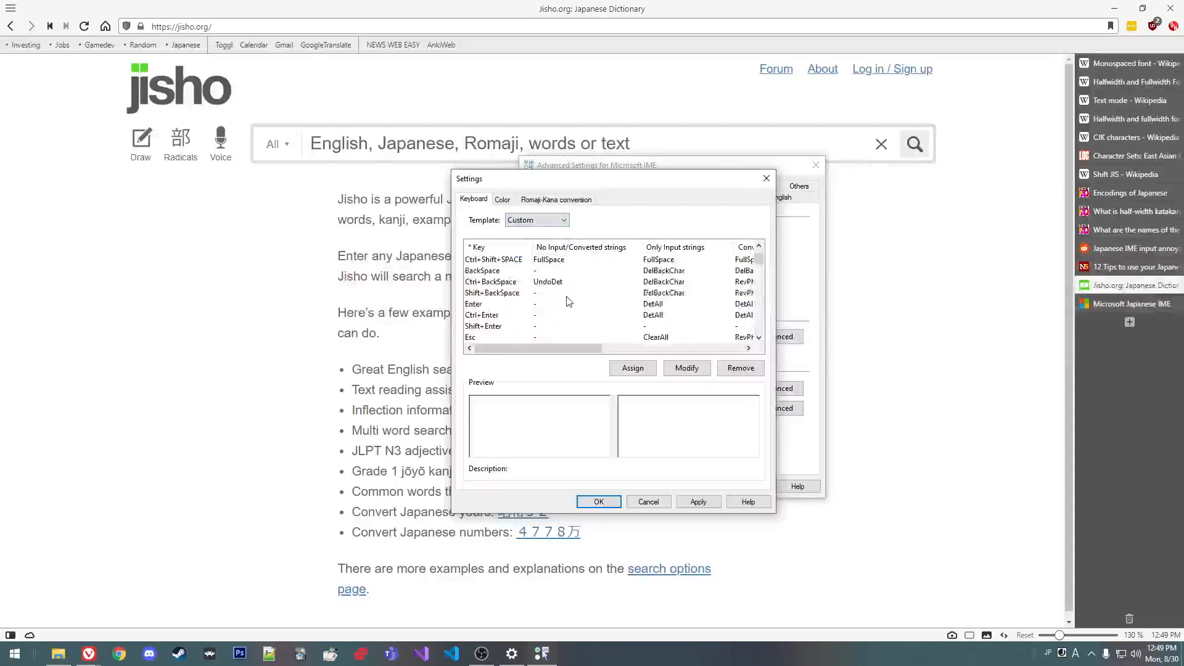
pyautogui.scroll(-3)
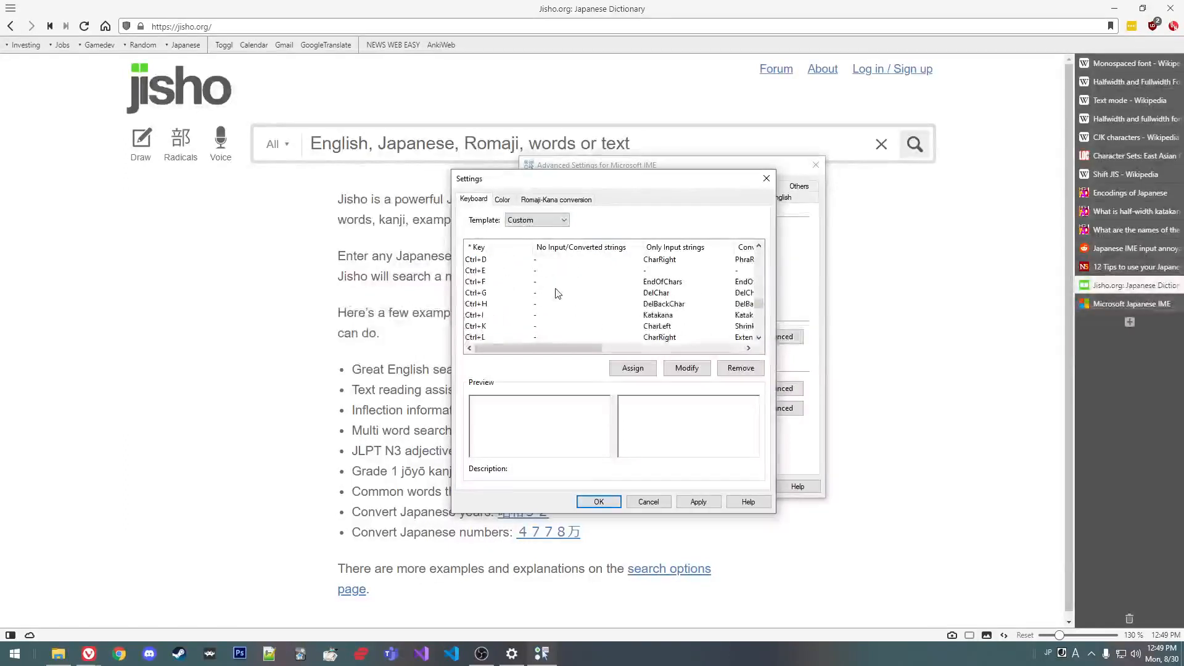
pyautogui.scroll(-3)
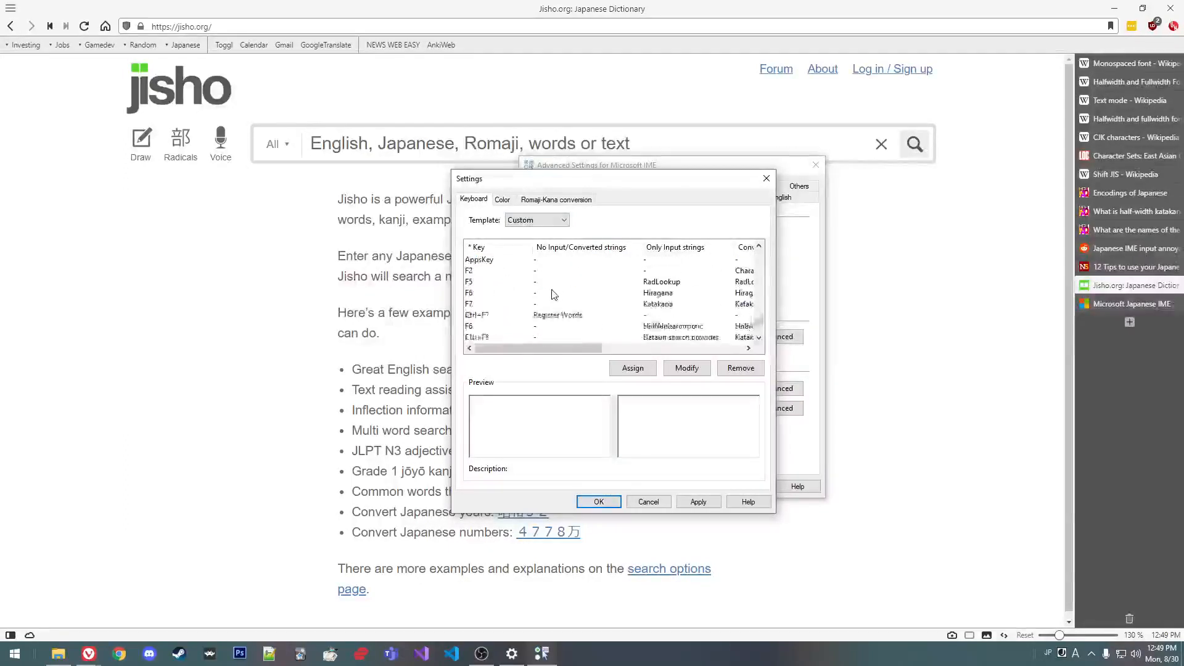
pyautogui.click(657, 260)
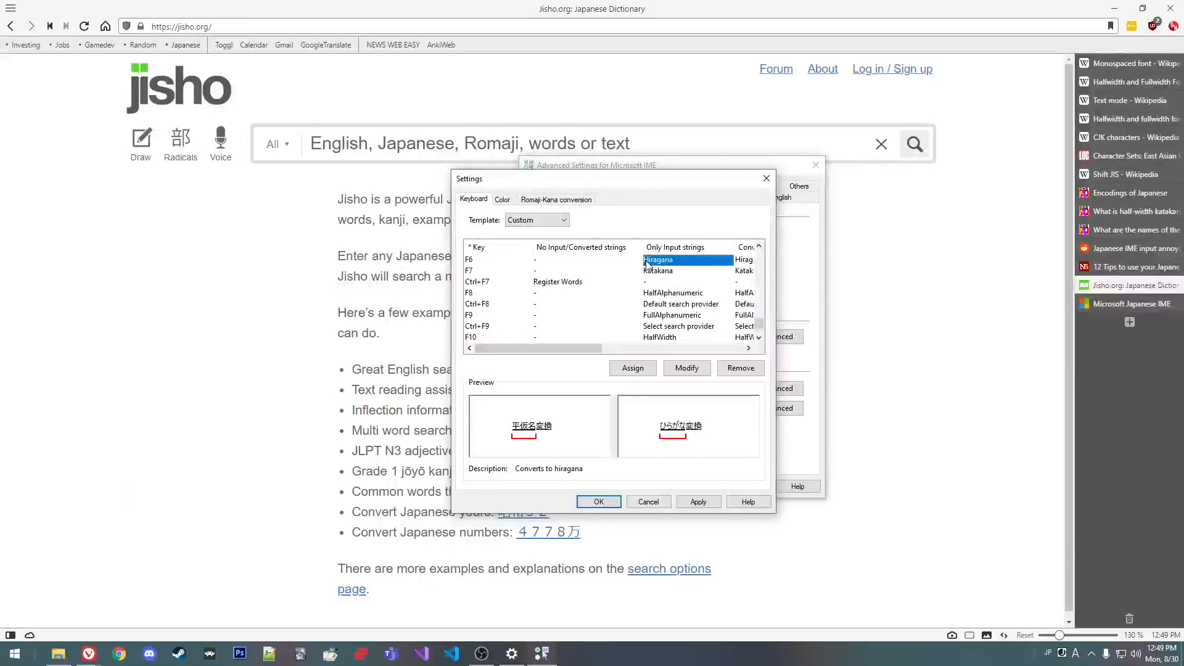
pyautogui.click(658, 270)
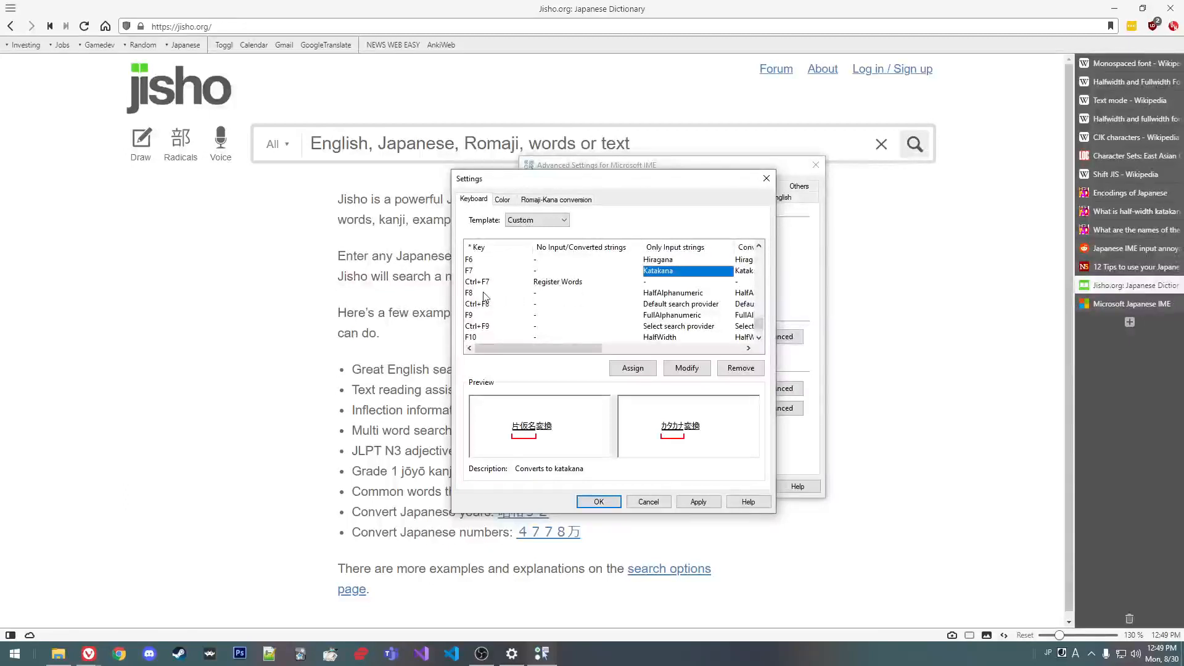
pyautogui.click(673, 293)
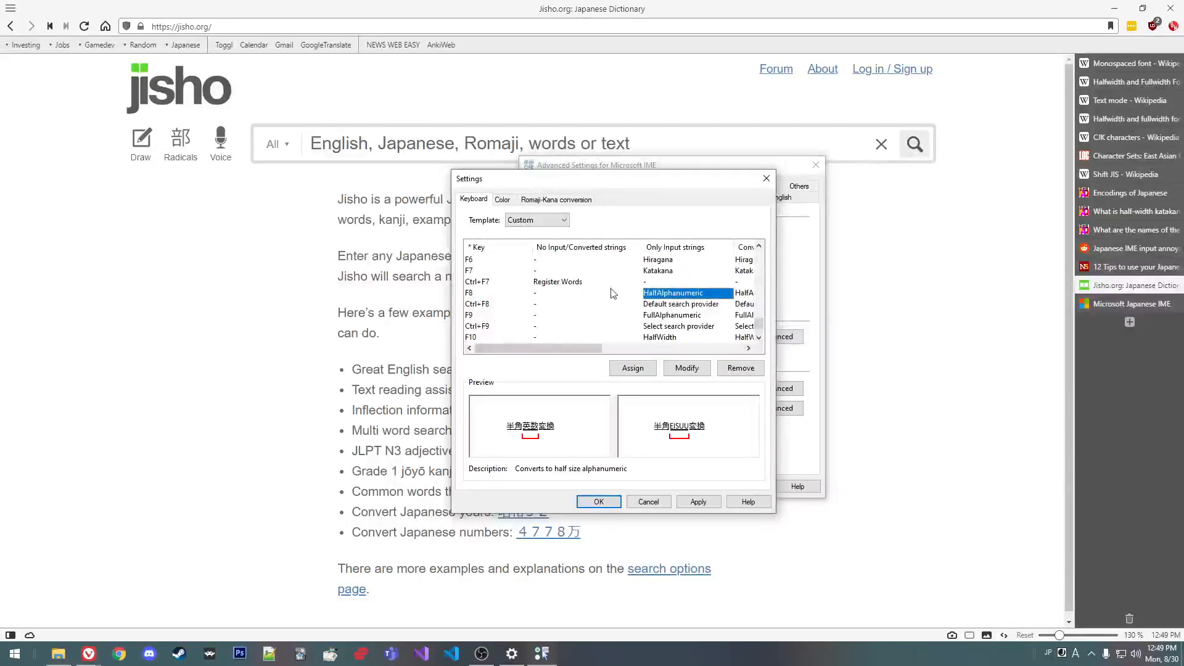
pyautogui.moveTo(635, 347)
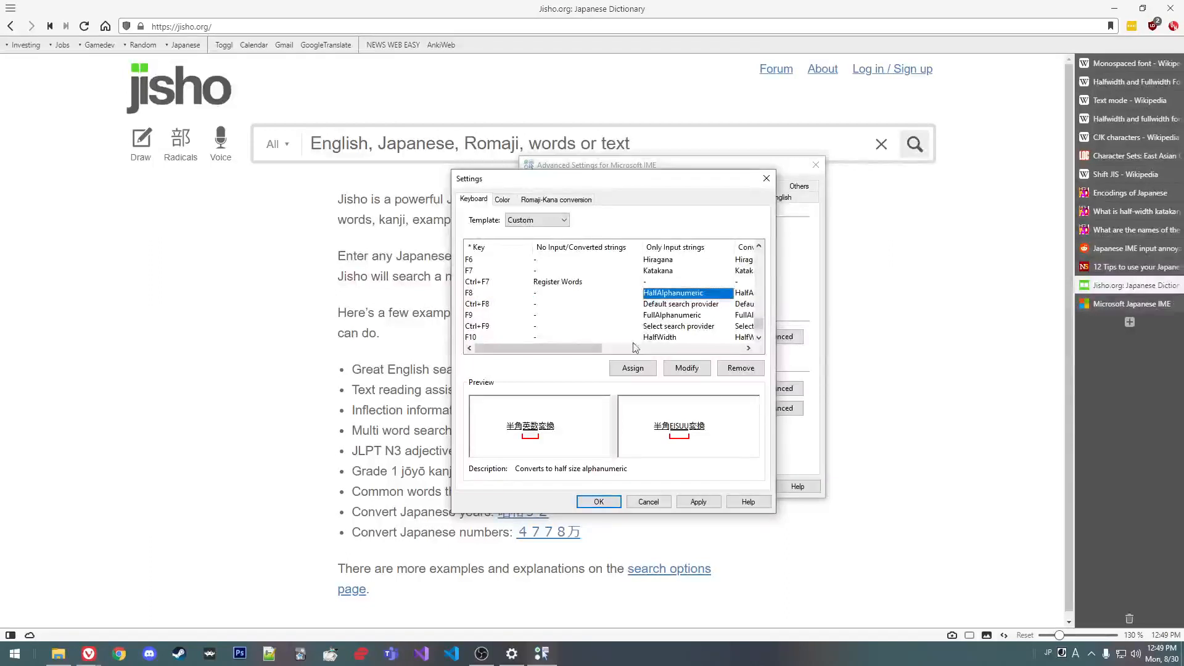
pyautogui.moveTo(660, 344)
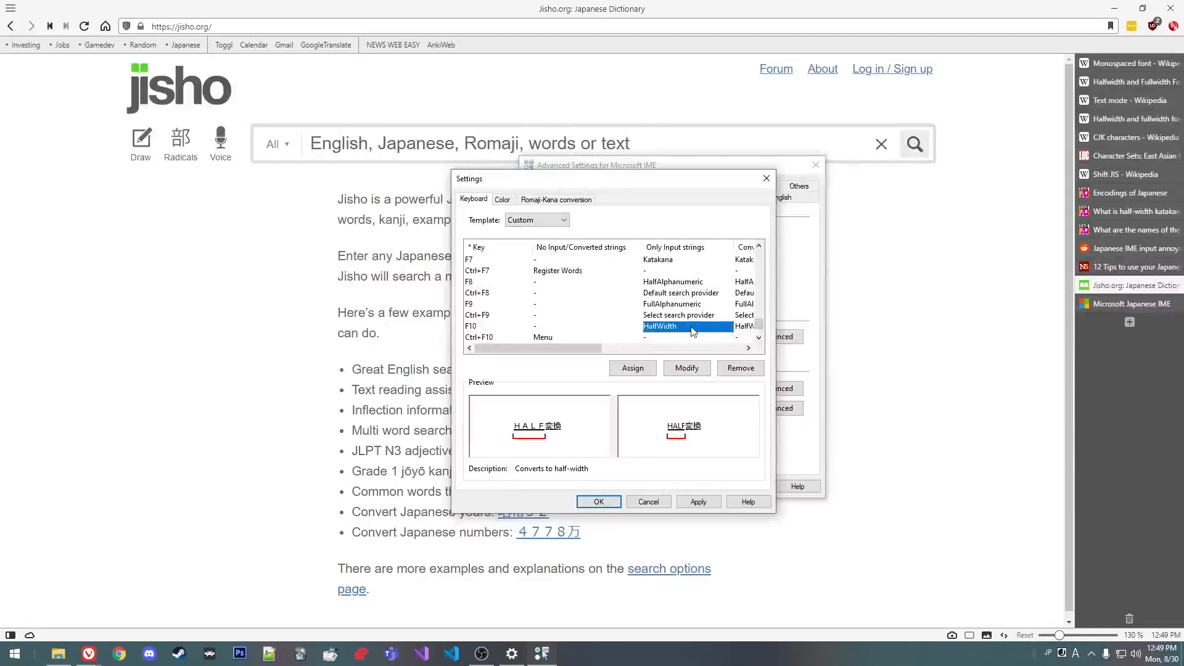
pyautogui.moveTo(666, 342)
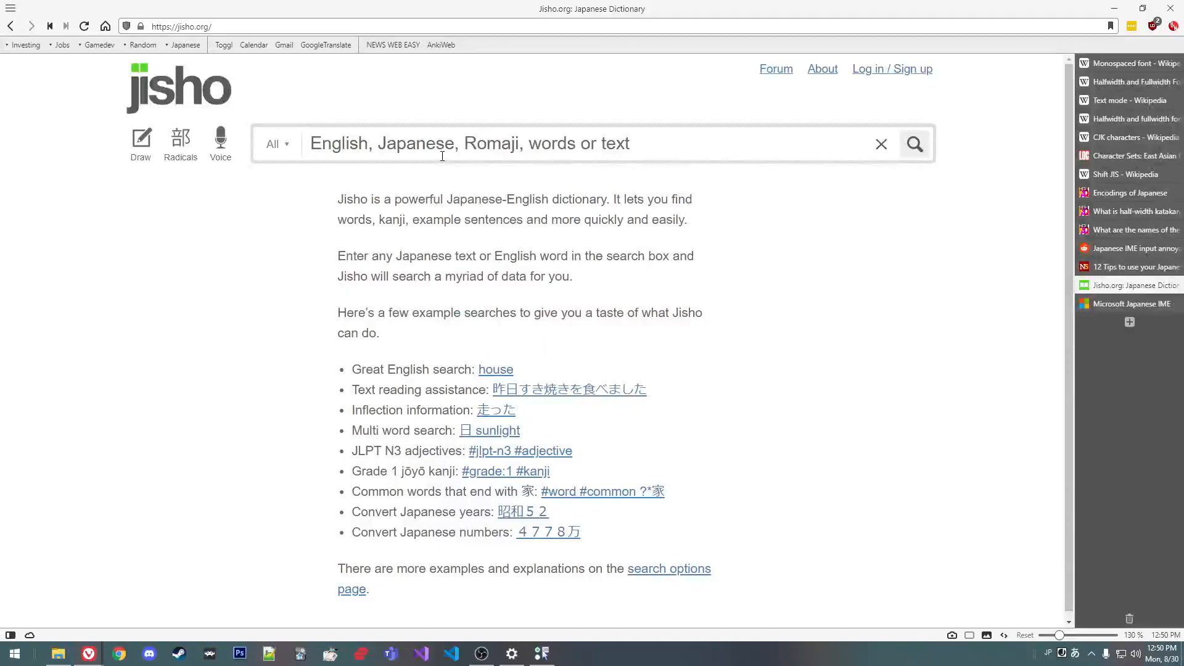
# Step: Convert いえ to romaji ie and katakana イエ on Jisho, then switch to the Jisho tab
pyautogui.write('いえ')
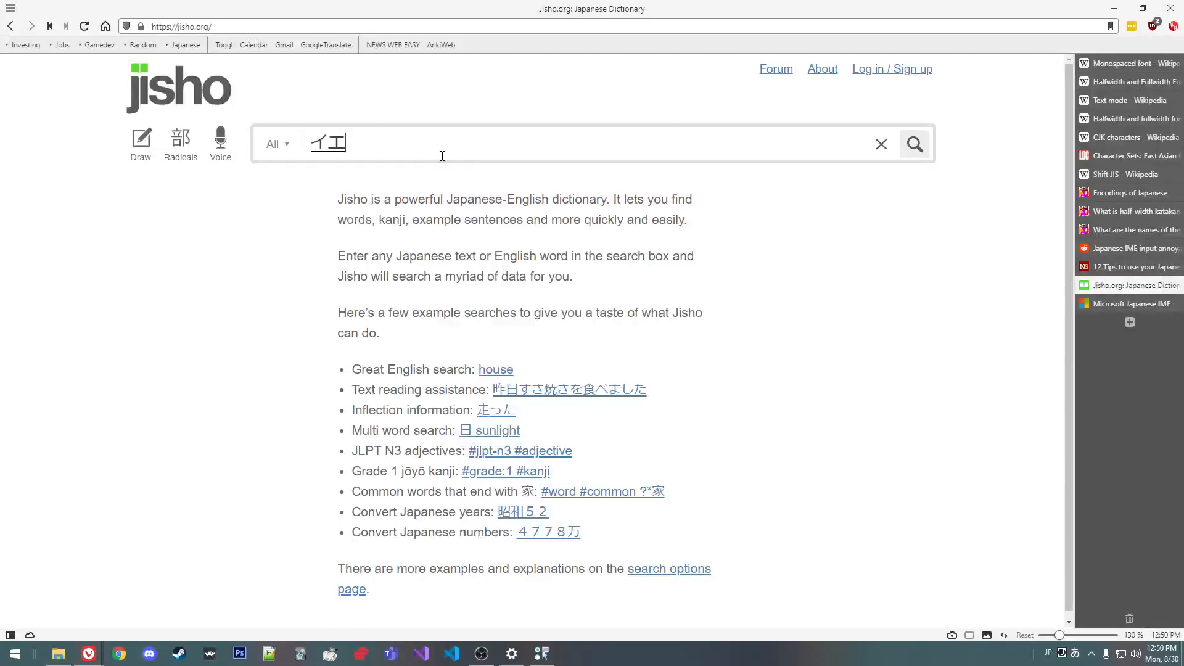
pyautogui.write('ie')
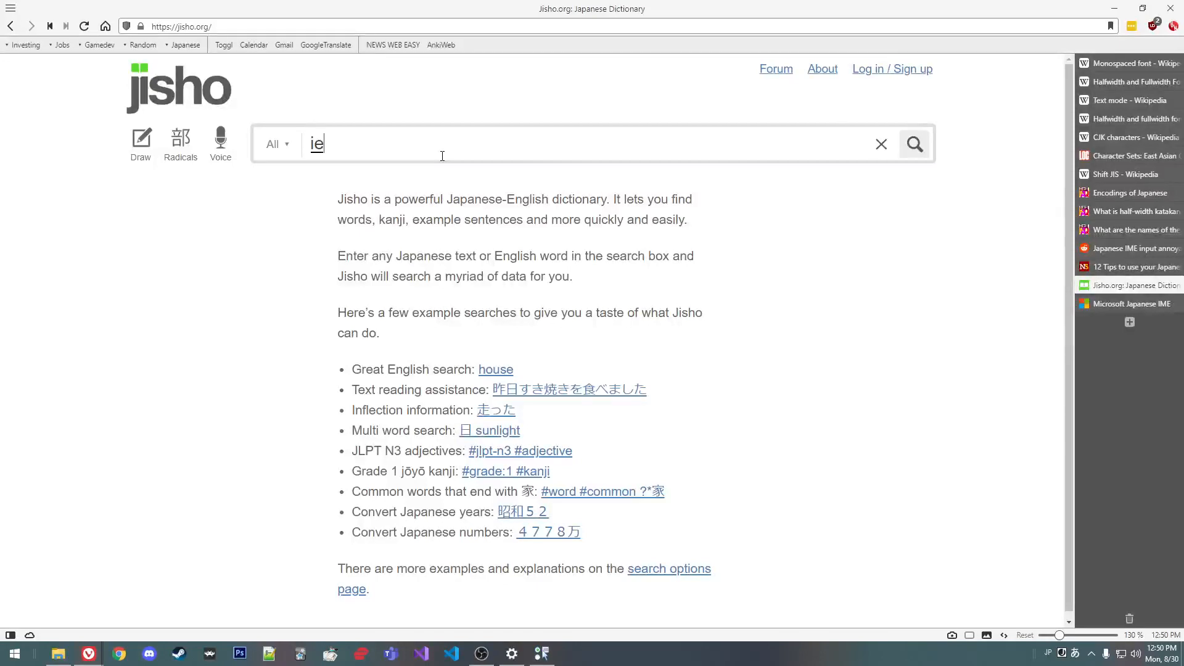
pyautogui.write('イエ')
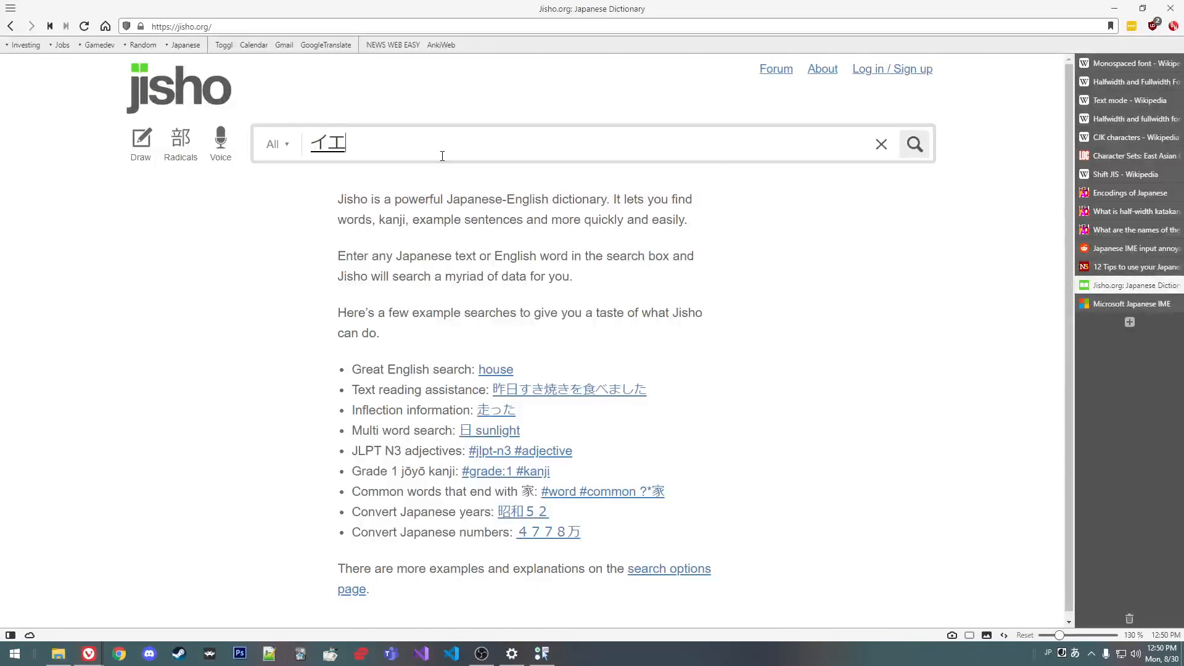
pyautogui.write('いえ')
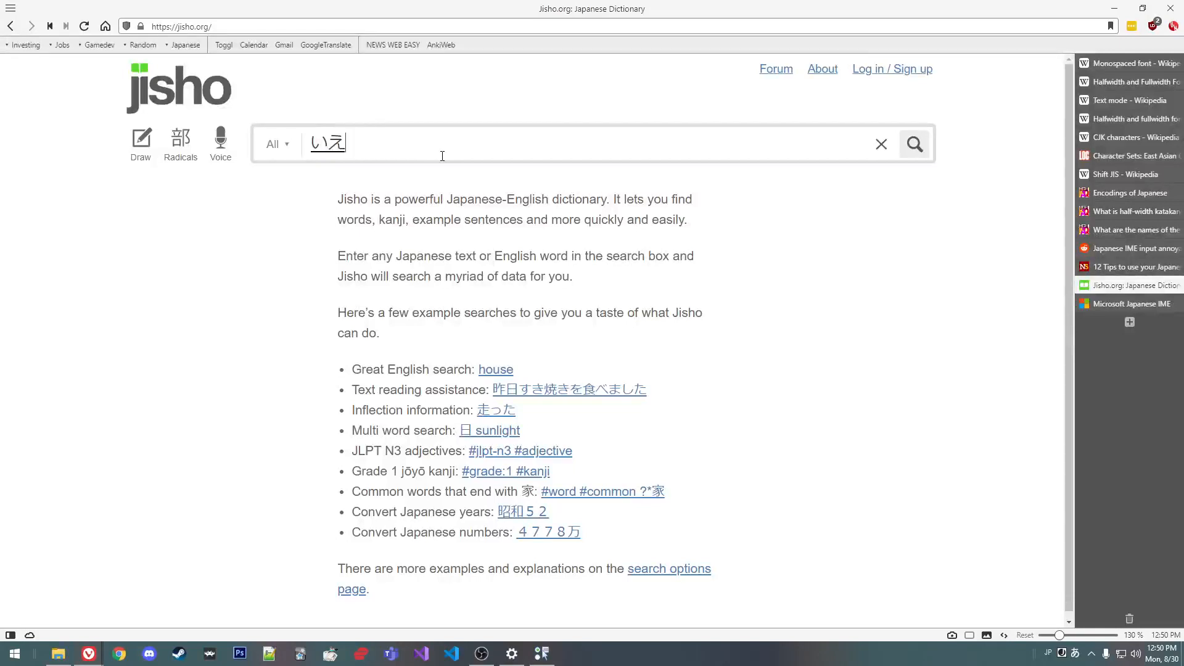
pyautogui.write('1')
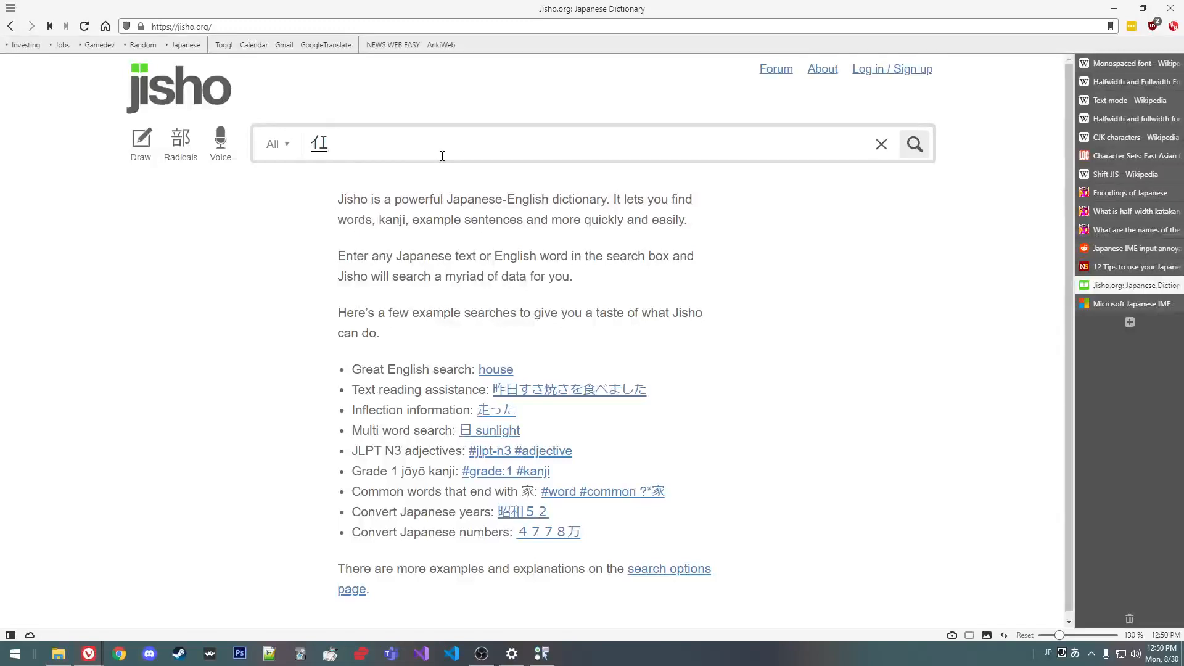
pyautogui.moveTo(1118, 296)
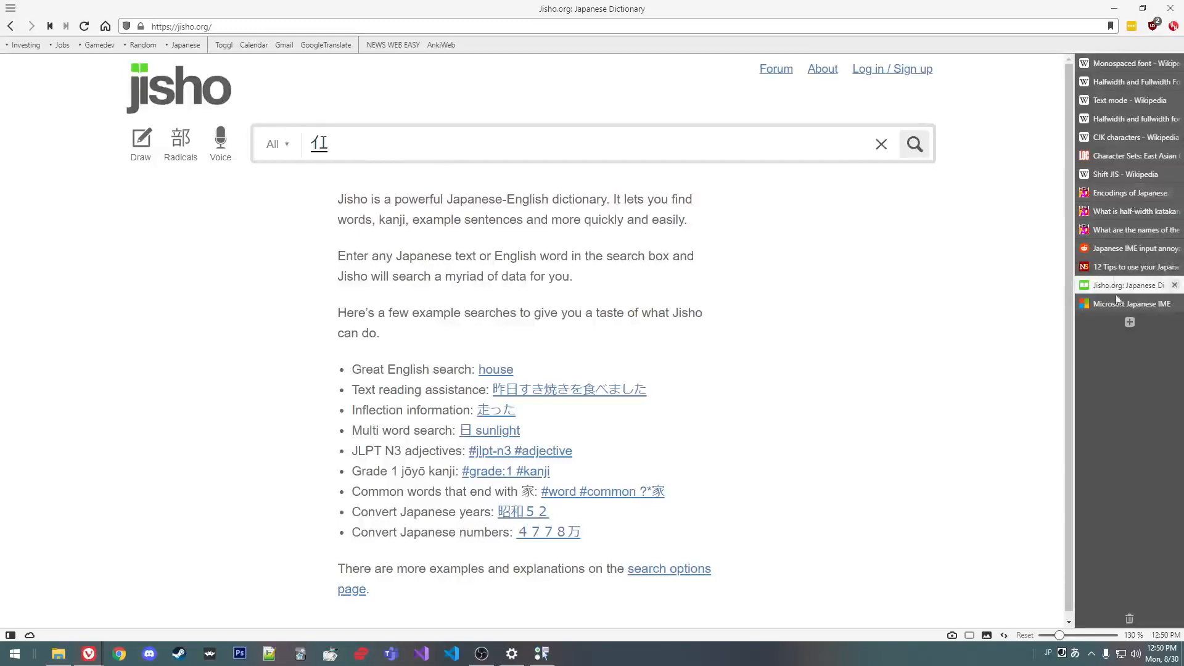
pyautogui.click(1125, 212)
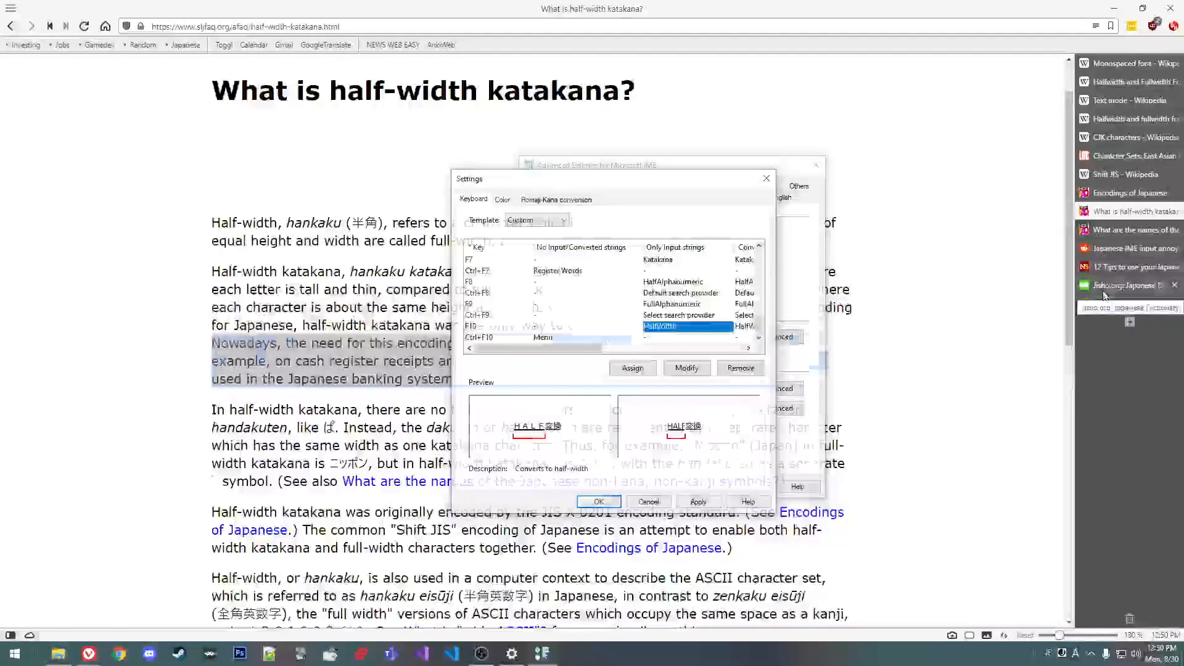
pyautogui.click(1128, 285)
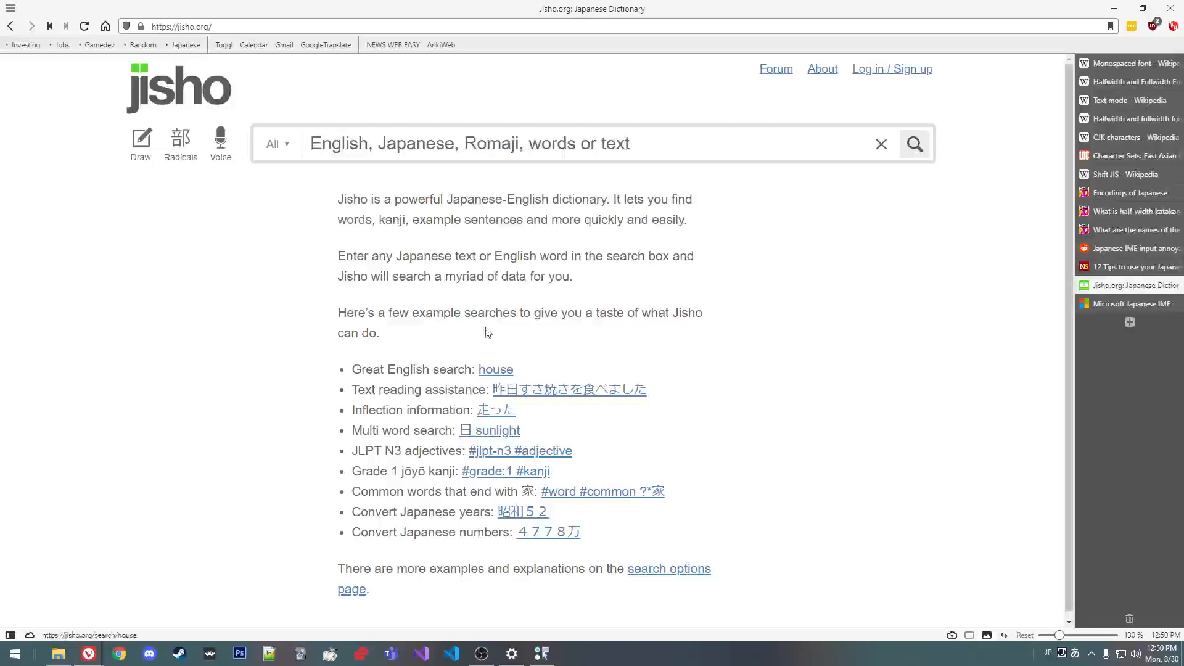
# Step: Type いえ and ie in Jisho's search, toggling between hiragana and Latin modes
pyautogui.write('い')
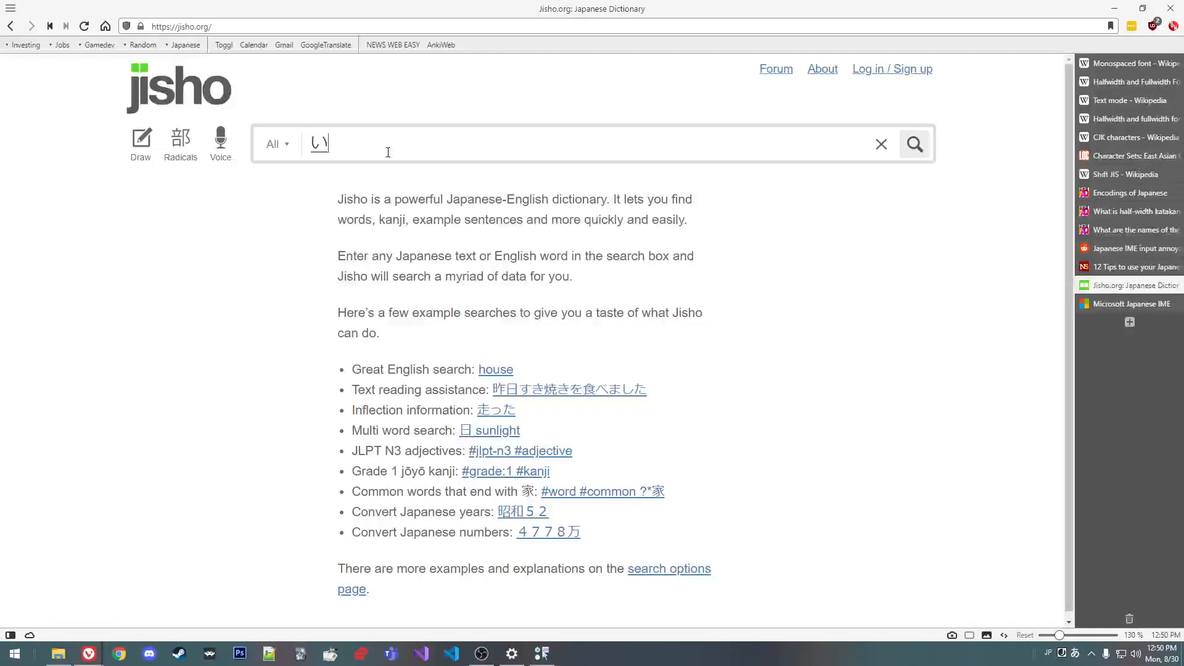
pyautogui.write('え')
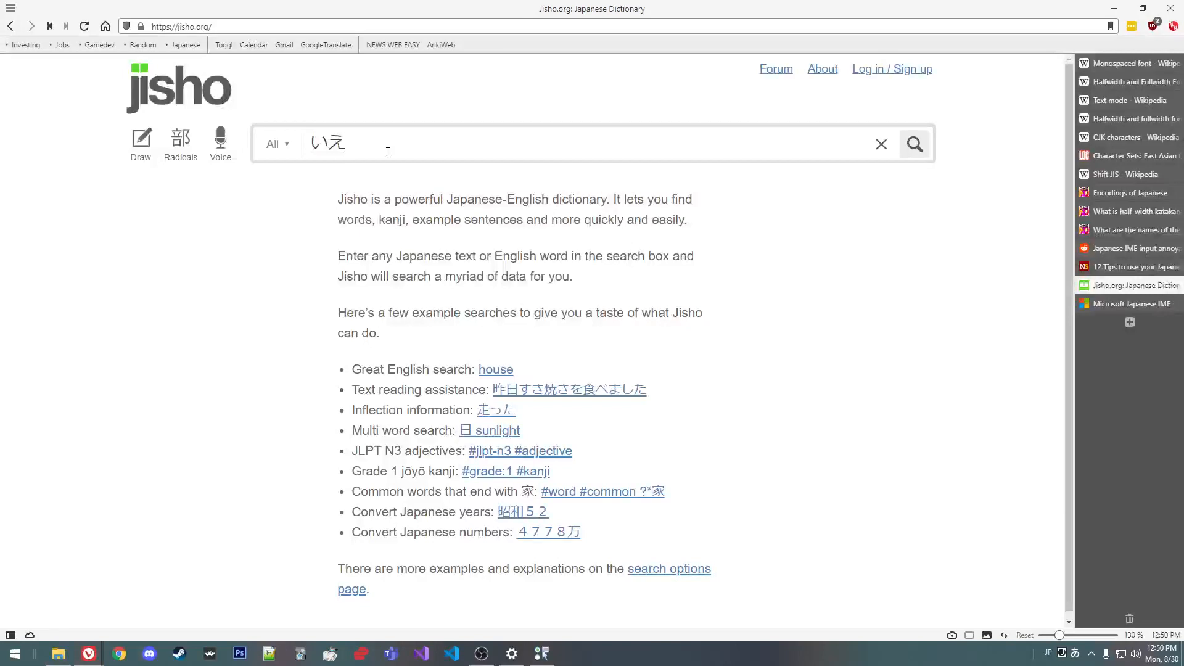
pyautogui.write('ie')
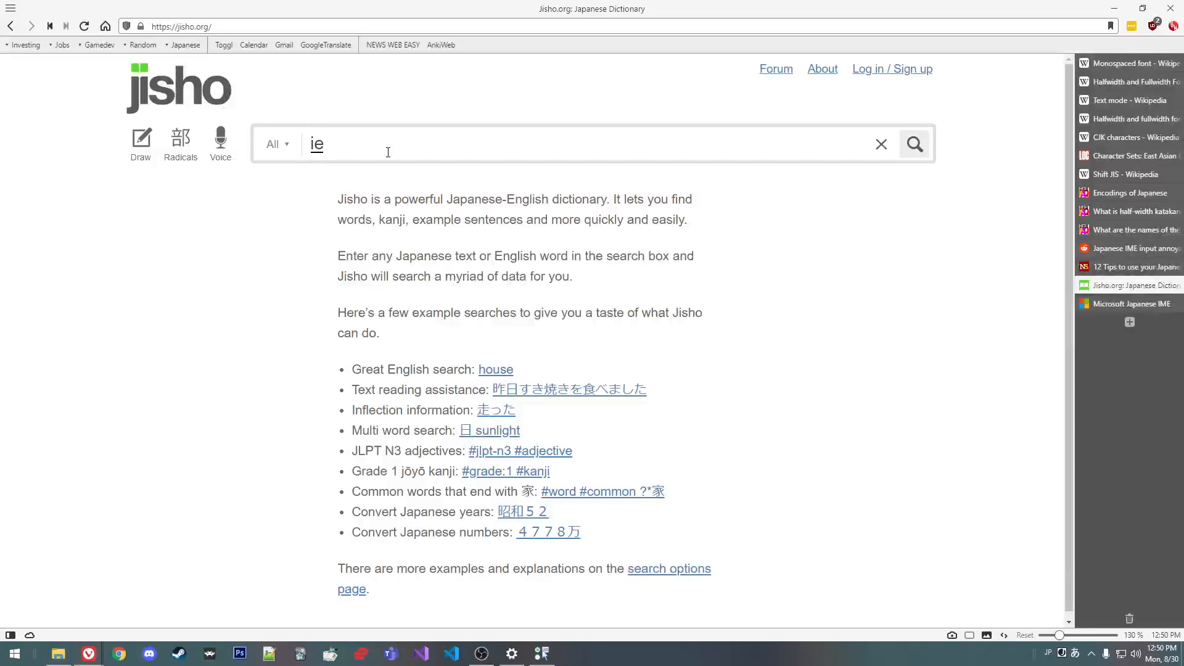
pyautogui.write('いえ')
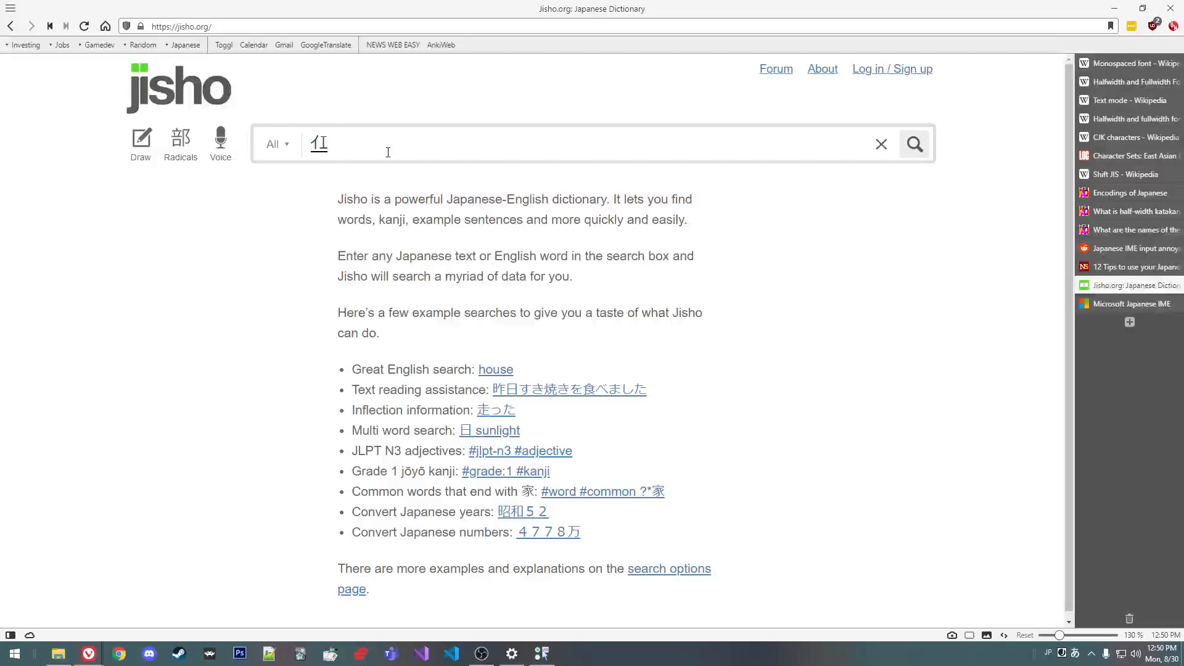
pyautogui.write('ie')
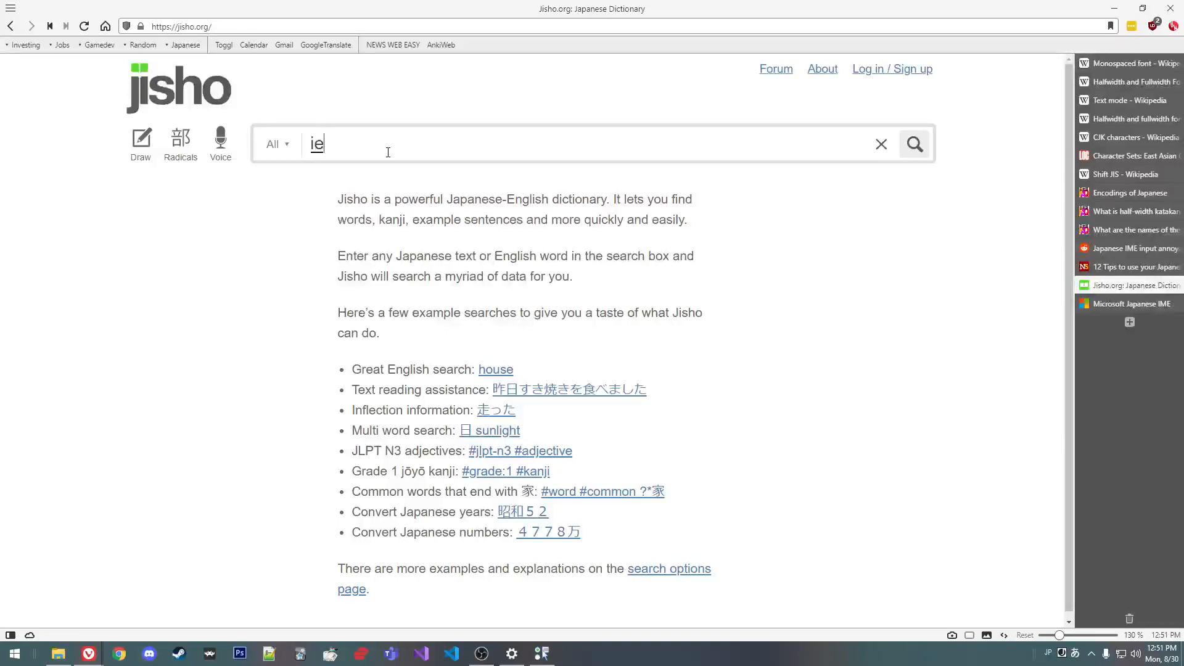
# Step: Type いえ again, then try the Latin variants le, E, ie and IE
pyautogui.write('い')
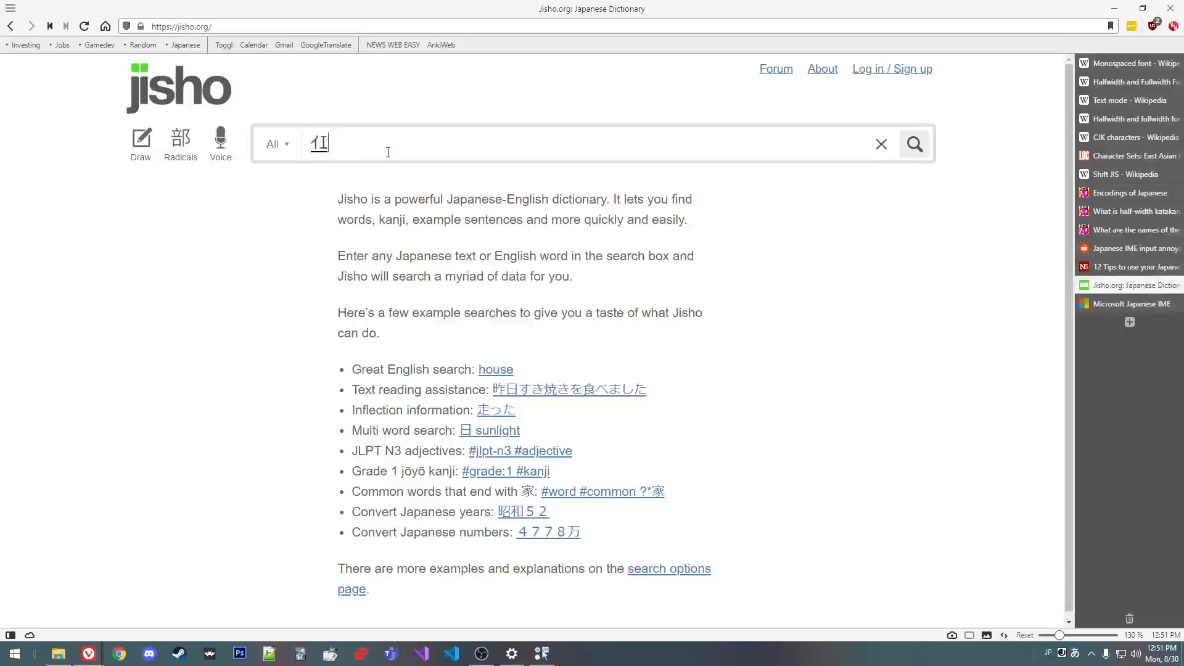
pyautogui.write('え')
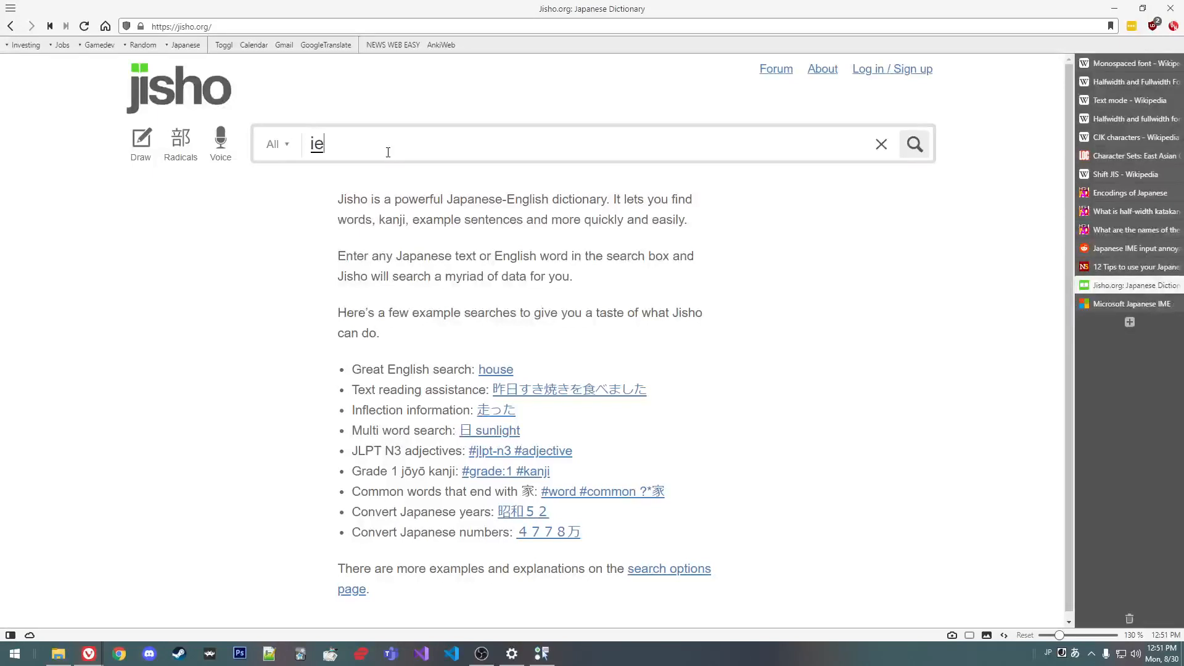
pyautogui.write('le')
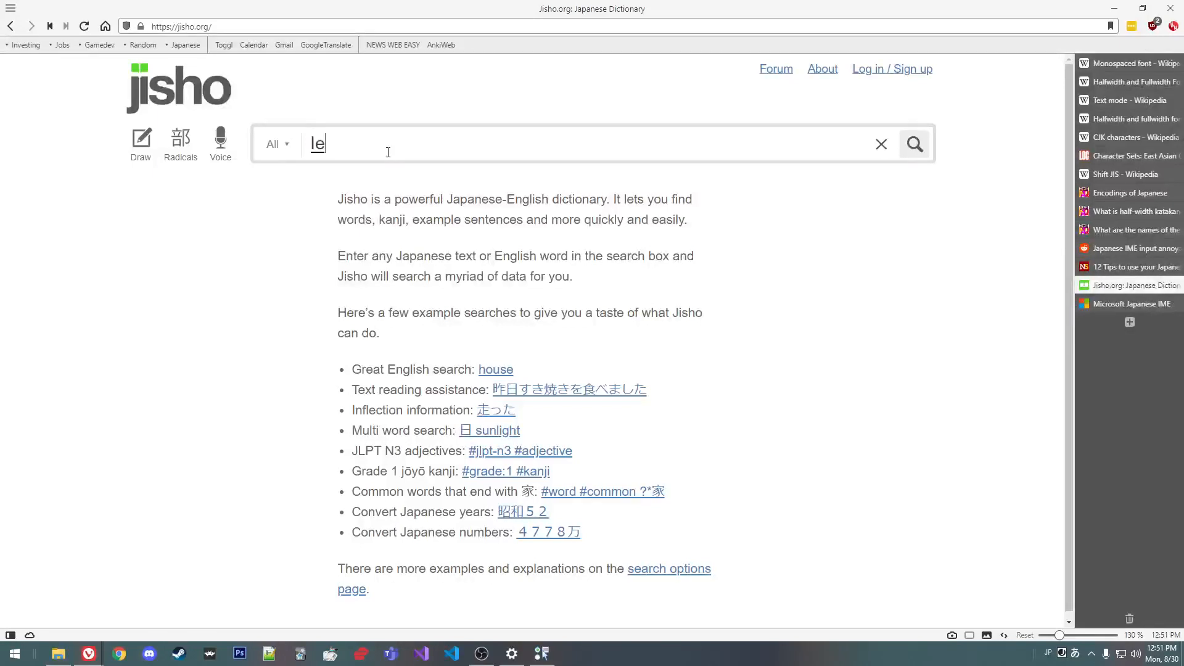
pyautogui.write('E')
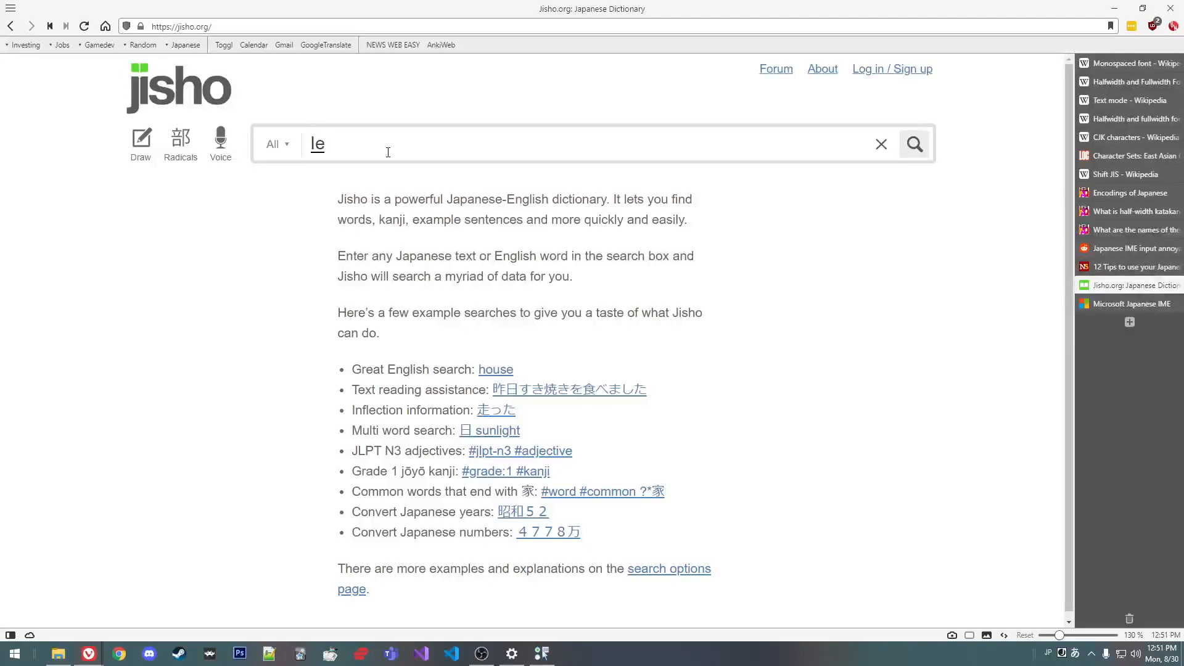
pyautogui.write('ie')
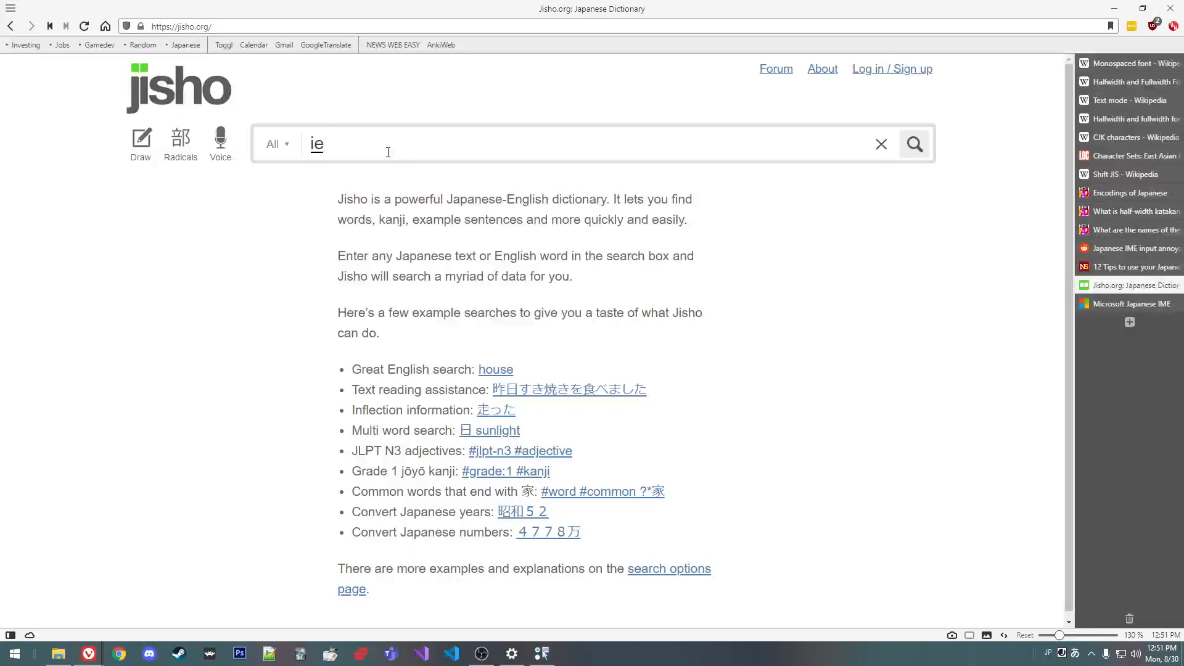
pyautogui.write('IE')
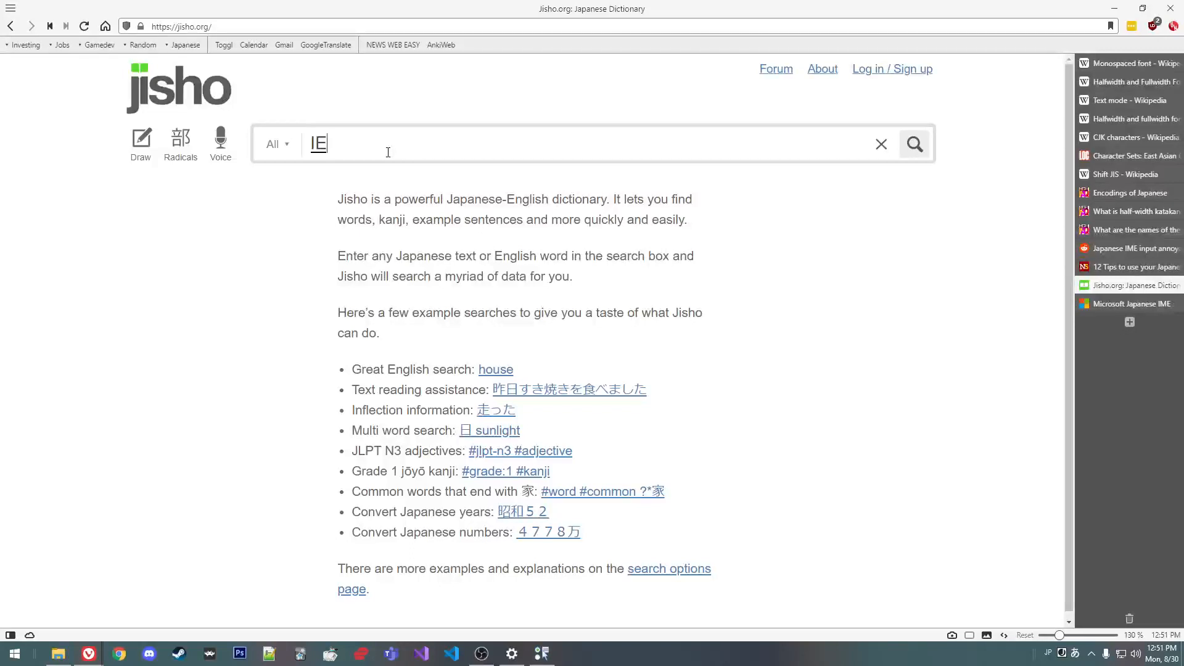
pyautogui.write('le')
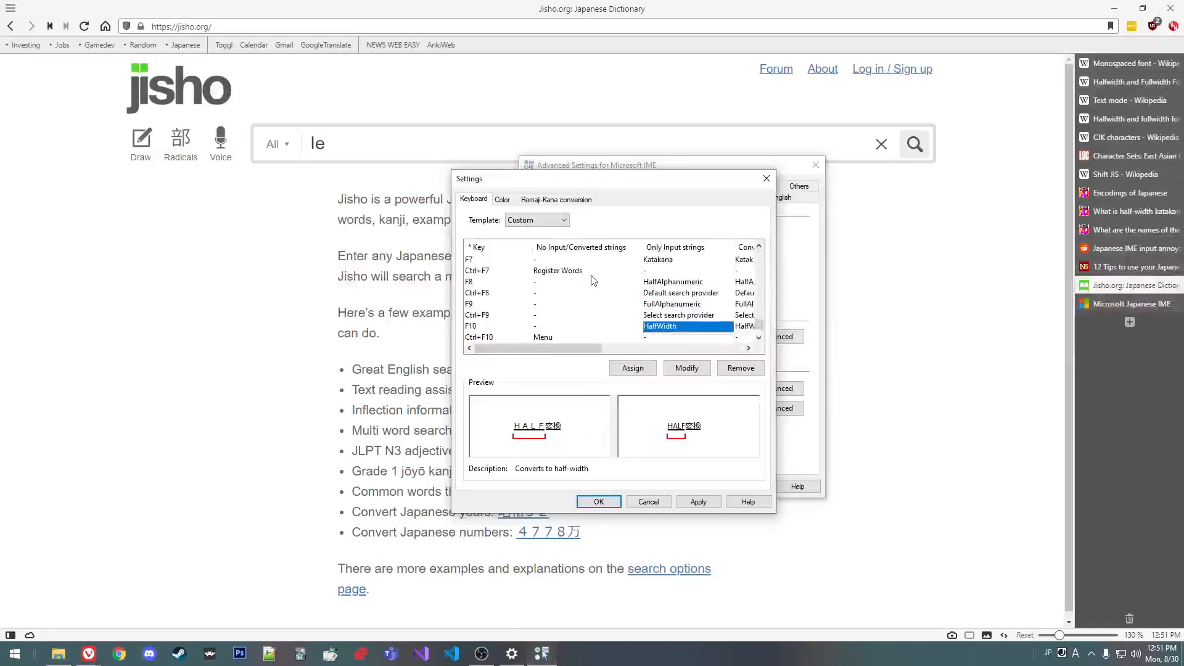
# Step: Check that Shift+SPACE triggers Reconv, which reverts characters to undetermined, then focus Jisho's search
pyautogui.scroll(-3)
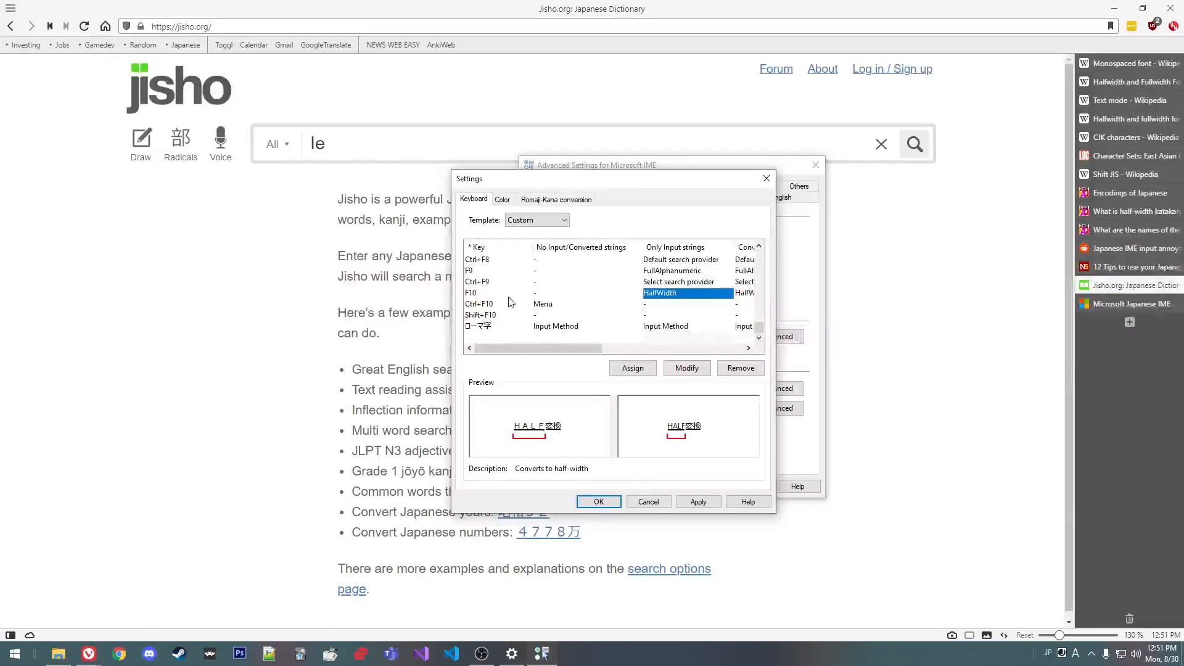
pyautogui.scroll(3)
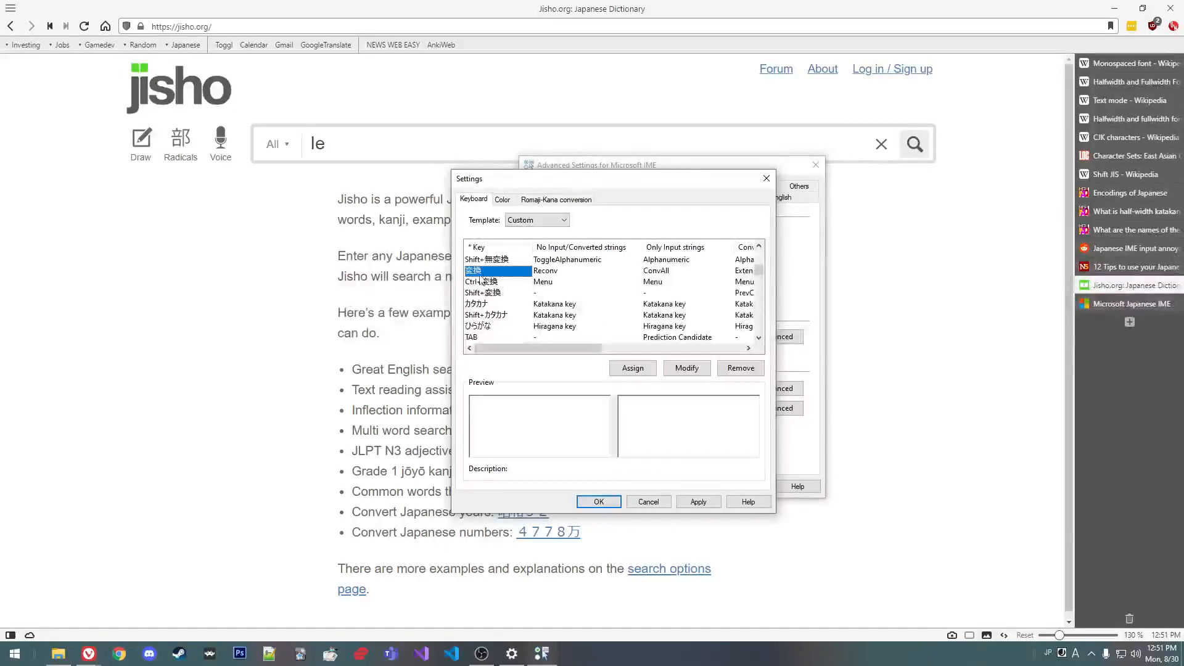
pyautogui.scroll(3)
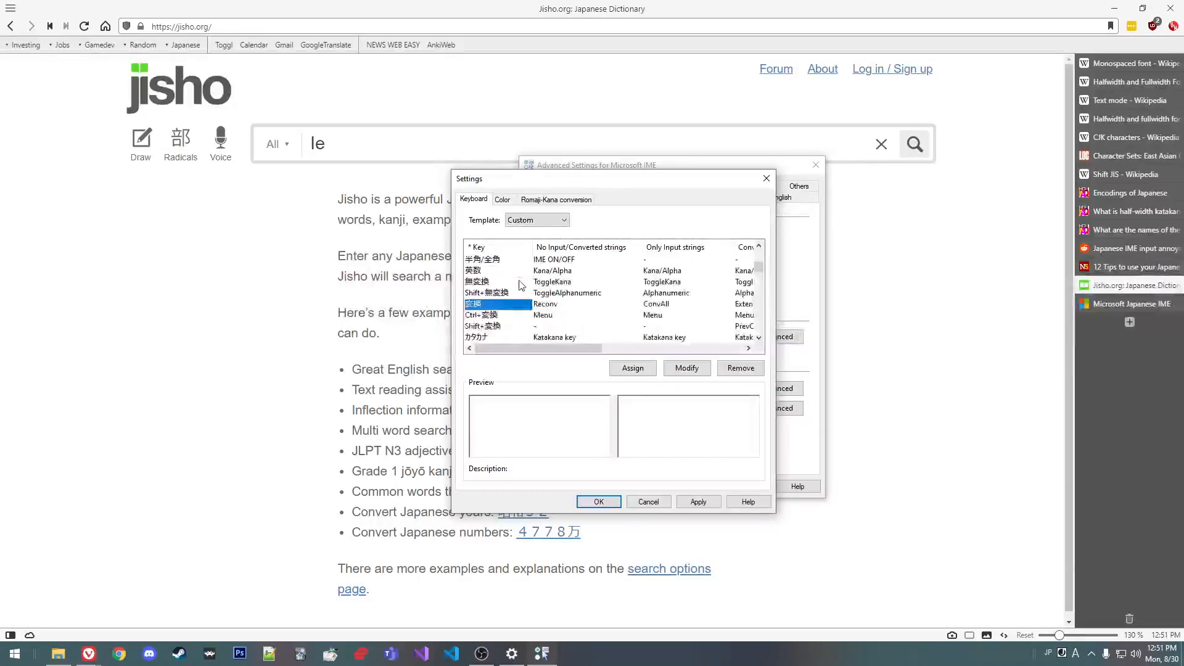
pyautogui.scroll(3)
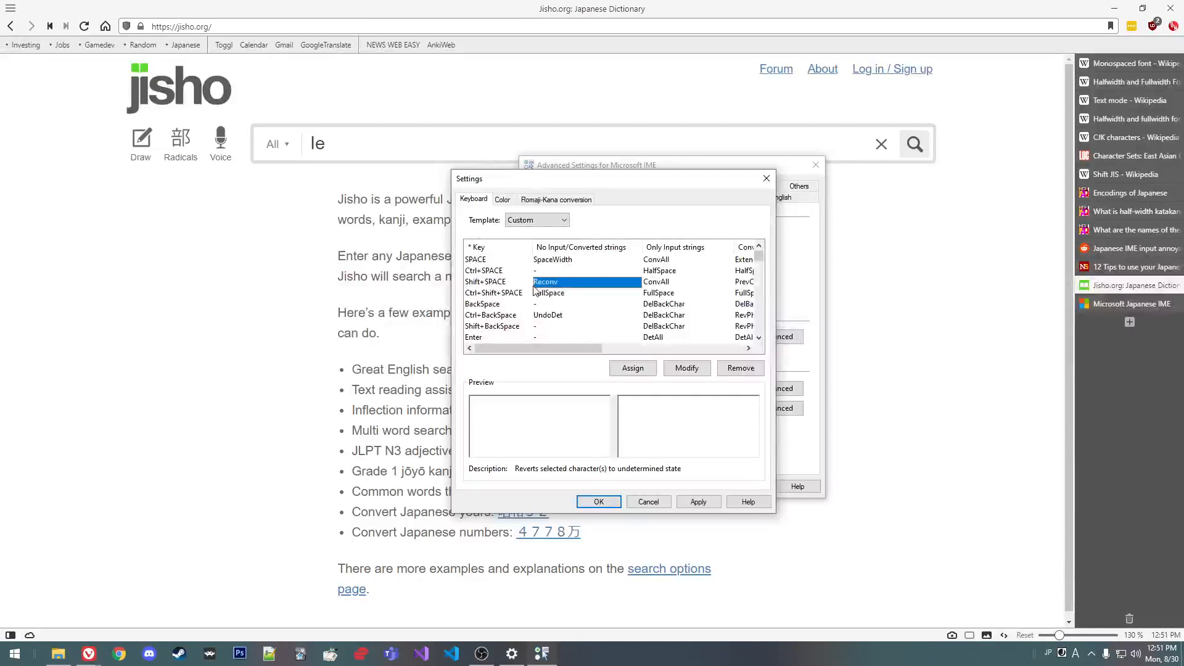
pyautogui.moveTo(520, 286)
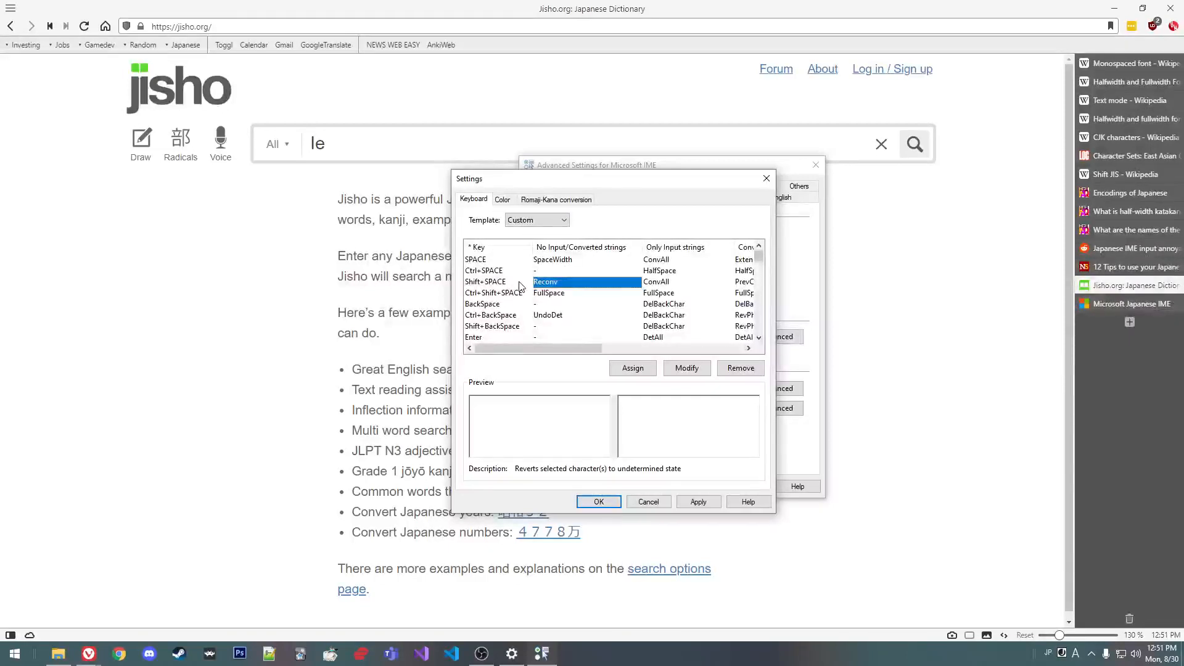
pyautogui.click(485, 281)
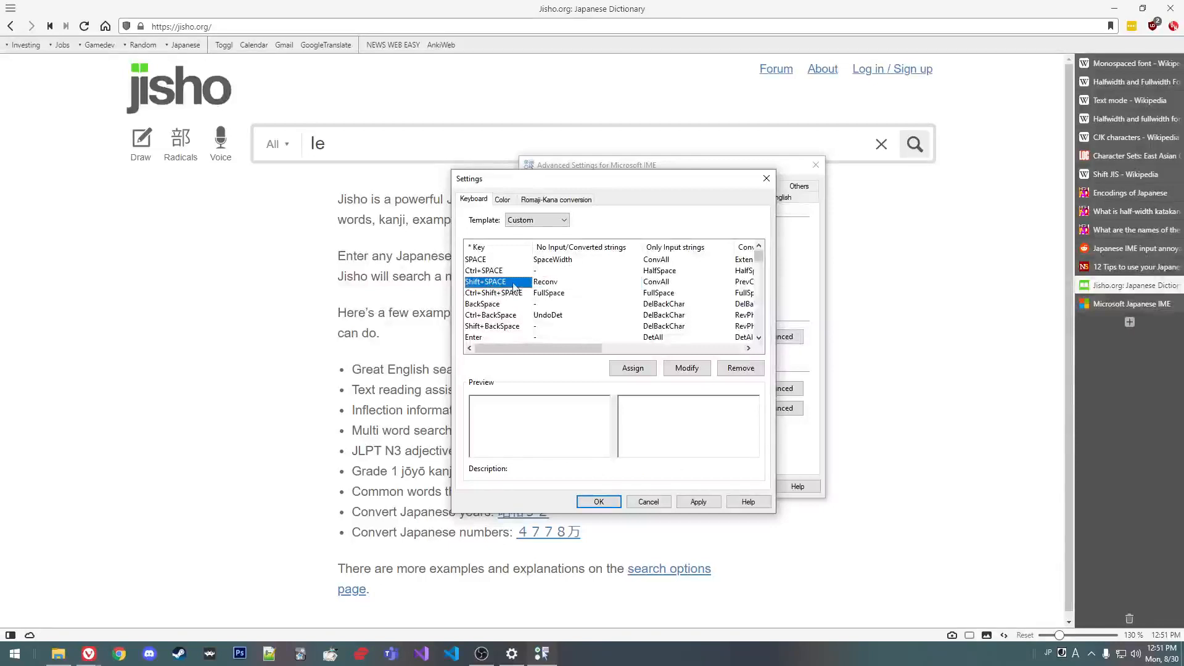
pyautogui.click(545, 282)
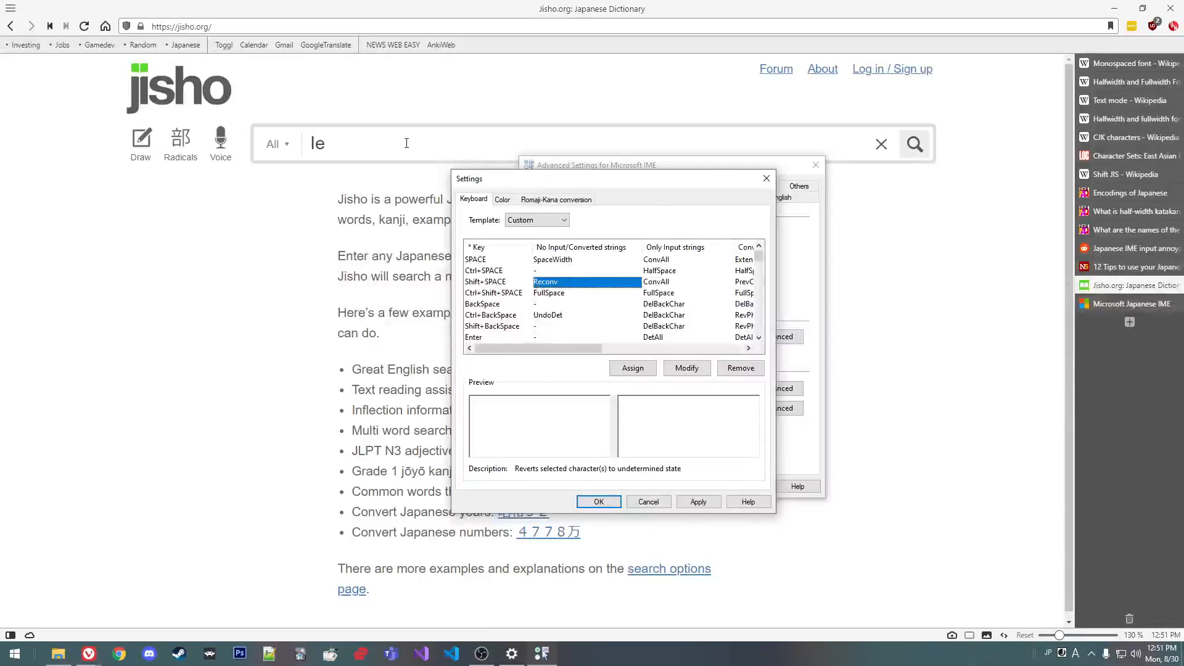
pyautogui.click(597, 502)
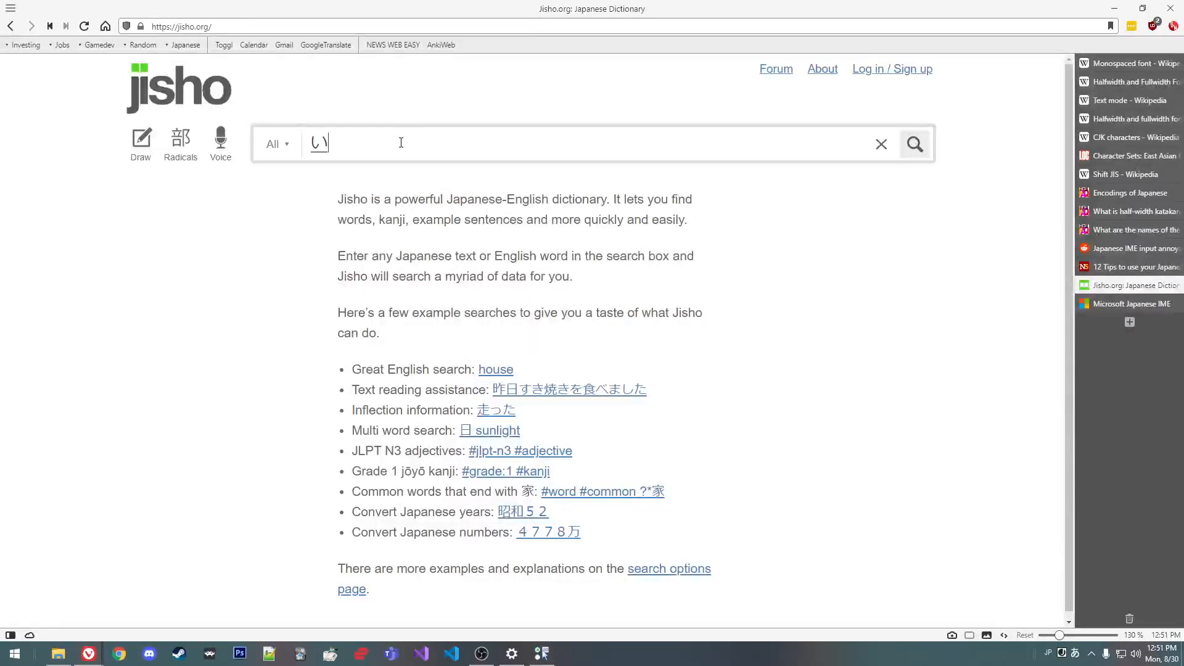
# Step: Convert いえ into the kanji 家 in Jisho's search box, then bring IME Settings back
pyautogui.write('家')
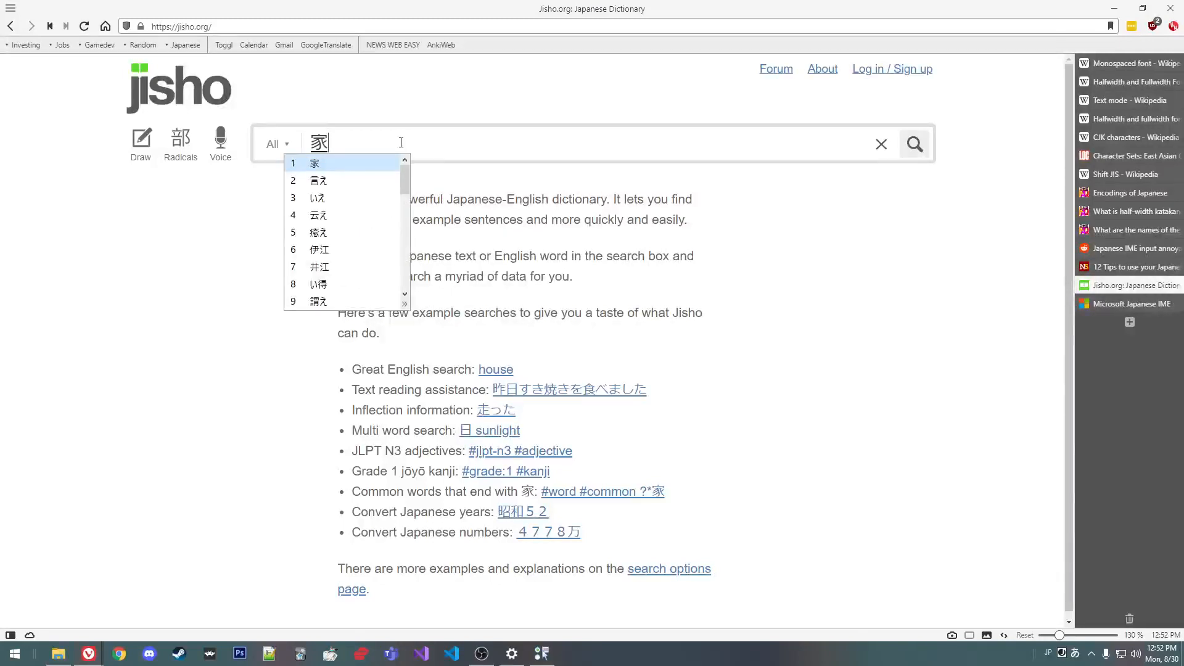
pyautogui.click(881, 144)
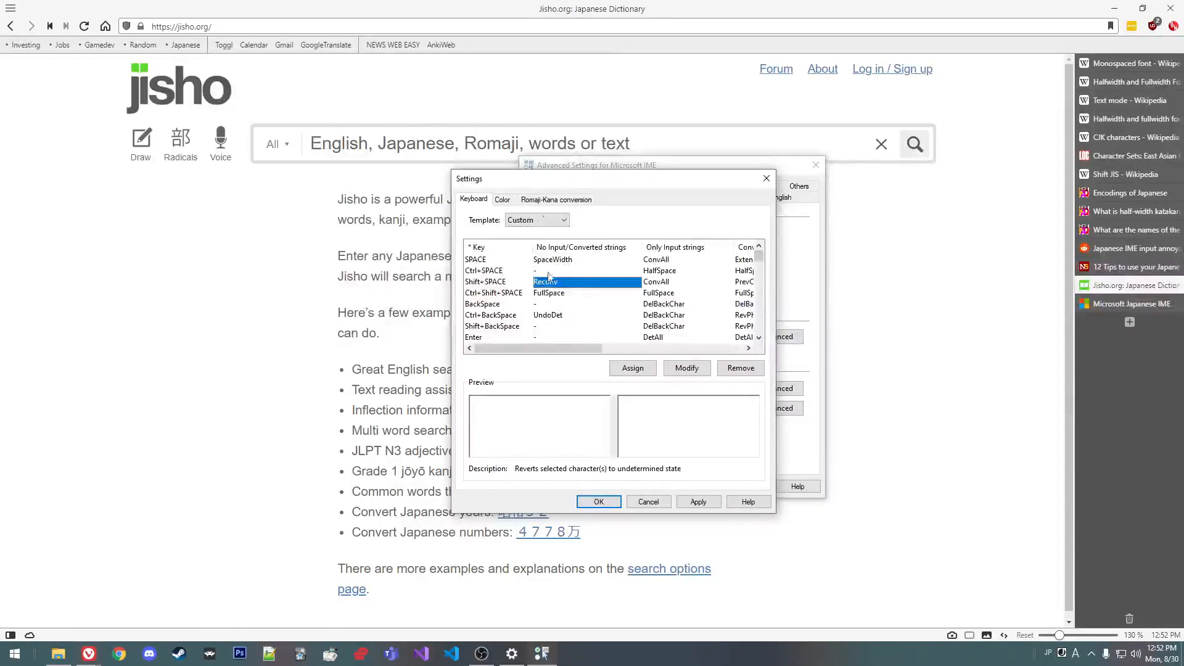
# Step: Preview ATOK and VJE colour templates for converted characters, keeping the Microsoft IME colours
pyautogui.scroll(-3)
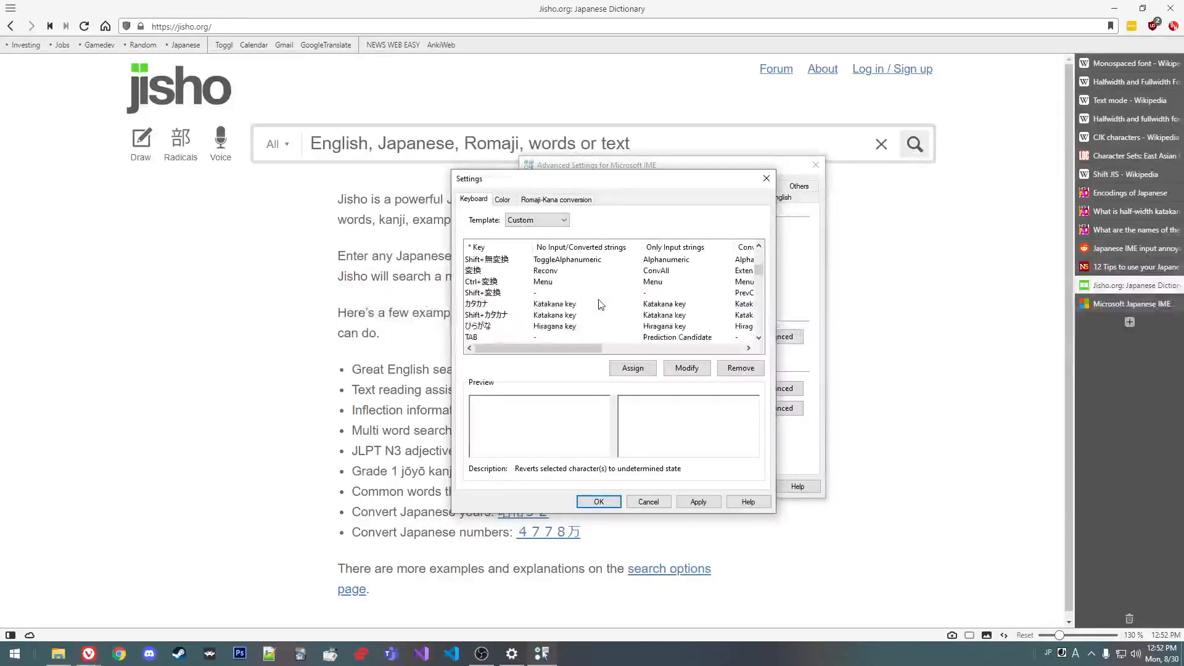
pyautogui.scroll(3)
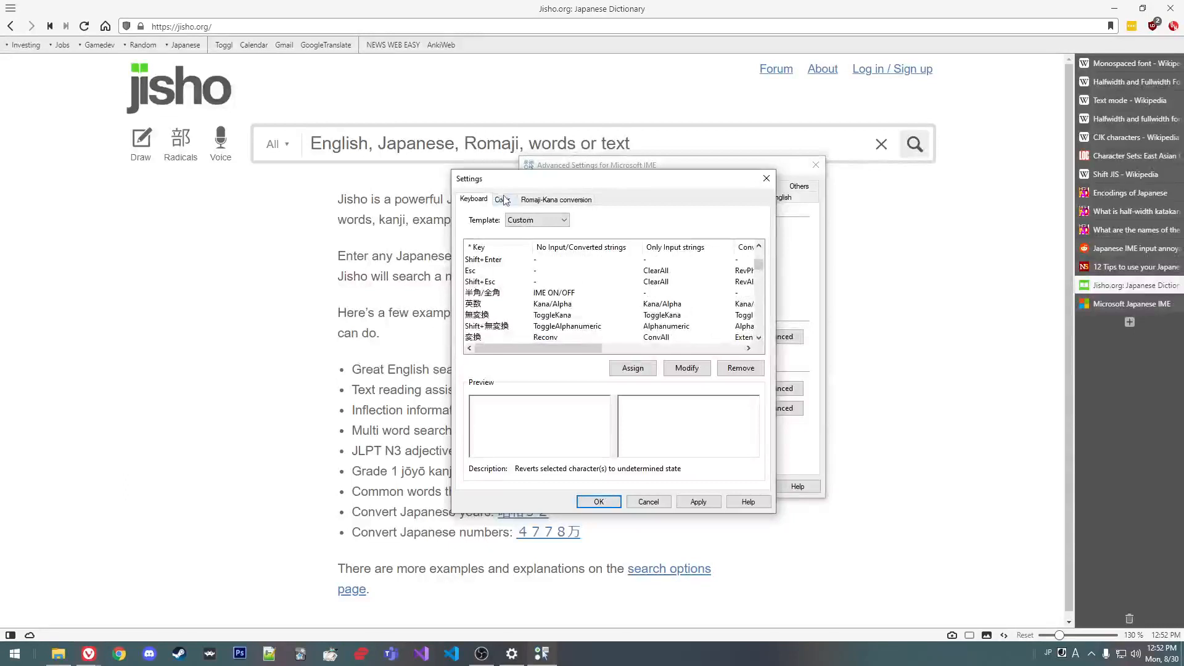
pyautogui.click(502, 198)
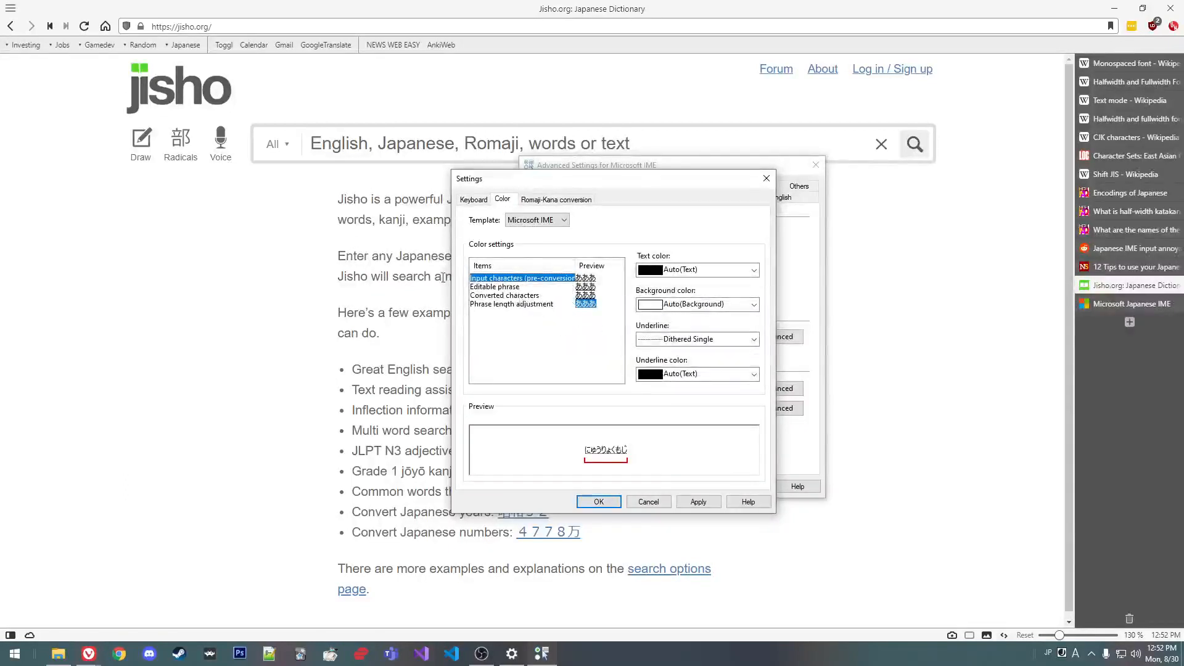
pyautogui.click(505, 295)
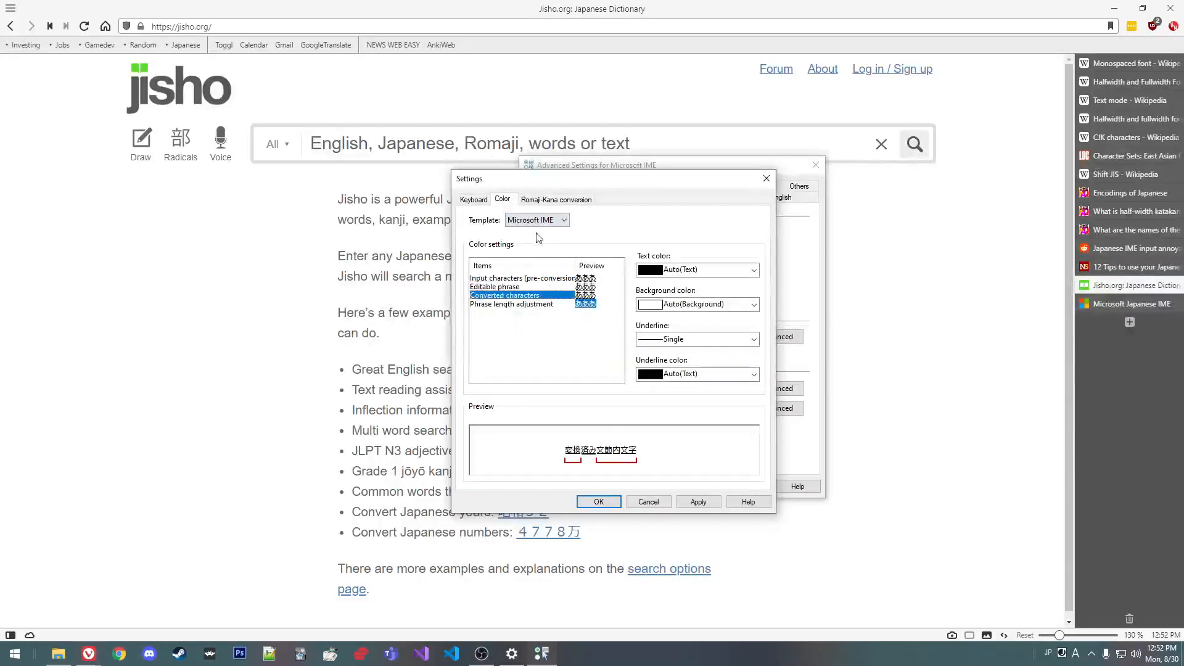
pyautogui.click(561, 220)
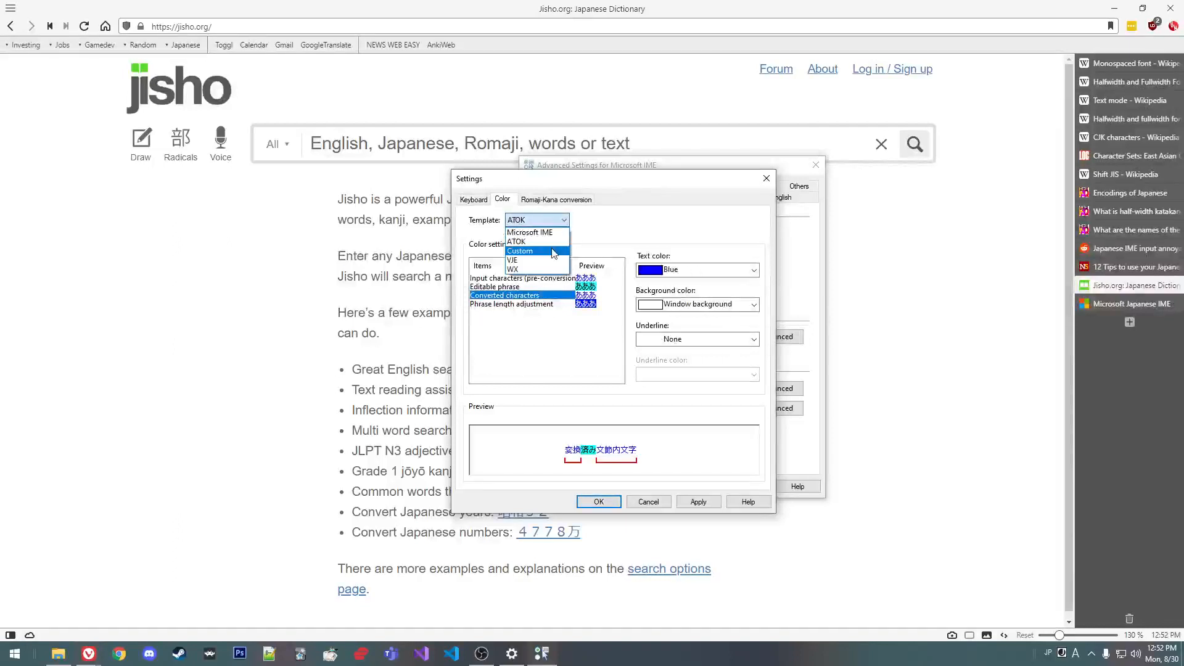
pyautogui.click(513, 260)
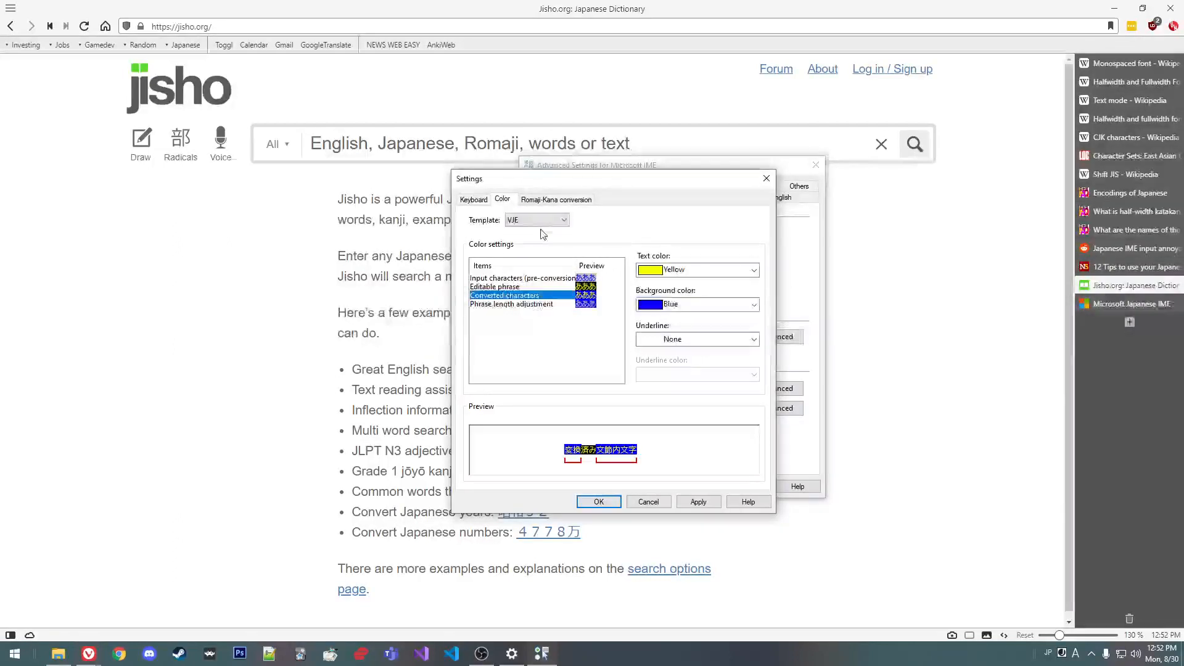
pyautogui.click(562, 219)
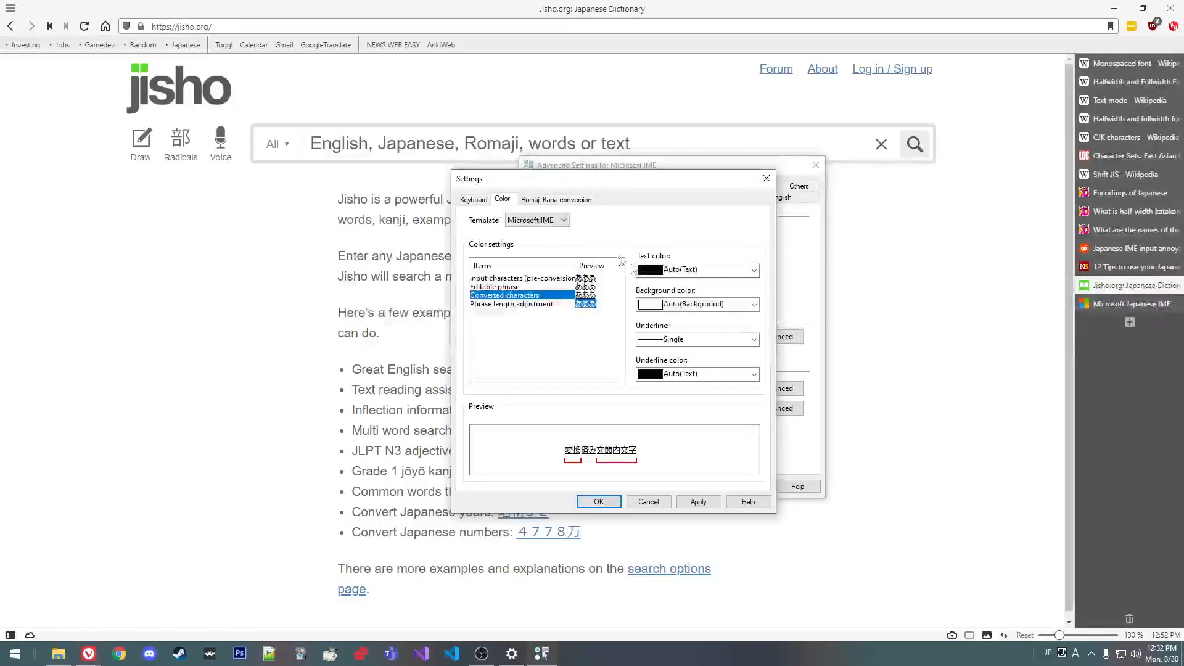
pyautogui.click(556, 199)
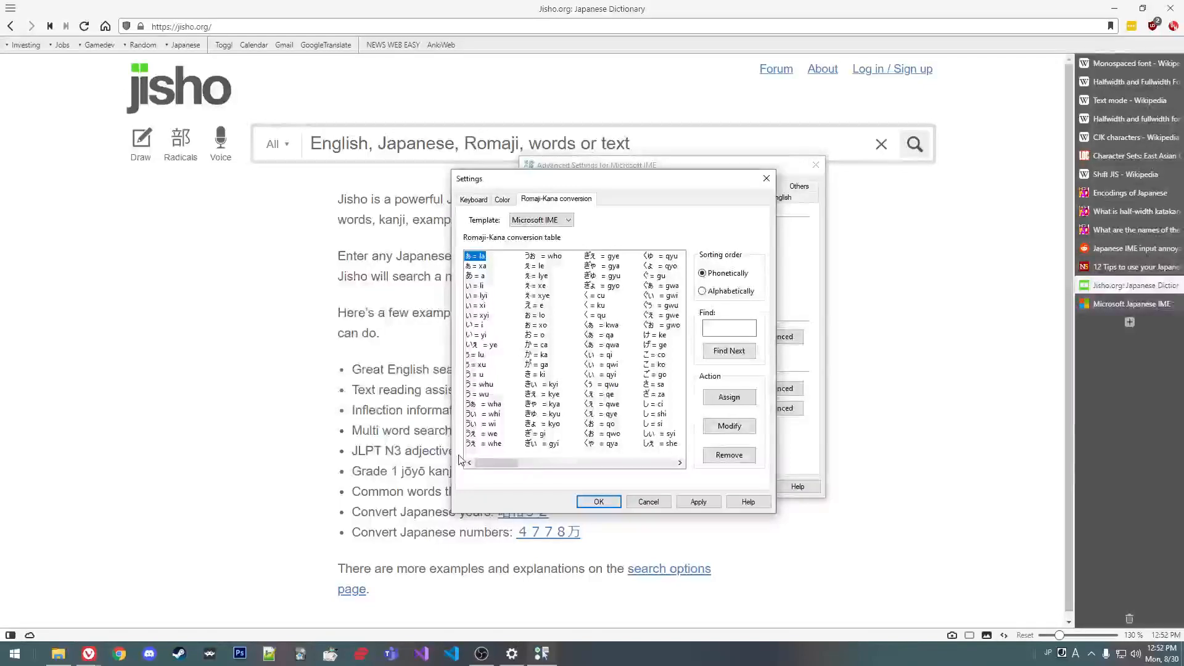
pyautogui.moveTo(510, 438)
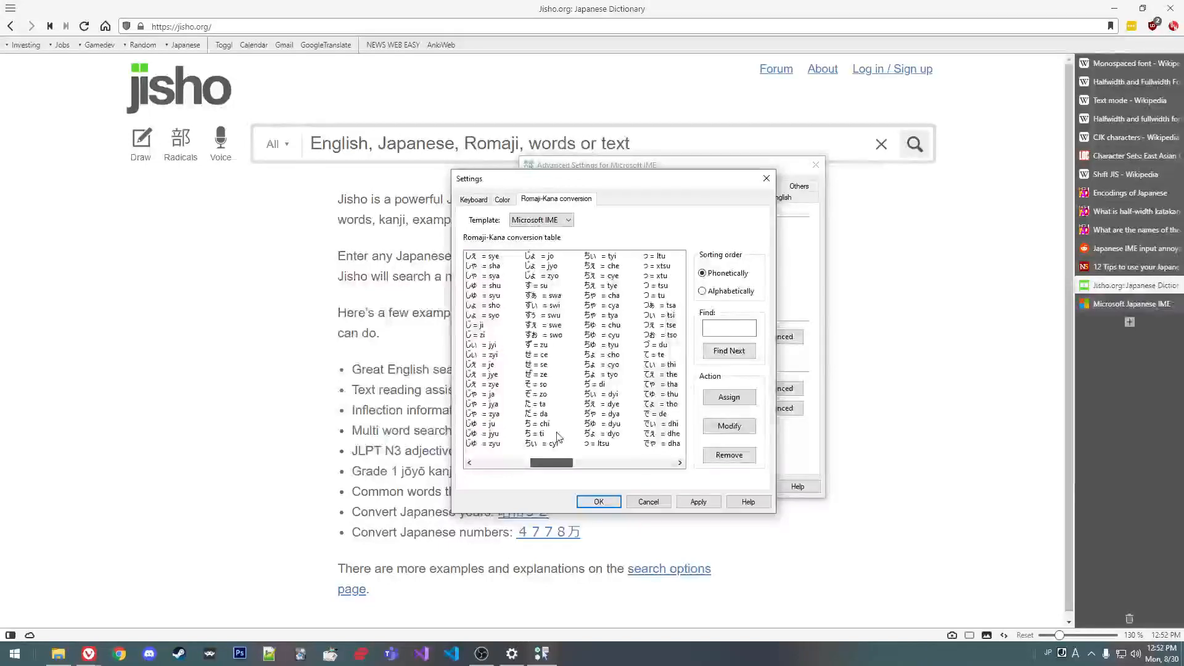
# Step: Scroll through the Romaji-Kana conversion table entries back to the start of the list
pyautogui.hscroll(-3)
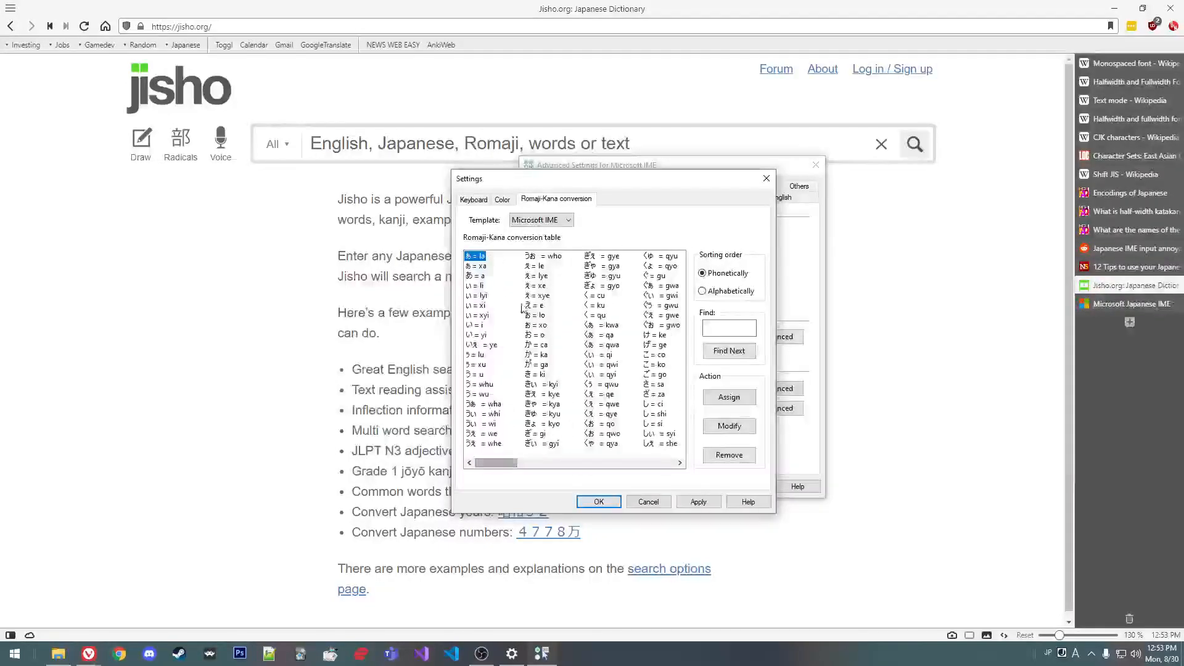
pyautogui.moveTo(616, 417)
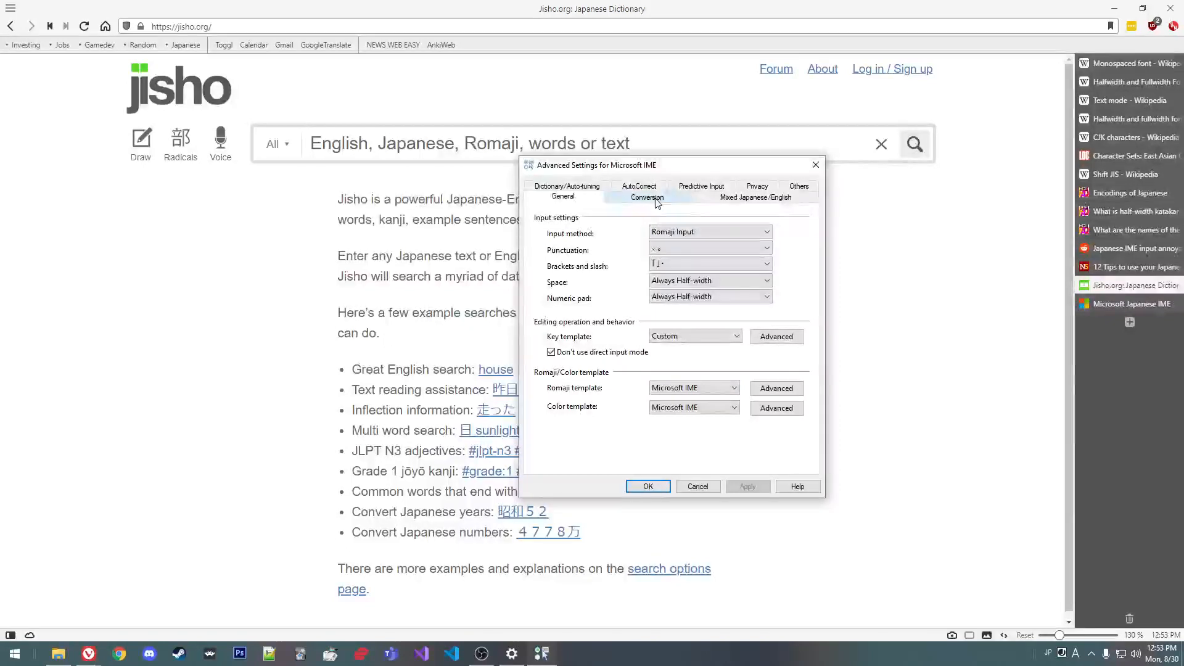
# Step: Review the Conversion tab's candidate list options, then focus Jisho's search box
pyautogui.click(647, 197)
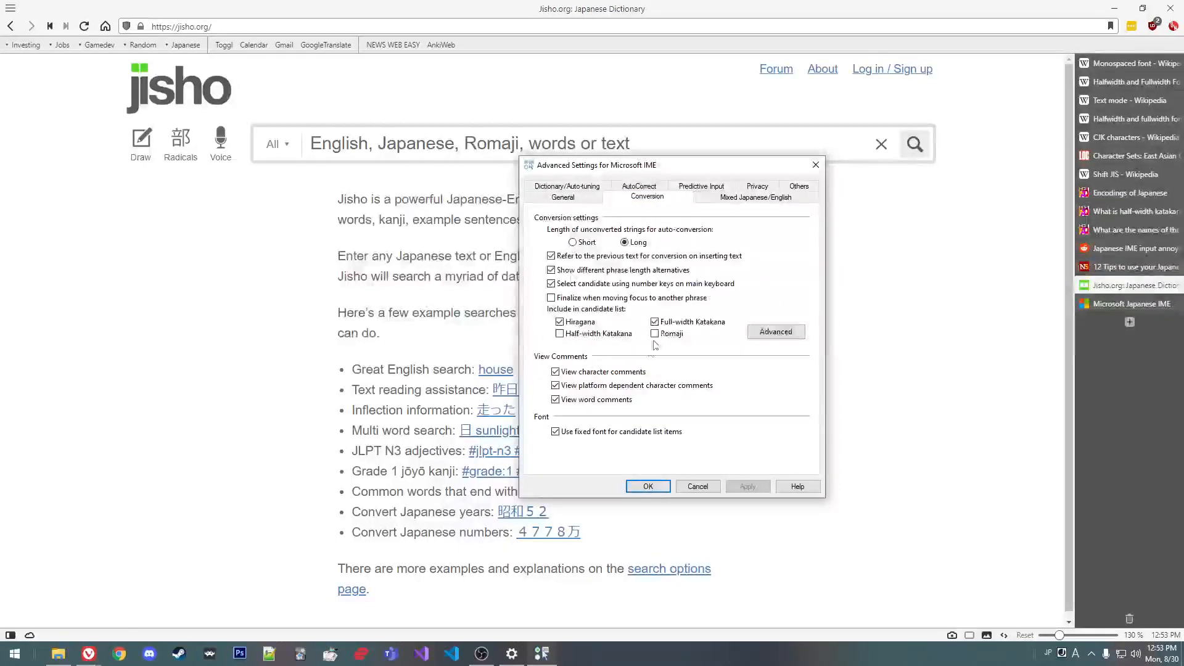
pyautogui.moveTo(669, 325)
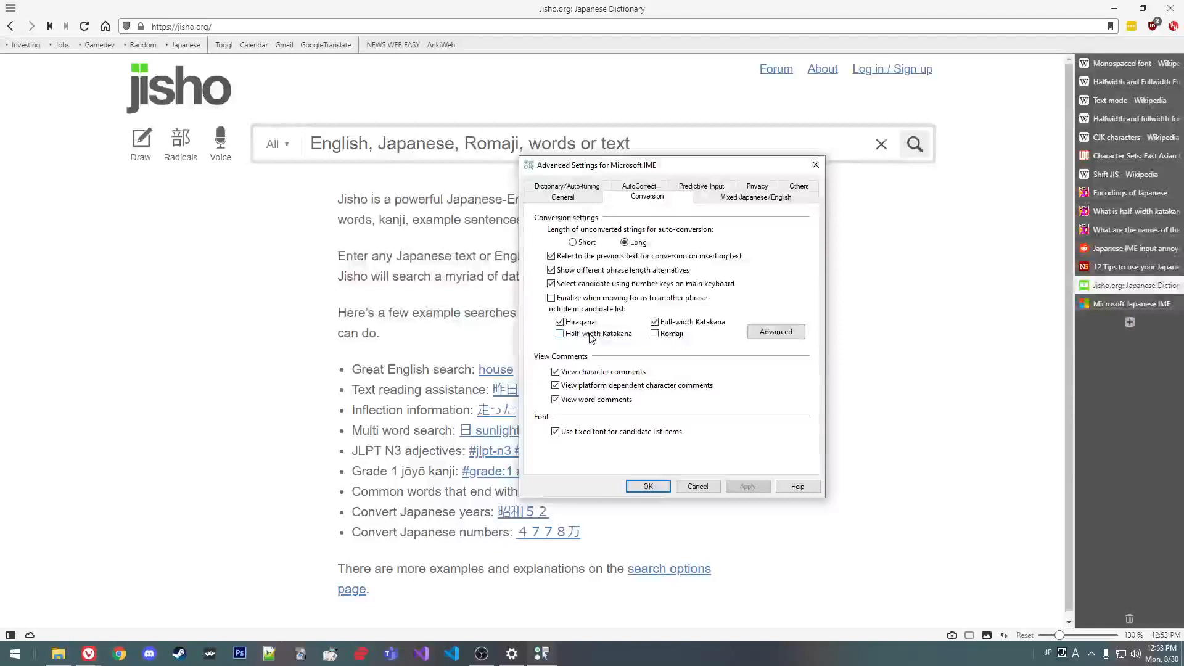
pyautogui.moveTo(670, 323)
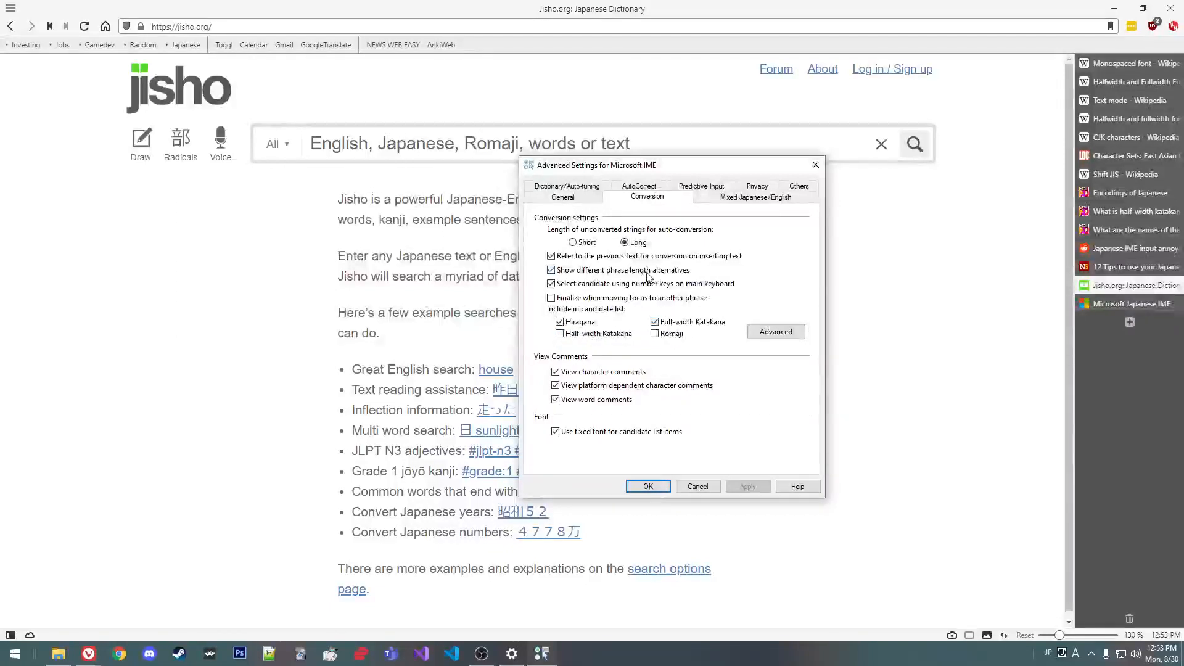
pyautogui.moveTo(637, 306)
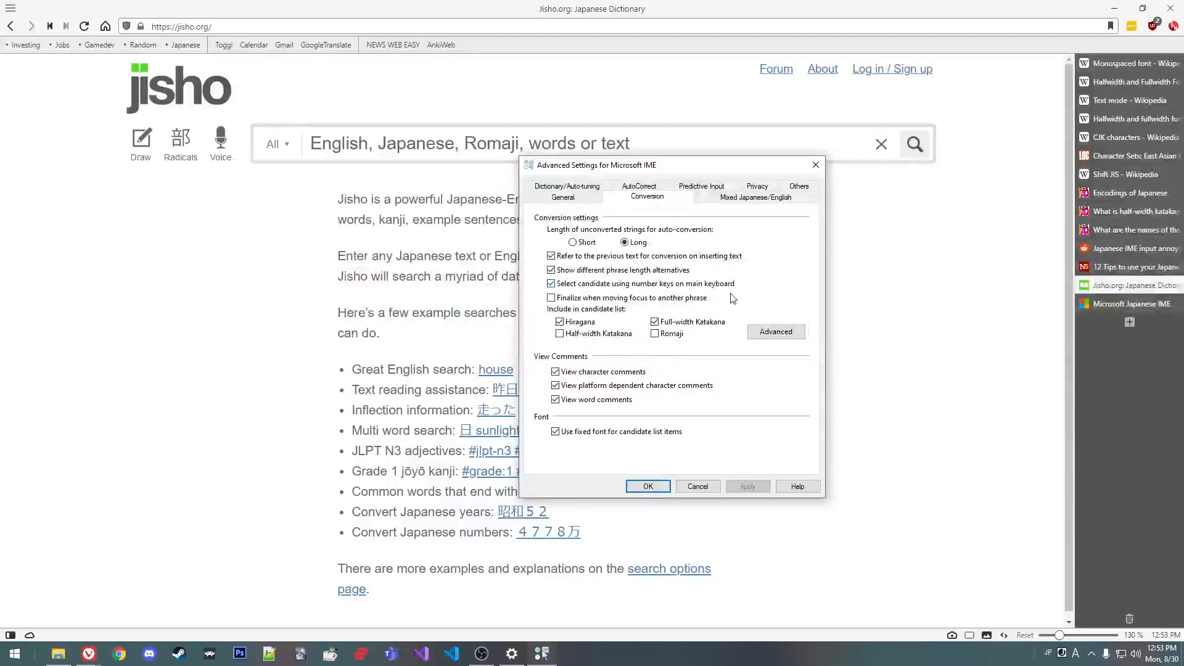
pyautogui.moveTo(607, 169)
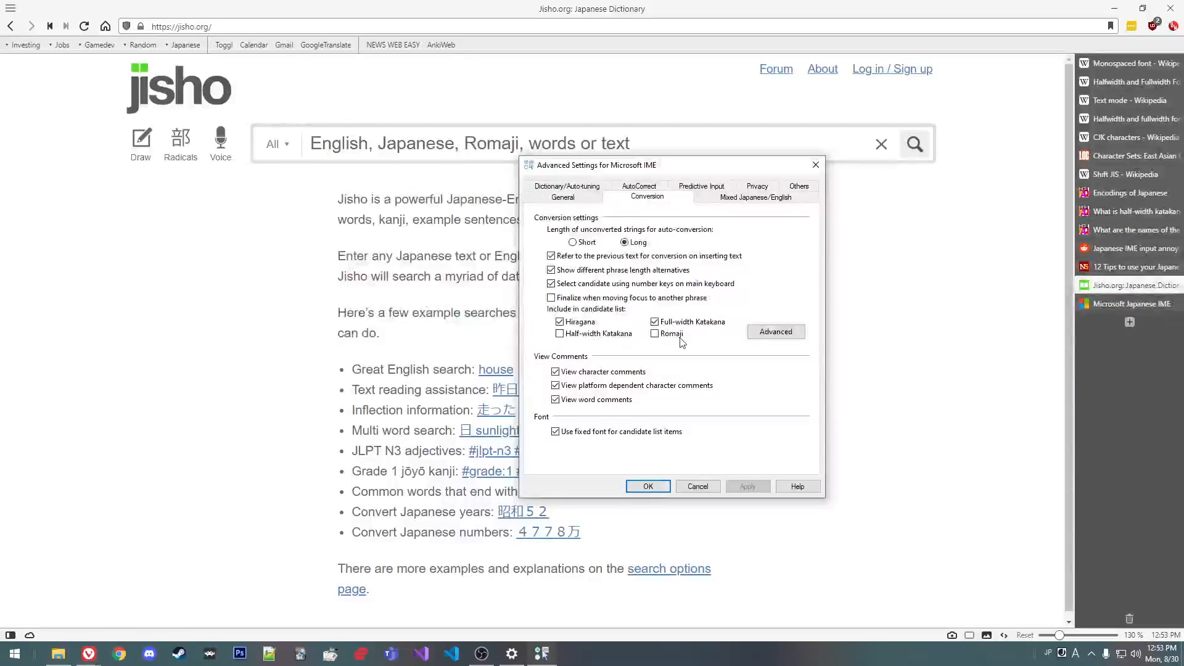
pyautogui.moveTo(630, 357)
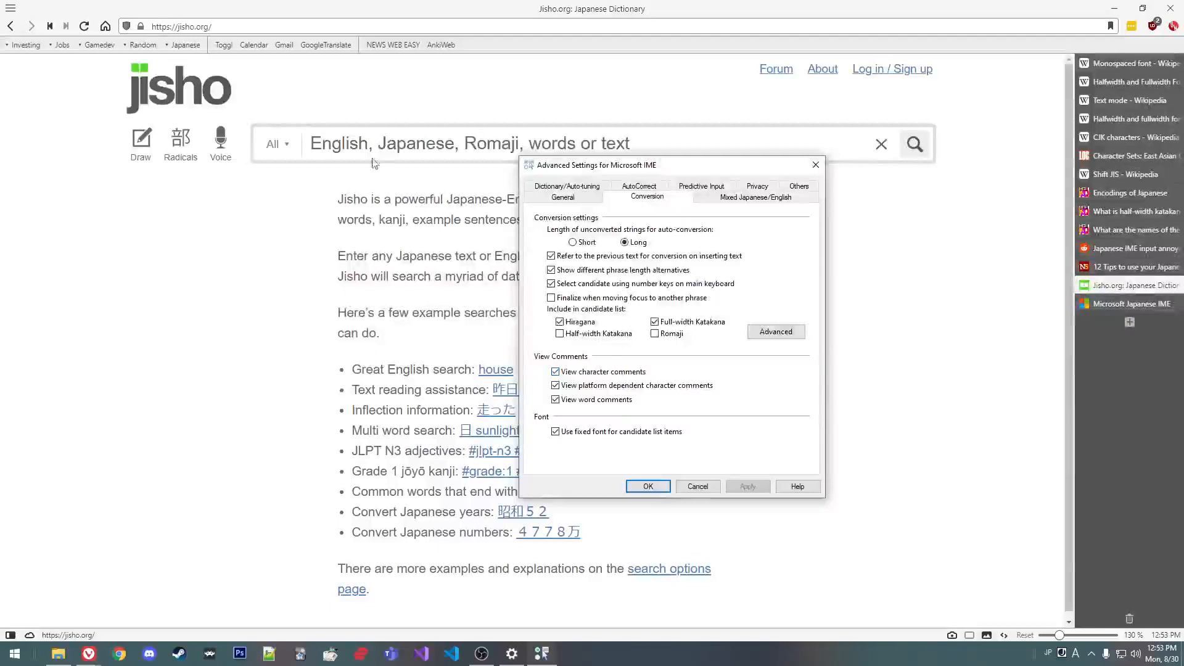
pyautogui.click(646, 486)
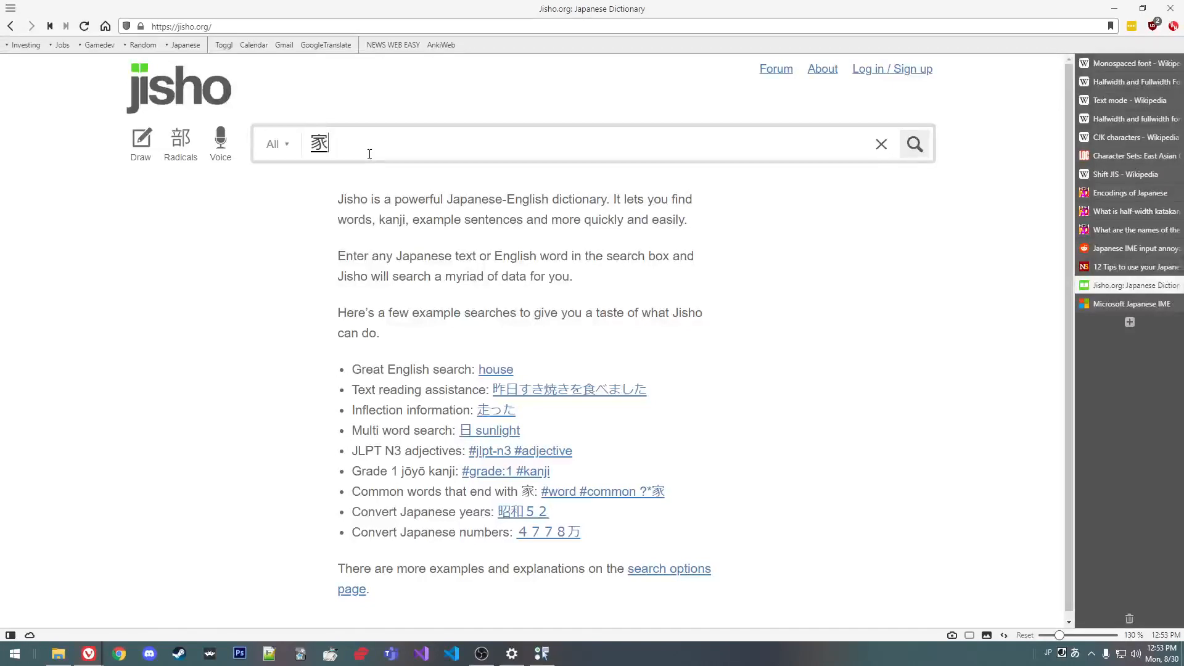
# Step: Type いえ in Jisho to try kanji candidates, then show the Mixed Japanese/English options
pyautogui.write('いえ')
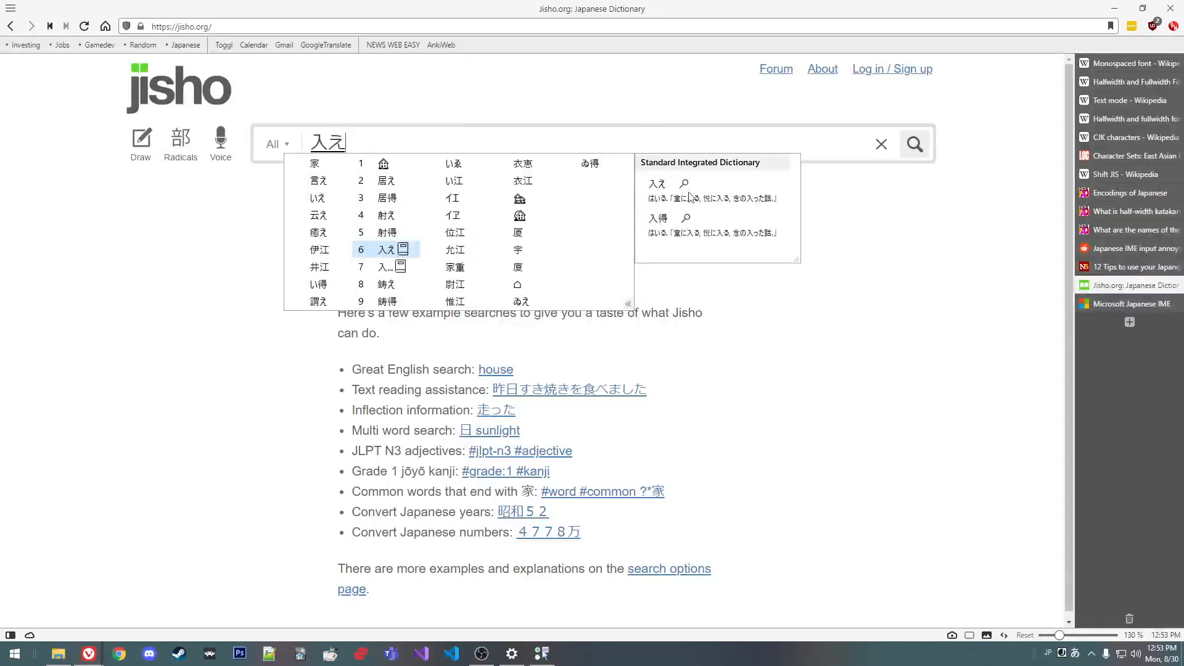
pyautogui.moveTo(723, 279)
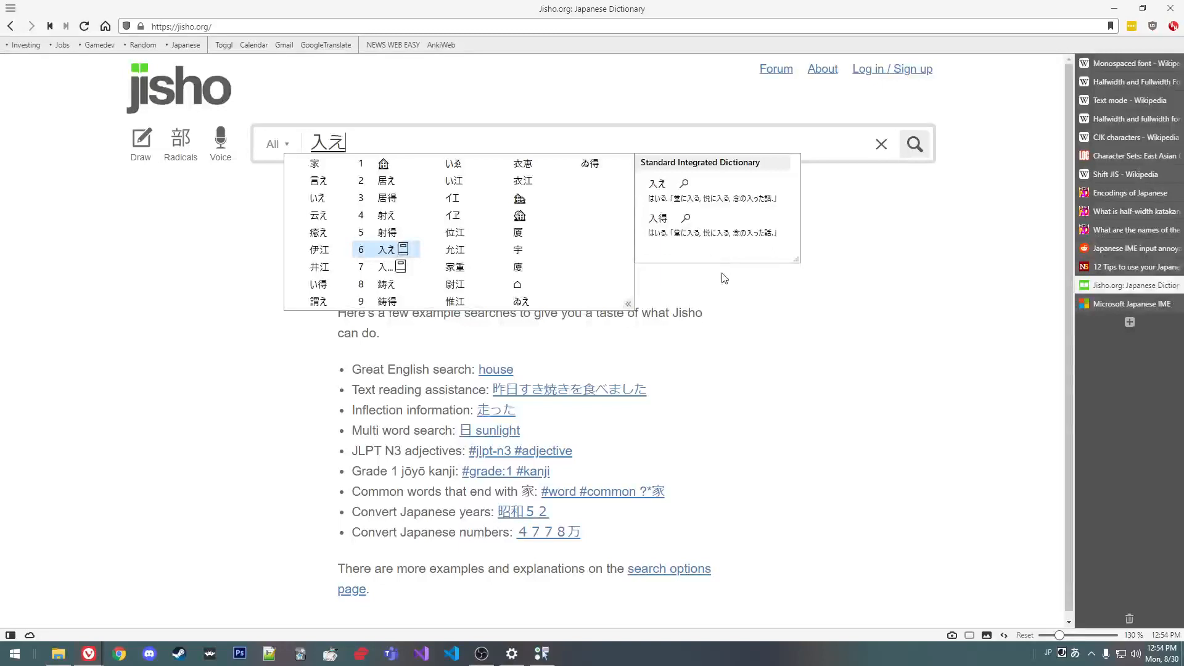
pyautogui.moveTo(721, 225)
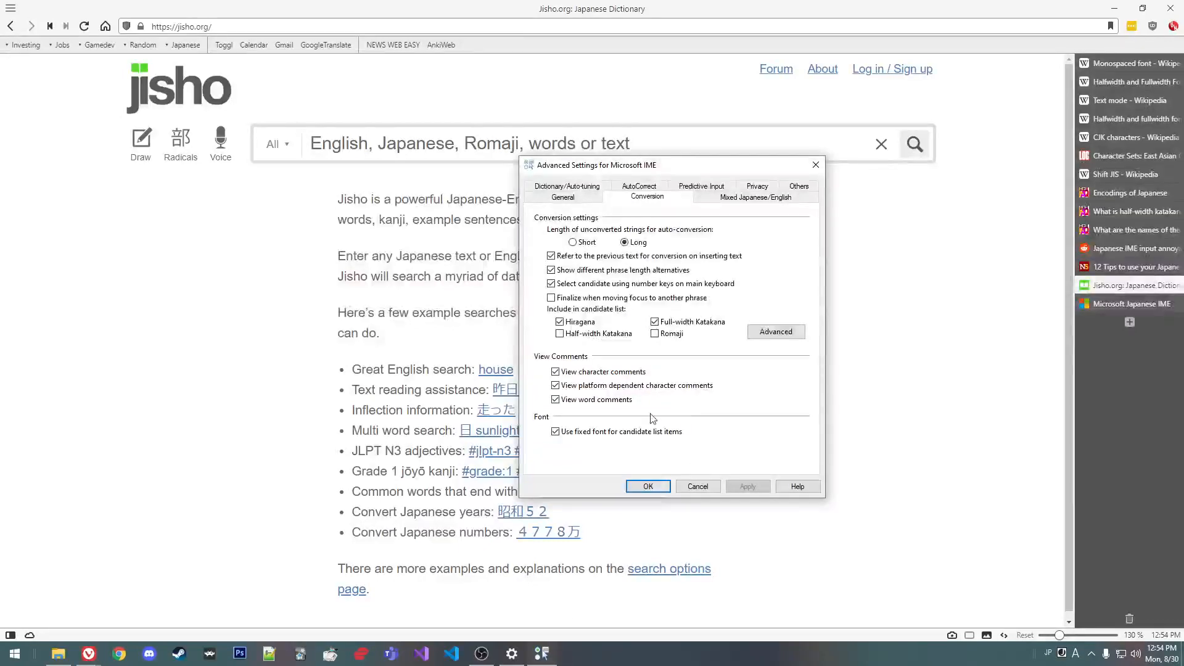
pyautogui.click(754, 197)
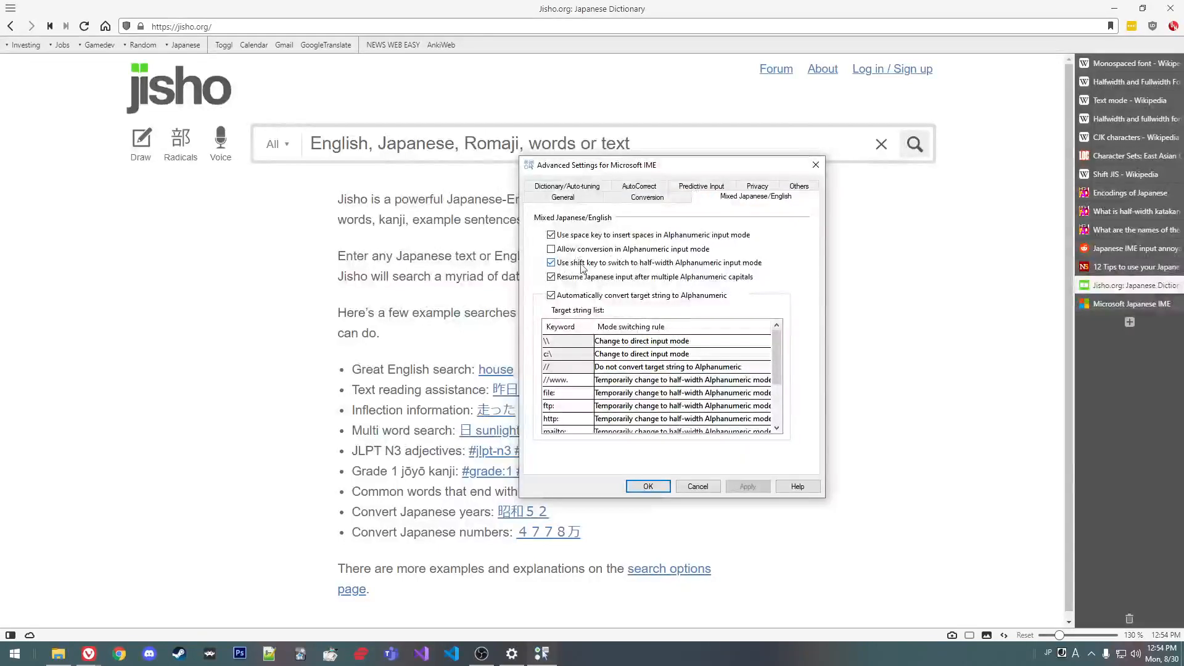
pyautogui.moveTo(707, 272)
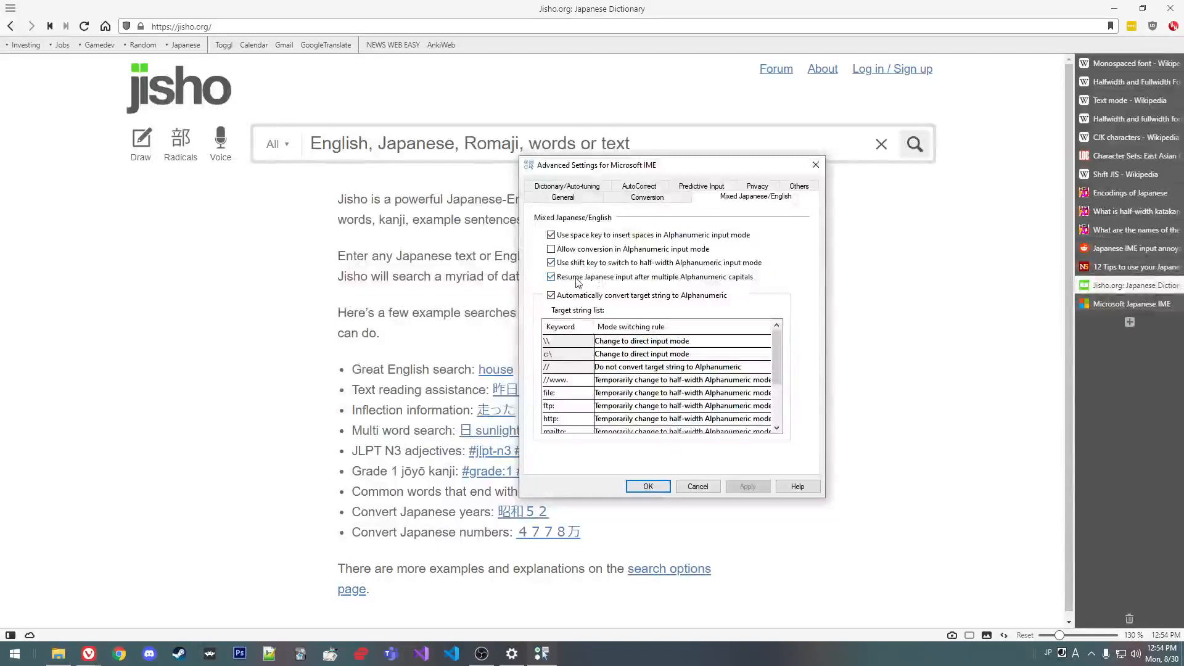
pyautogui.moveTo(596, 289)
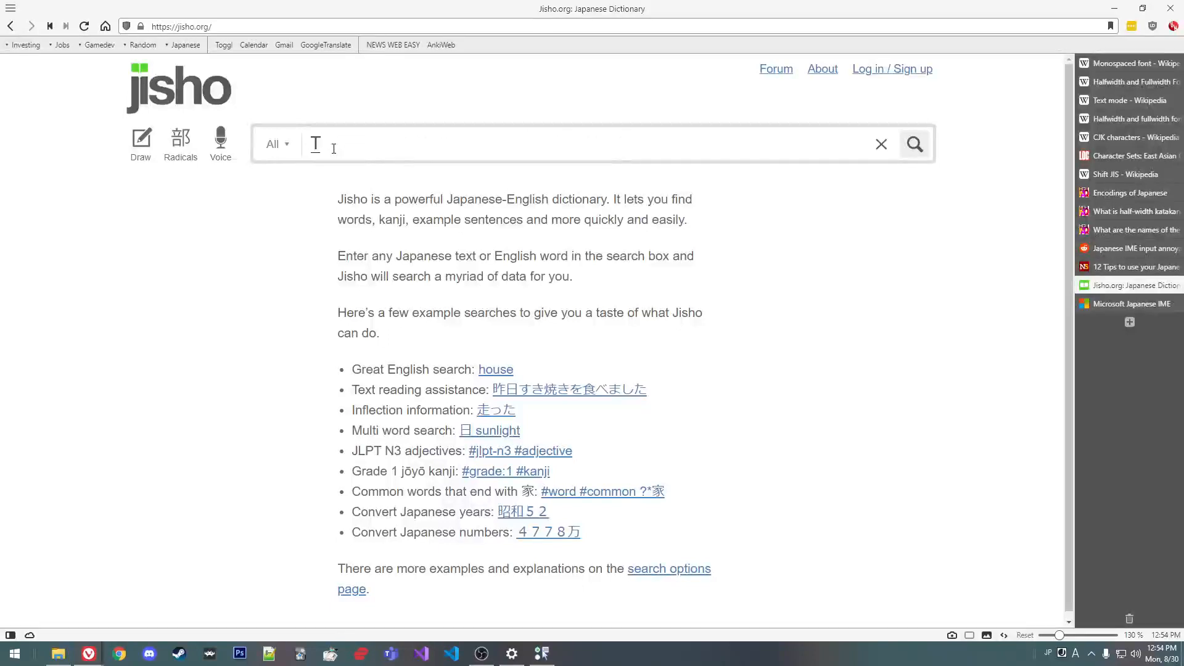
# Step: Type 'Test yo' in Jisho to test Shift switching, then reopen the Mixed Japanese/English options
pyautogui.write('Test')
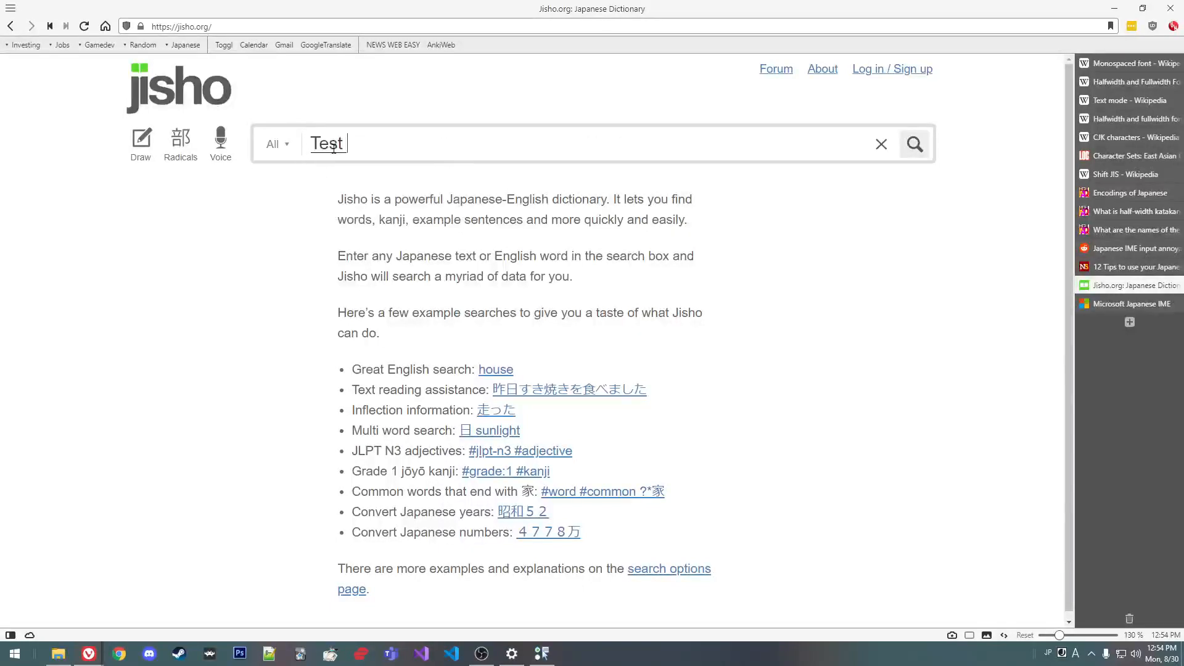
pyautogui.write('yo')
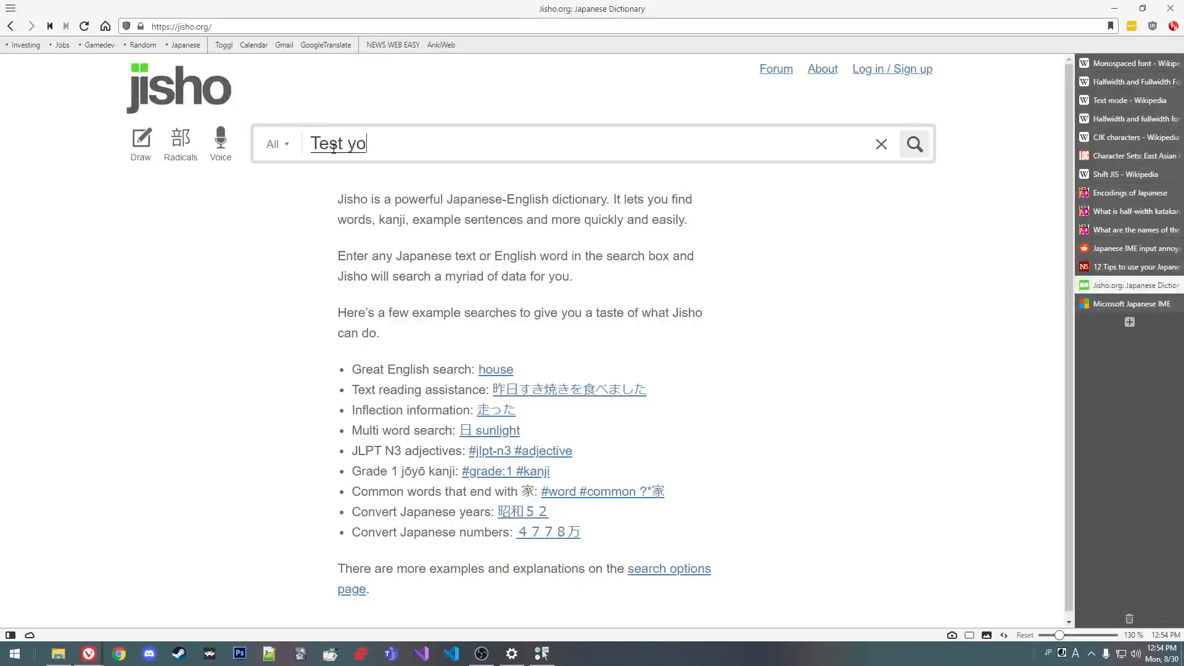
pyautogui.click(881, 144)
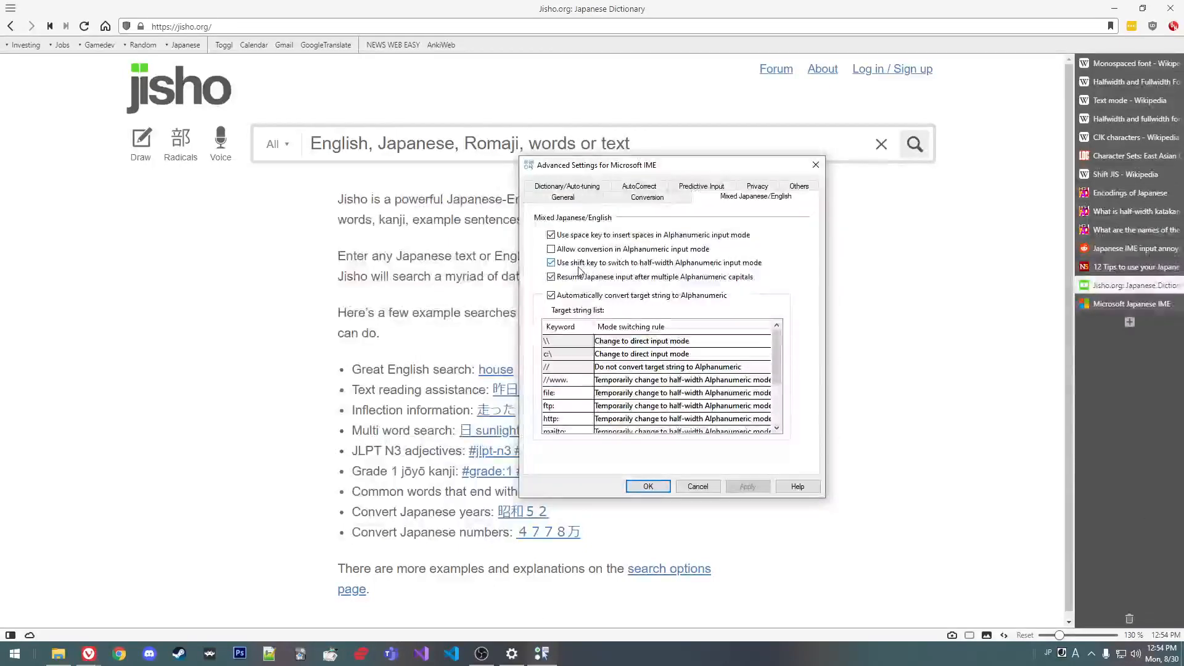
pyautogui.moveTo(441, 175)
pyautogui.write('てｓ')
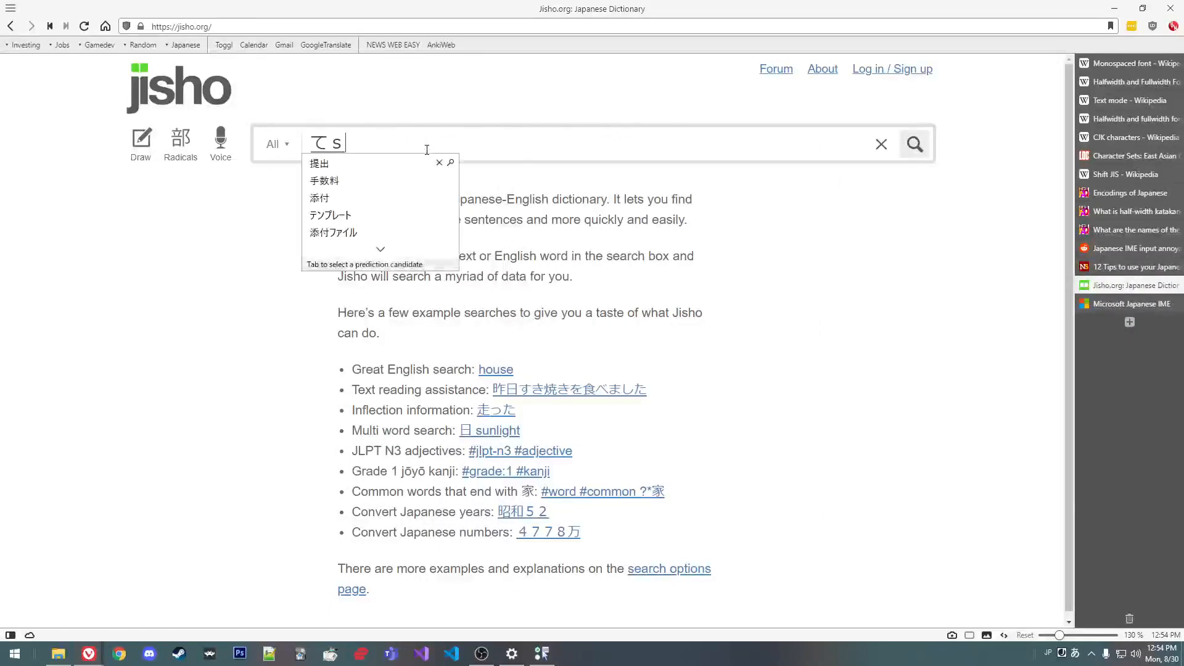
# Step: Type 'tes' and て in Jisho's search box, discarding each unfinished entry
pyautogui.click(881, 144)
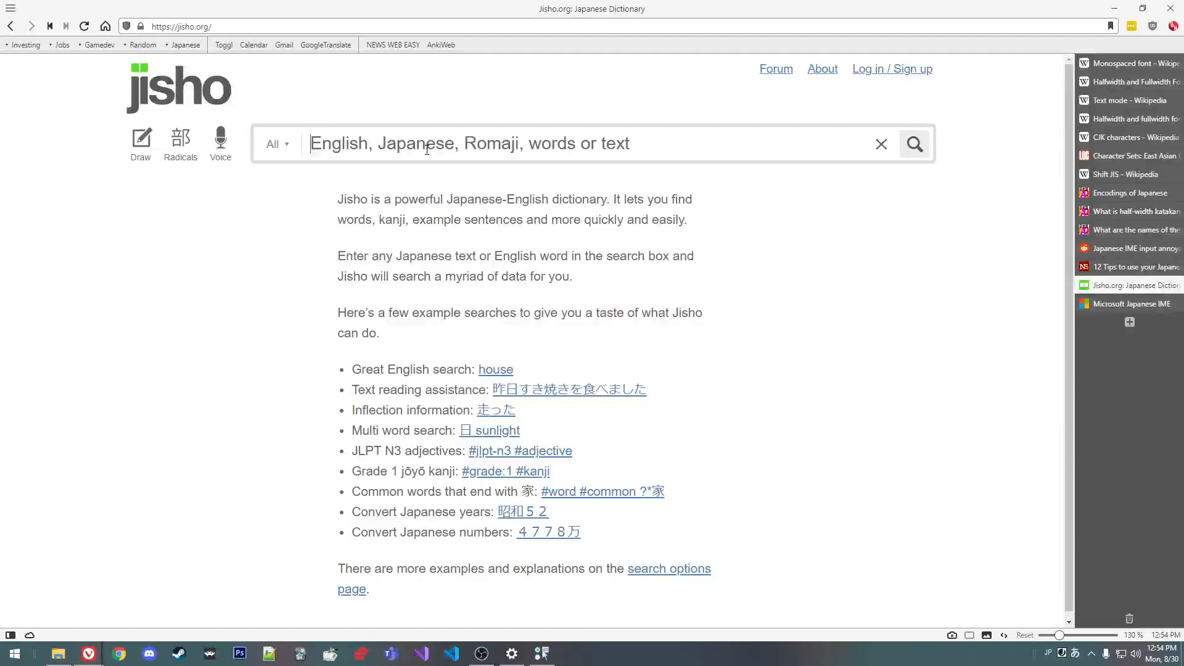
pyautogui.write('tes')
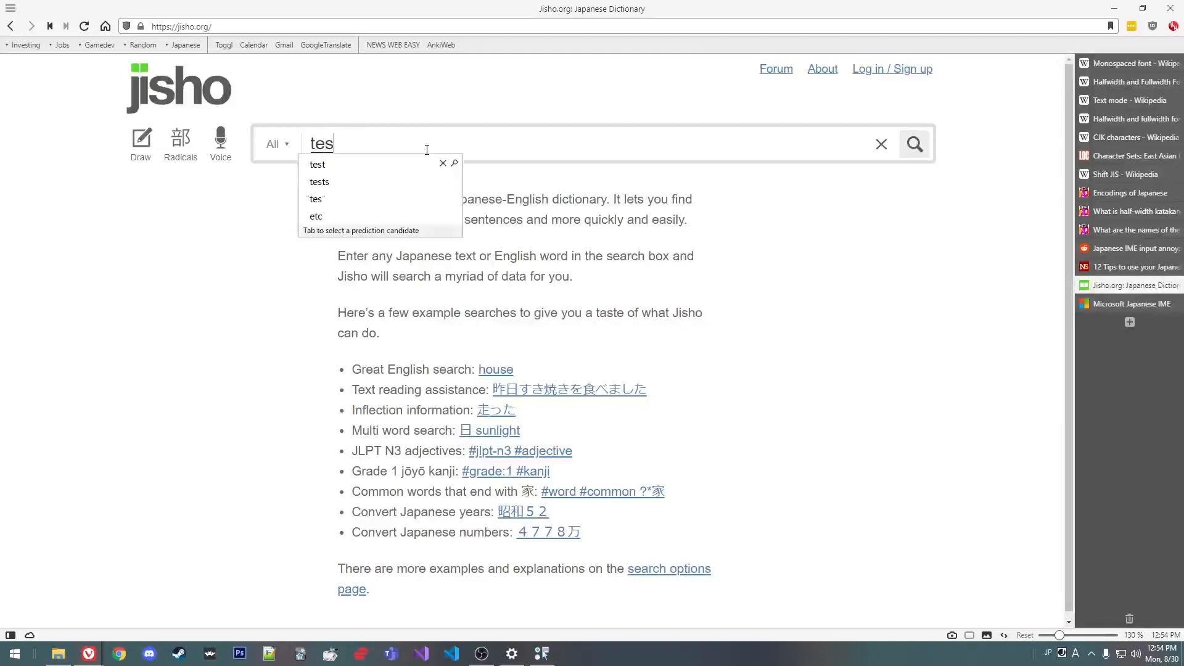
pyautogui.press('backspace')
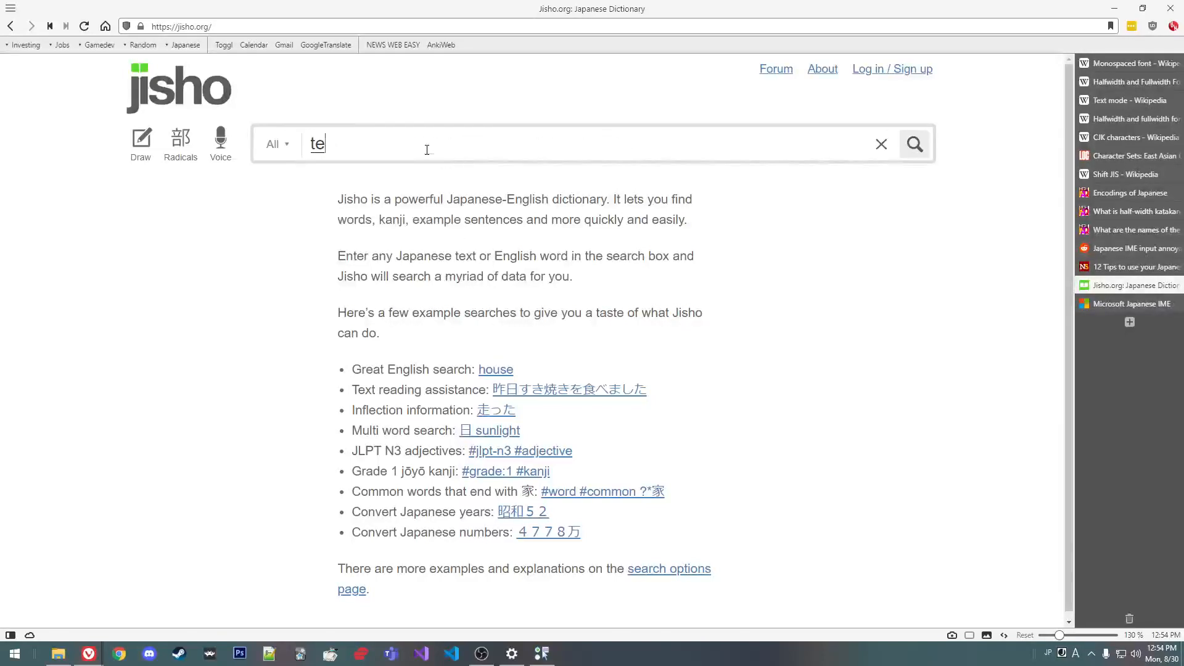
pyautogui.click(881, 144)
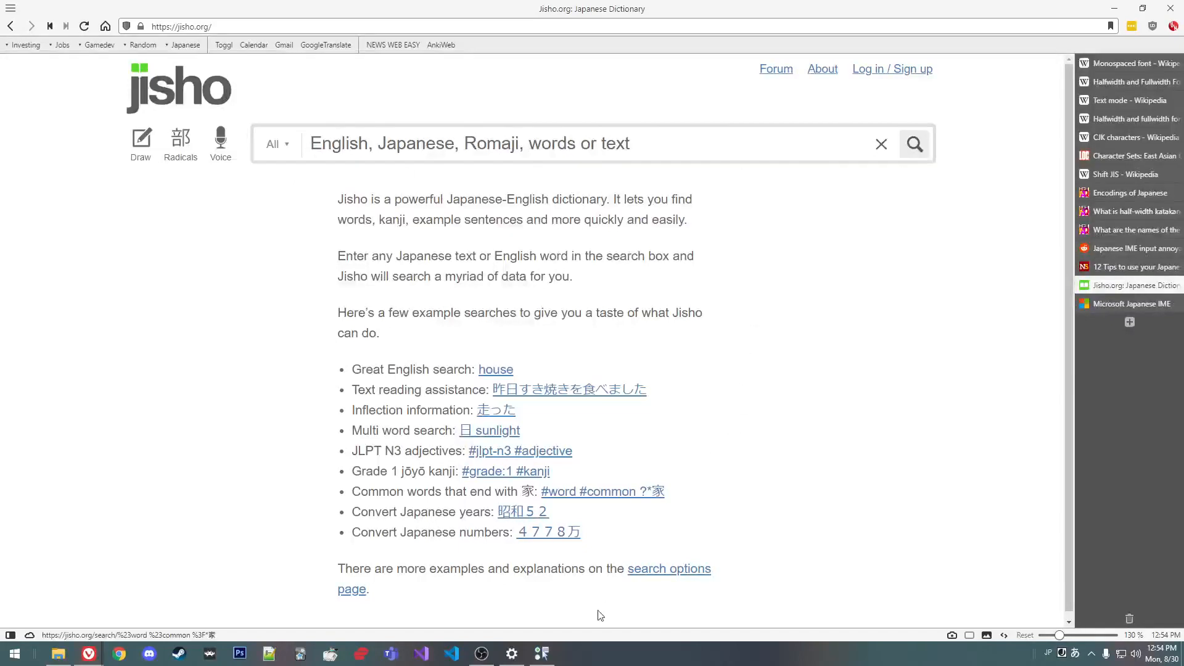
pyautogui.write('て')
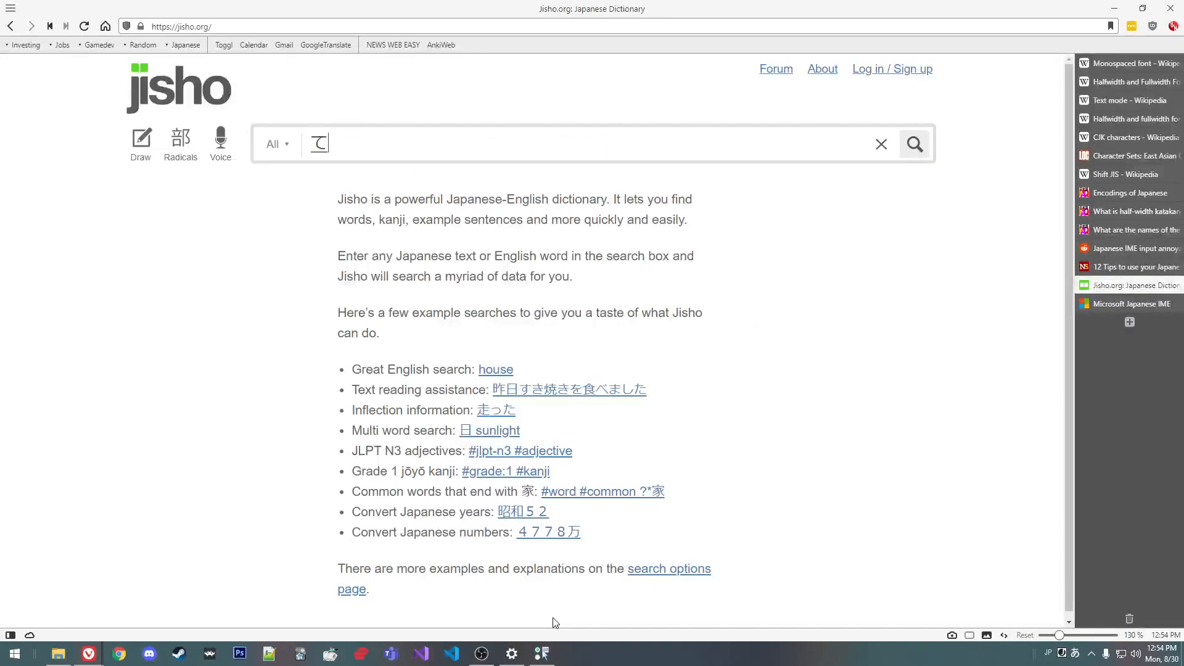
pyautogui.click(881, 144)
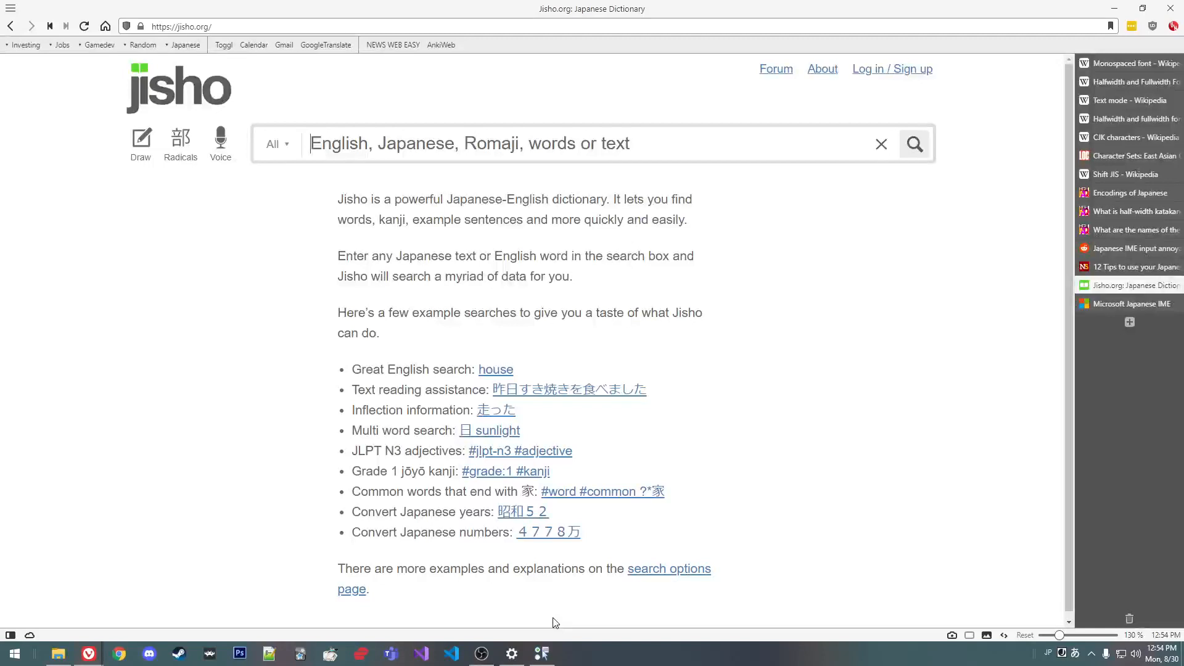
pyautogui.moveTo(572, 649)
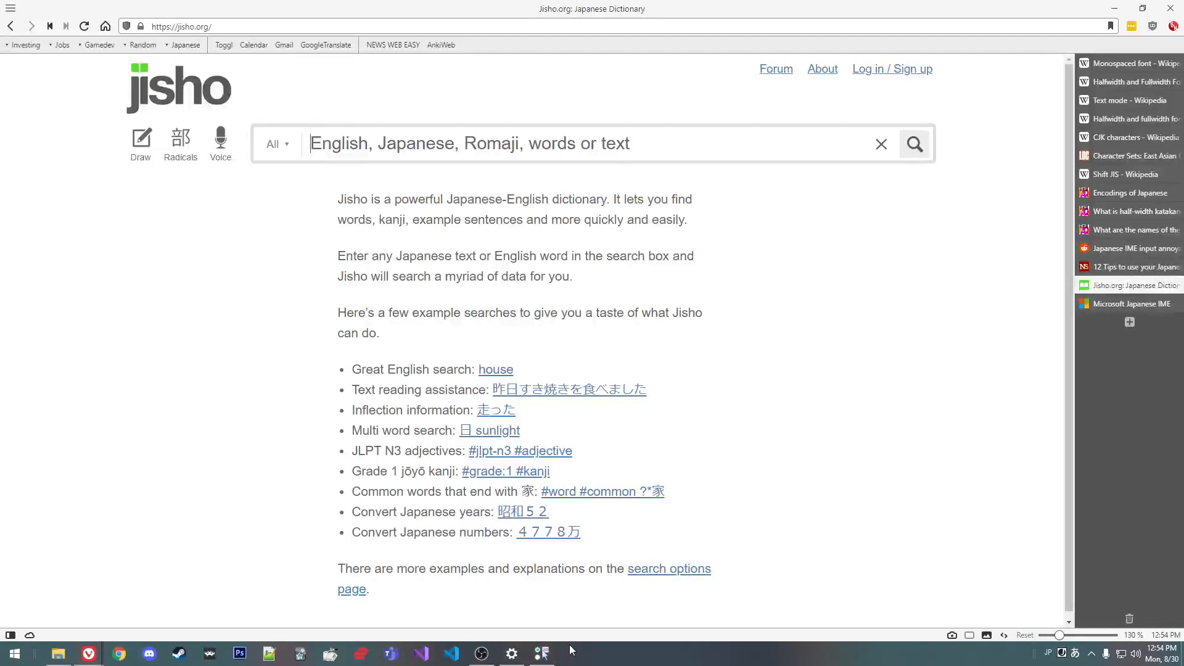
# Step: Type 'test hou', delete the last letter, and return to the Mixed Japanese/English options
pyautogui.write('test')
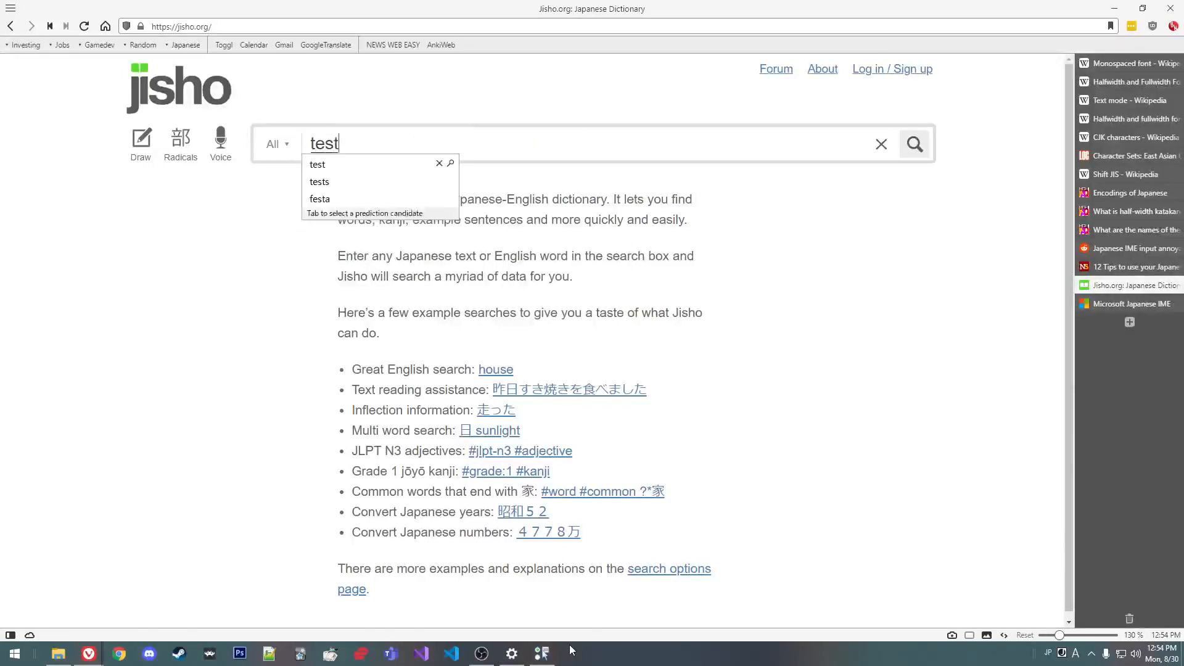
pyautogui.write('hou')
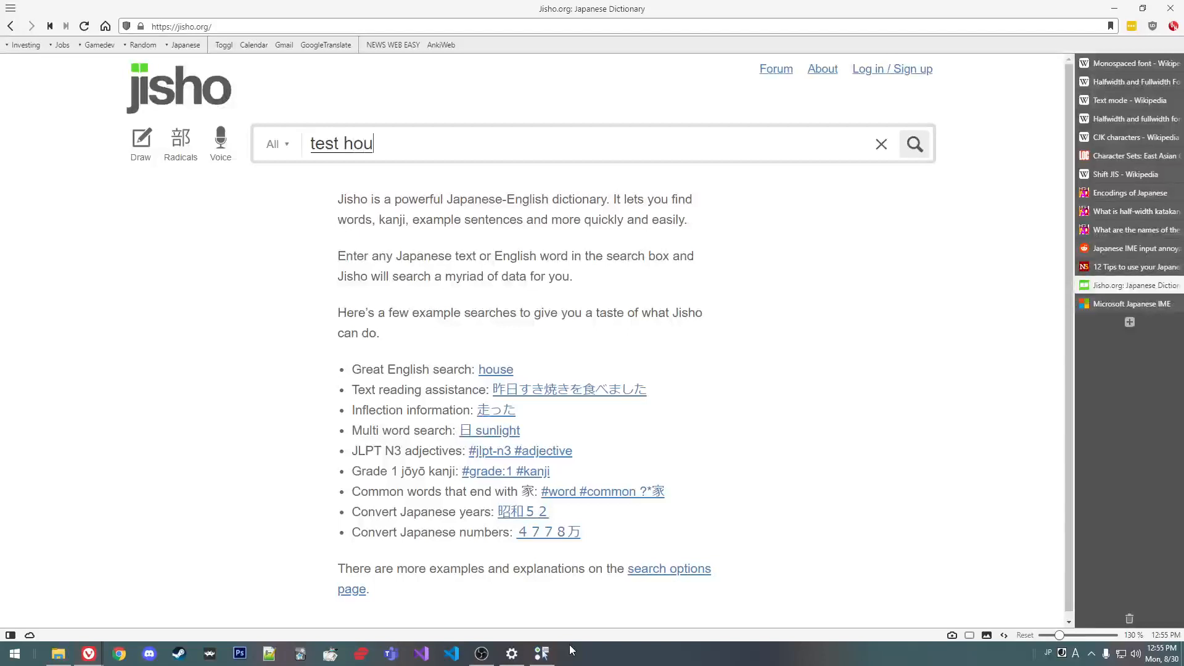
pyautogui.press('Backspace')
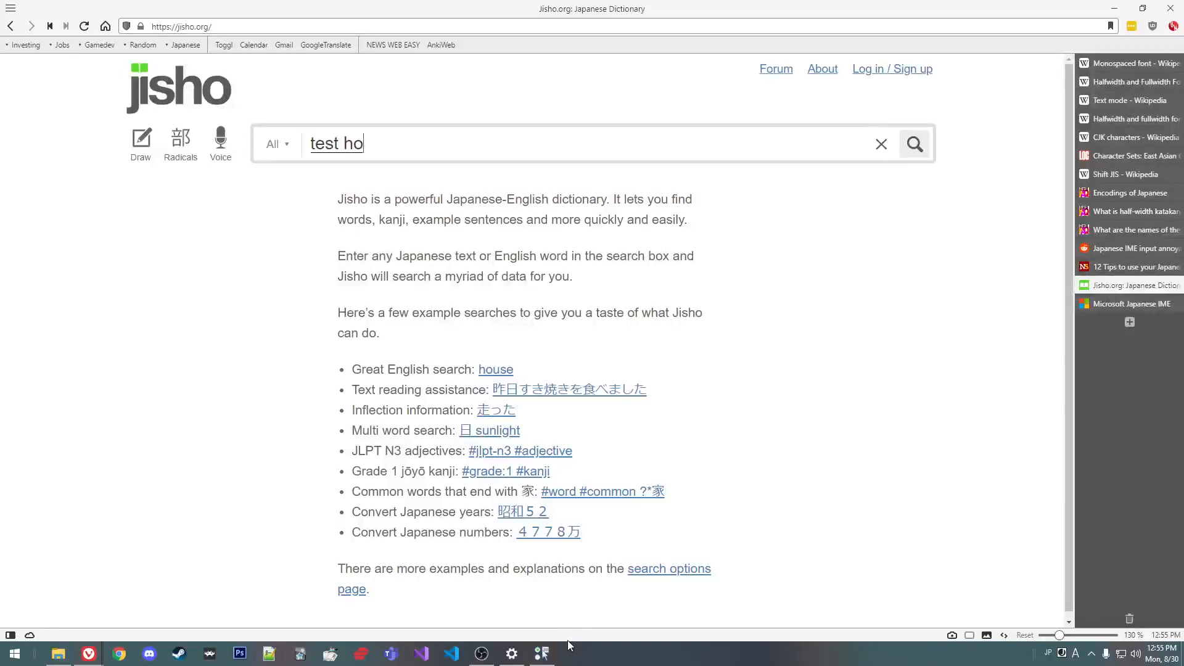
pyautogui.click(881, 143)
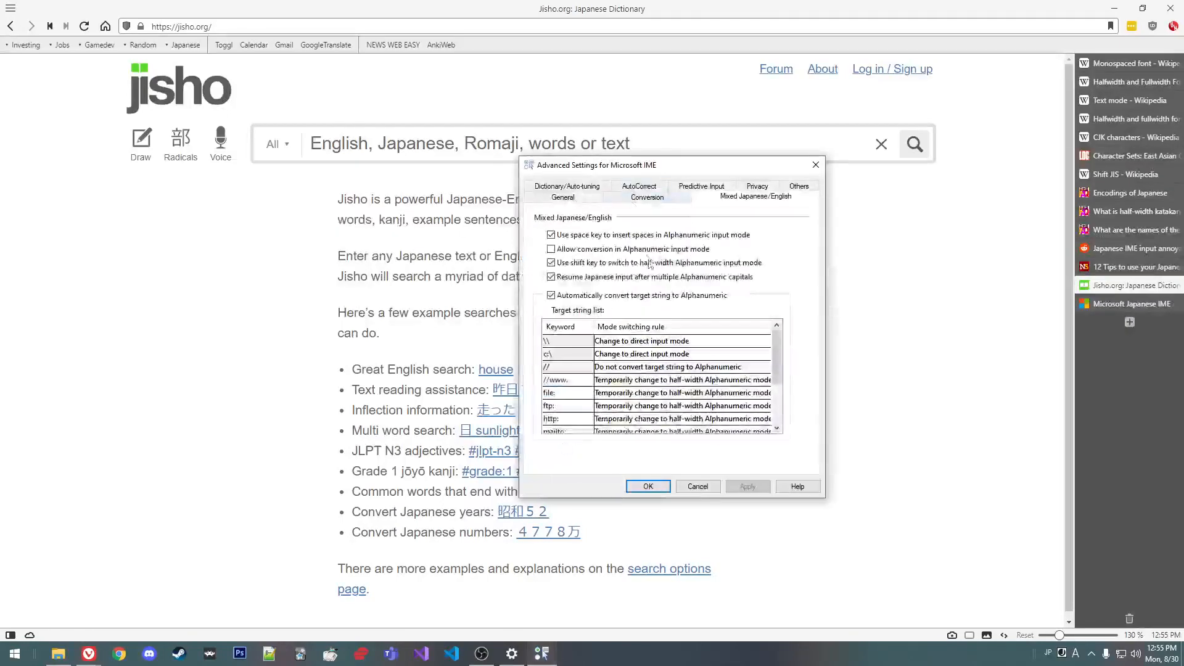
# Step: Look over the Others and Predictive Input tabs, then show the AutoCorrect width settings
pyautogui.click(799, 197)
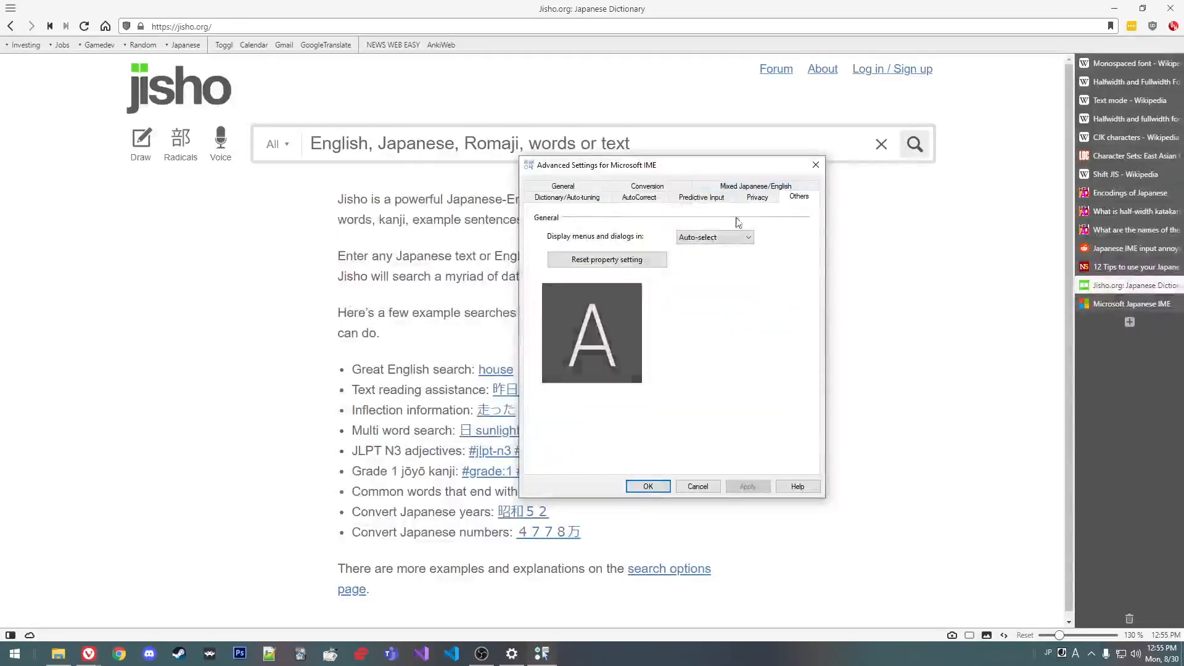
pyautogui.click(701, 197)
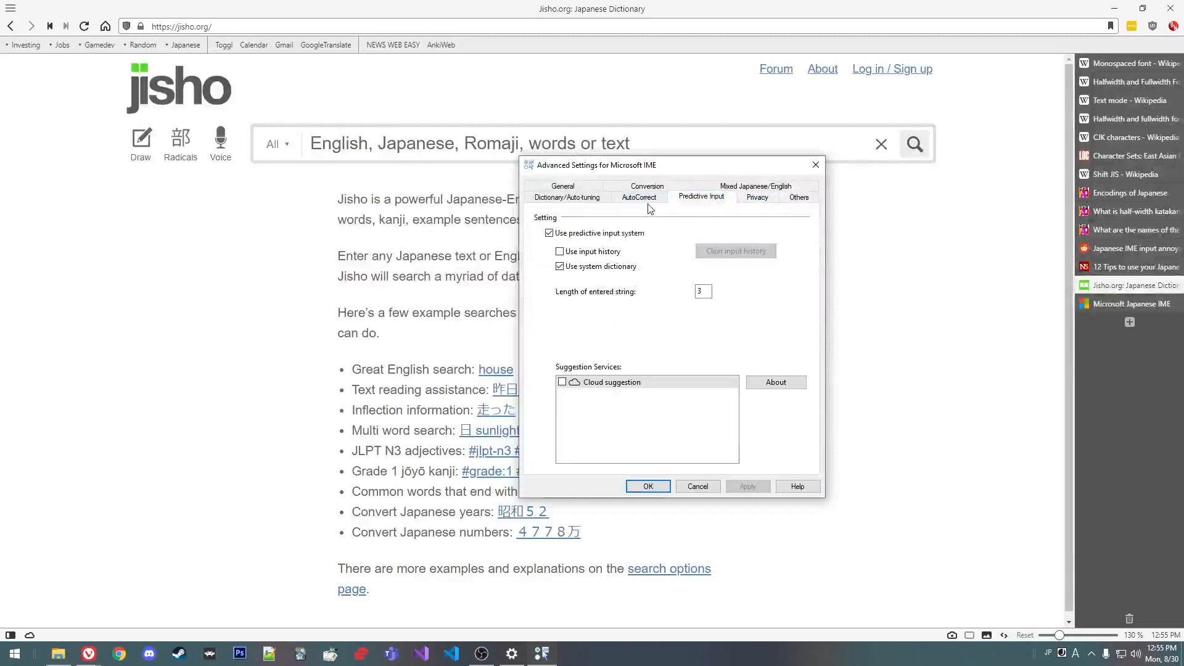
pyautogui.moveTo(667, 237)
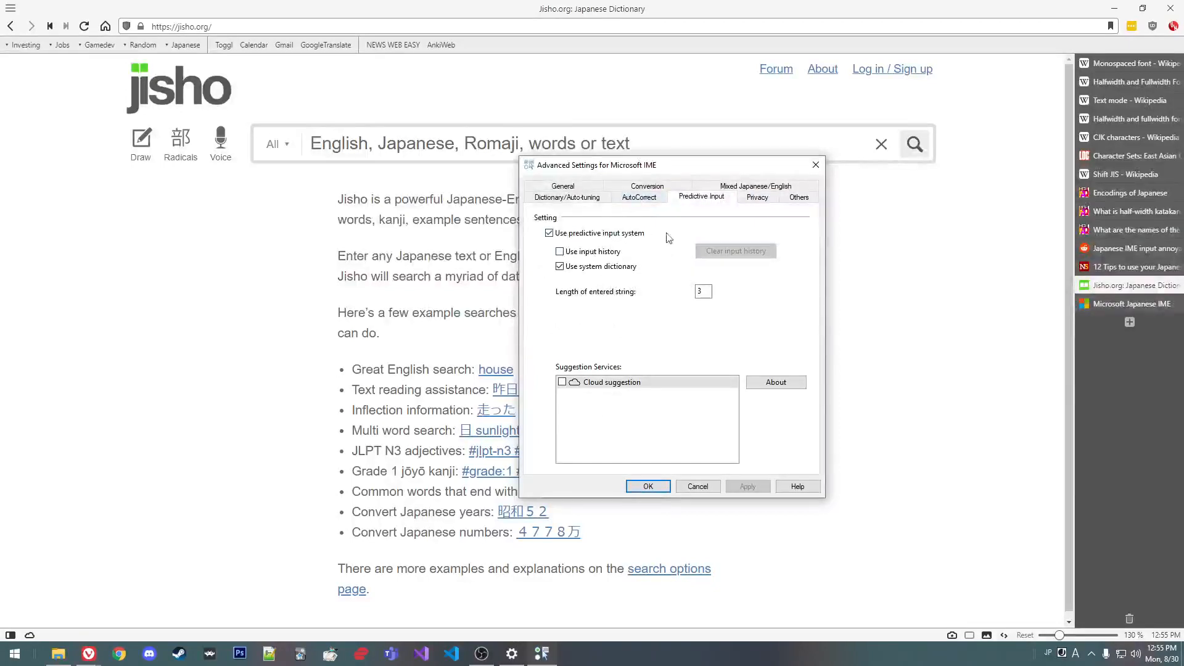
pyautogui.moveTo(654, 209)
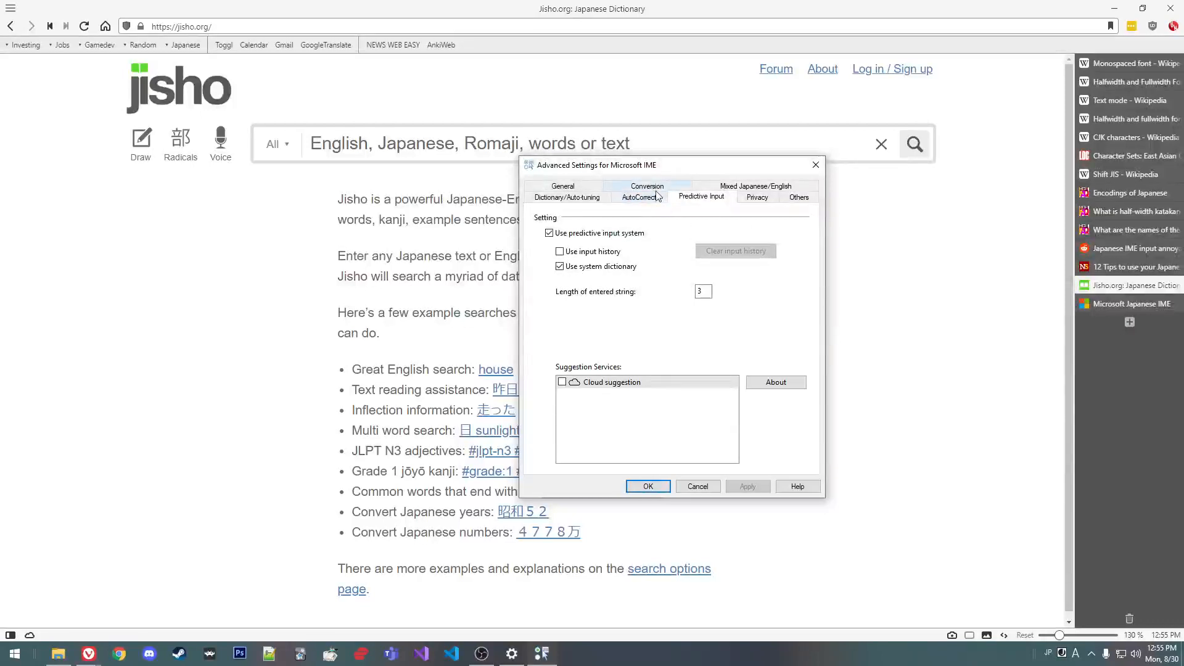
pyautogui.click(640, 197)
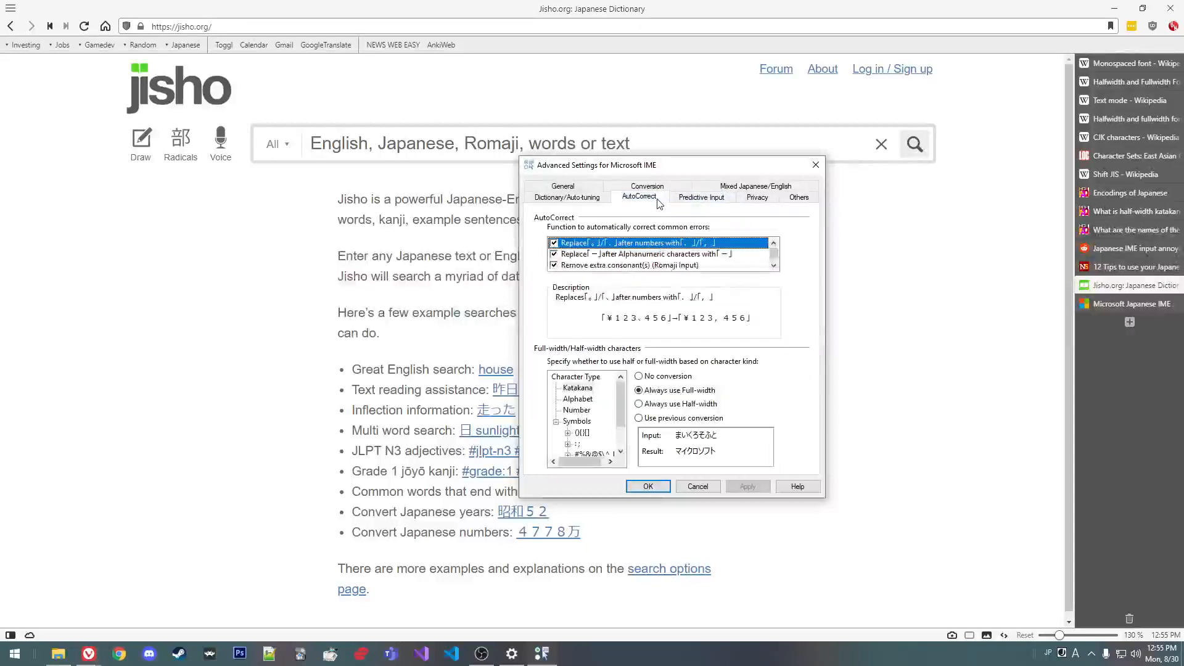
pyautogui.moveTo(633, 383)
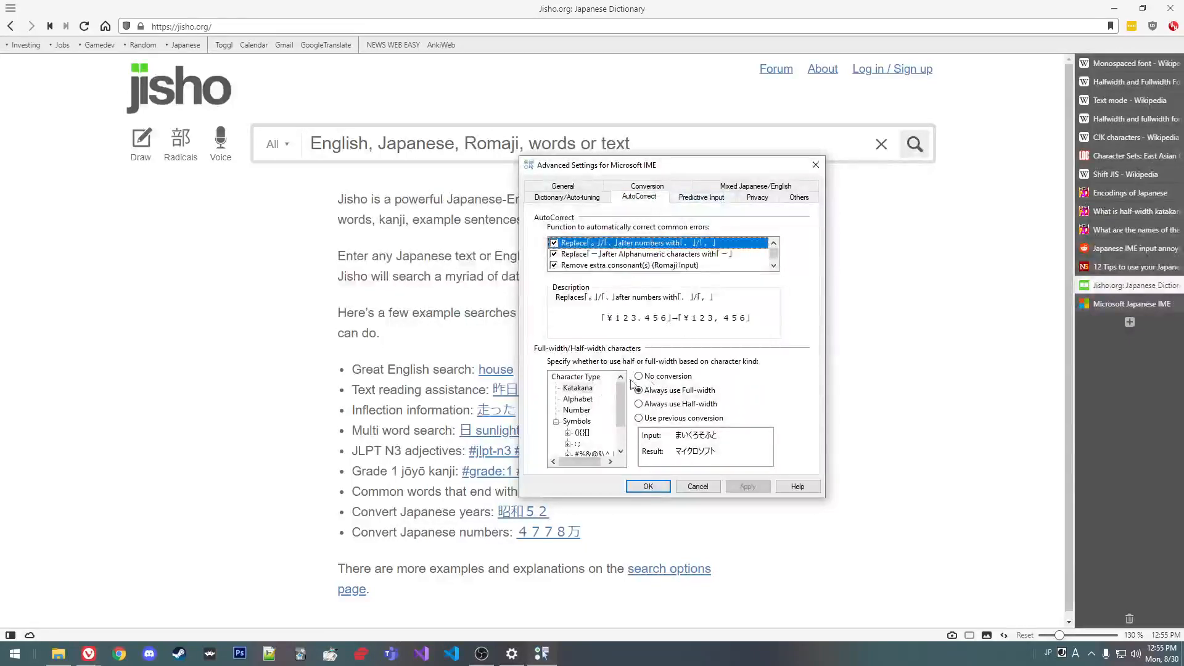
# Step: Check width rules: Katakana full-width, Alphabet and Number half-width, plus Symbols
pyautogui.click(577, 388)
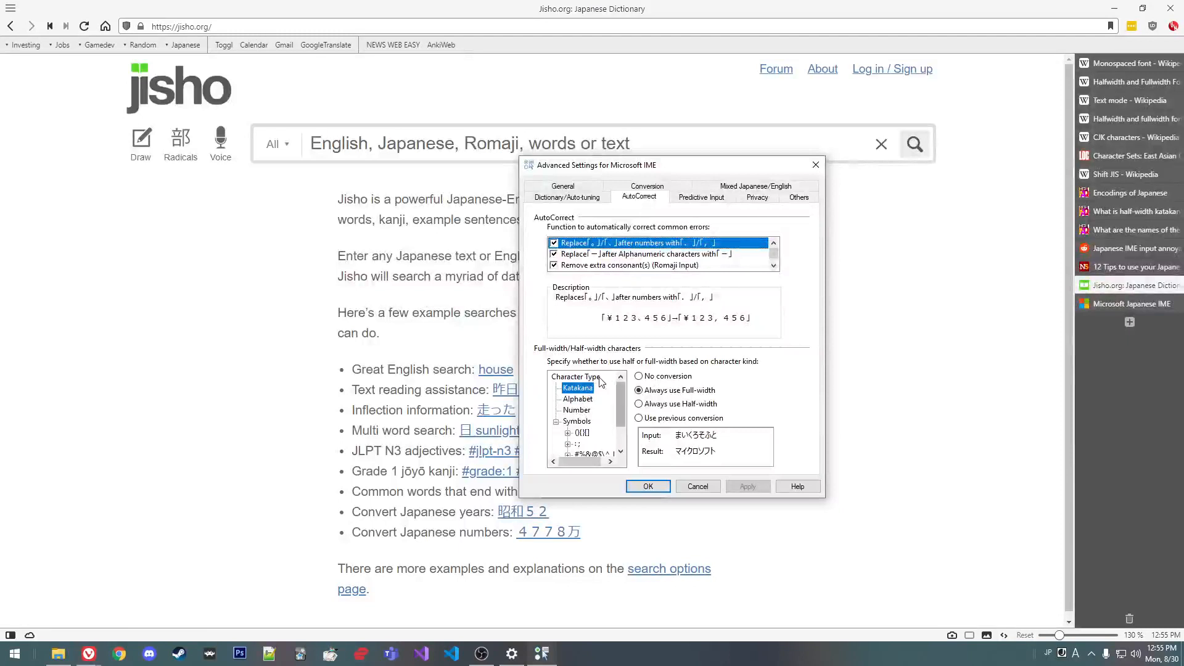
pyautogui.moveTo(600, 396)
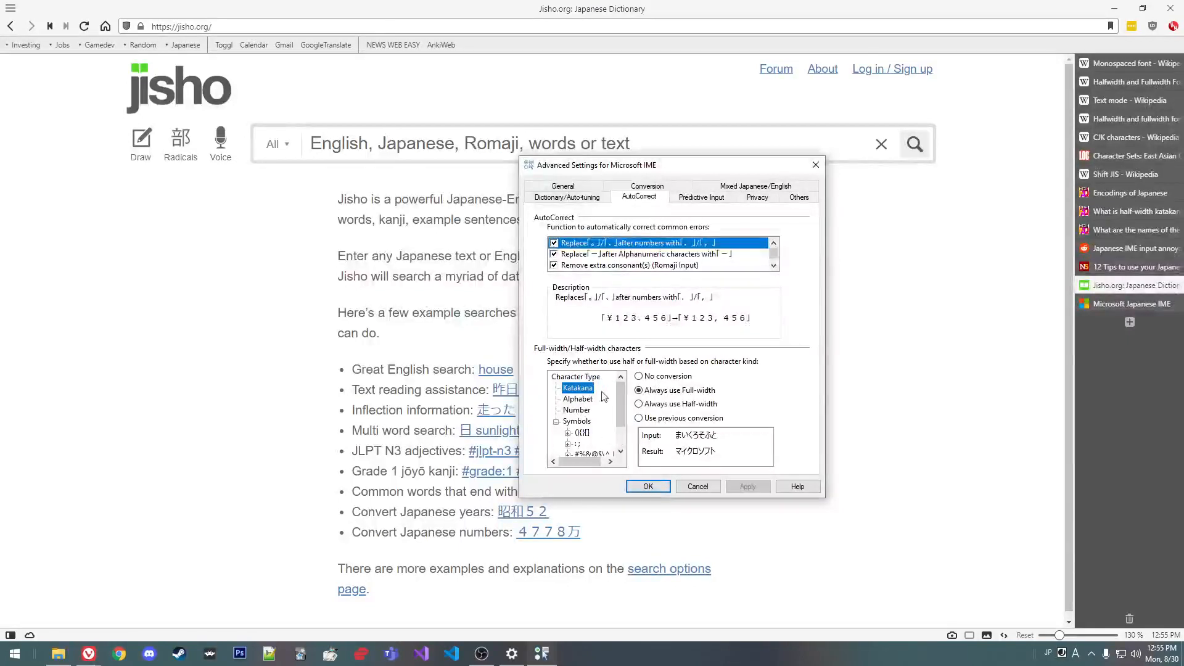
pyautogui.click(578, 399)
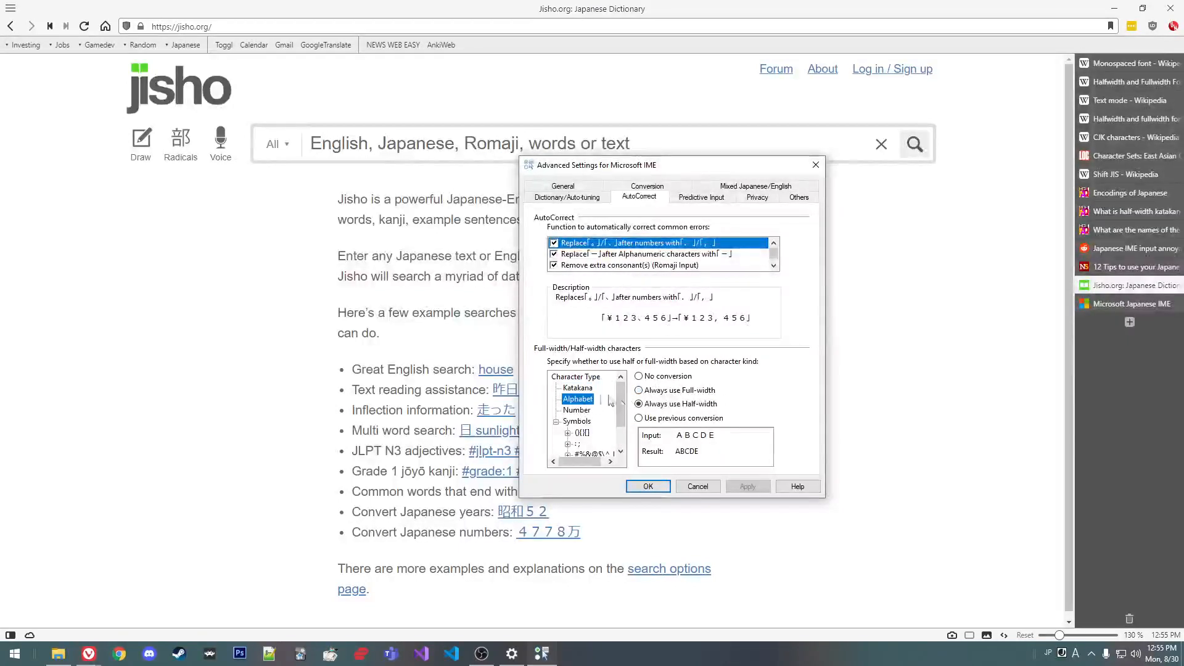
pyautogui.click(576, 421)
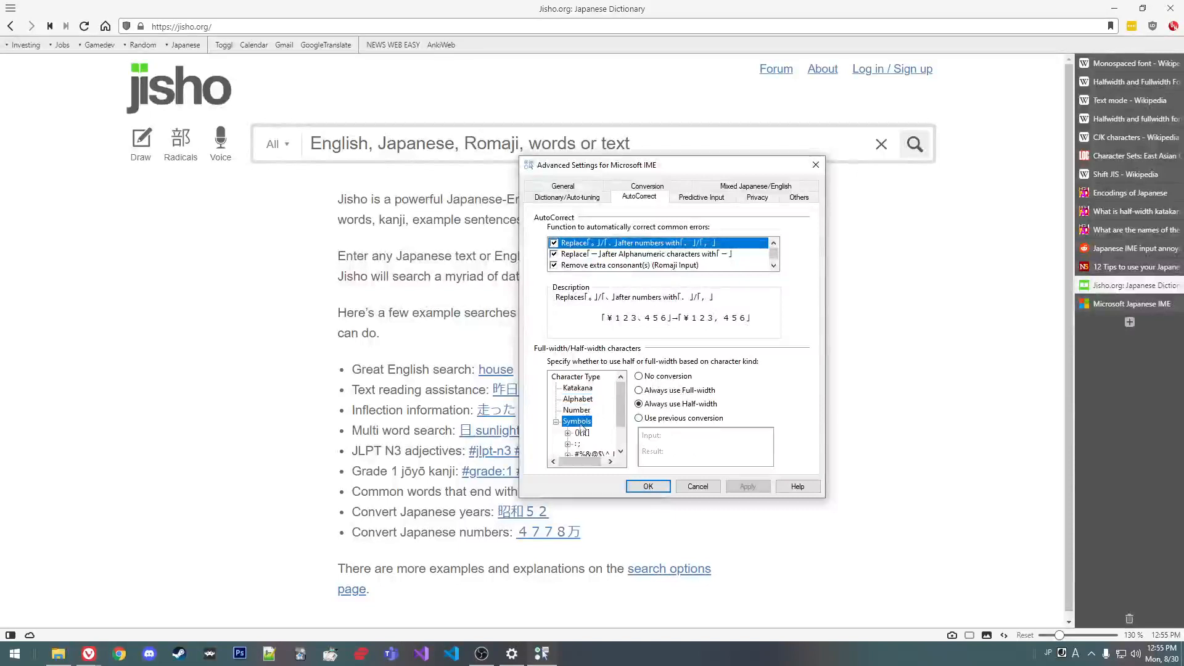
pyautogui.click(576, 409)
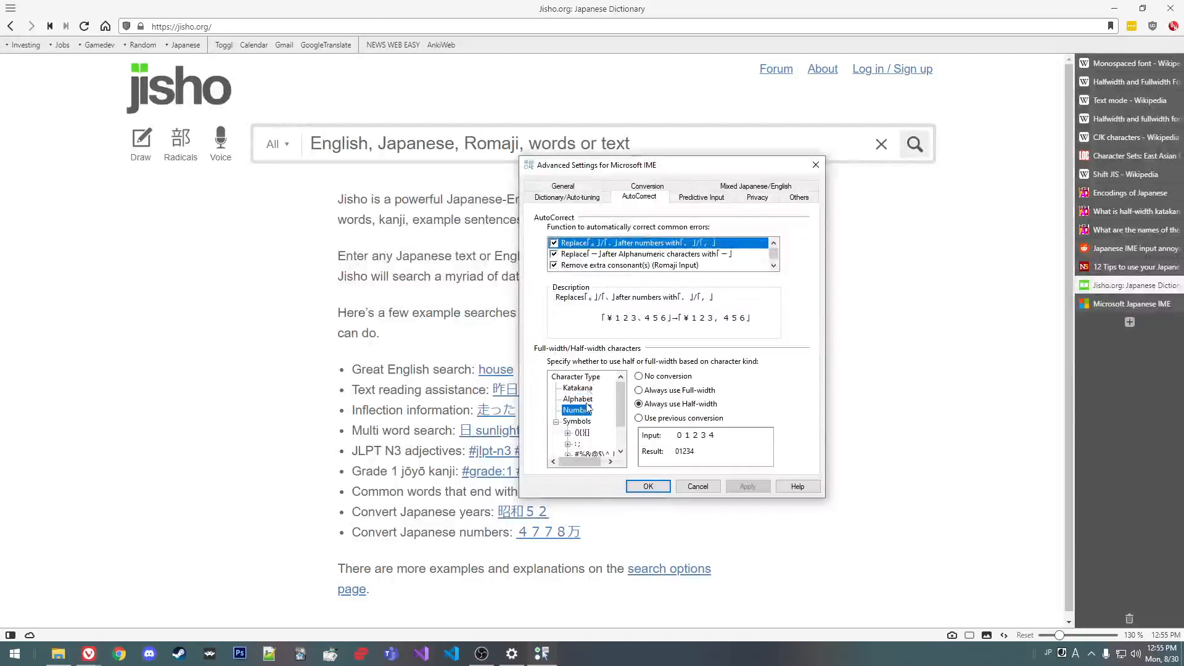
pyautogui.click(578, 399)
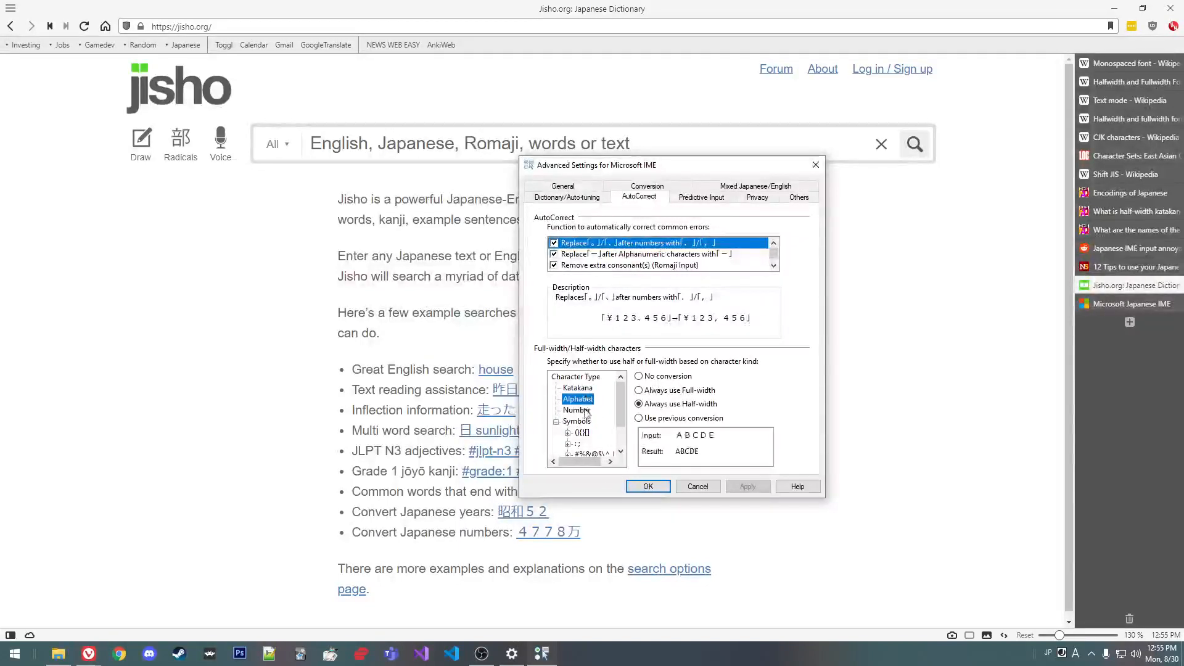
pyautogui.click(577, 410)
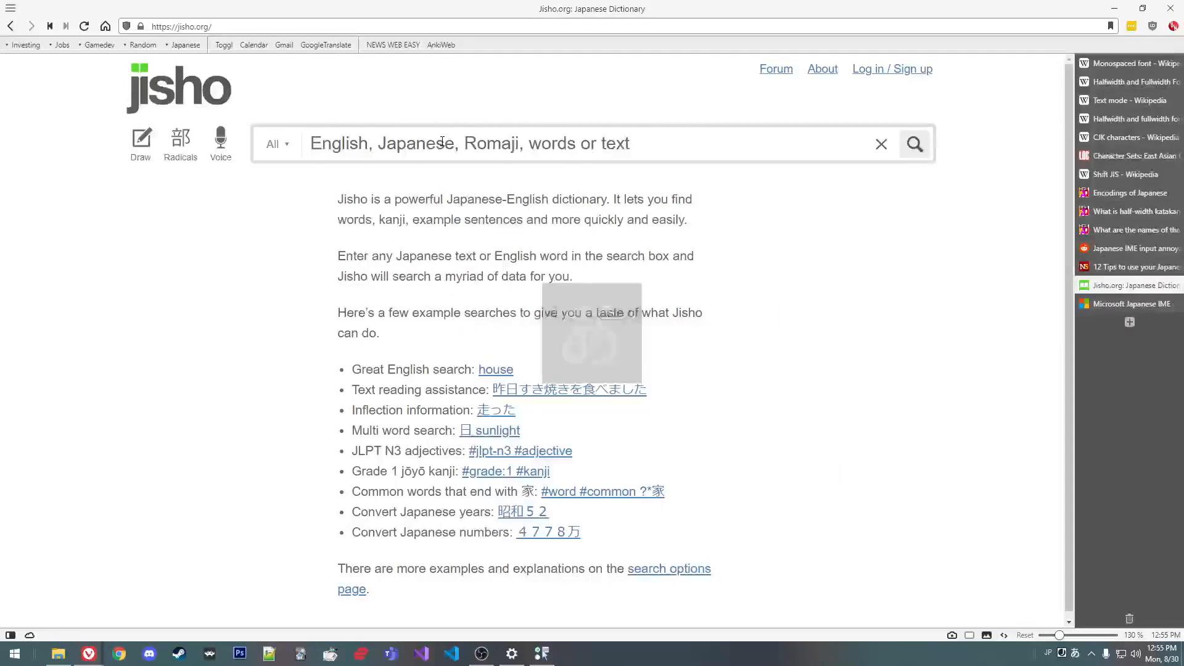
# Step: Enter 234234 in the Jisho search box to test half-width number output
pyautogui.write('234234')
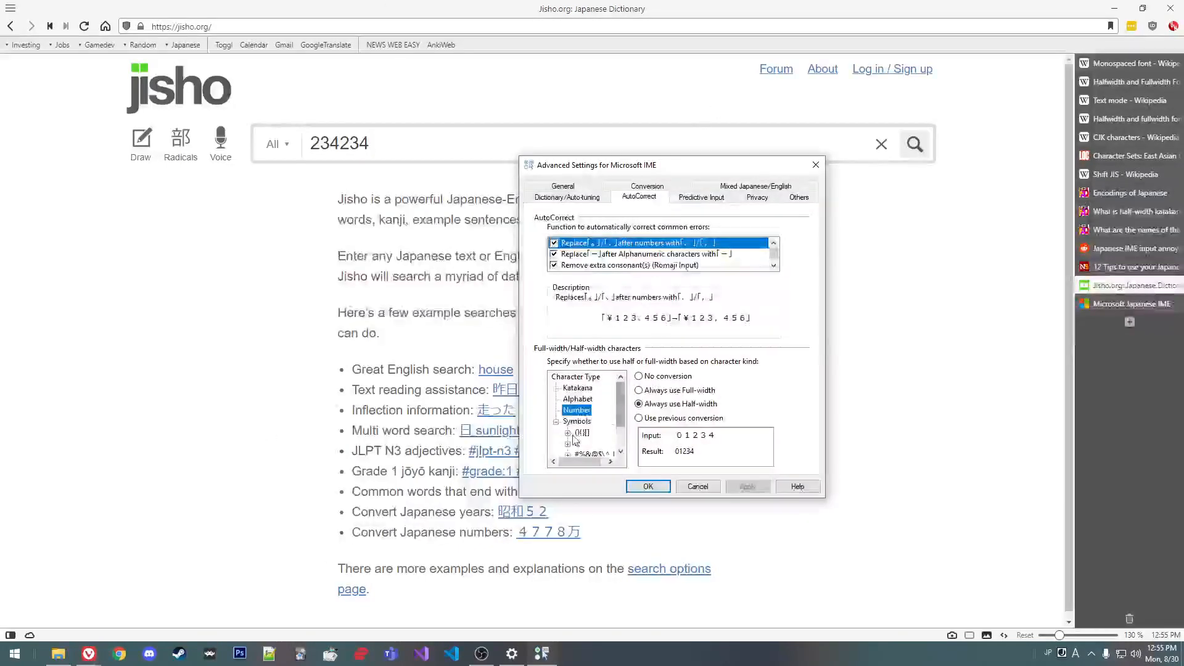
# Step: Recheck the Number width rule, view the Dictionary/Auto-tuning tab, and close Advanced Settings
pyautogui.scroll(-3)
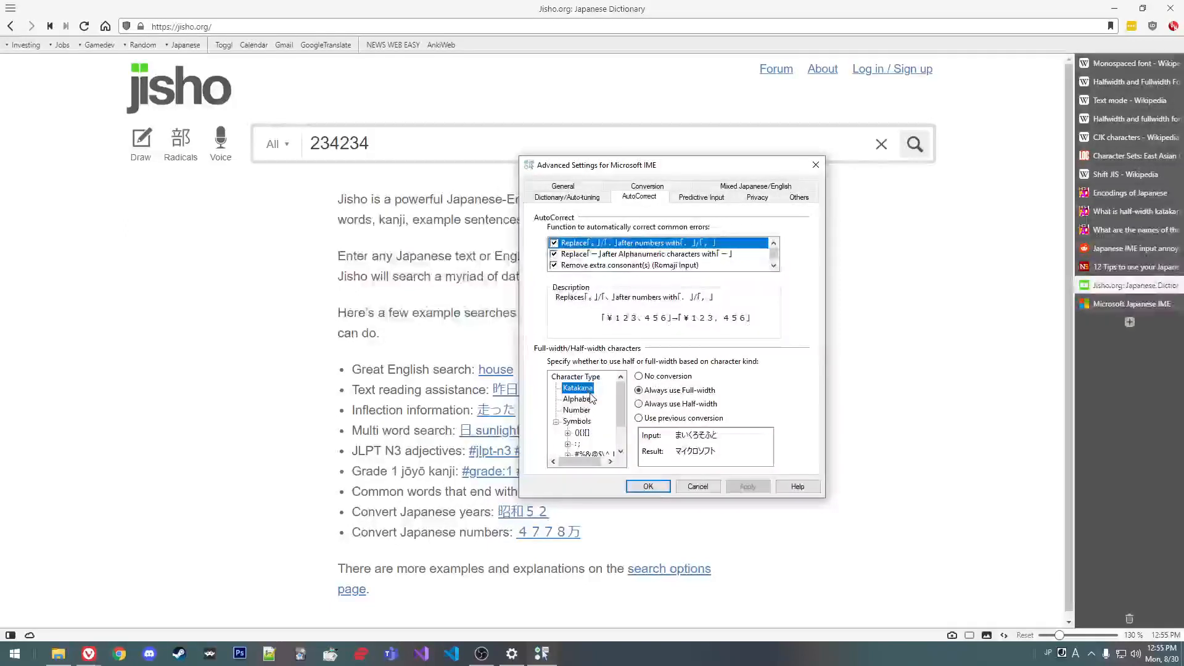
pyautogui.click(578, 410)
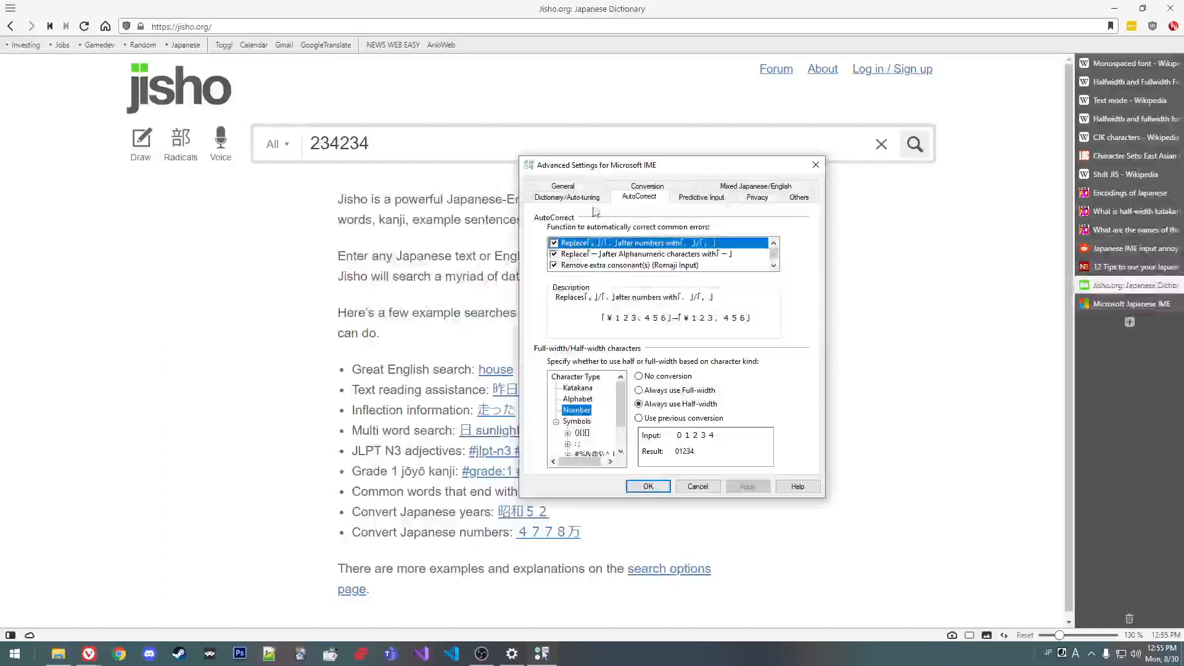
pyautogui.click(566, 196)
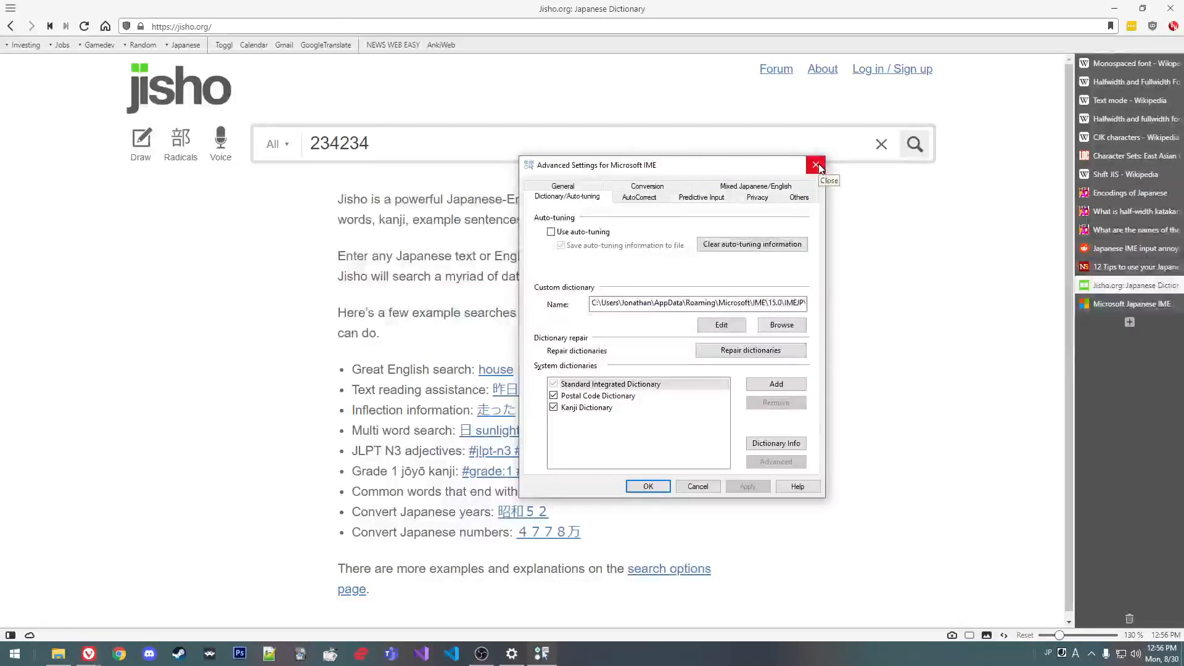
pyautogui.click(815, 165)
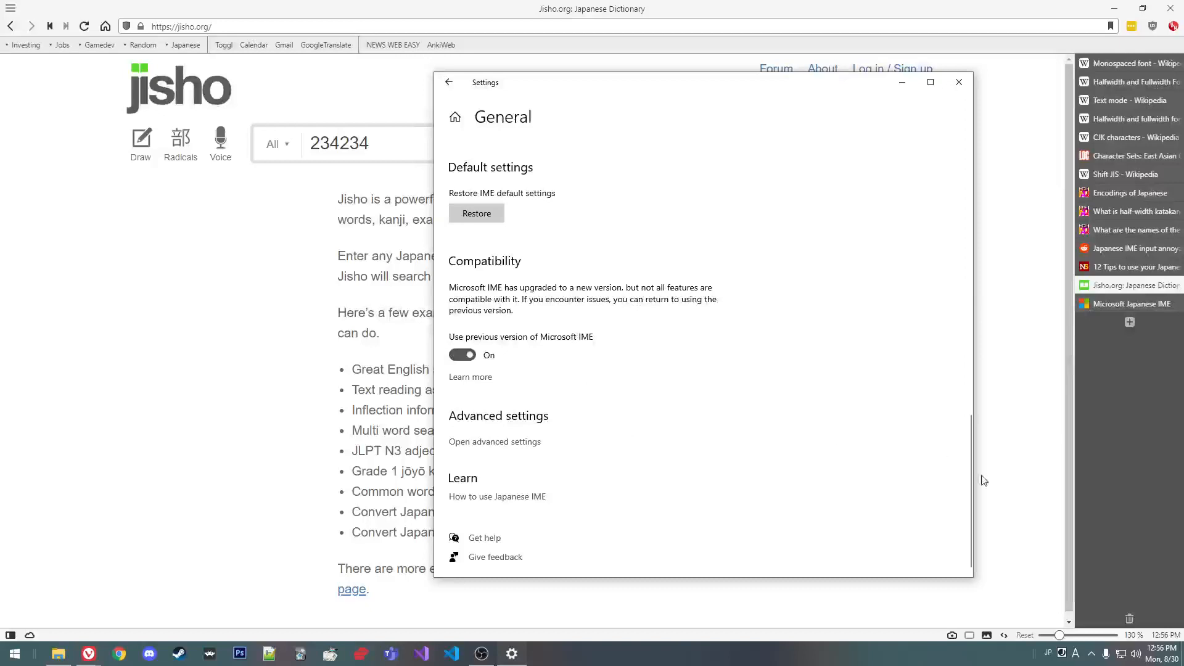
pyautogui.moveTo(1091, 654)
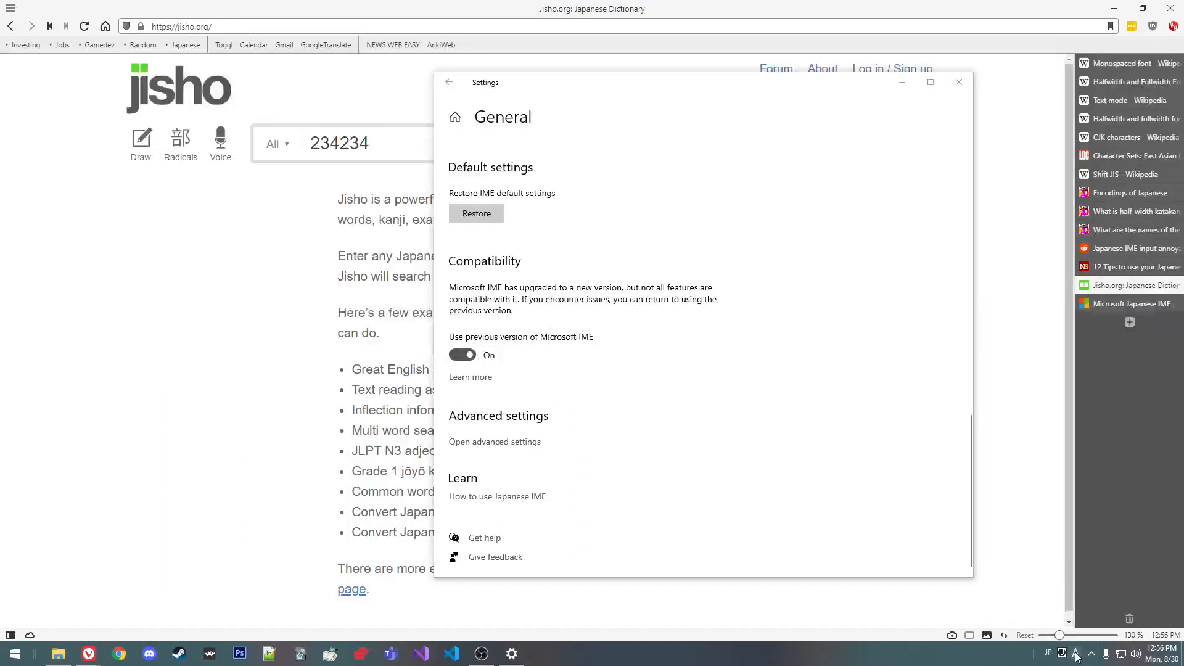
pyautogui.moveTo(1077, 653)
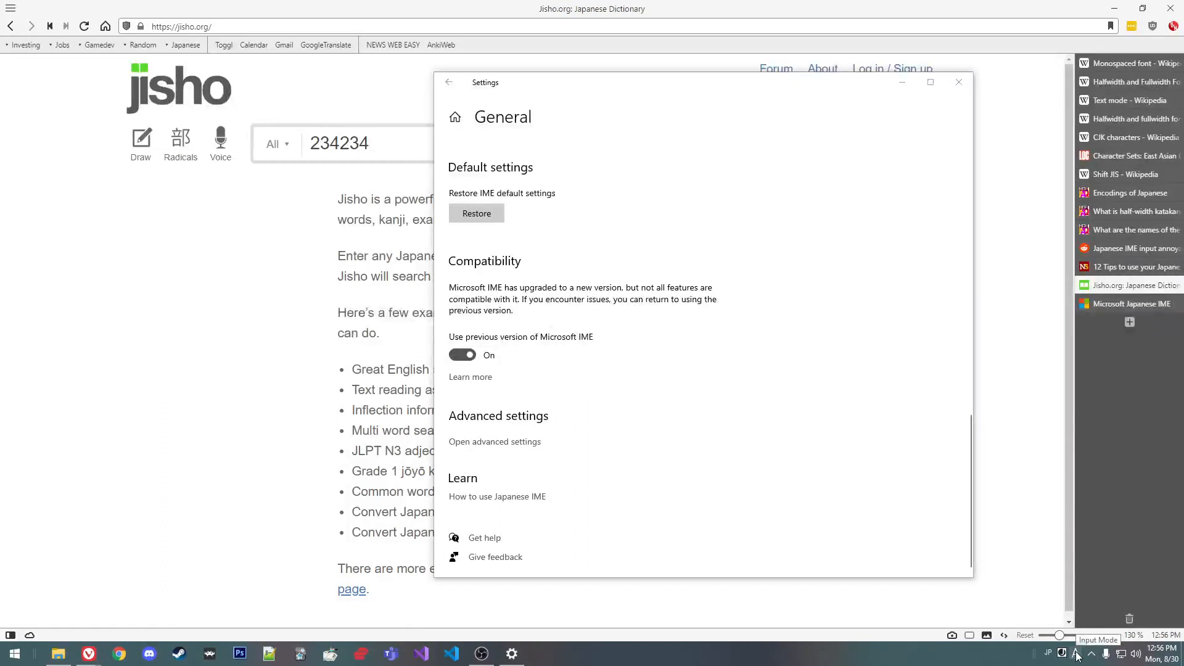
pyautogui.moveTo(734, 348)
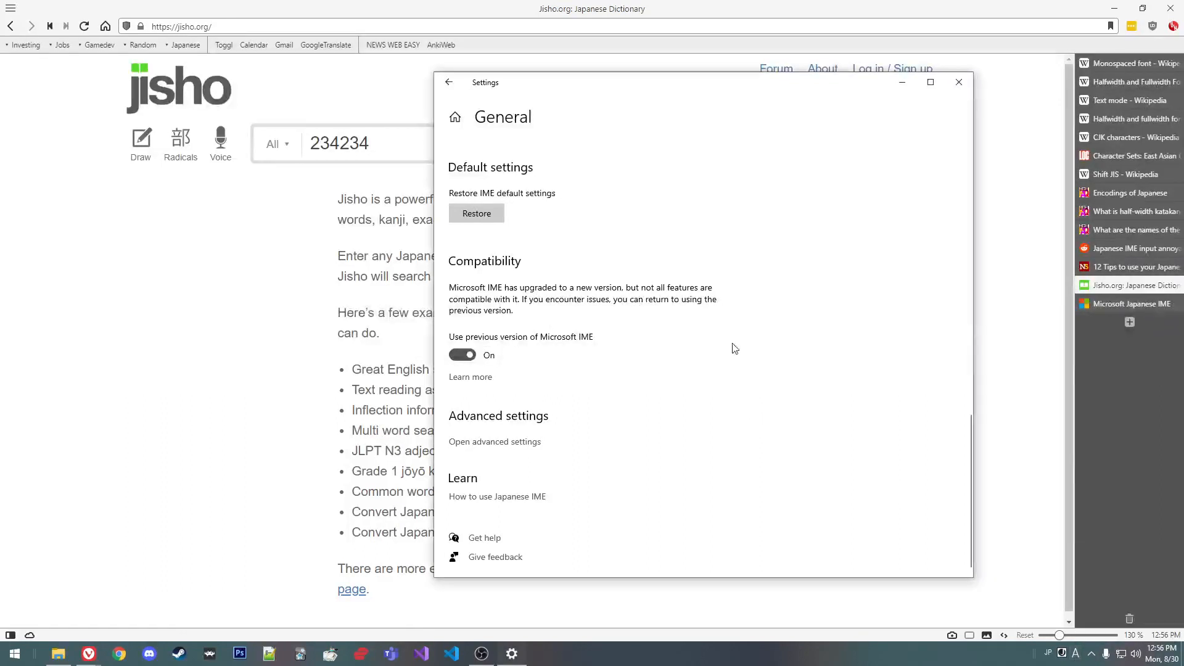
pyautogui.moveTo(730, 273)
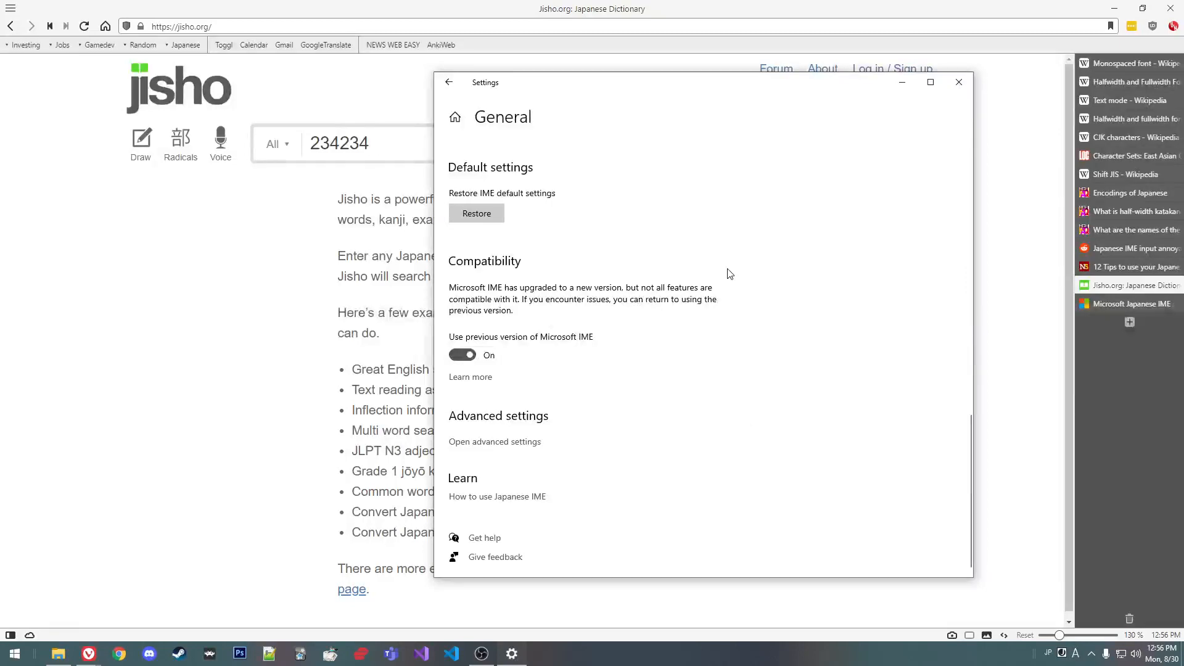
pyautogui.moveTo(618, 447)
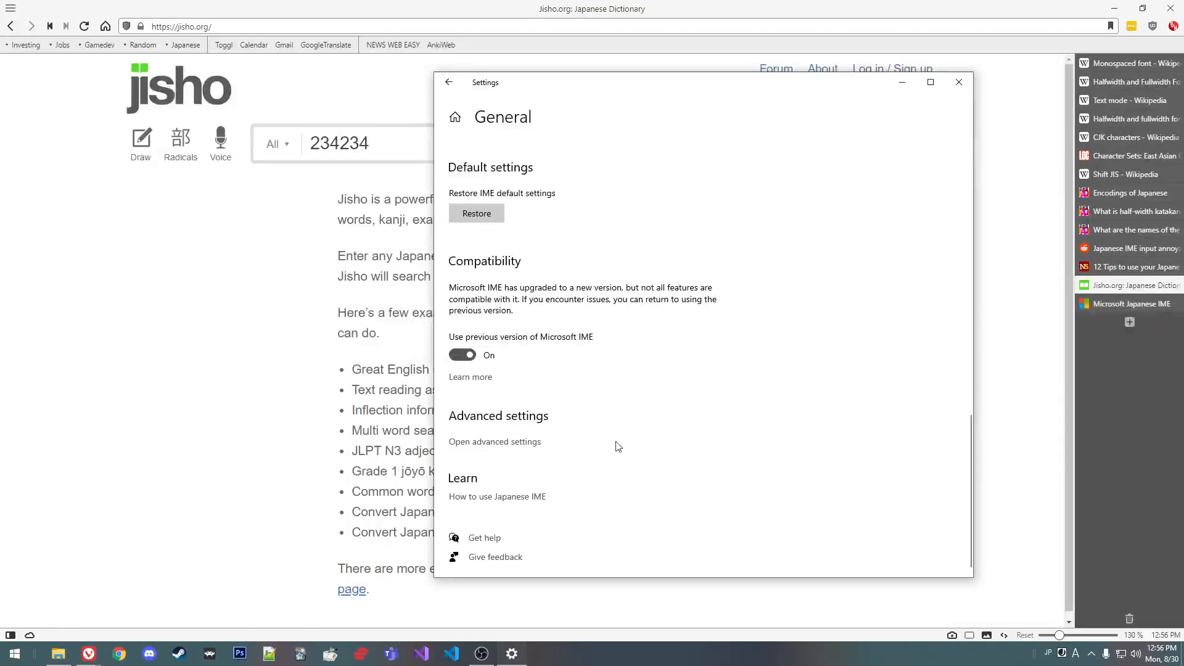
pyautogui.scroll(3)
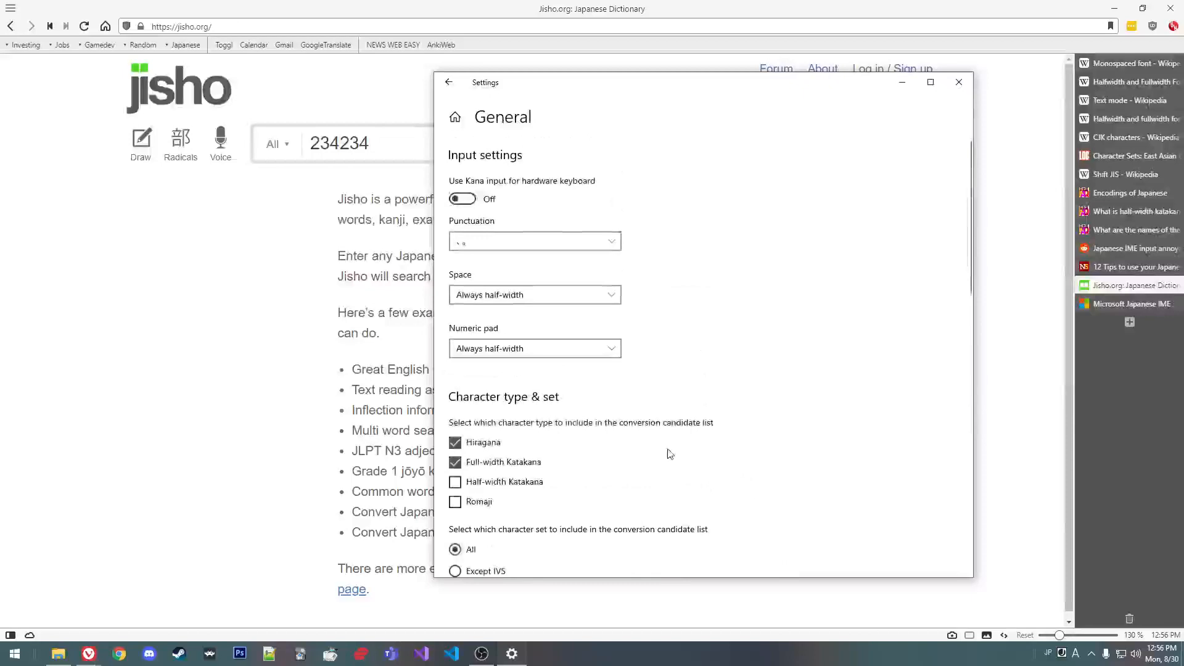
pyautogui.scroll(-3)
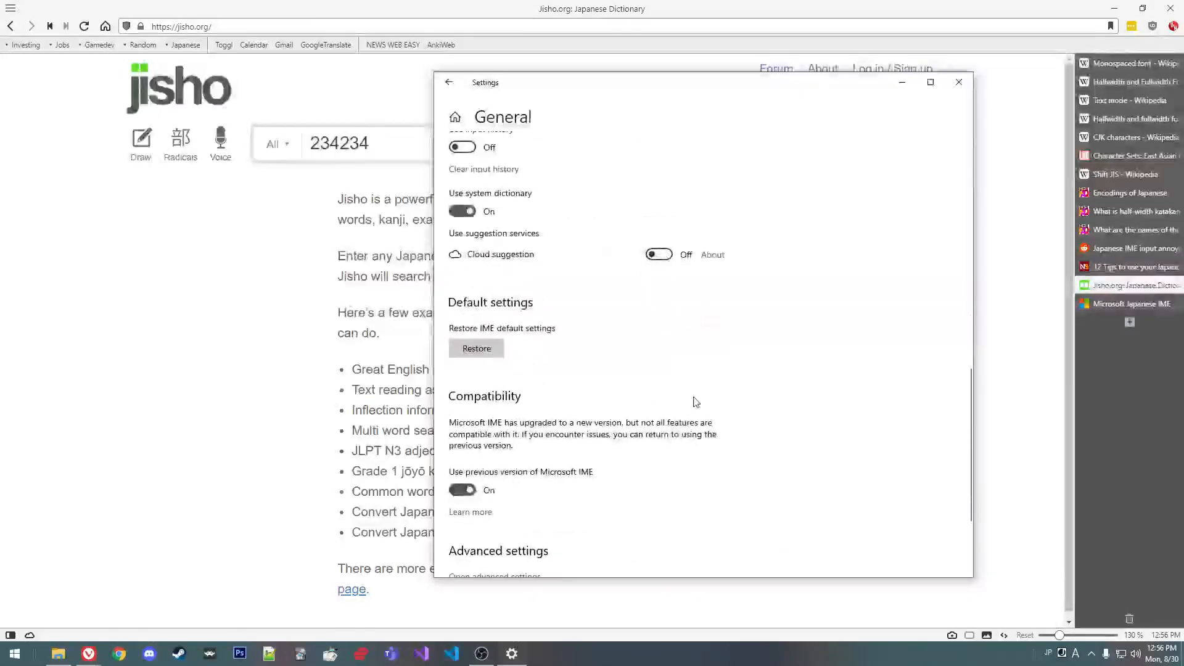
pyautogui.scroll(3)
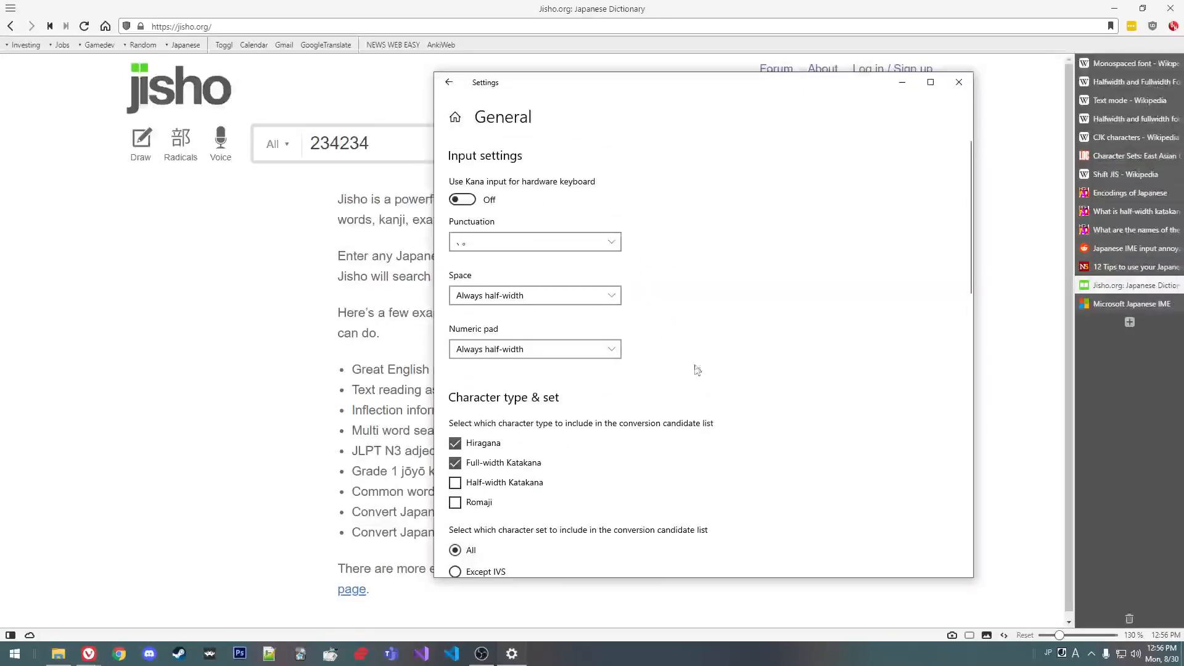
pyautogui.moveTo(923, 313)
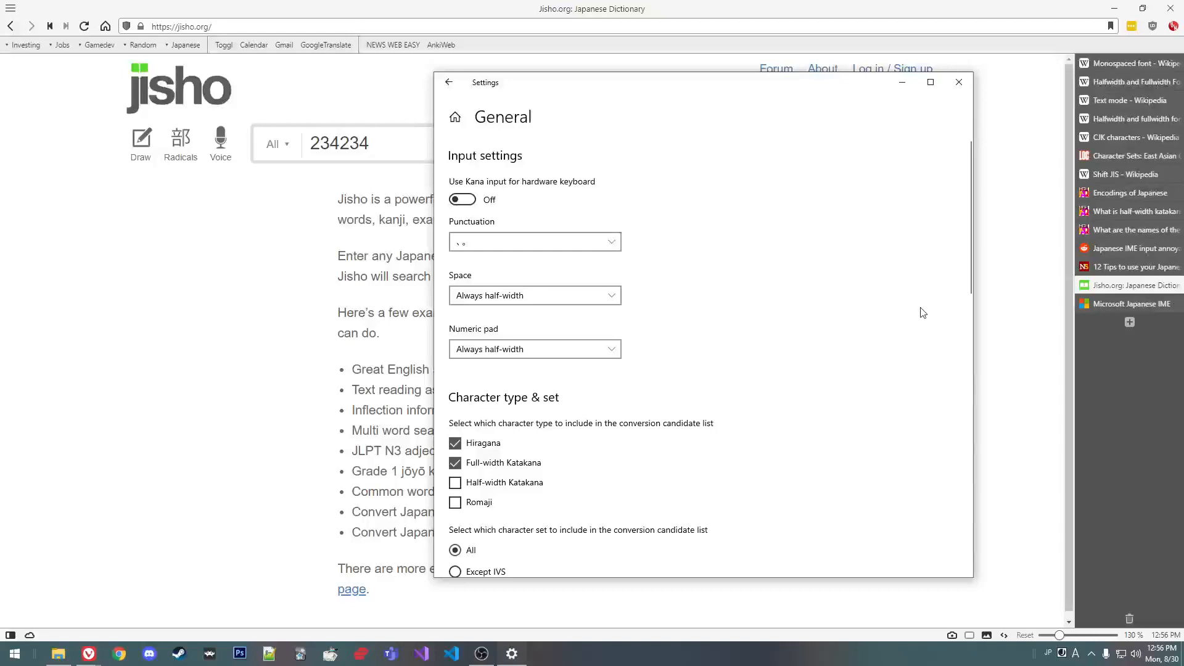
pyautogui.moveTo(973, 285)
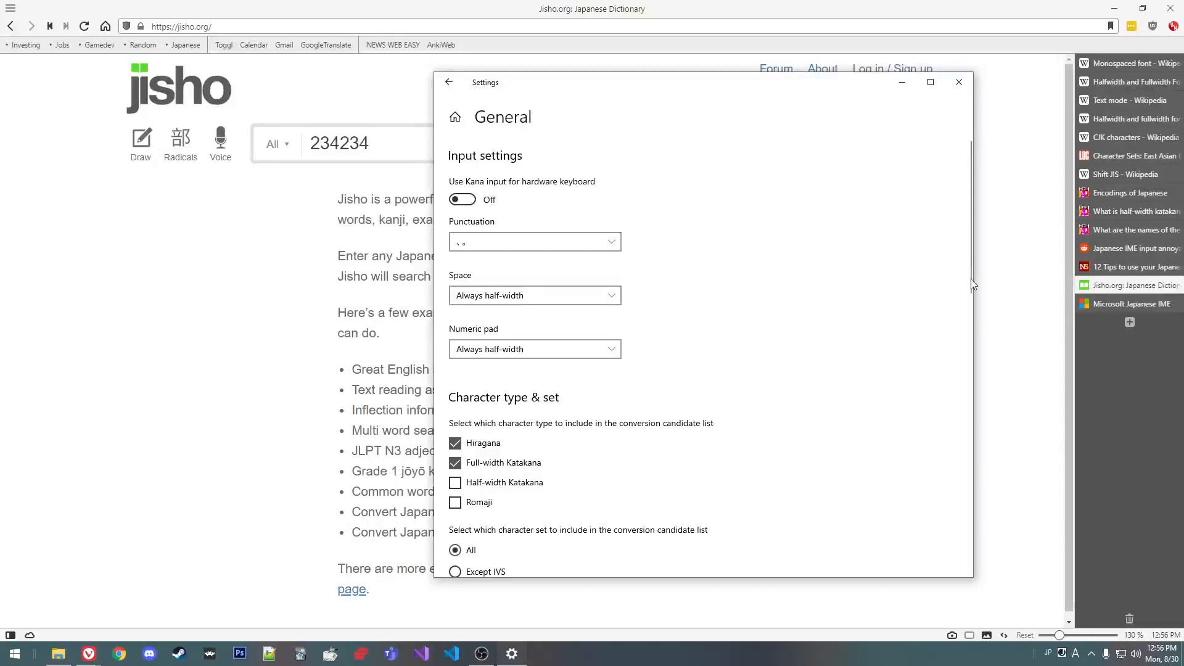
pyautogui.moveTo(1032, 111)
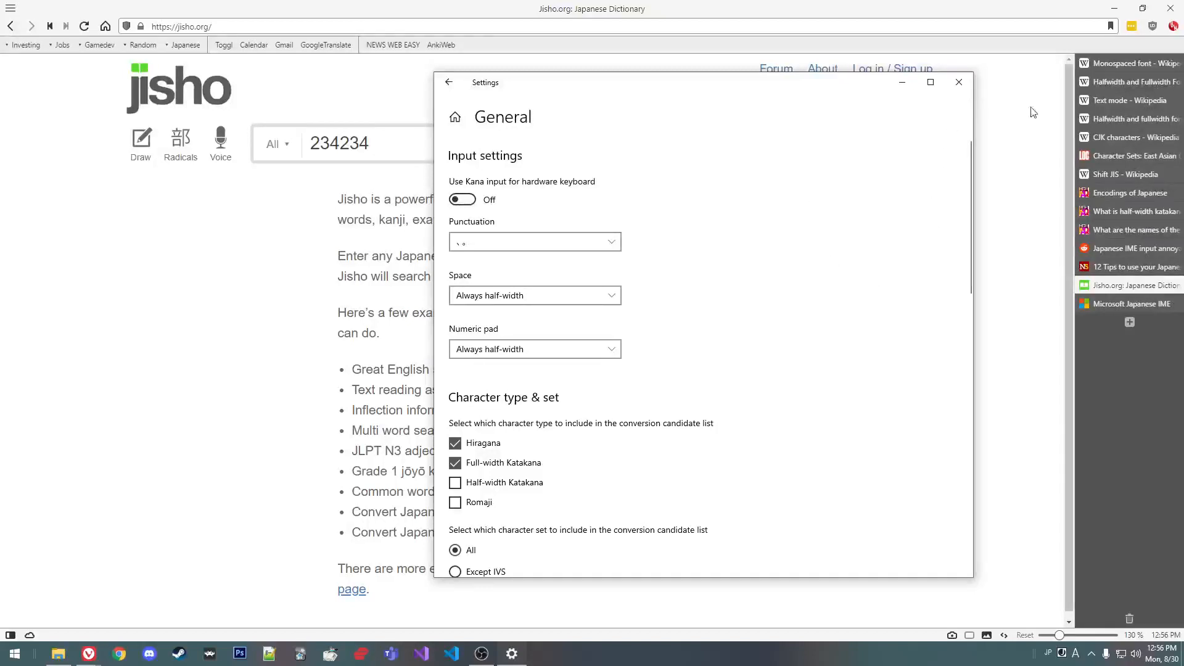